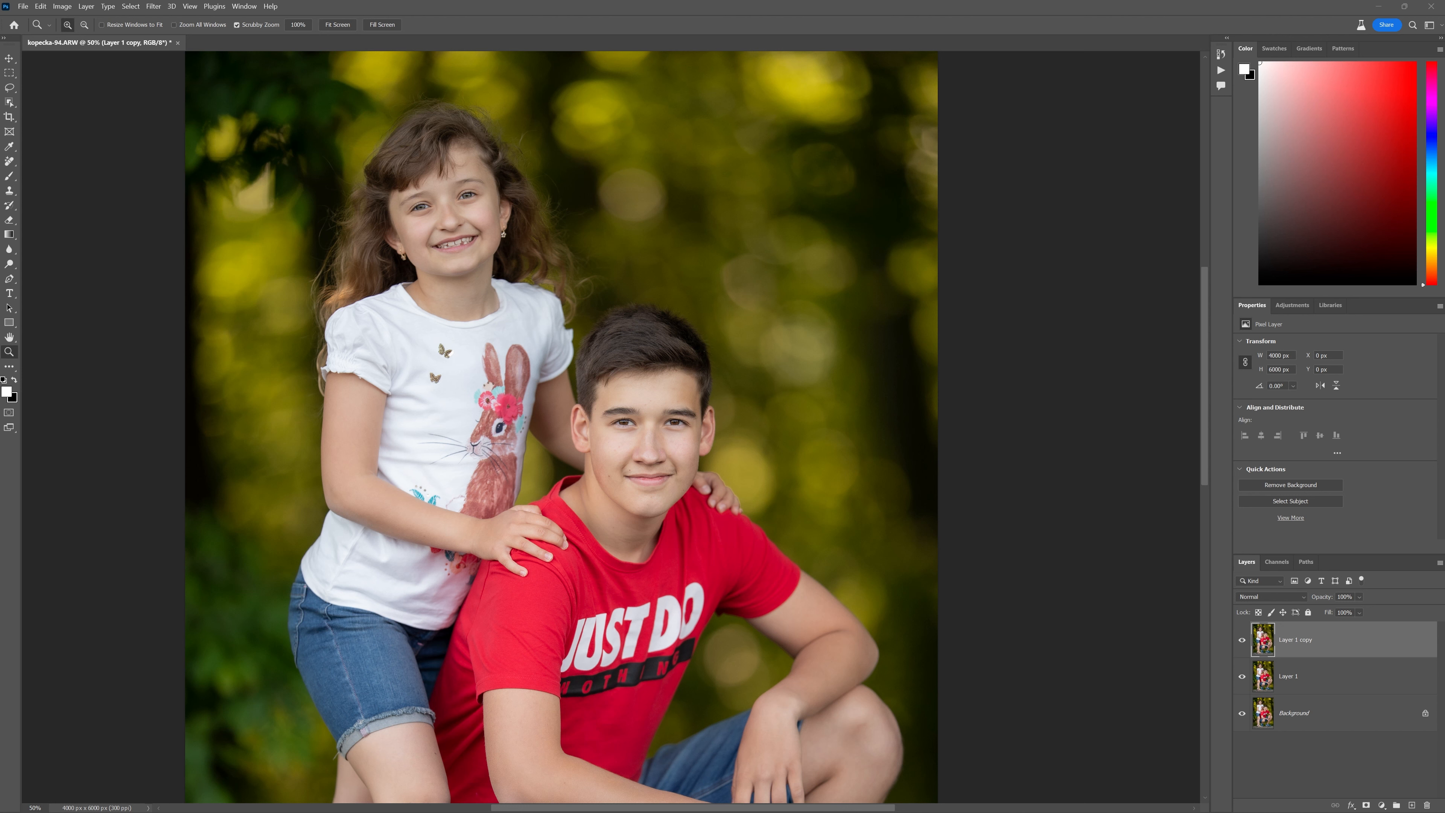
mouse_move(16, 161)
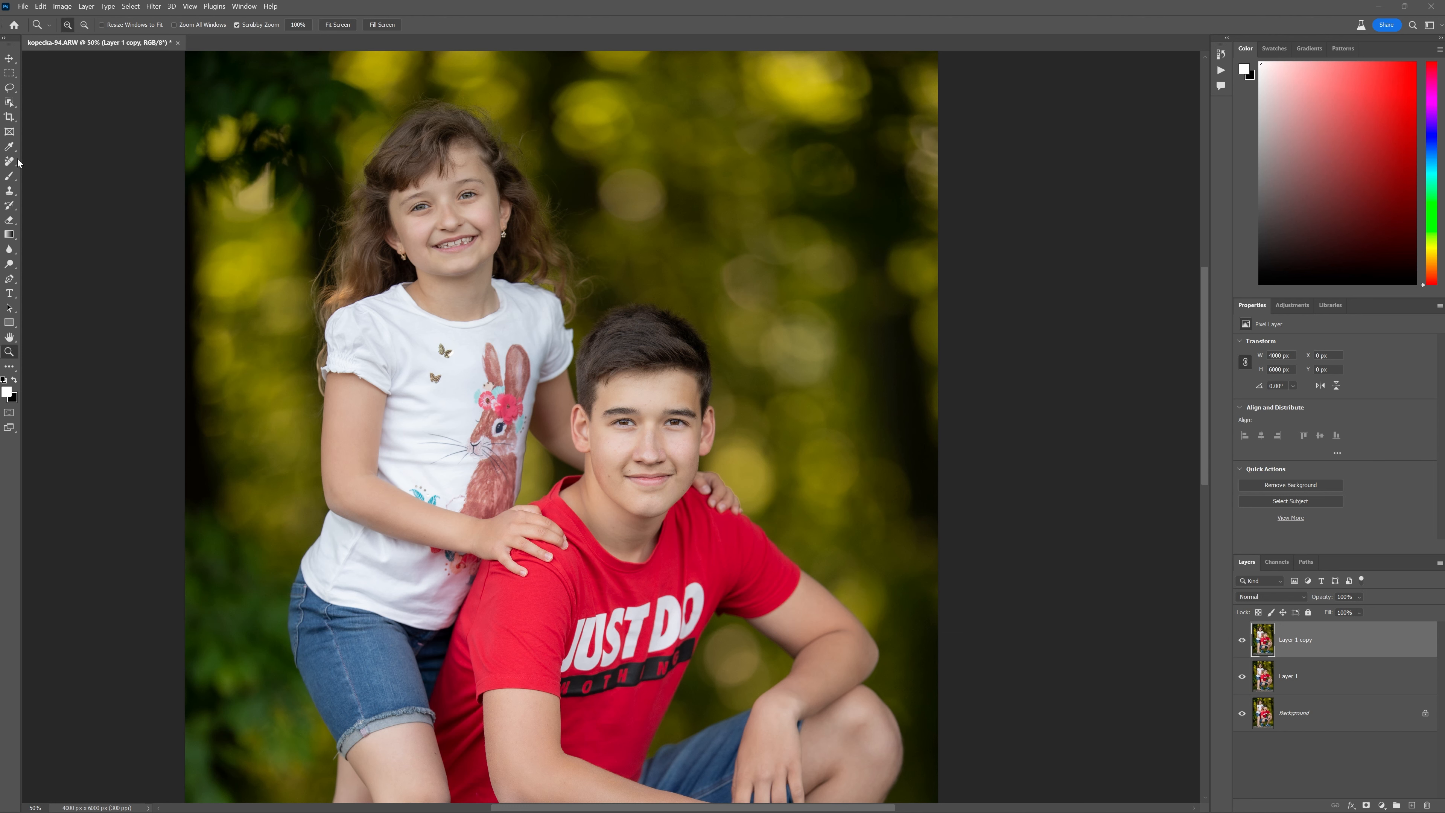
Bring up the healing tools flyout from the toolbar slot.
left_click(9, 160)
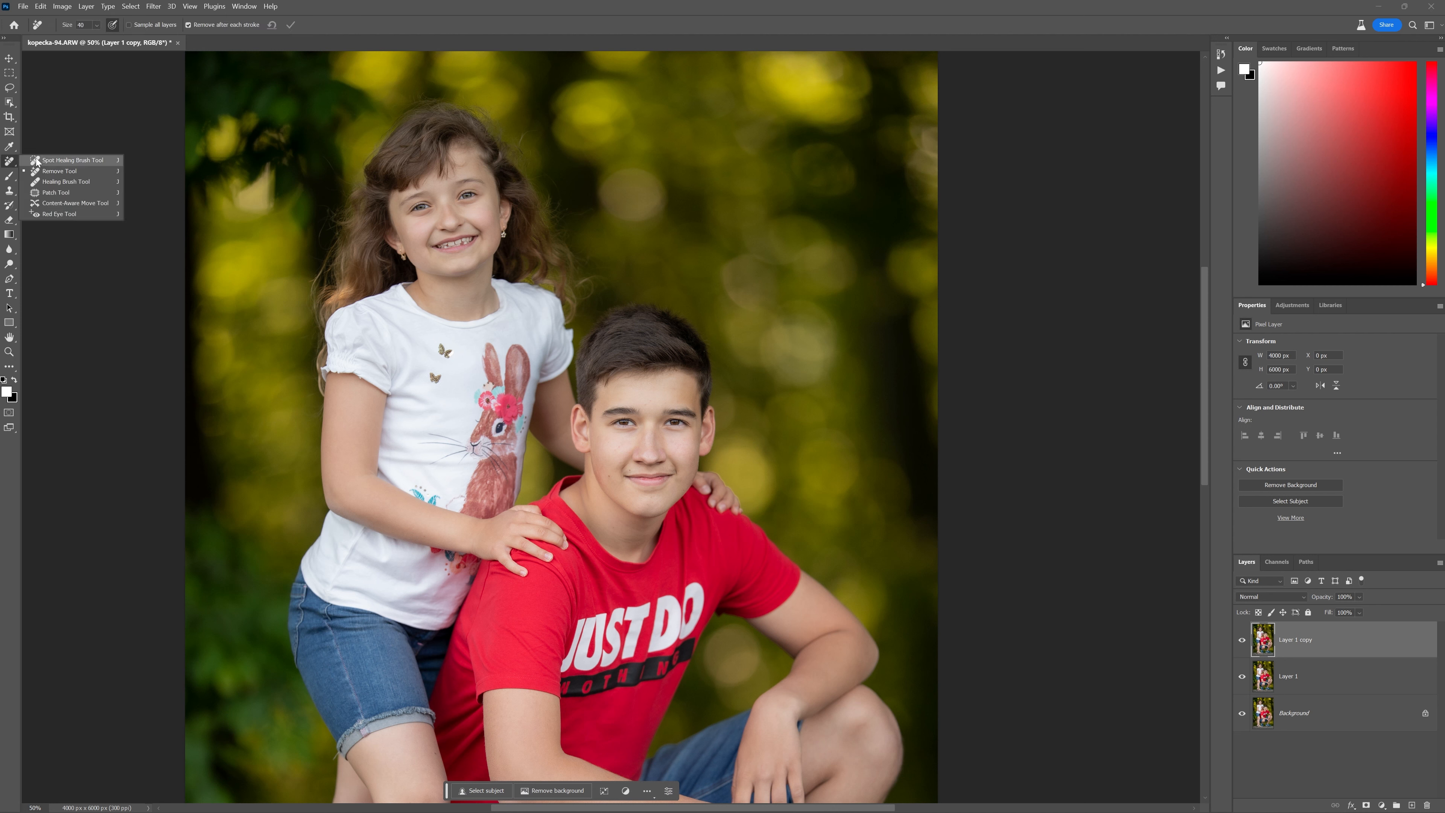
mouse_move(77, 165)
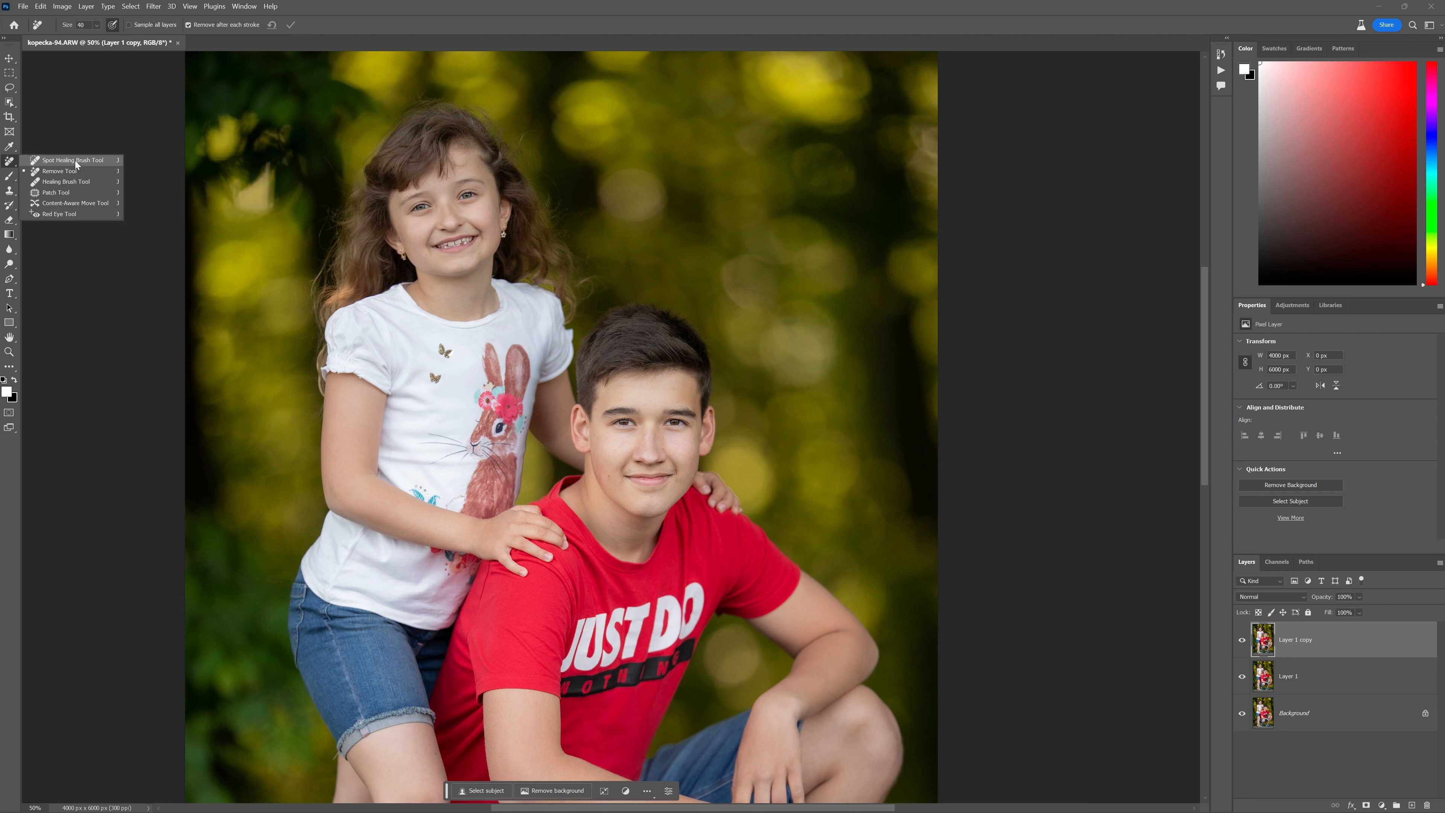
mouse_move(83, 171)
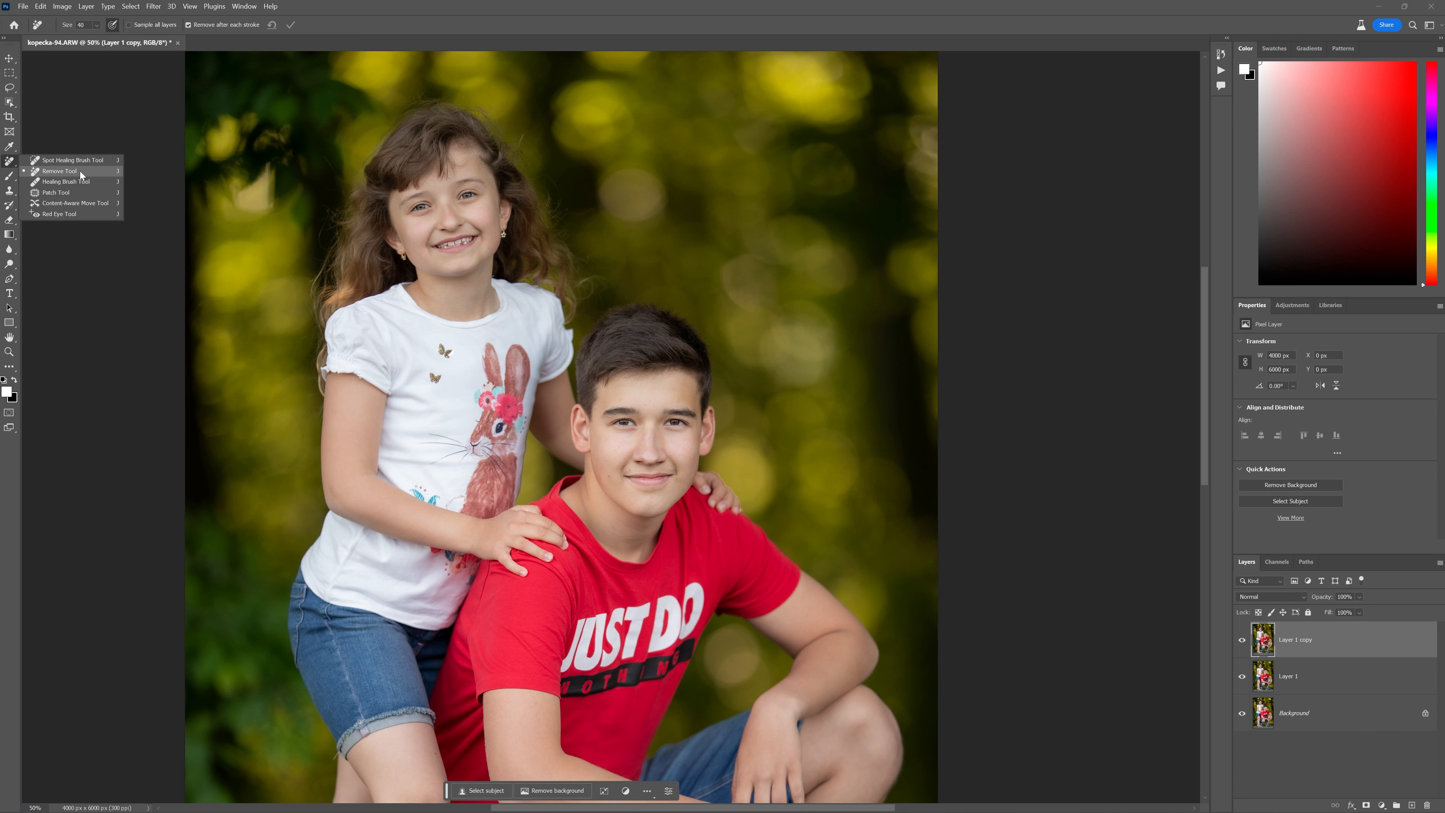
mouse_move(85, 175)
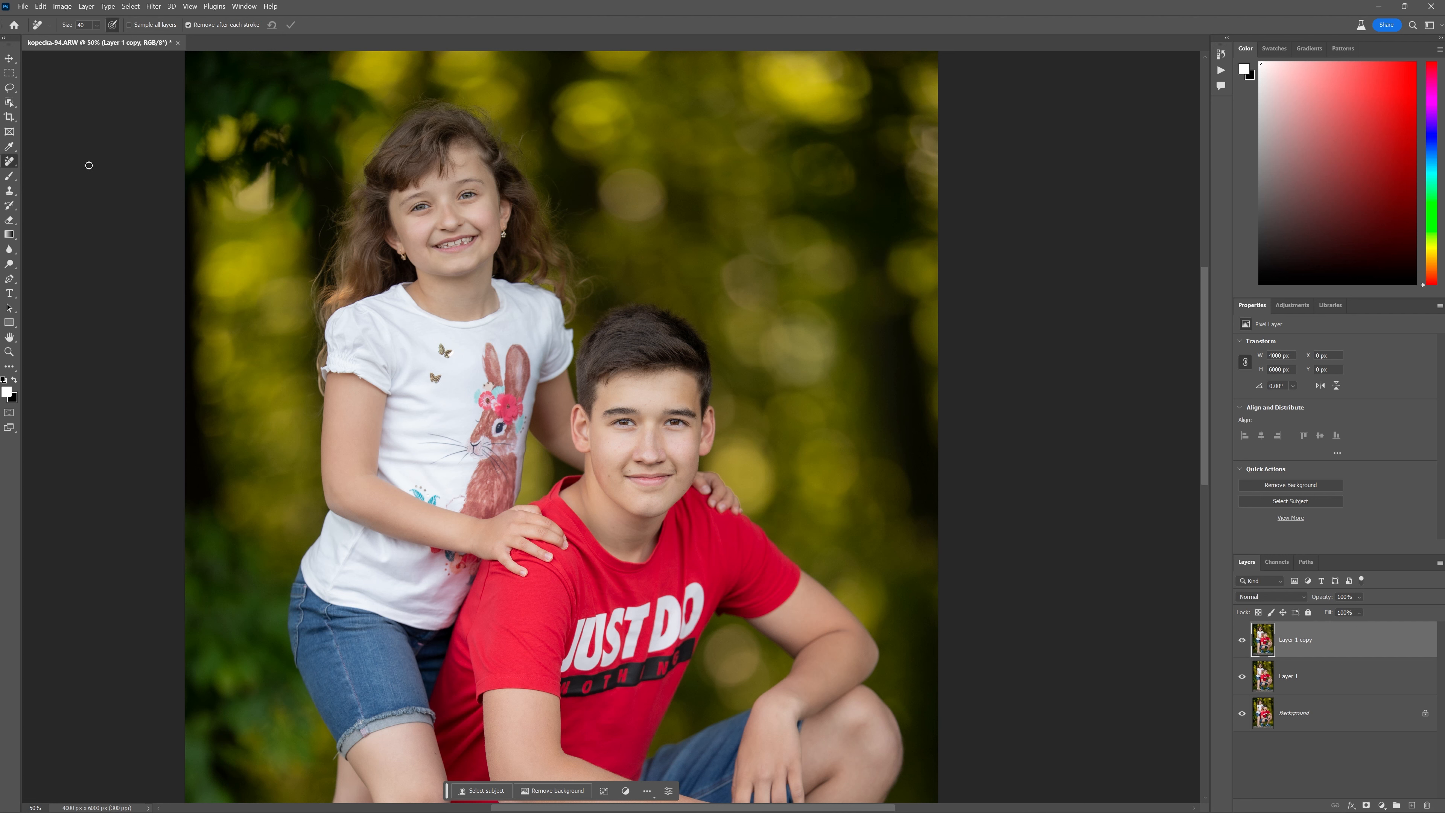
mouse_move(1050, 756)
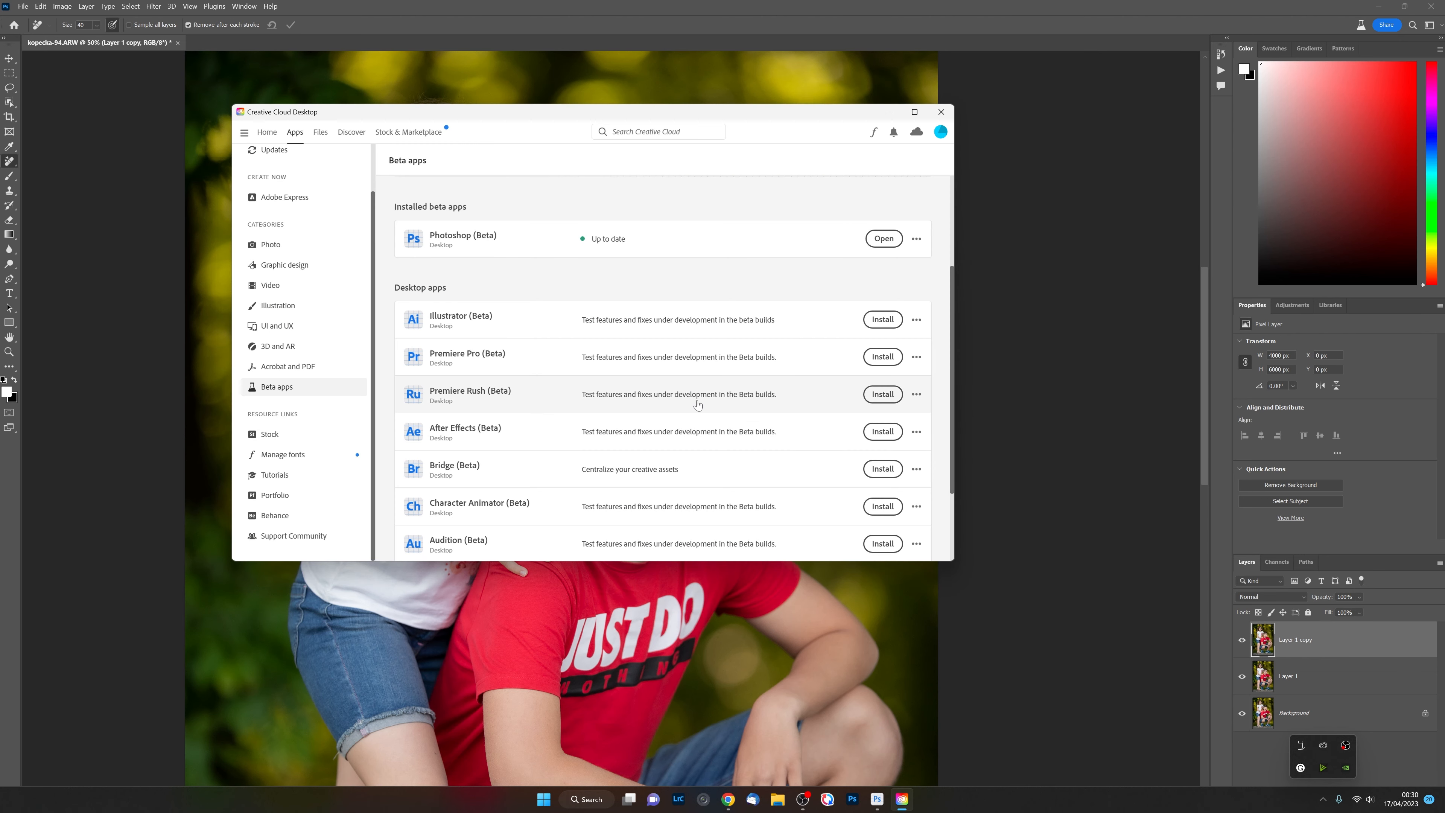
mouse_move(311, 141)
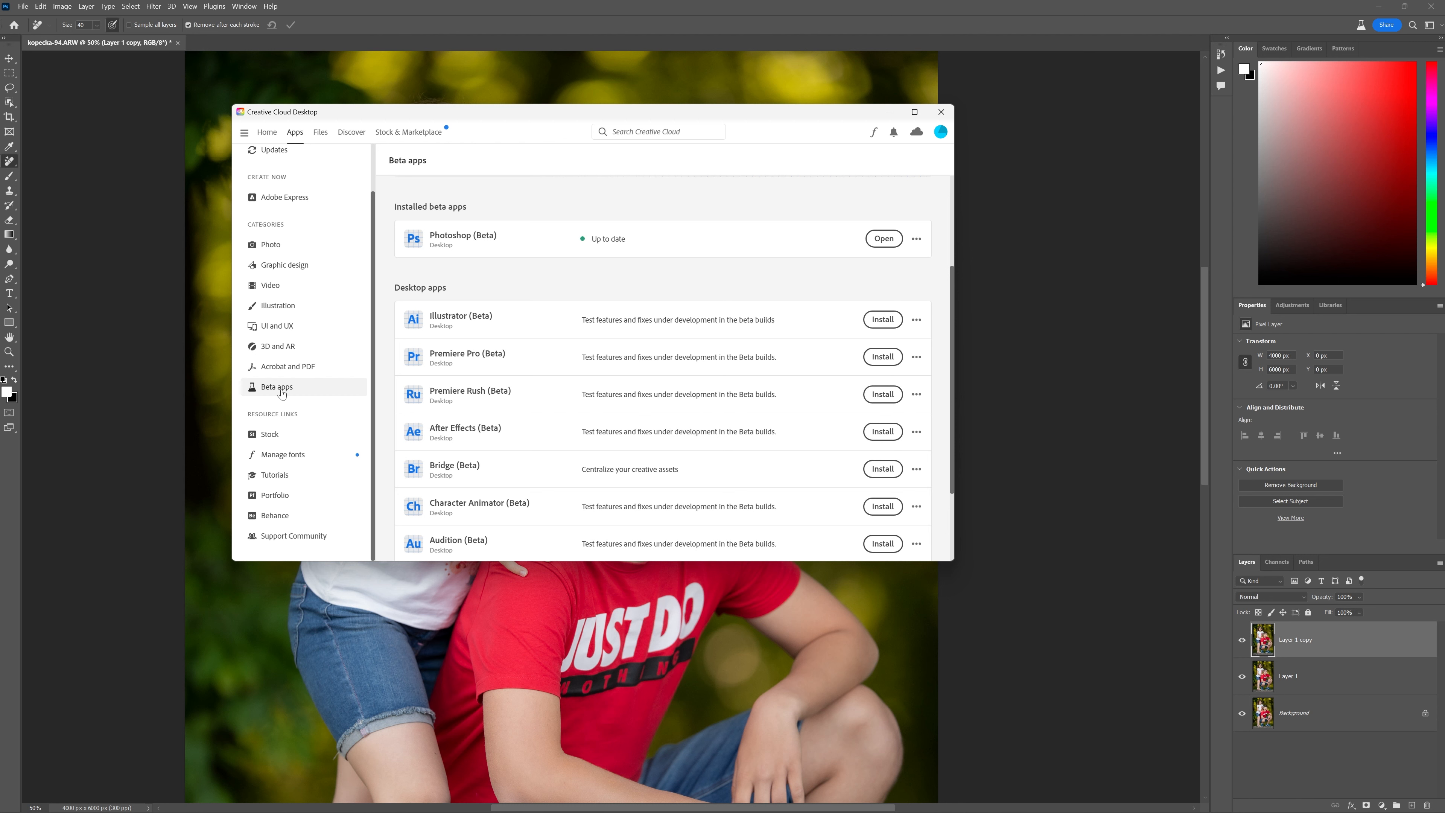
mouse_move(587, 193)
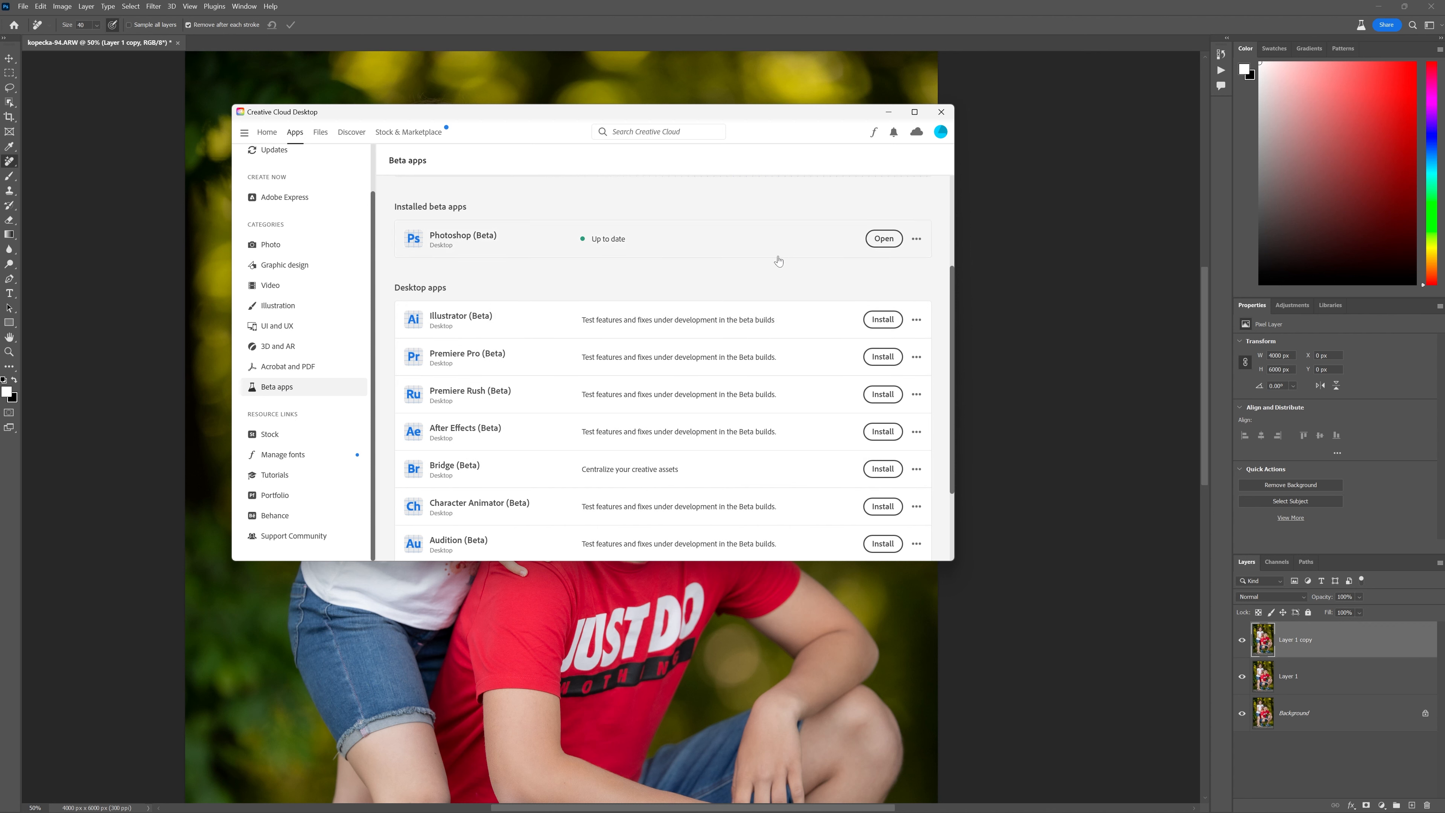
mouse_move(779, 261)
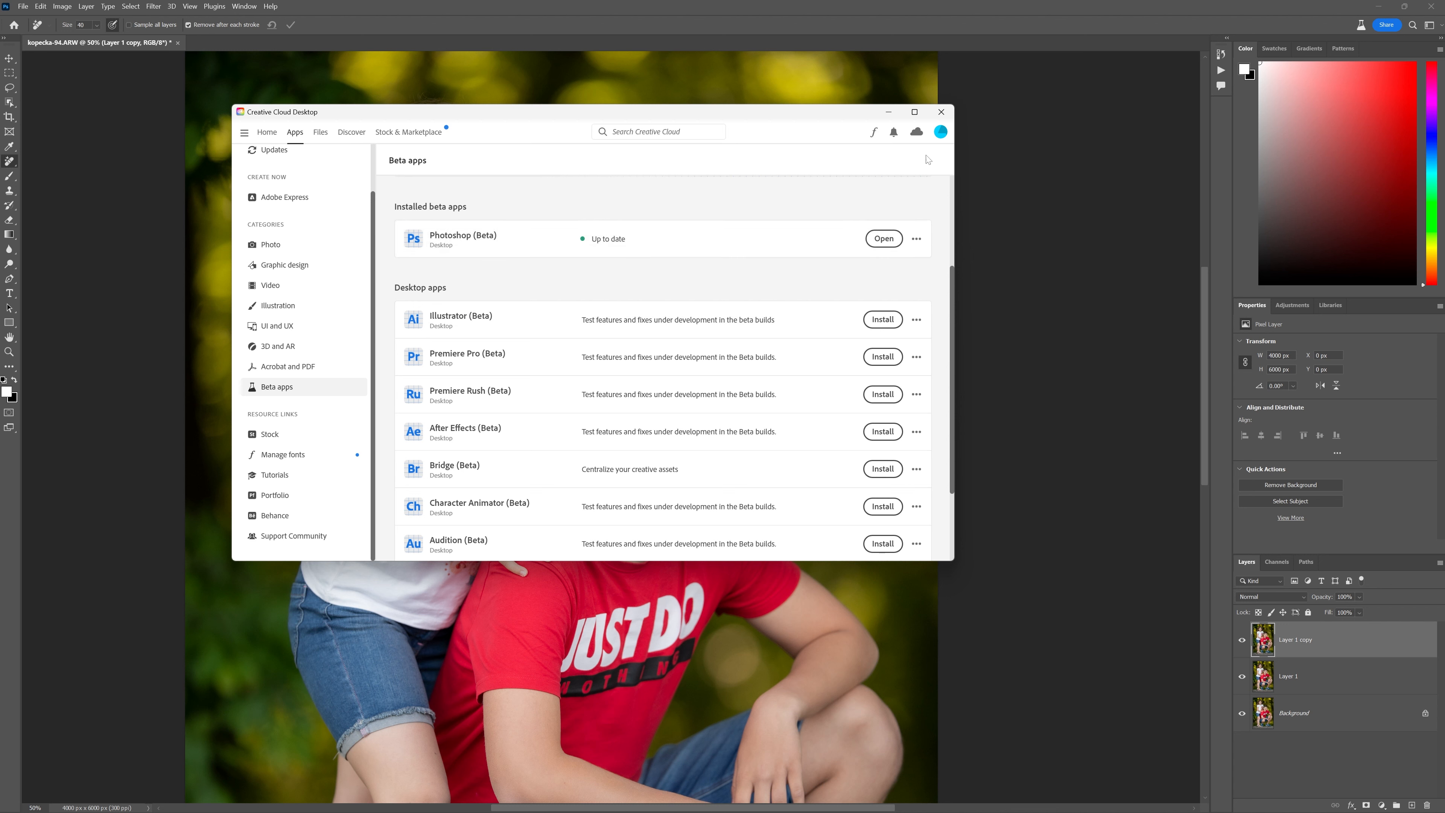
mouse_move(630, 238)
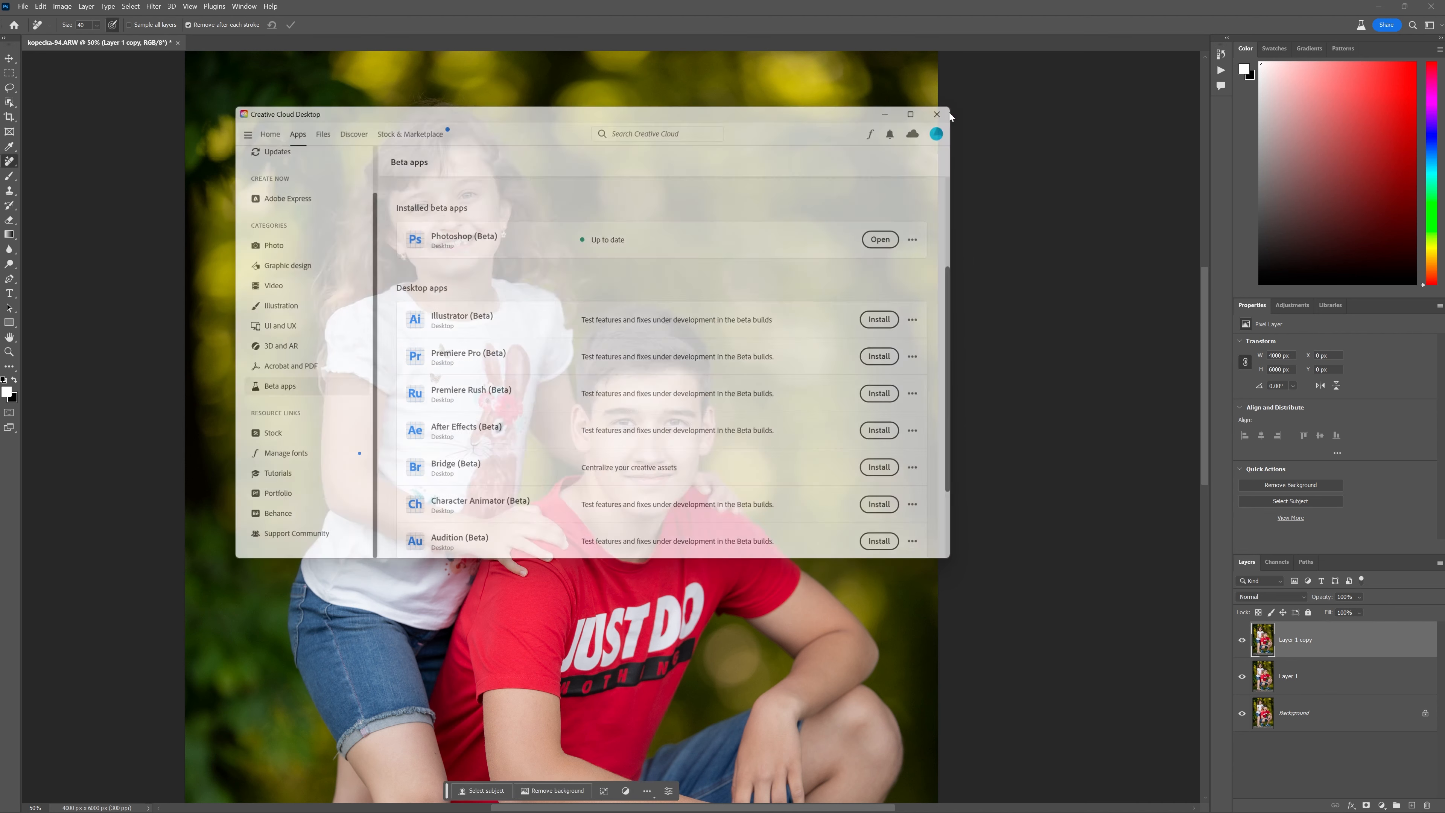
Close the Creative Cloud Desktop window to return to the portrait.
left_click(937, 114)
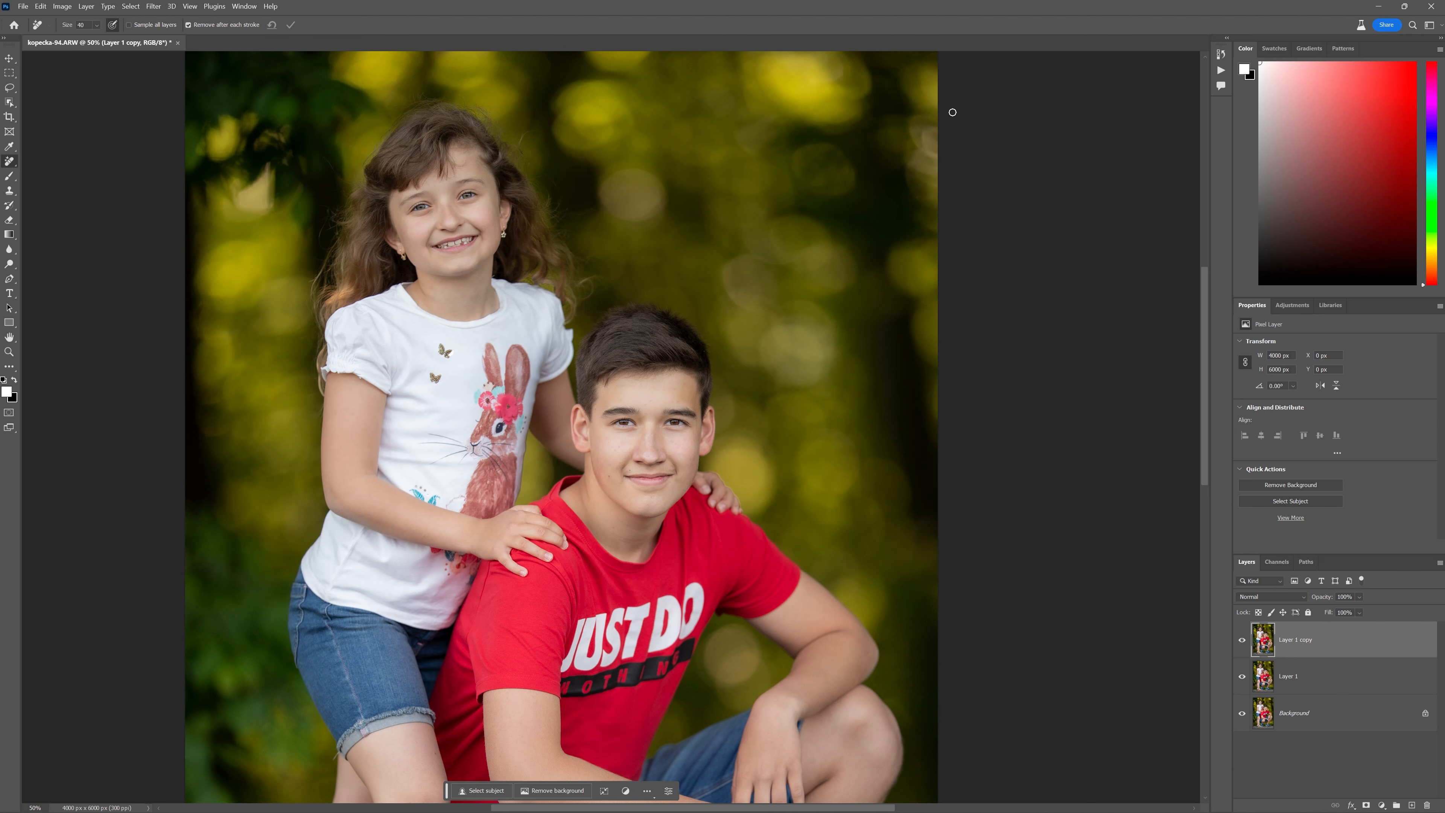
mouse_move(826, 110)
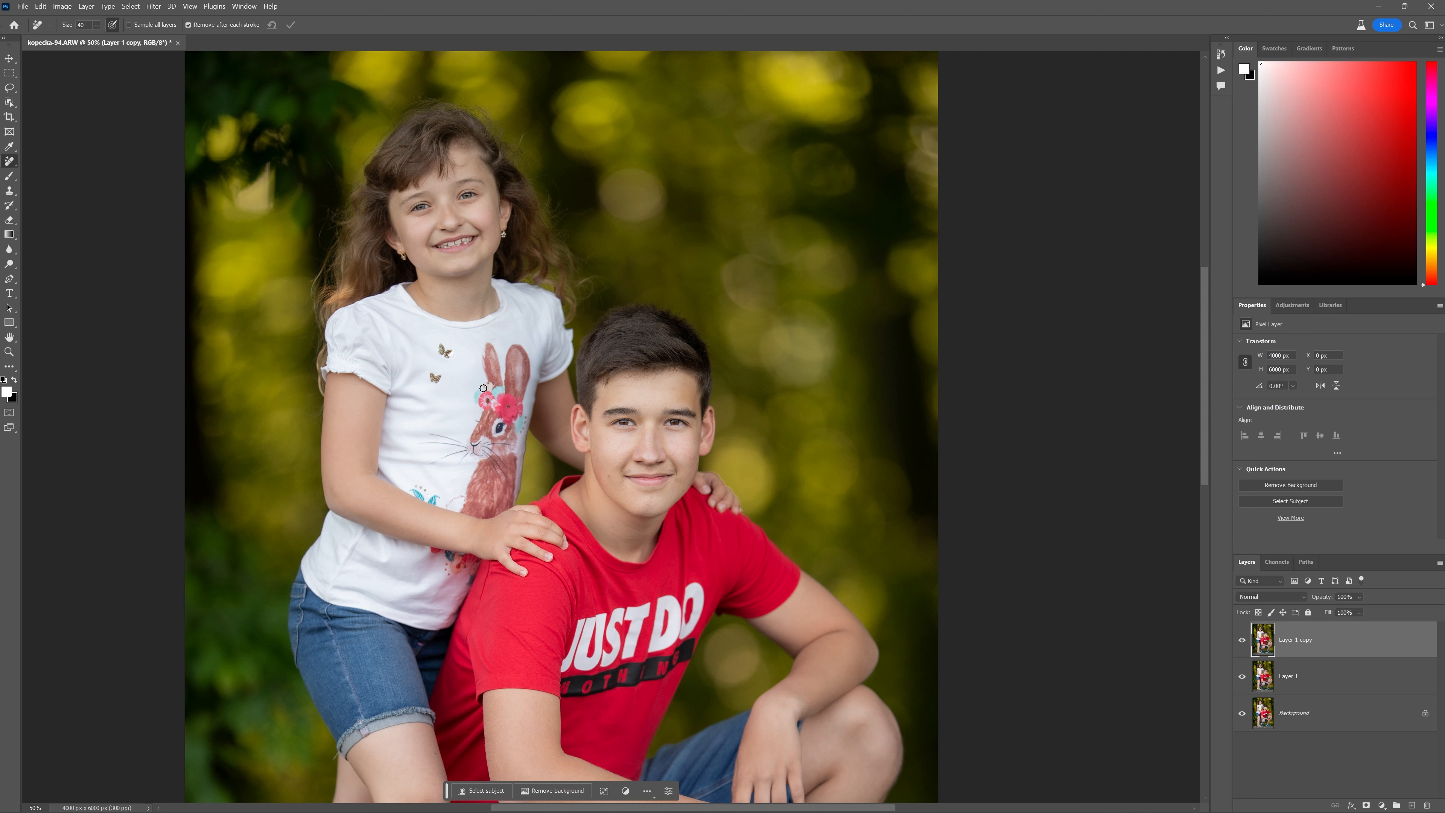
mouse_move(510, 385)
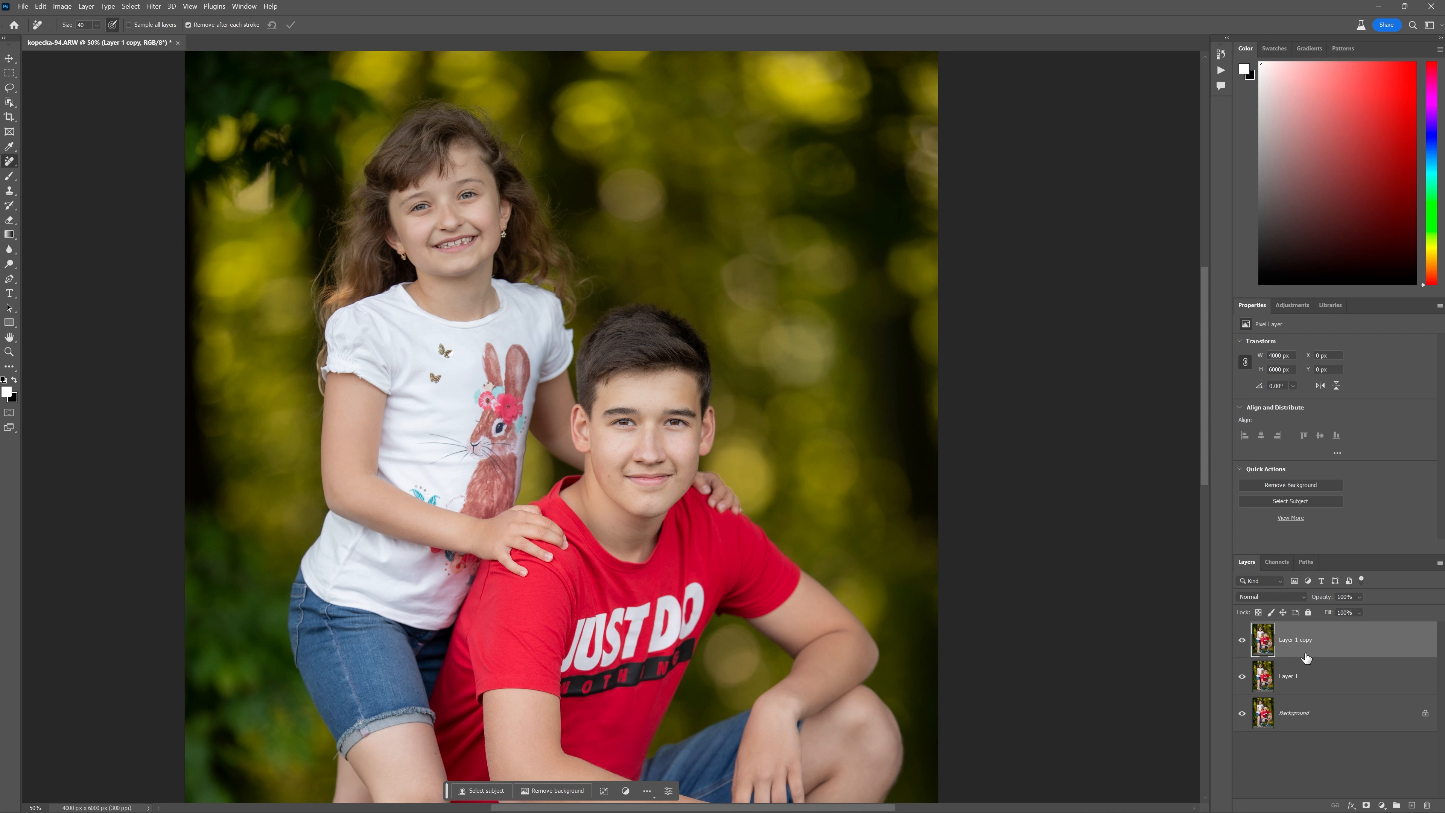
mouse_move(1286, 676)
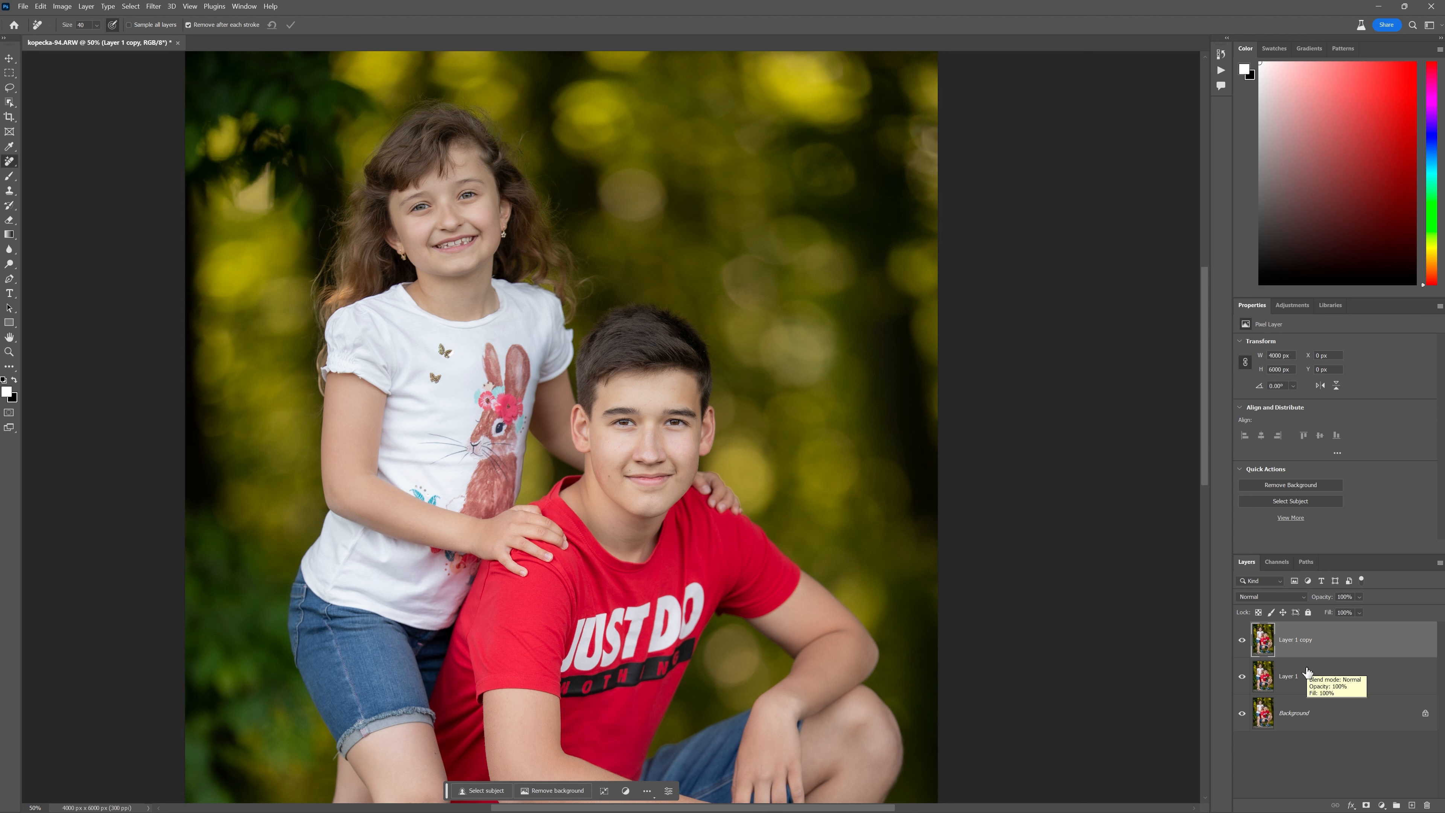
mouse_move(1300, 650)
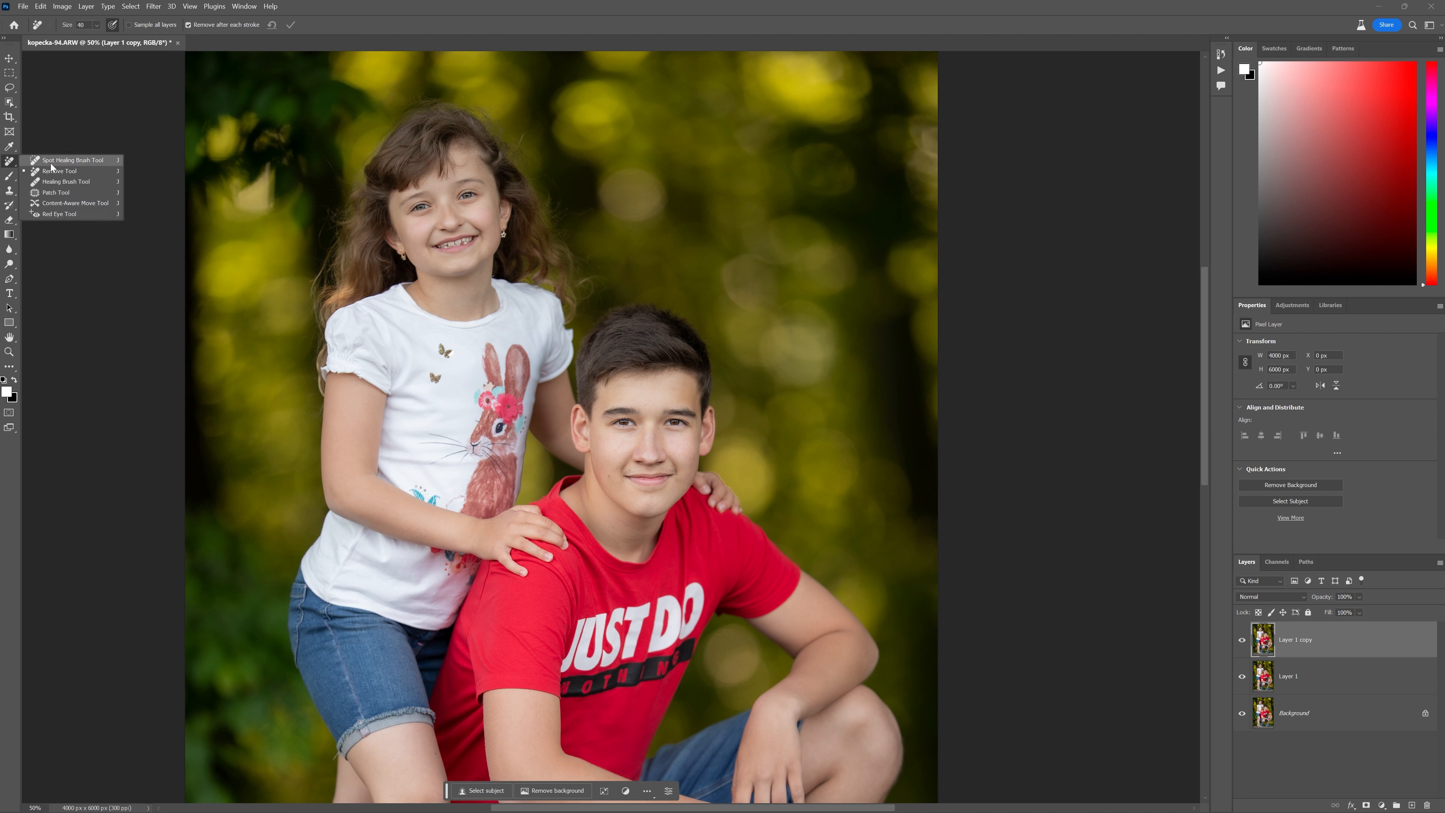
Brush the Spot Healing Brush over the JUST DO lettering on the red shirt.
left_click(61, 181)
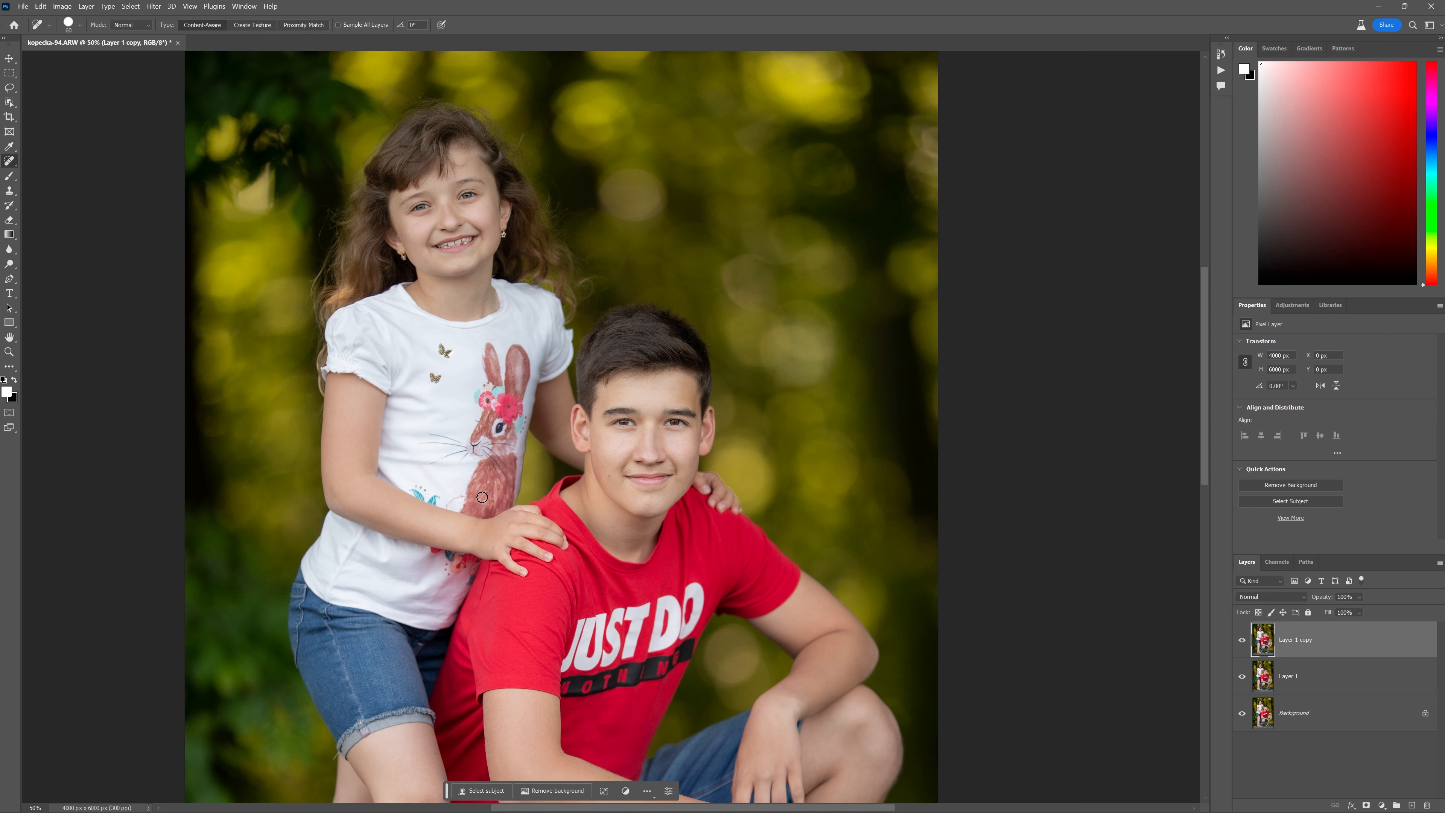
mouse_move(13, 349)
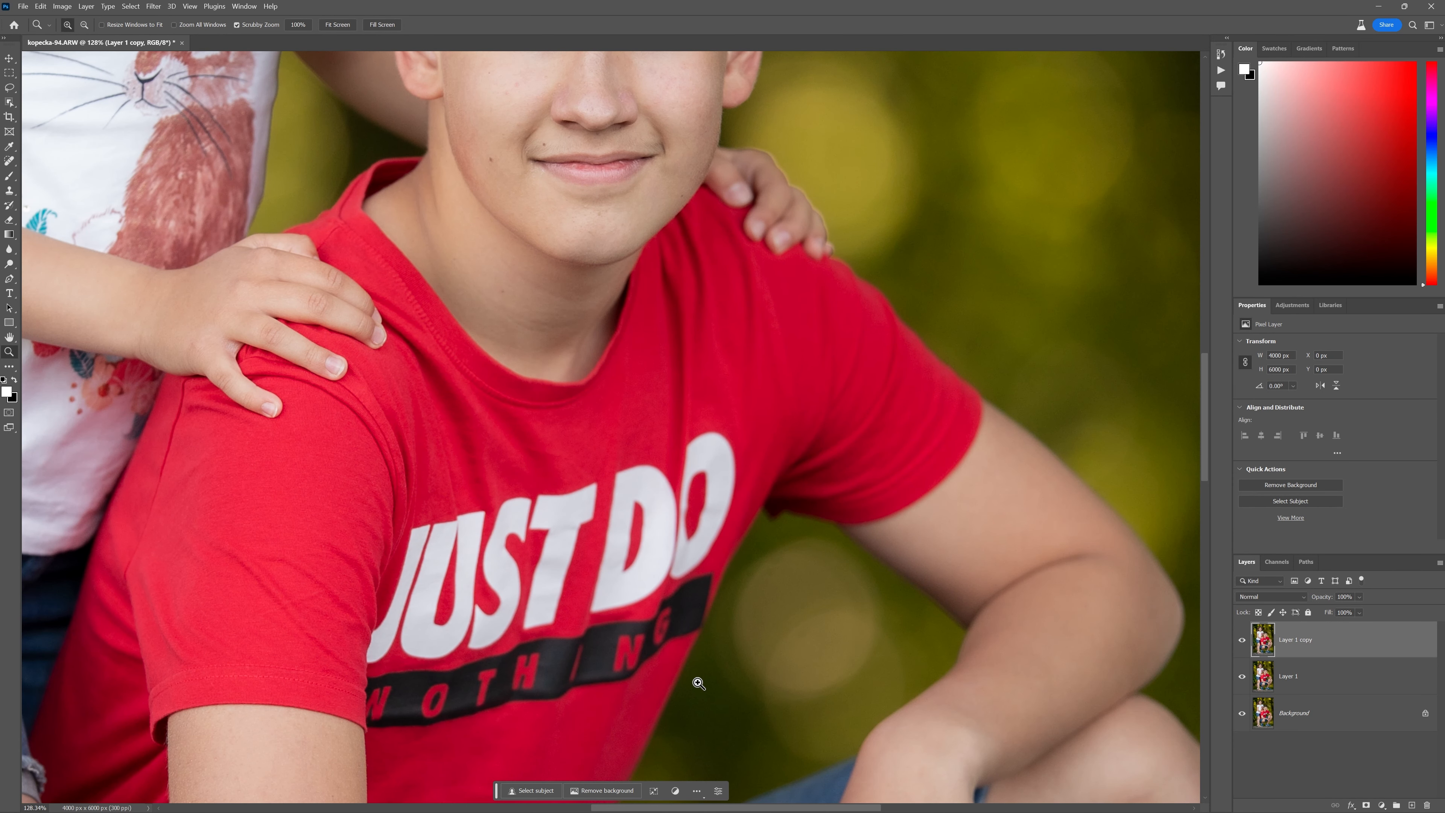
mouse_move(496, 488)
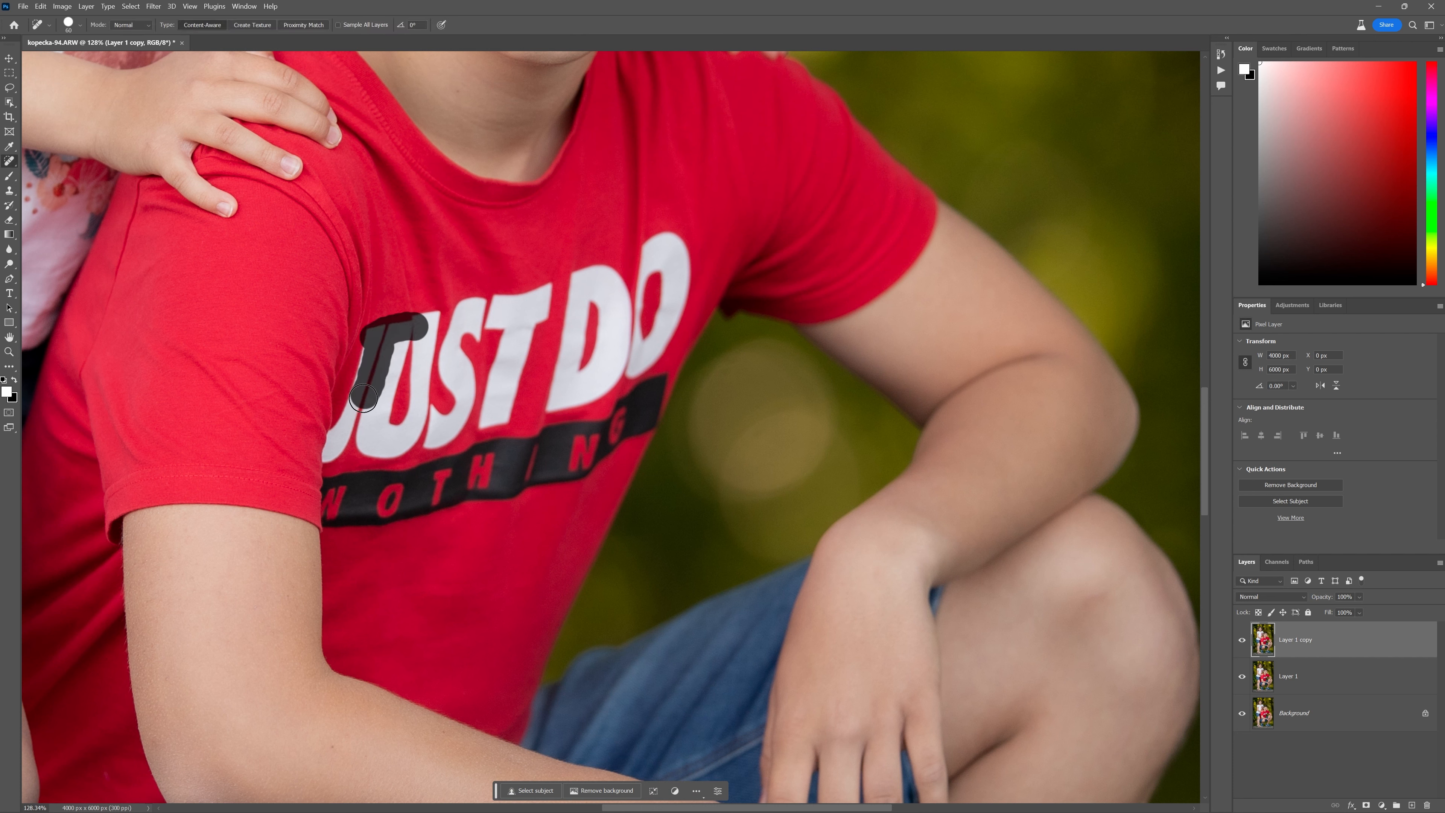
left_click_drag(360, 402, 327, 452)
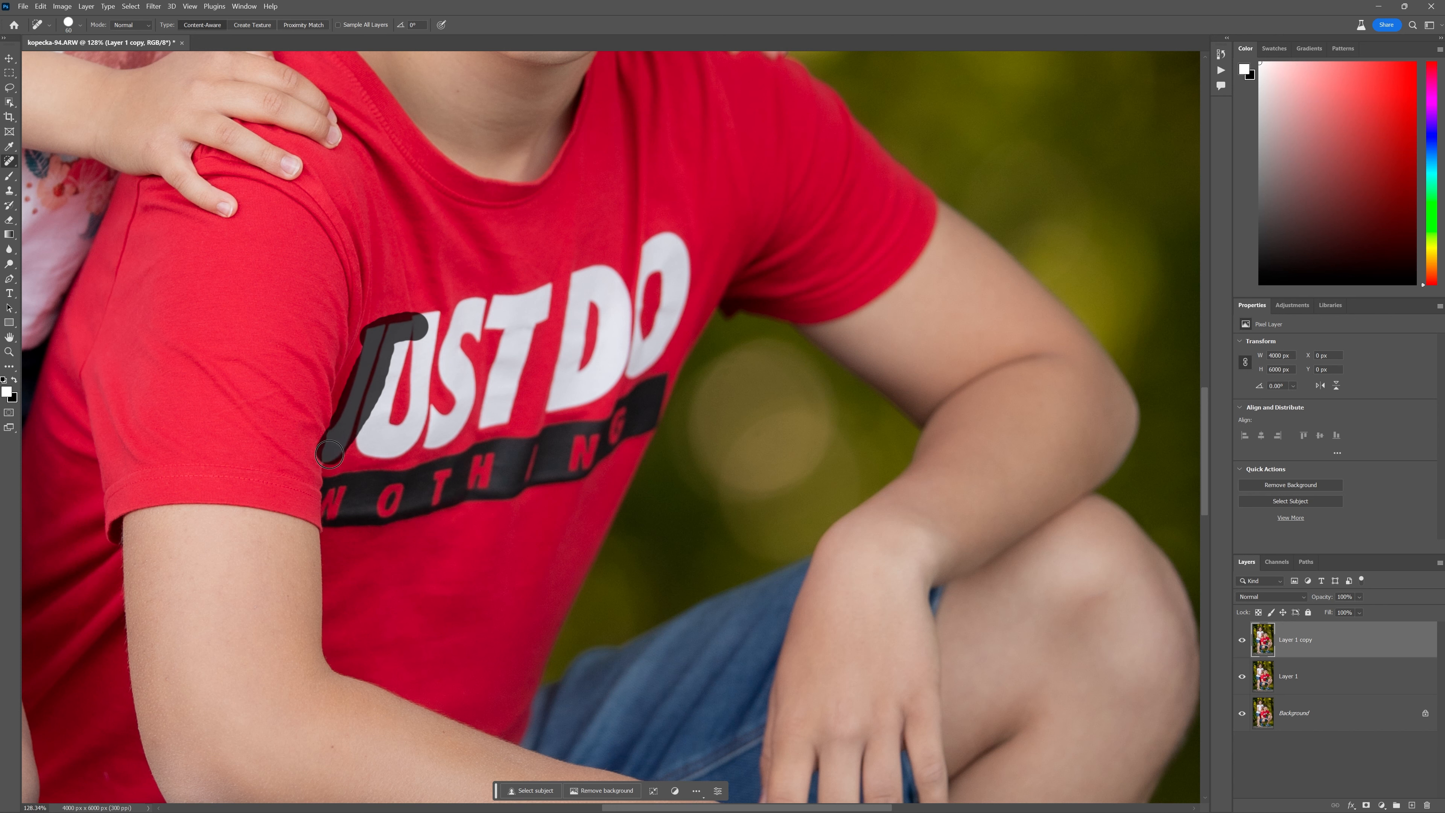
left_click_drag(329, 454, 447, 415)
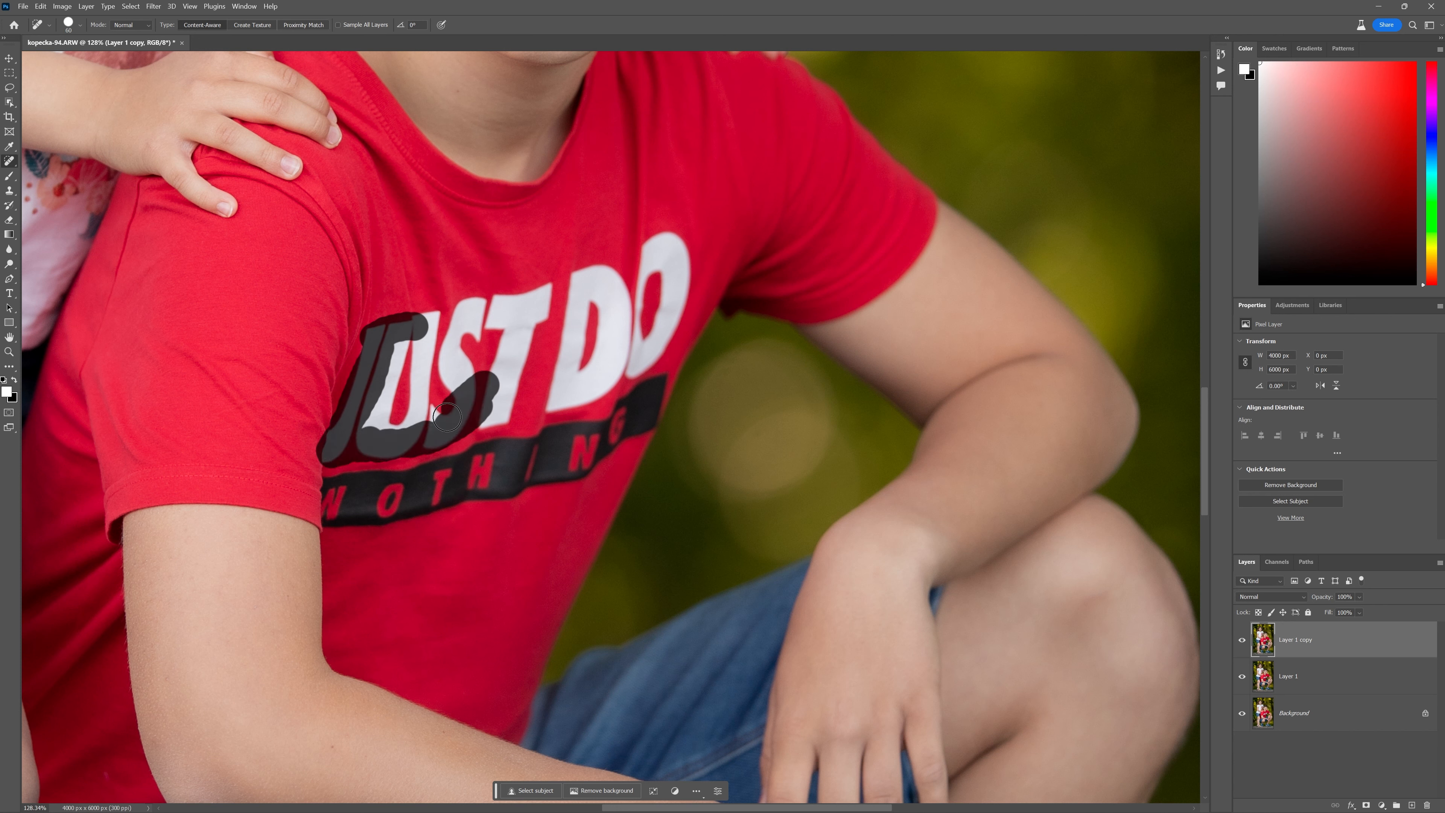
left_click_drag(445, 415, 413, 332)
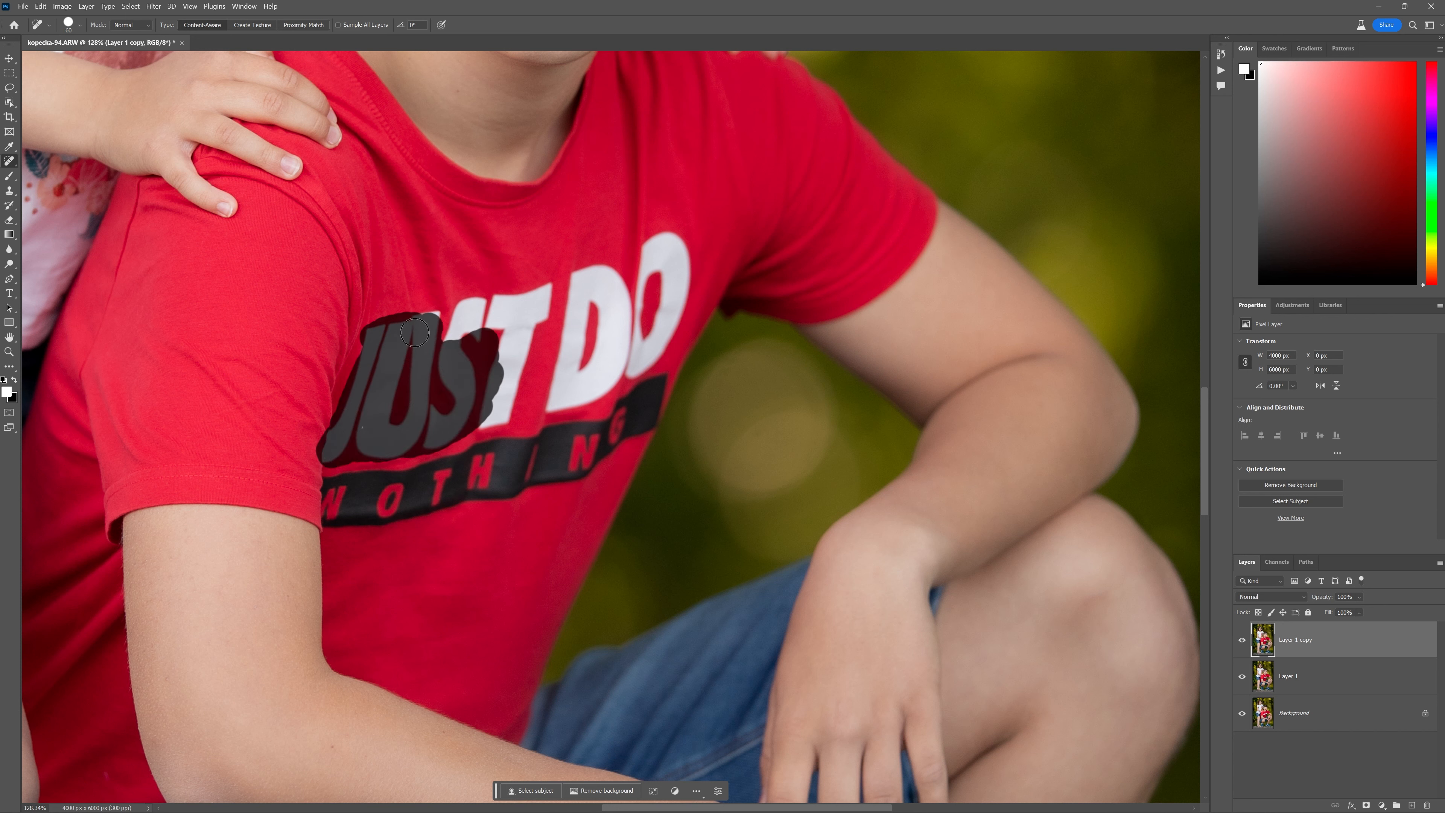
left_click_drag(415, 332, 505, 381)
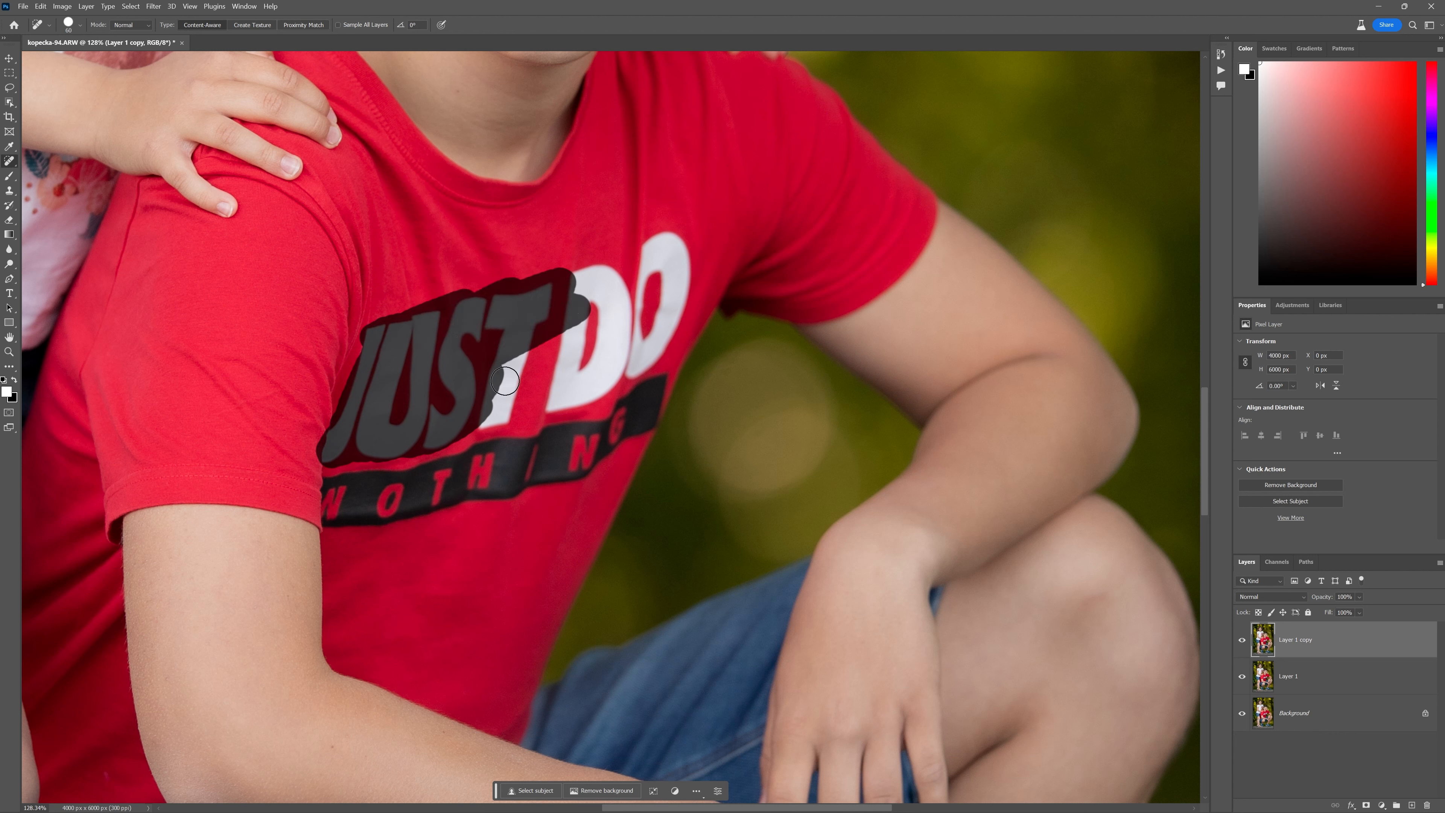
left_click_drag(502, 378, 586, 391)
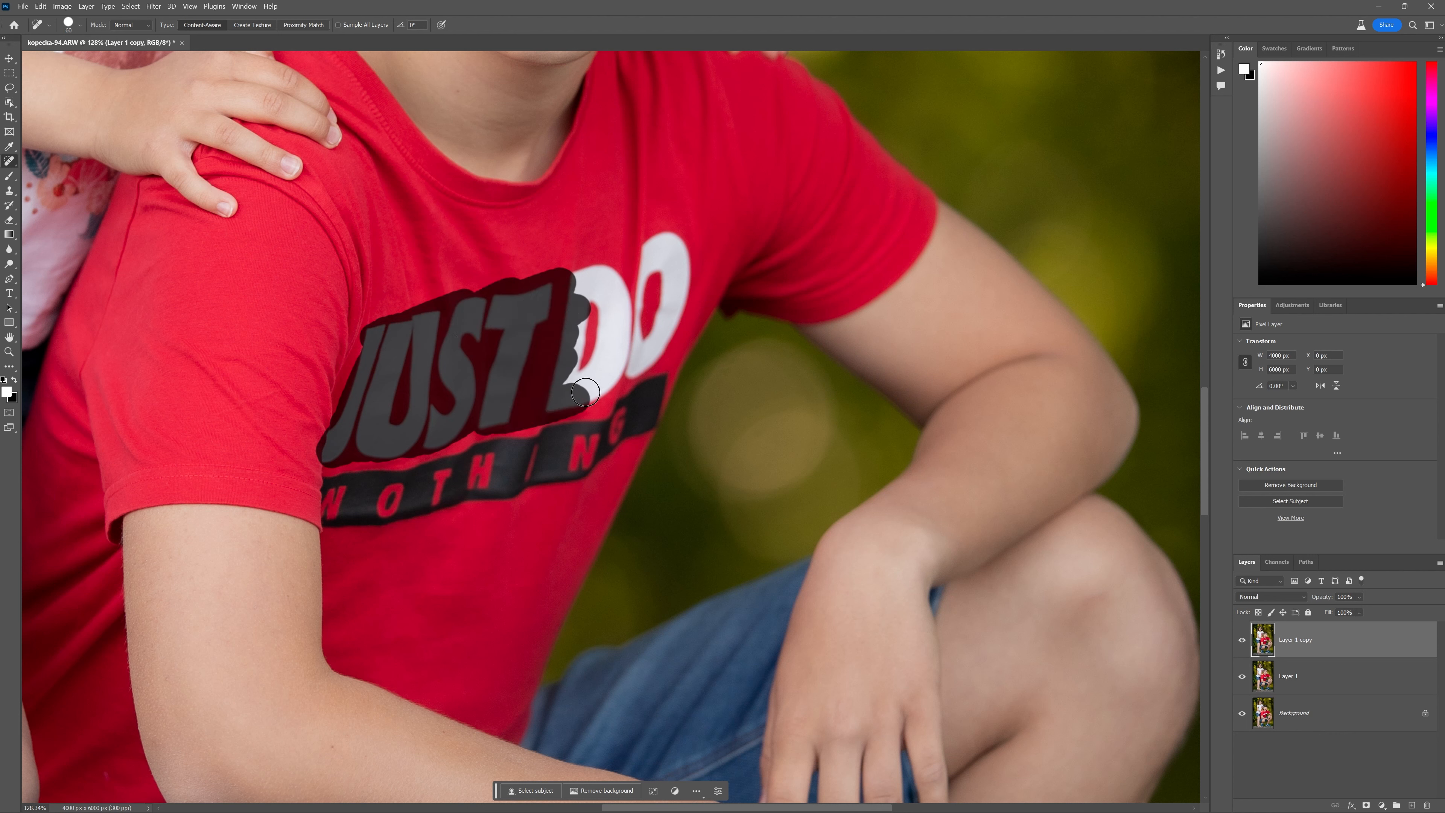
left_click_drag(585, 389, 662, 339)
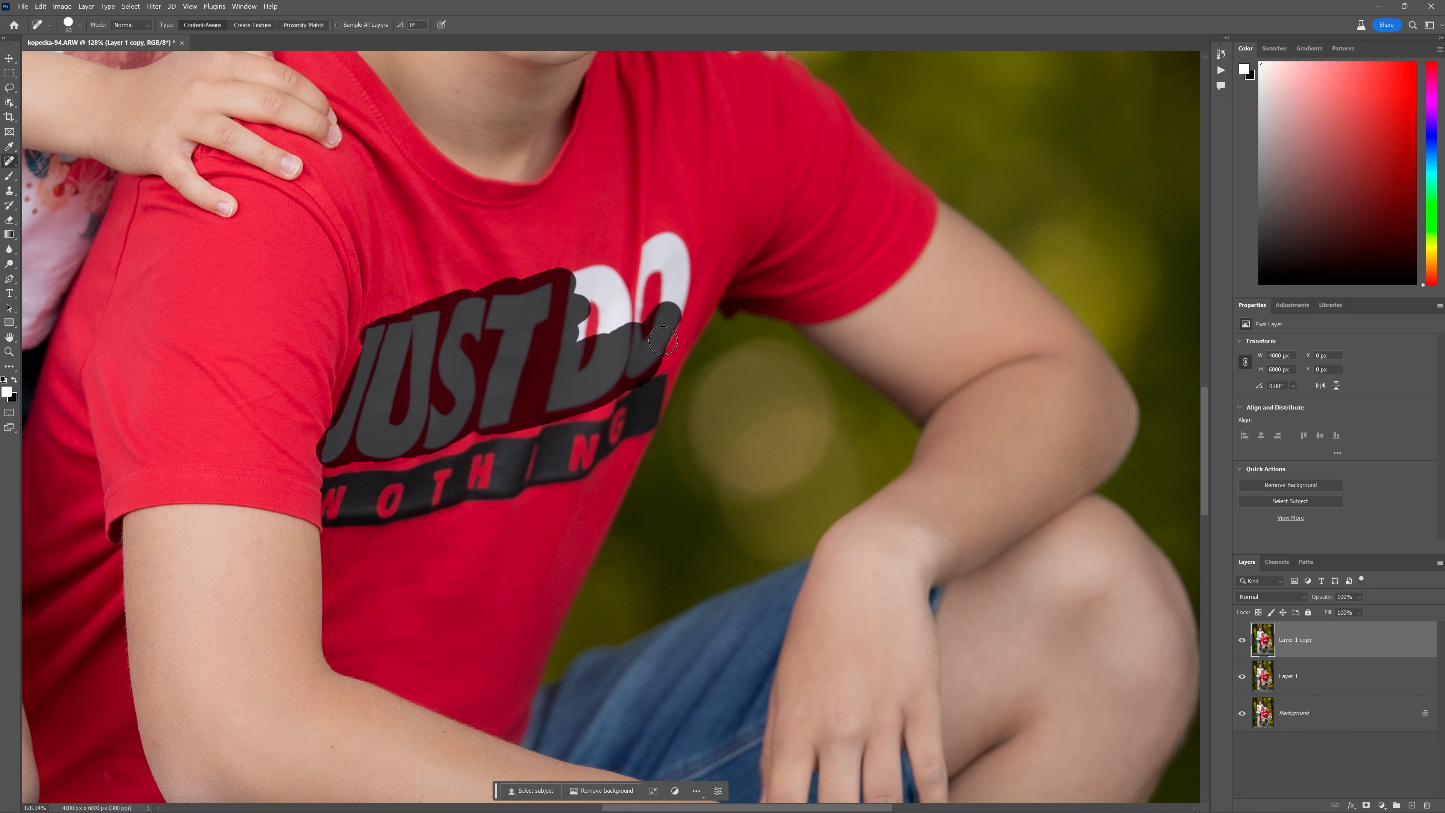
left_click_drag(661, 340, 581, 300)
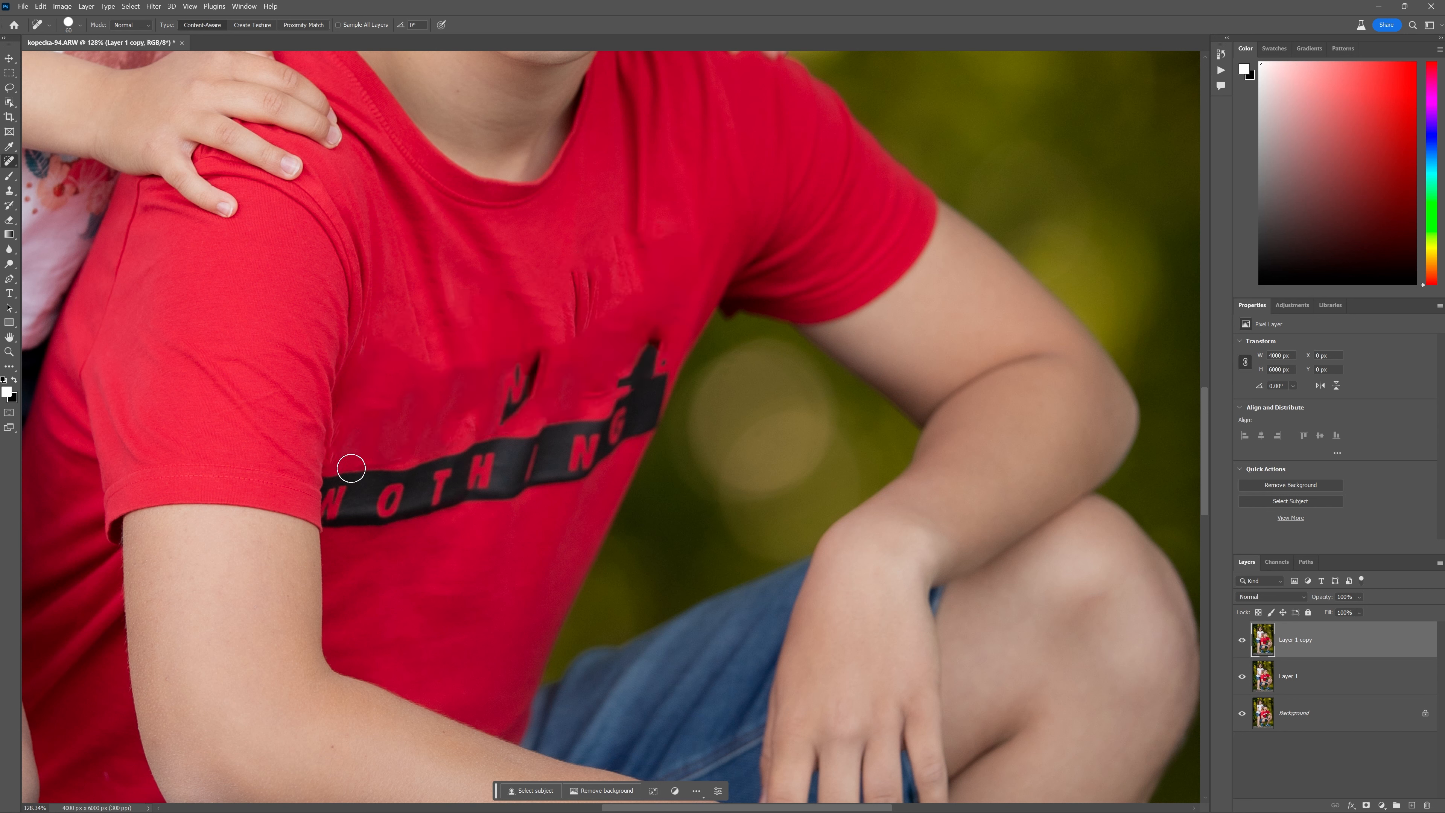
mouse_move(636, 351)
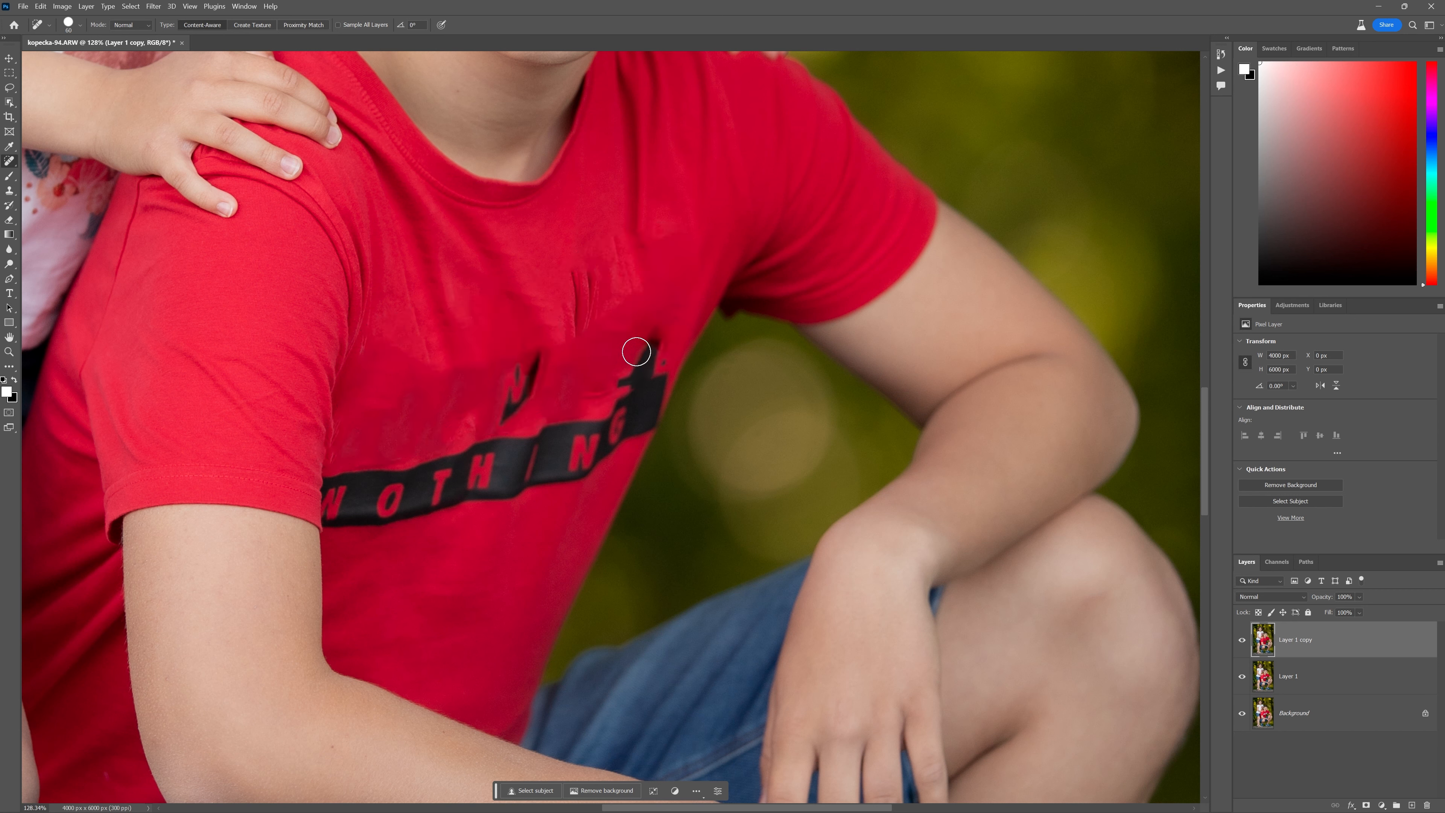
Heal over the leftover mark and the NOTHING strip below the lettering.
left_click_drag(636, 352, 645, 409)
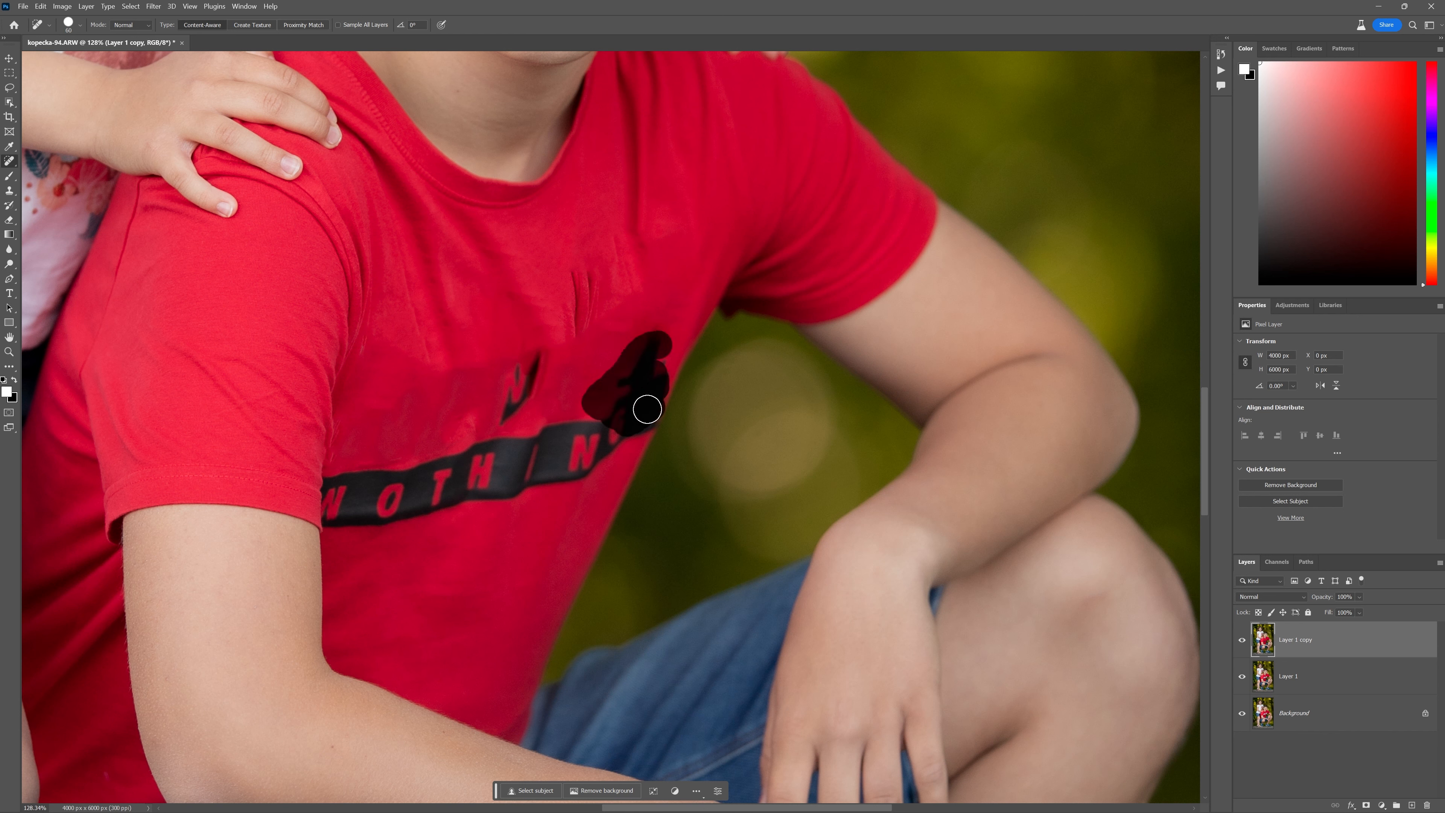
left_click_drag(646, 409, 505, 460)
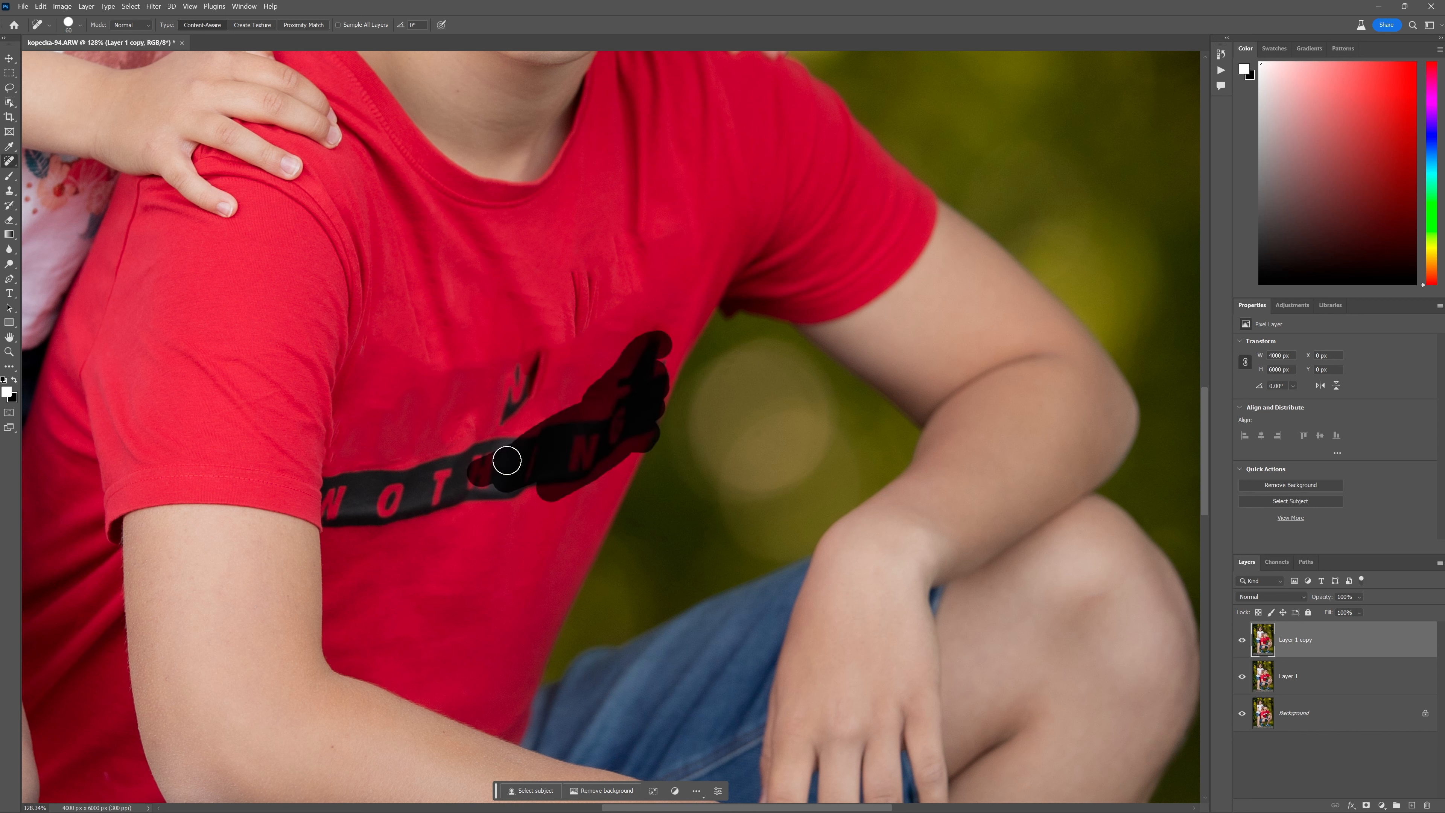
left_click_drag(505, 460, 416, 489)
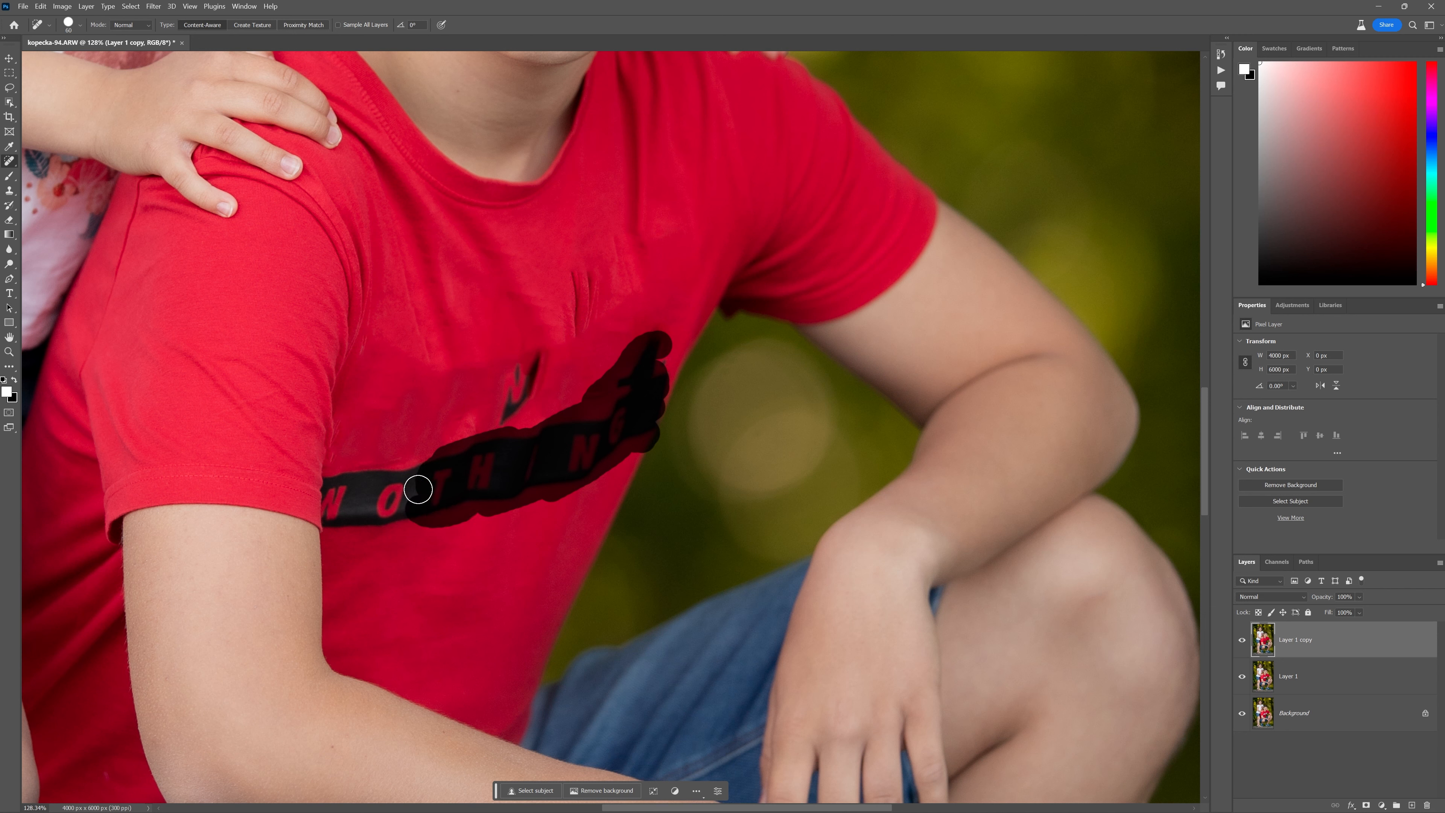
left_click_drag(420, 489, 346, 480)
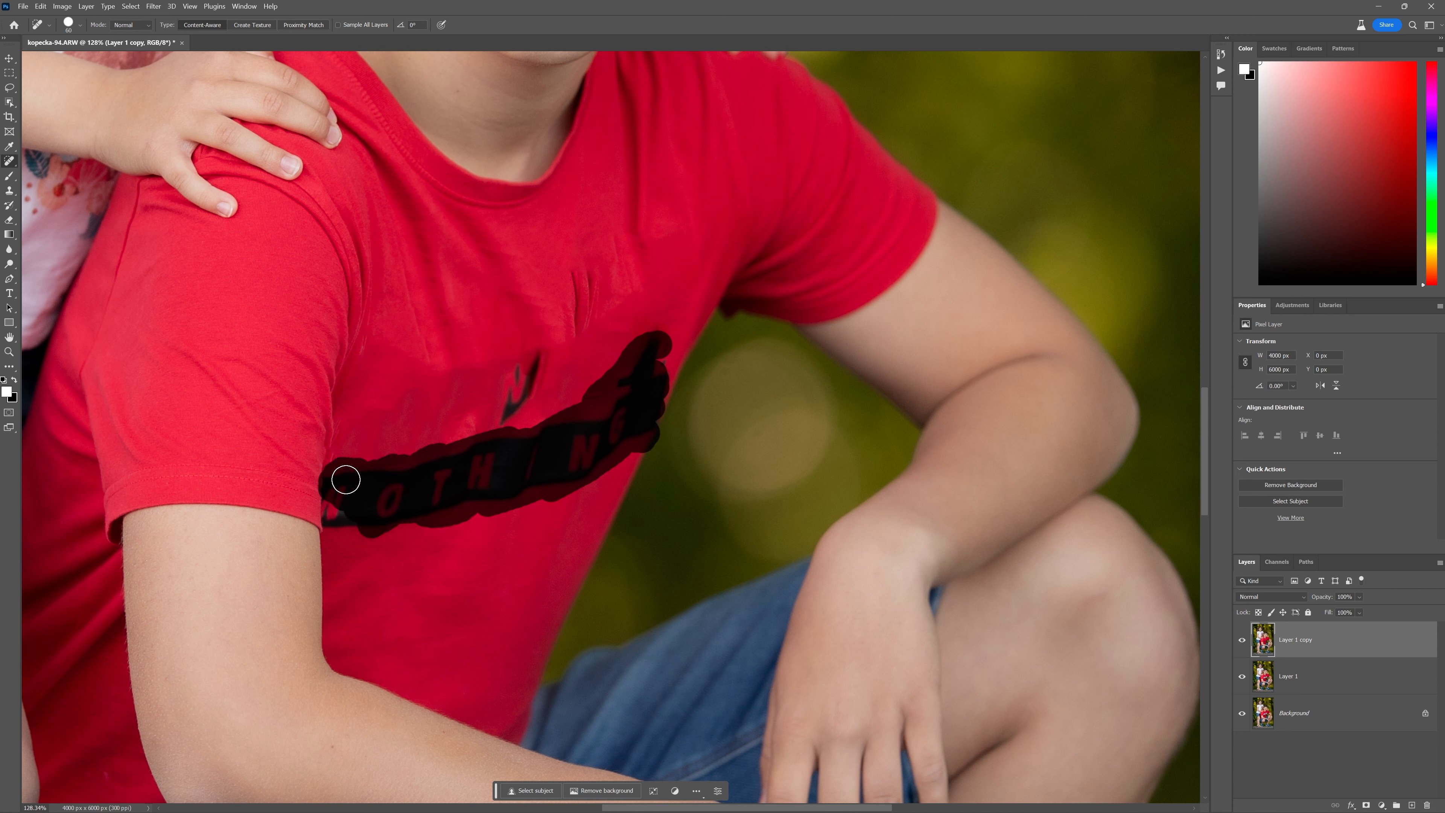
left_click_drag(346, 479, 358, 485)
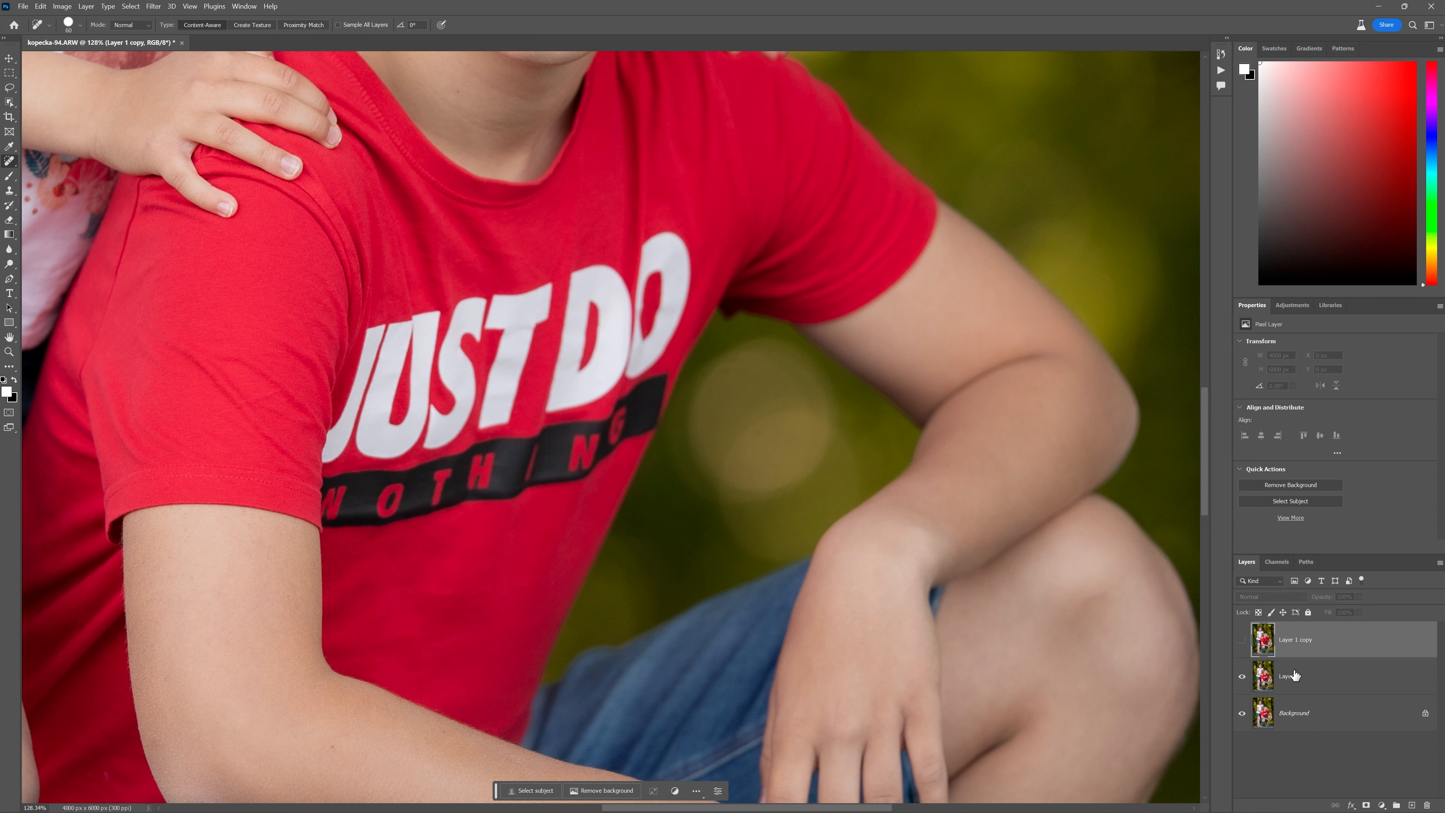
On the untouched Layer 1, erase the JUST DO lettering with the Remove tool.
left_click(1300, 676)
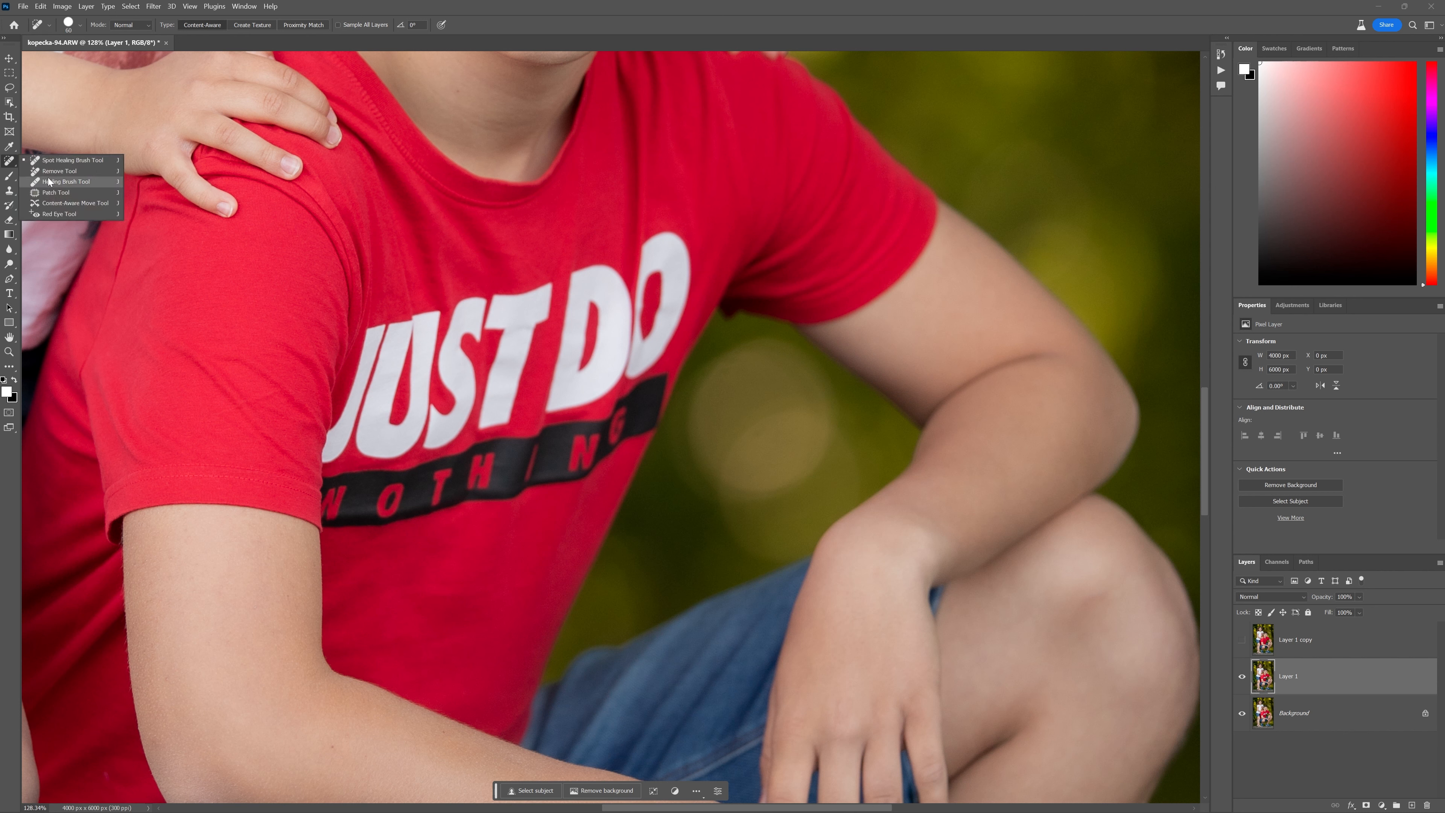
left_click(67, 181)
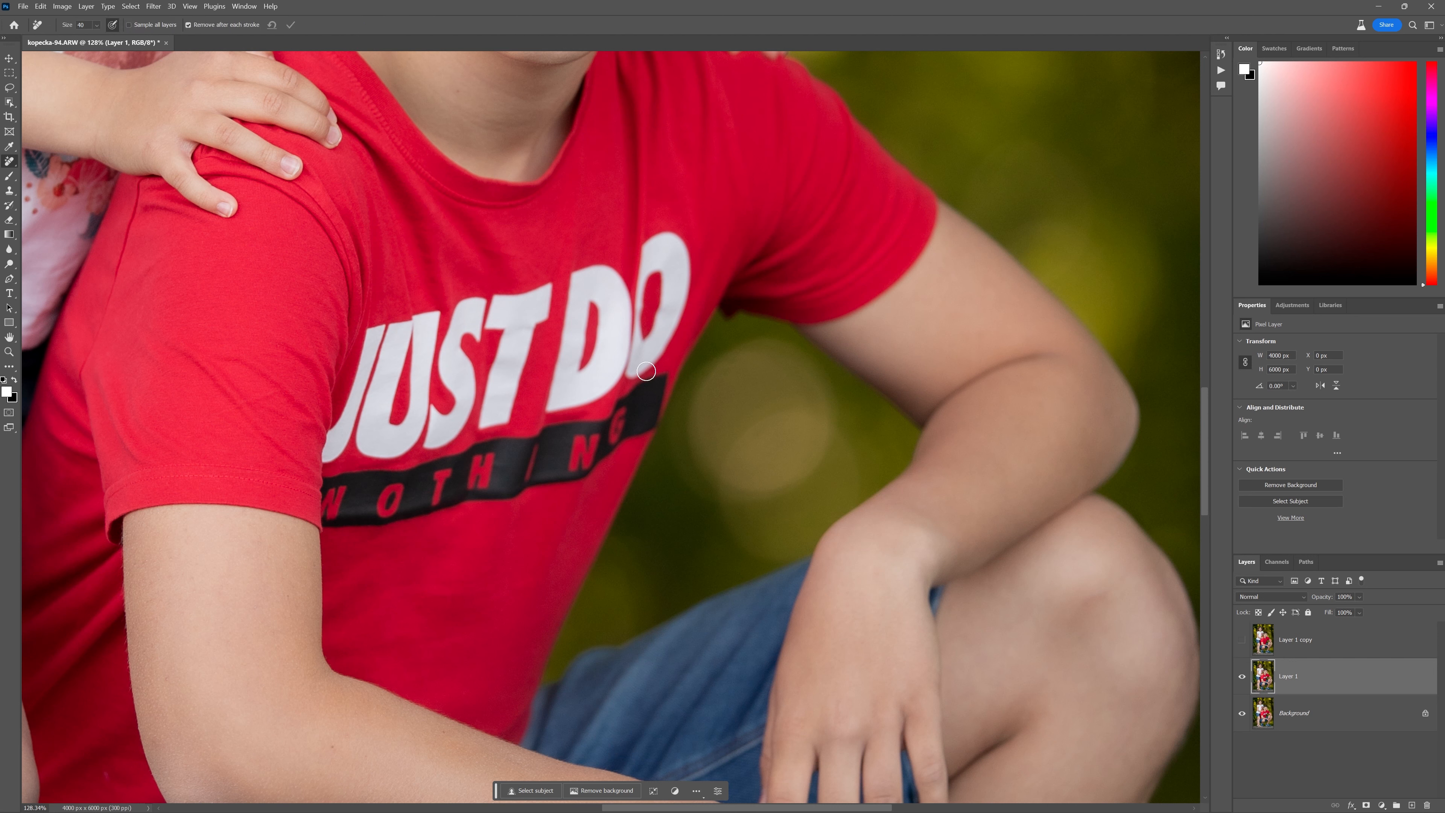
mouse_move(202, 43)
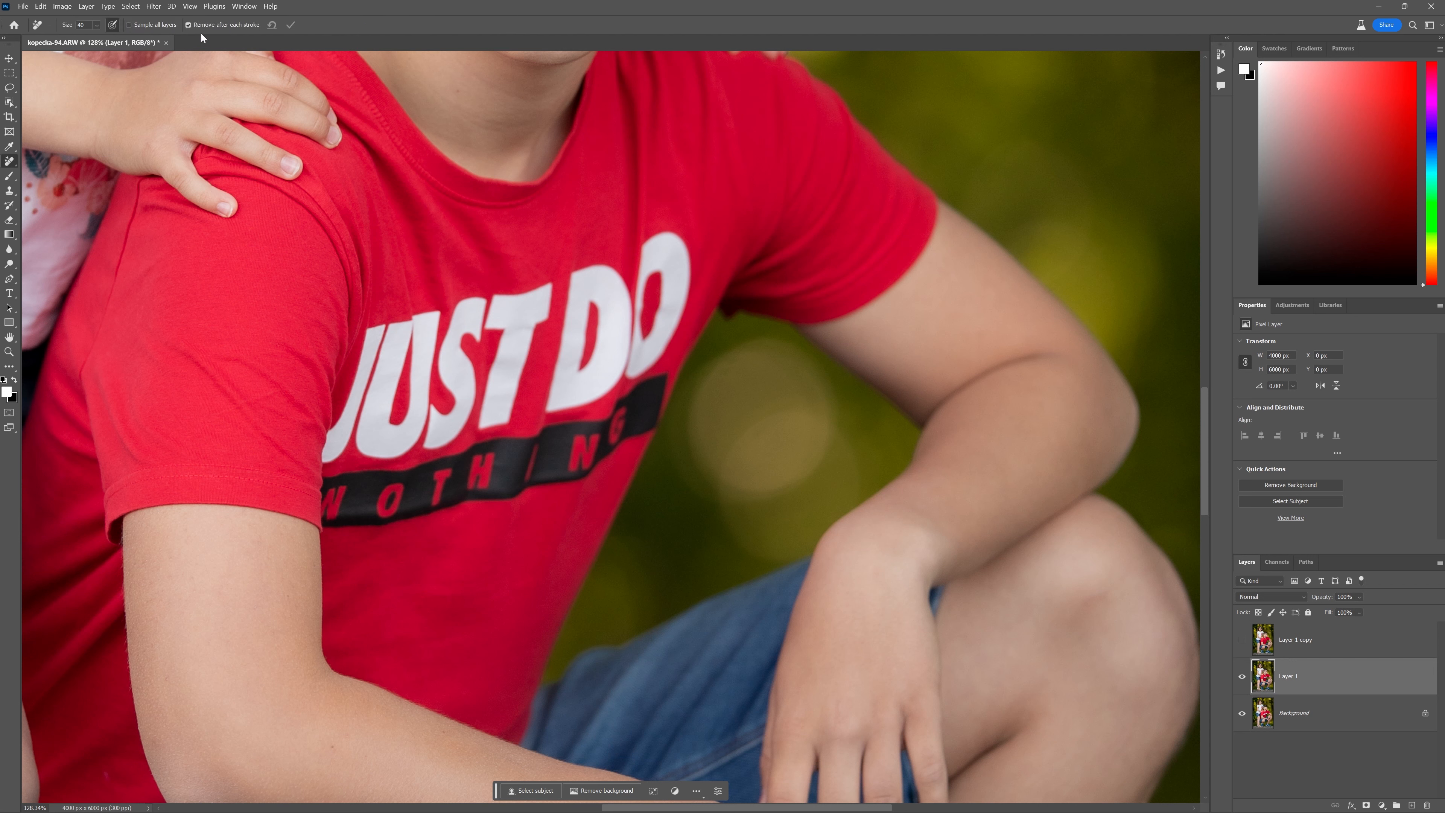
mouse_move(201, 37)
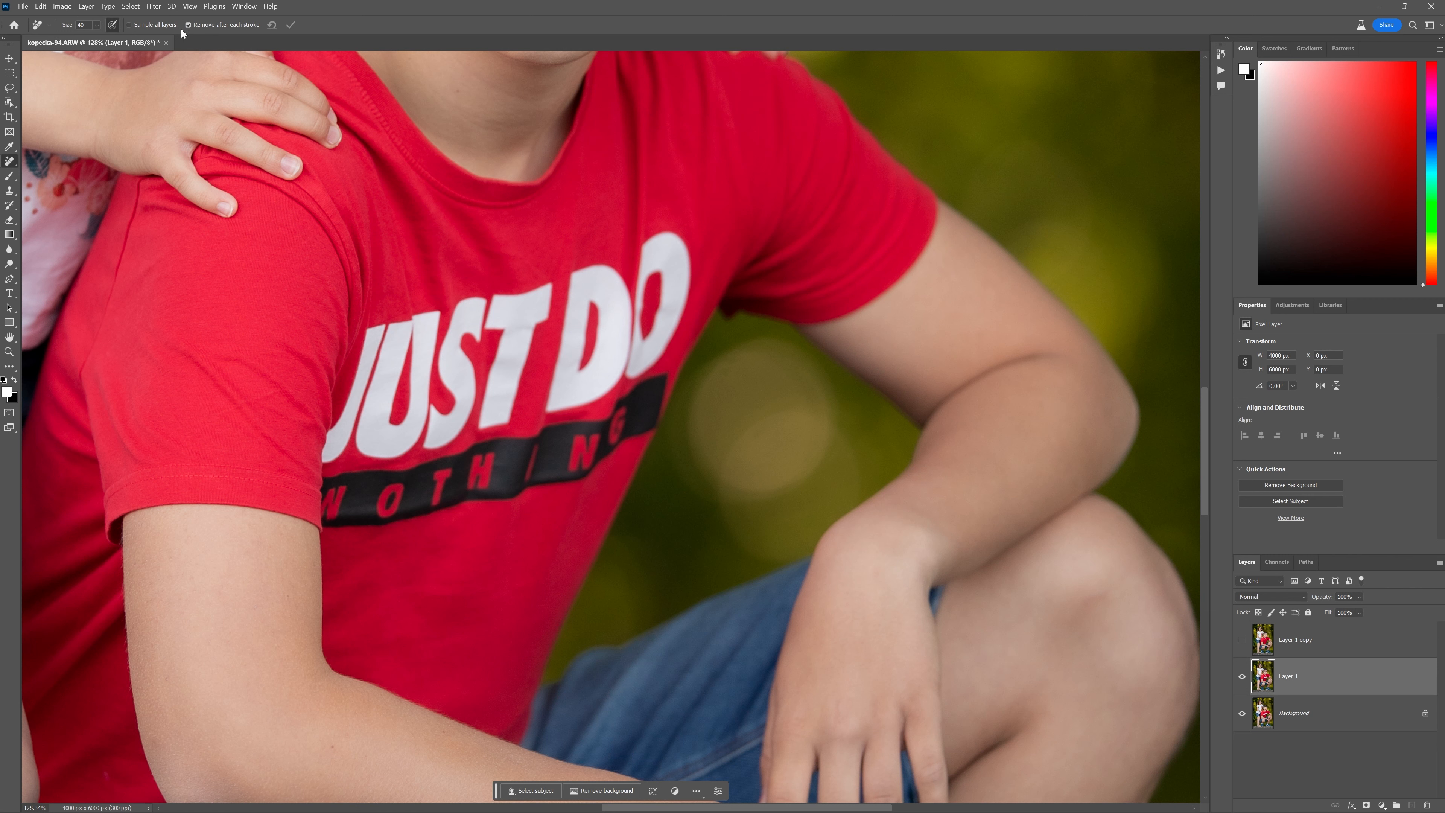
mouse_move(699, 363)
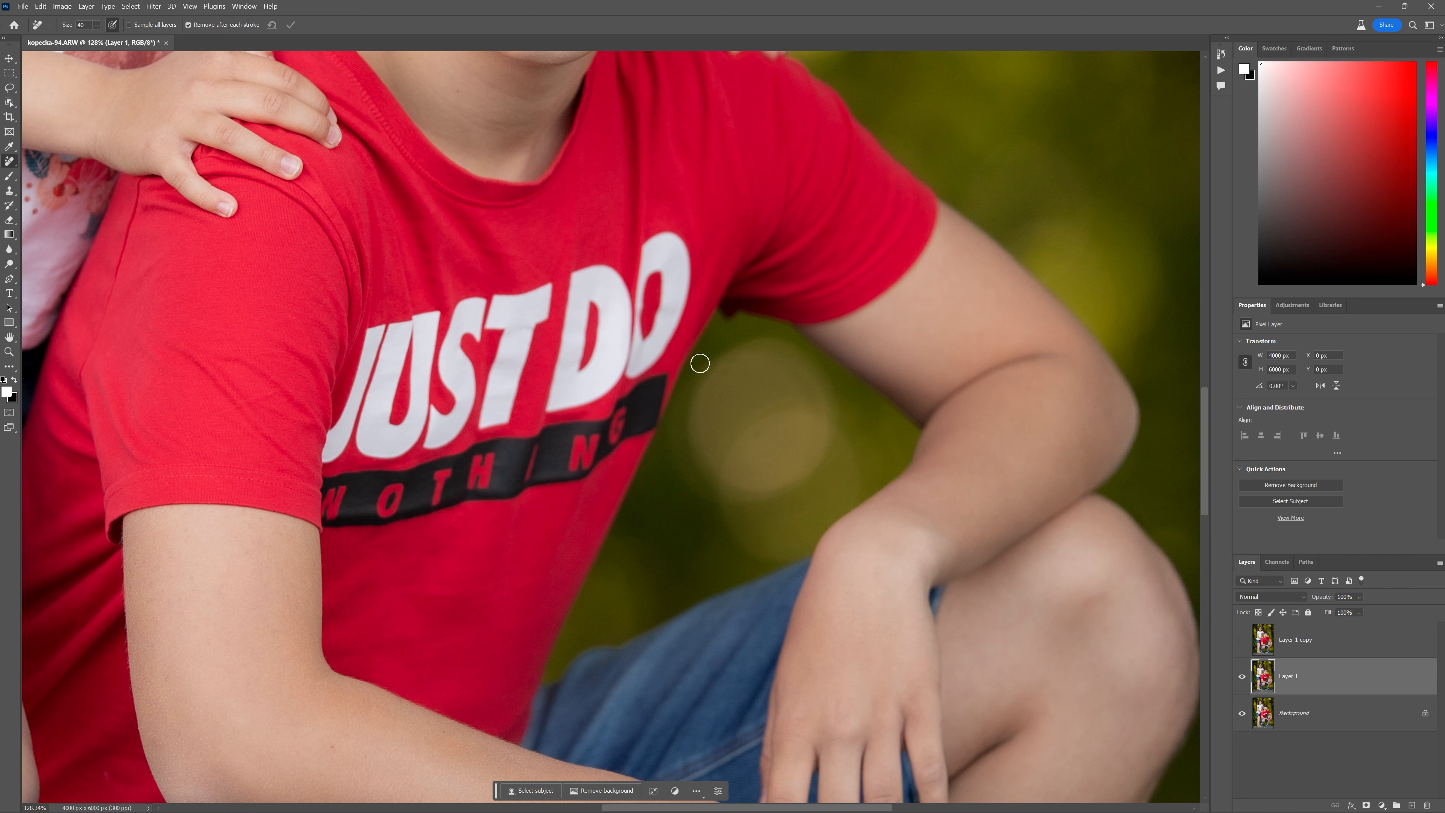
mouse_move(601, 366)
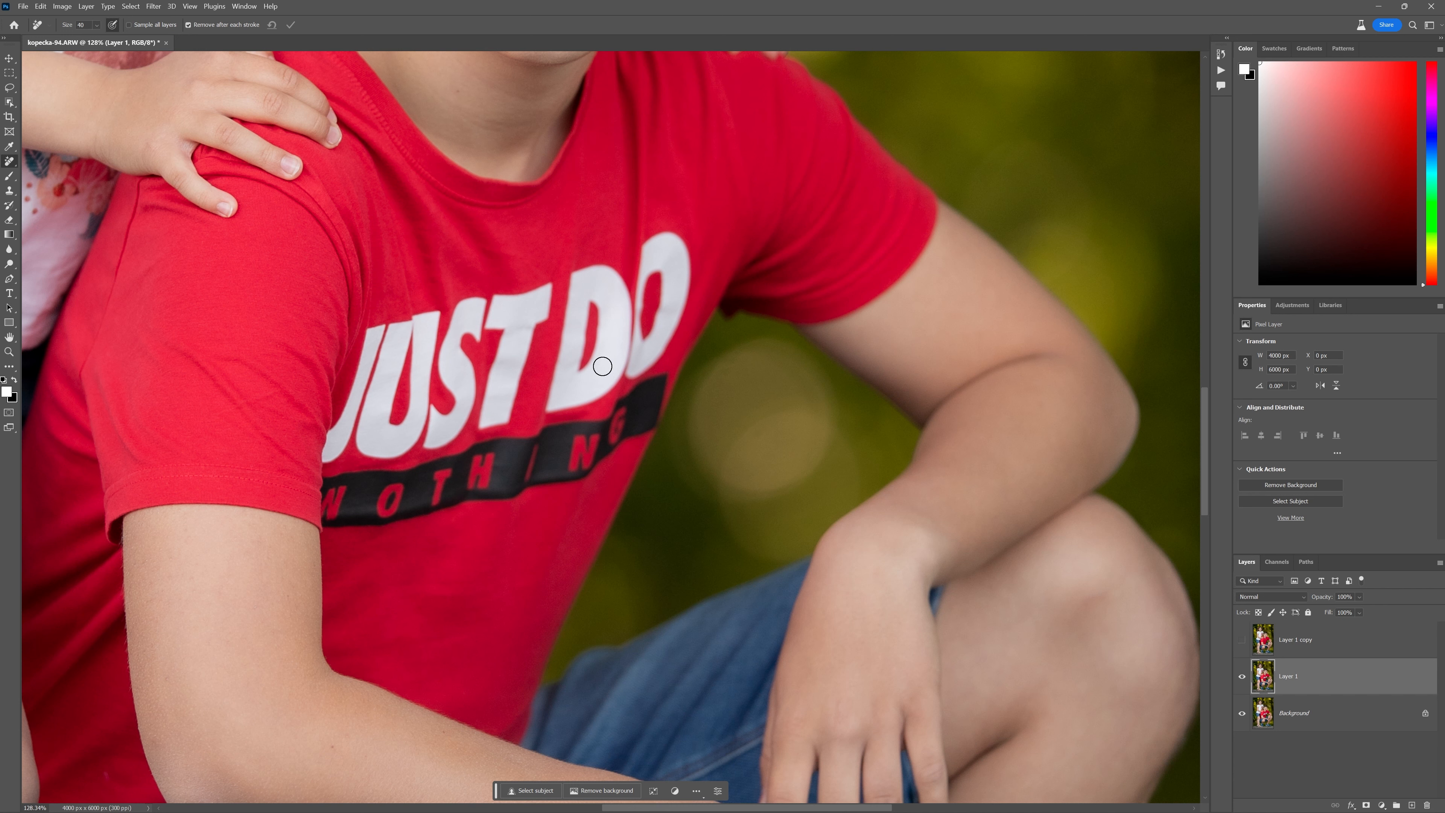
mouse_move(366, 295)
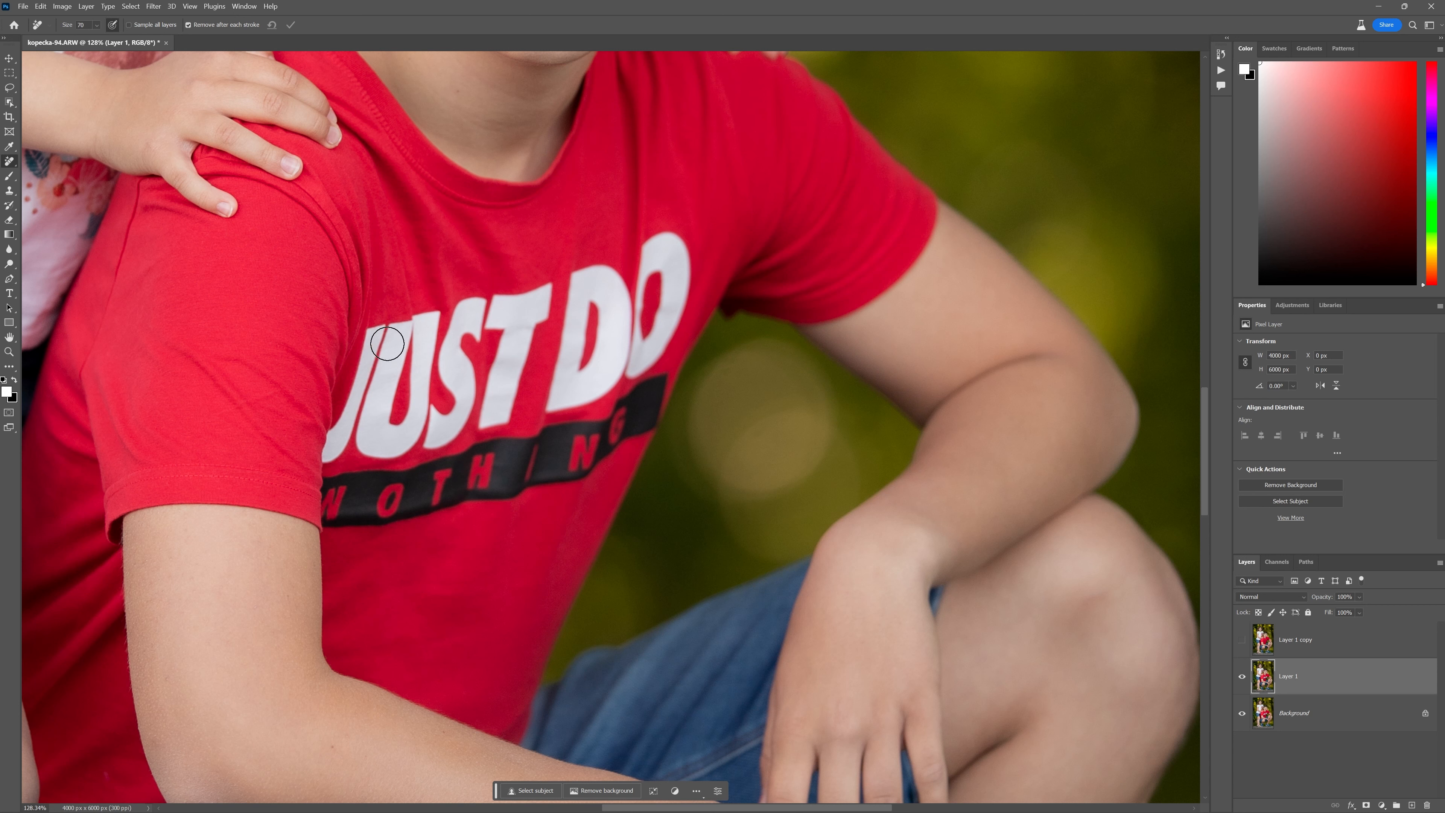
mouse_move(382, 334)
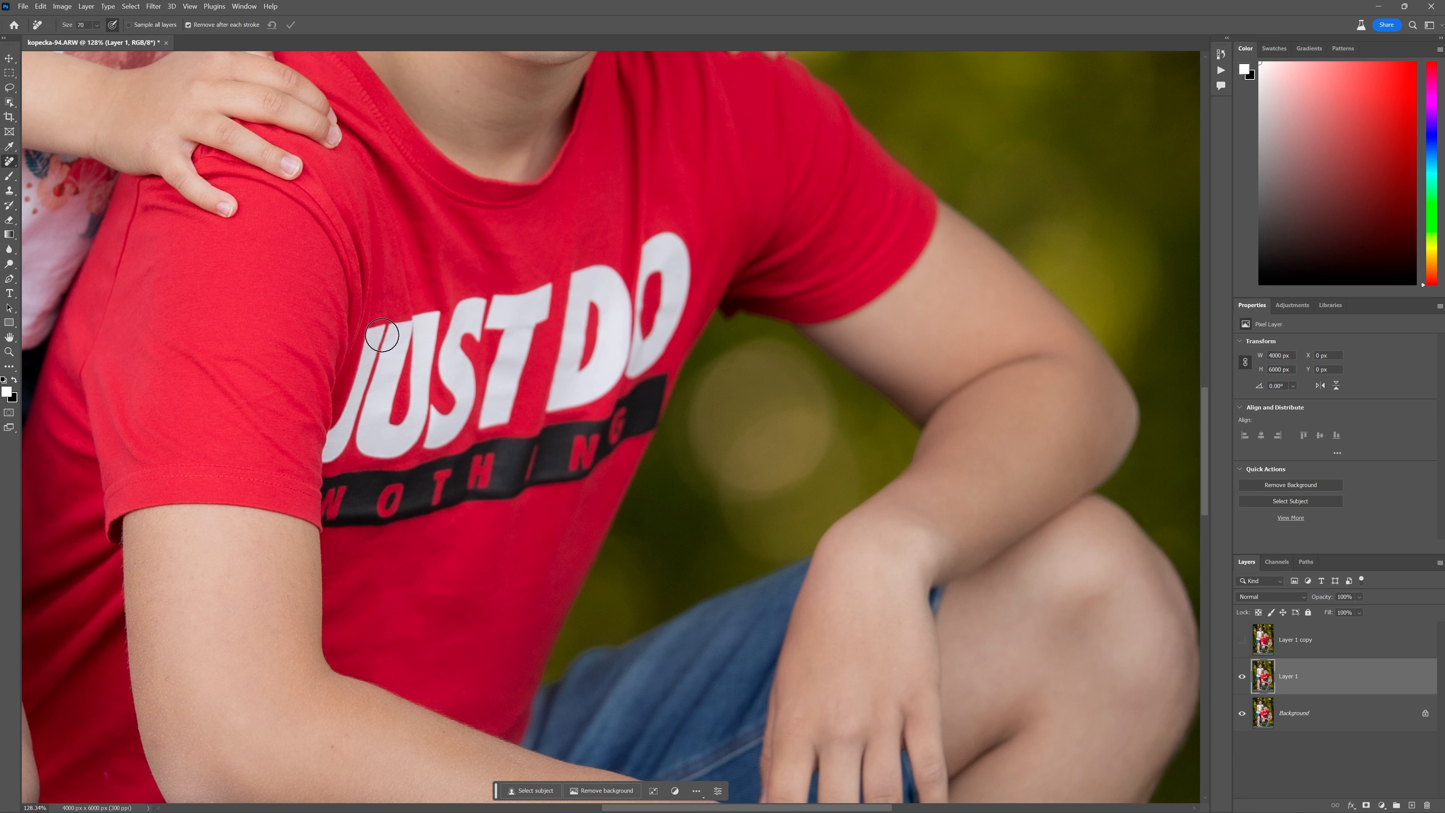
mouse_move(383, 339)
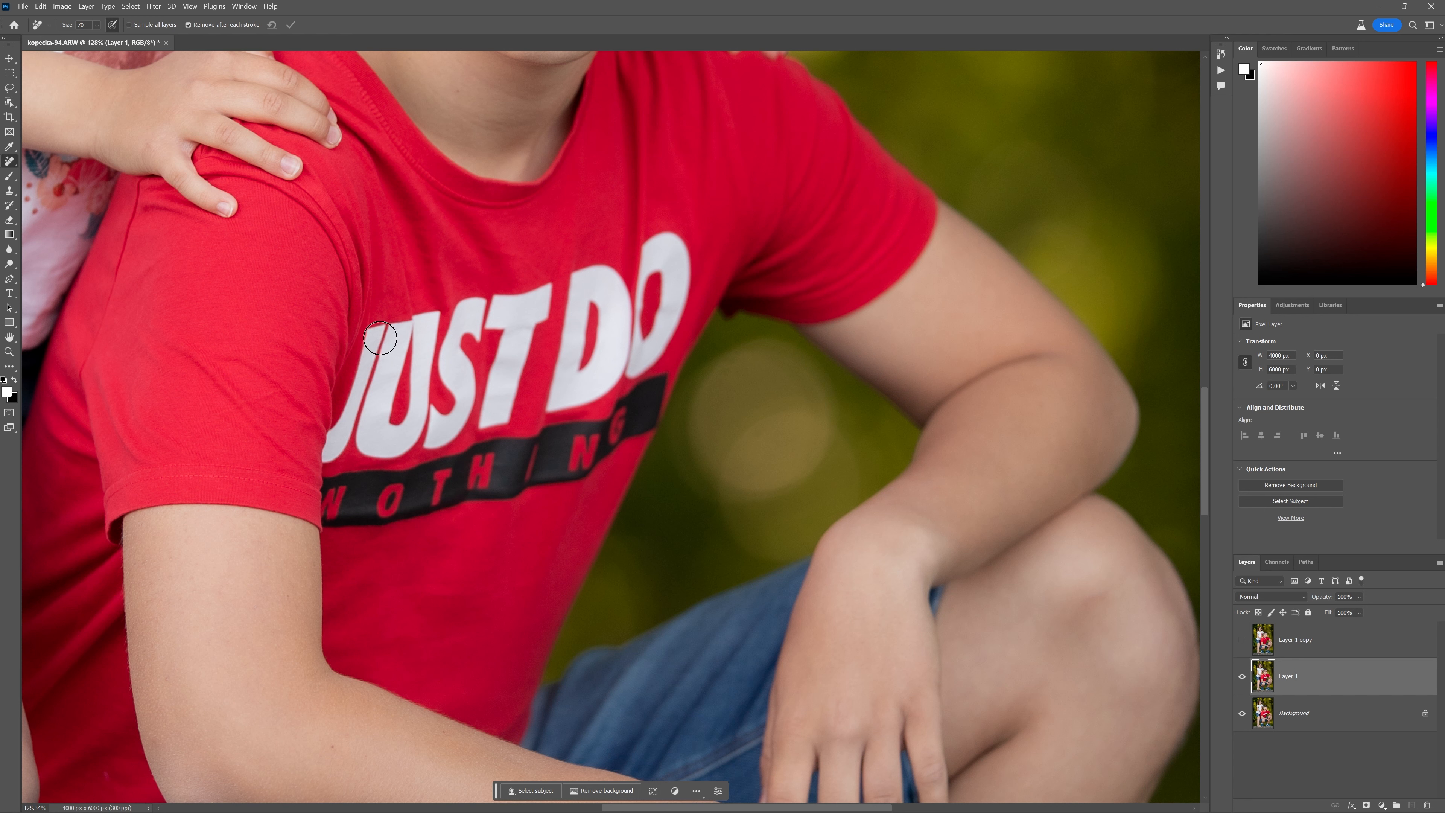
left_click_drag(382, 336, 369, 375)
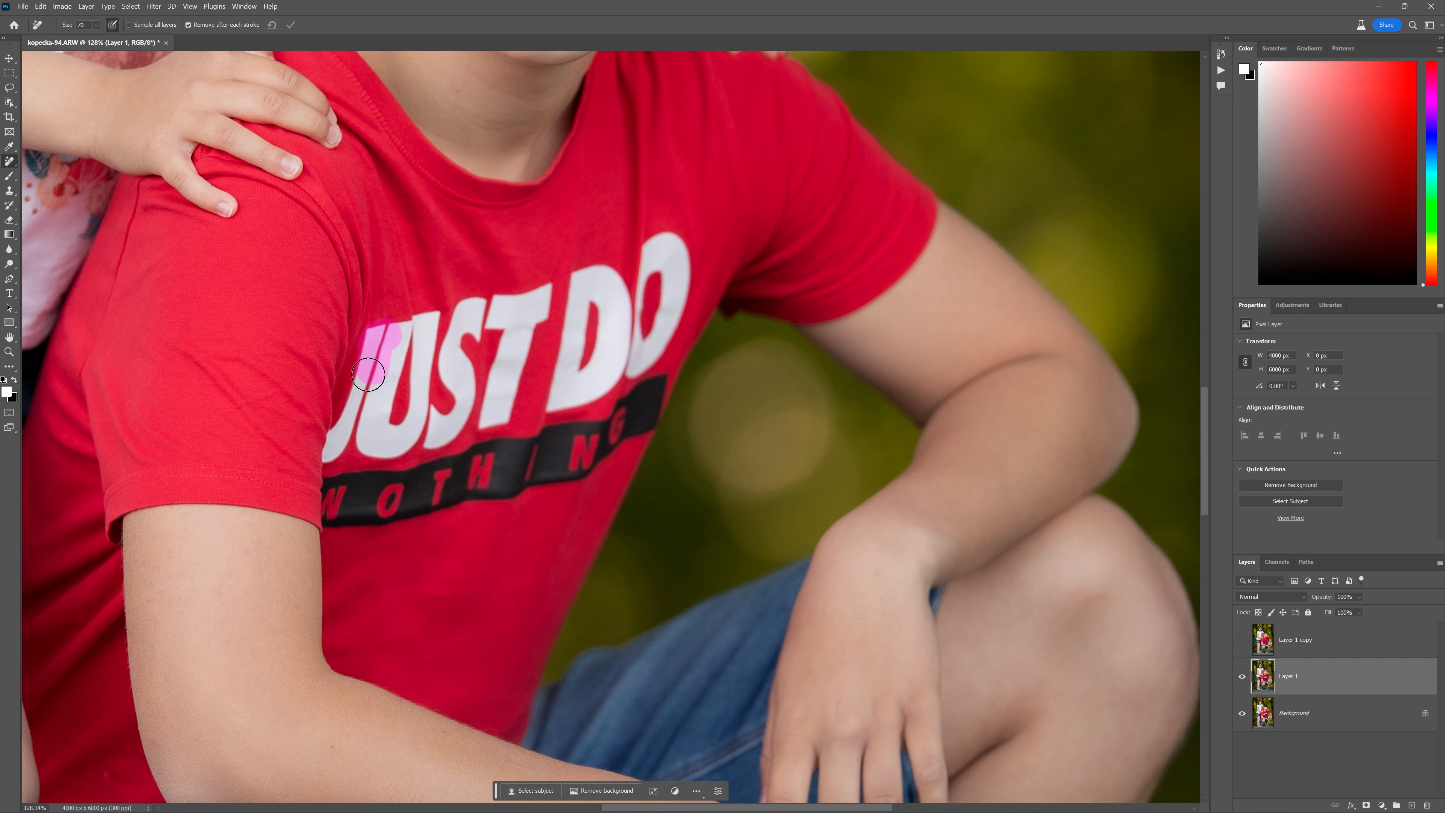
left_click_drag(367, 373, 334, 445)
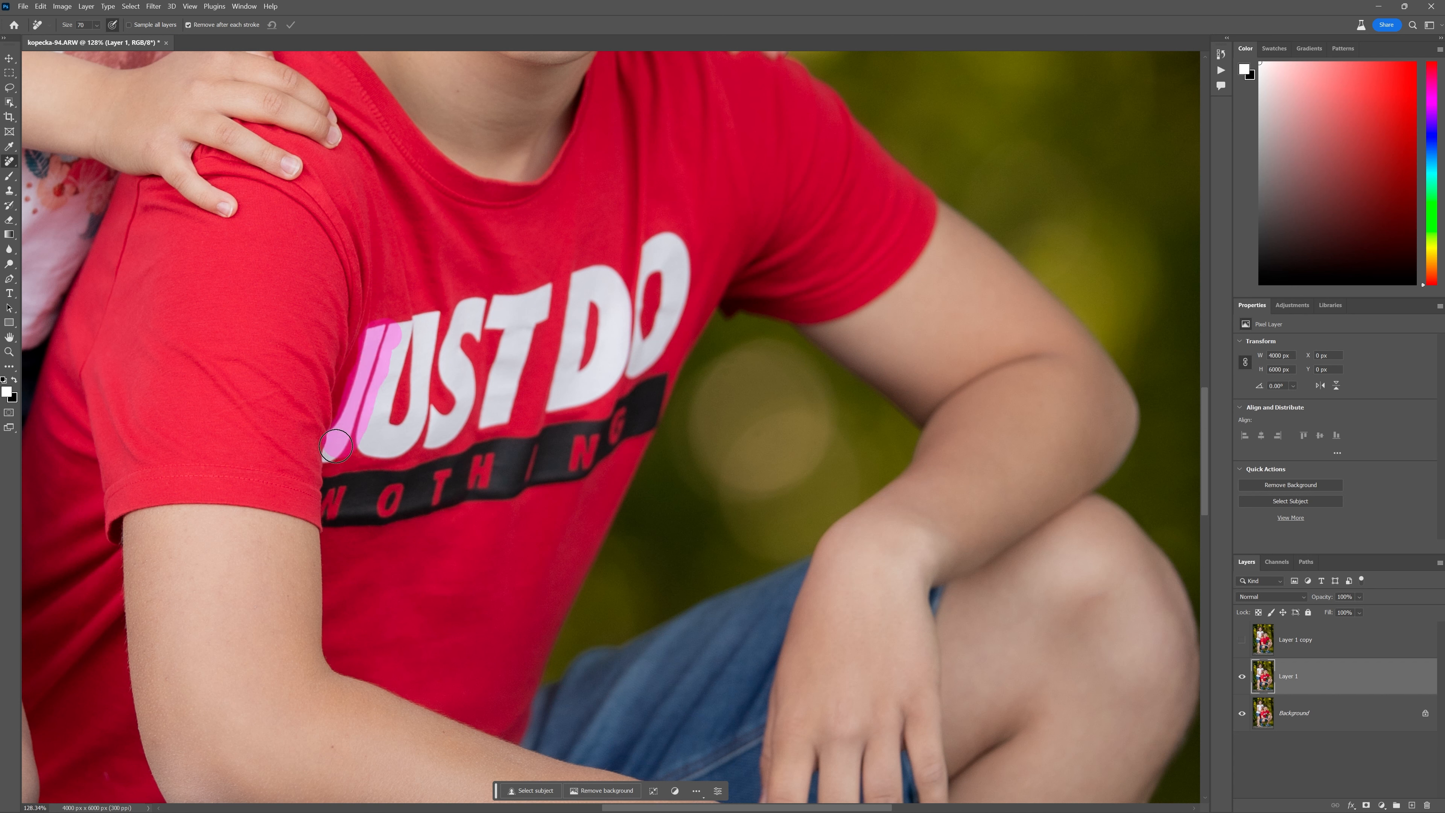
left_click_drag(334, 445, 433, 408)
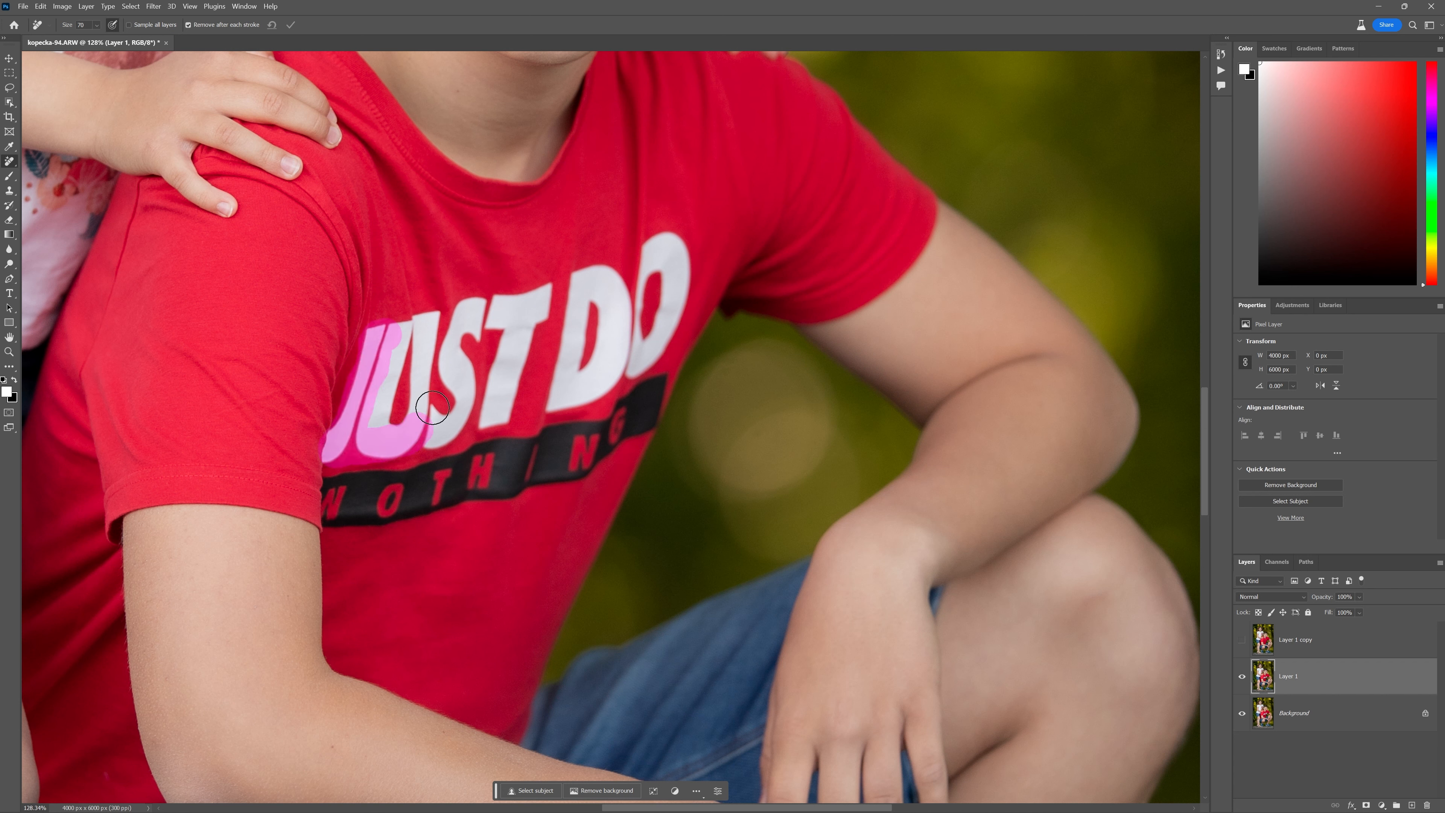
left_click_drag(433, 407, 572, 292)
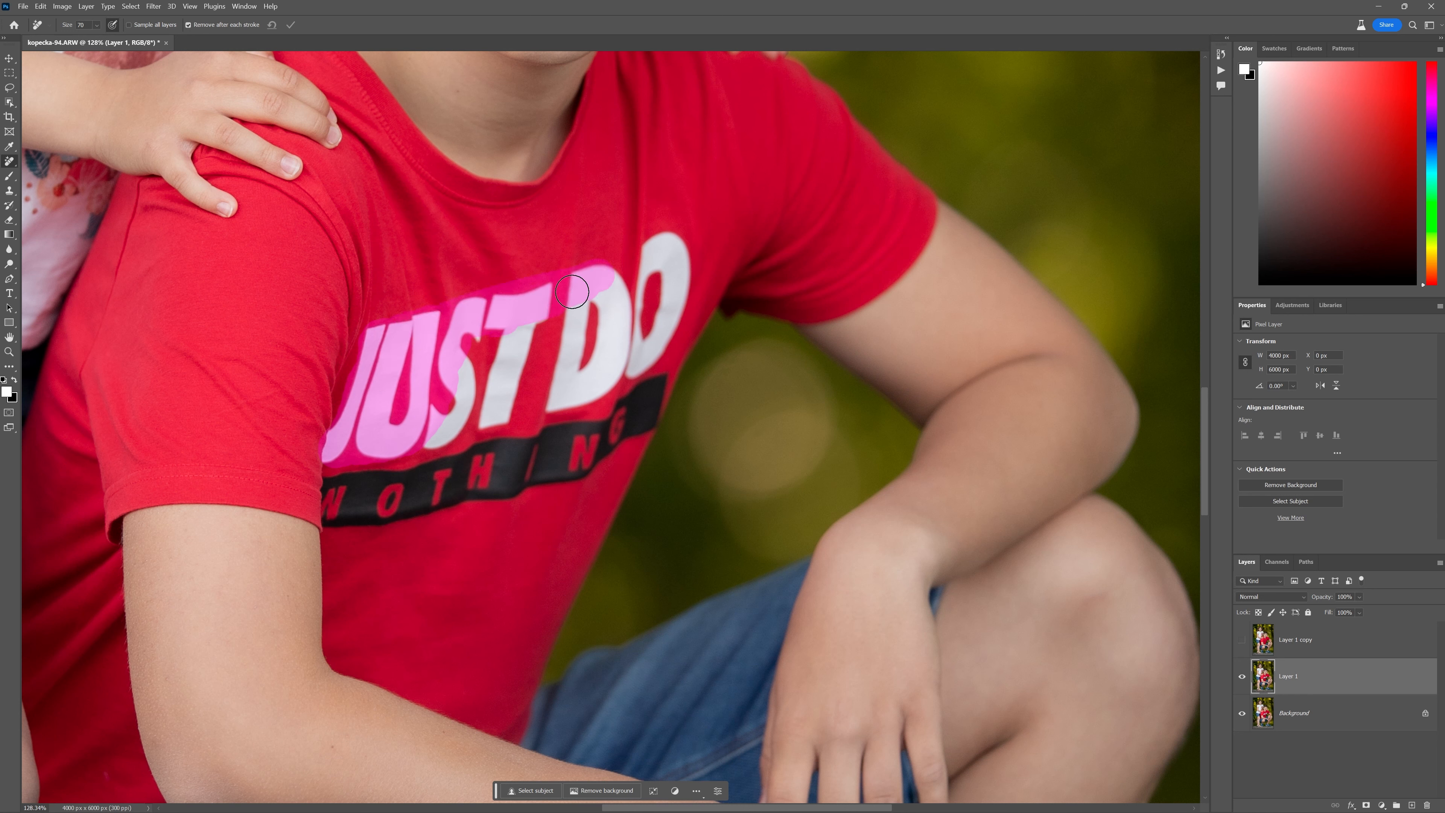
left_click_drag(571, 292, 606, 295)
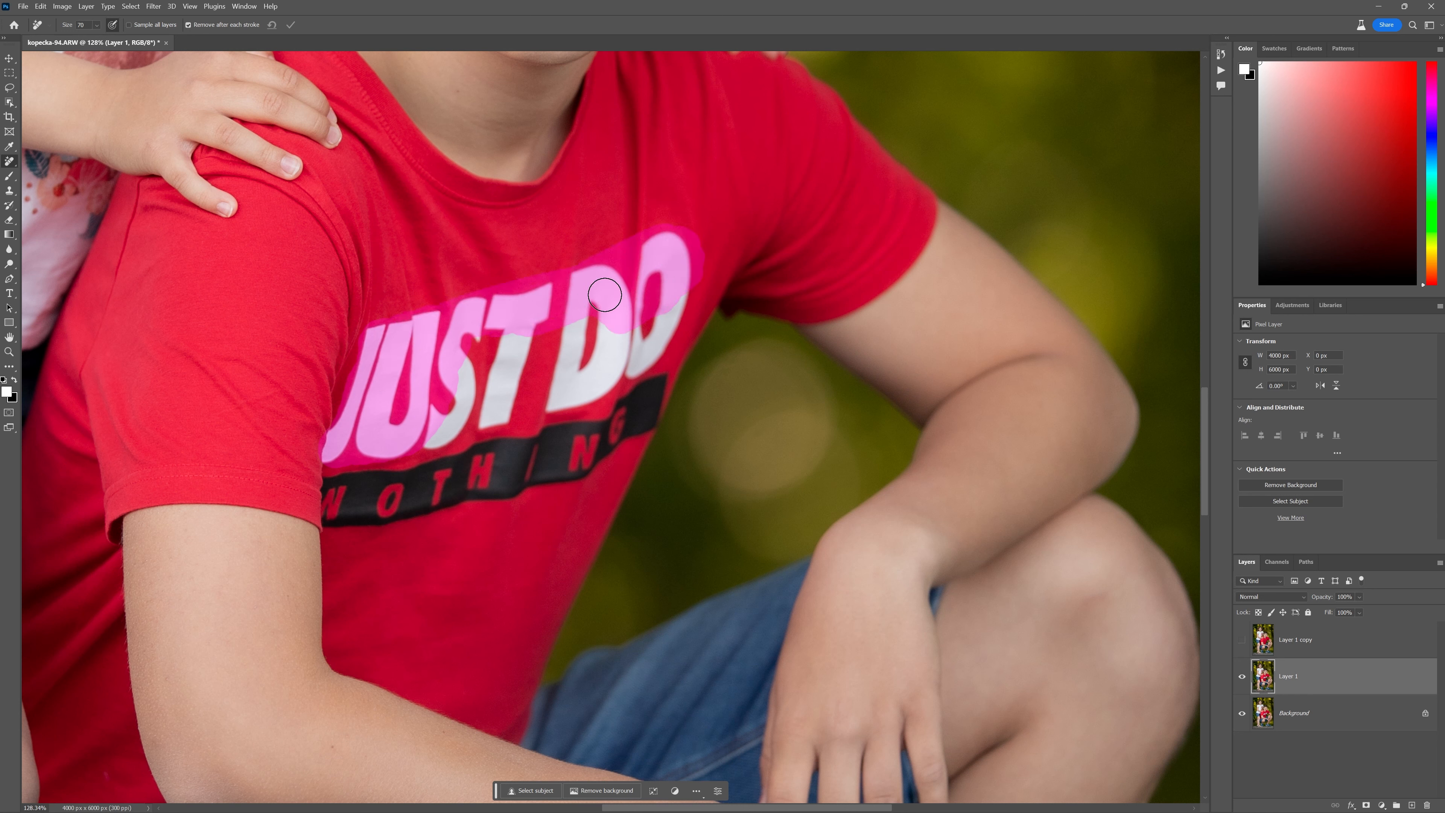
left_click_drag(605, 295, 431, 434)
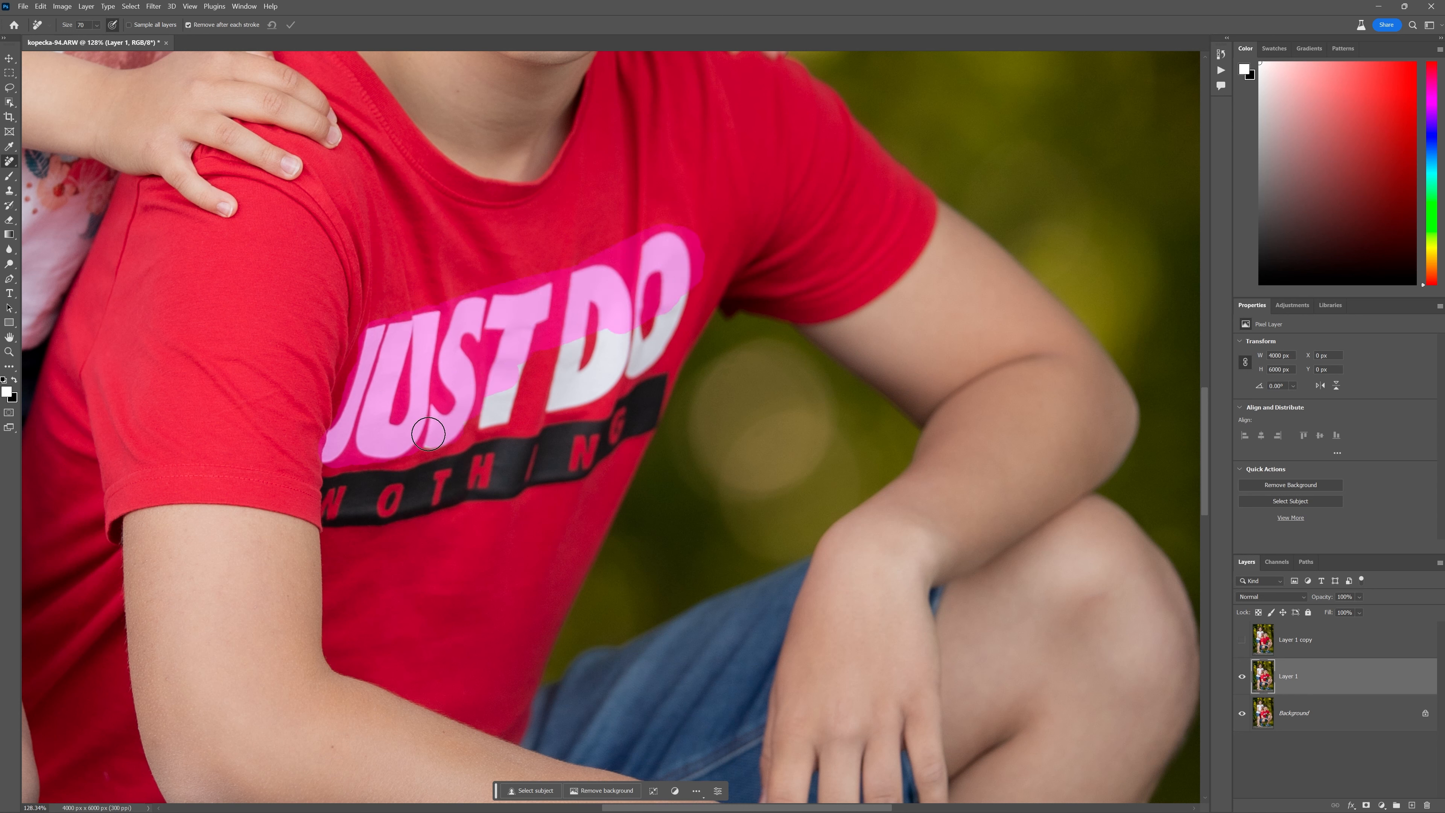
left_click_drag(428, 433, 551, 400)
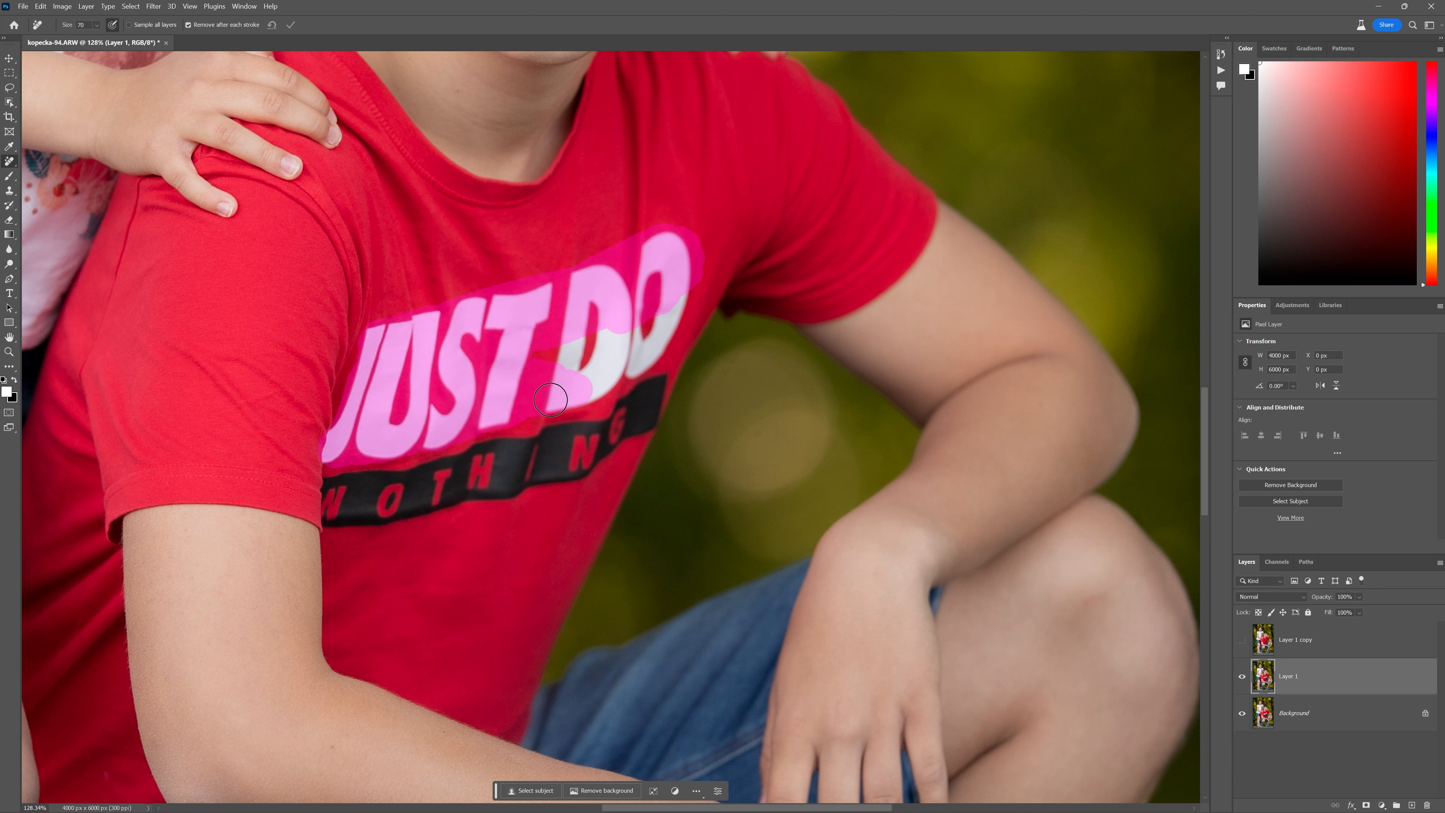
left_click_drag(550, 398, 658, 333)
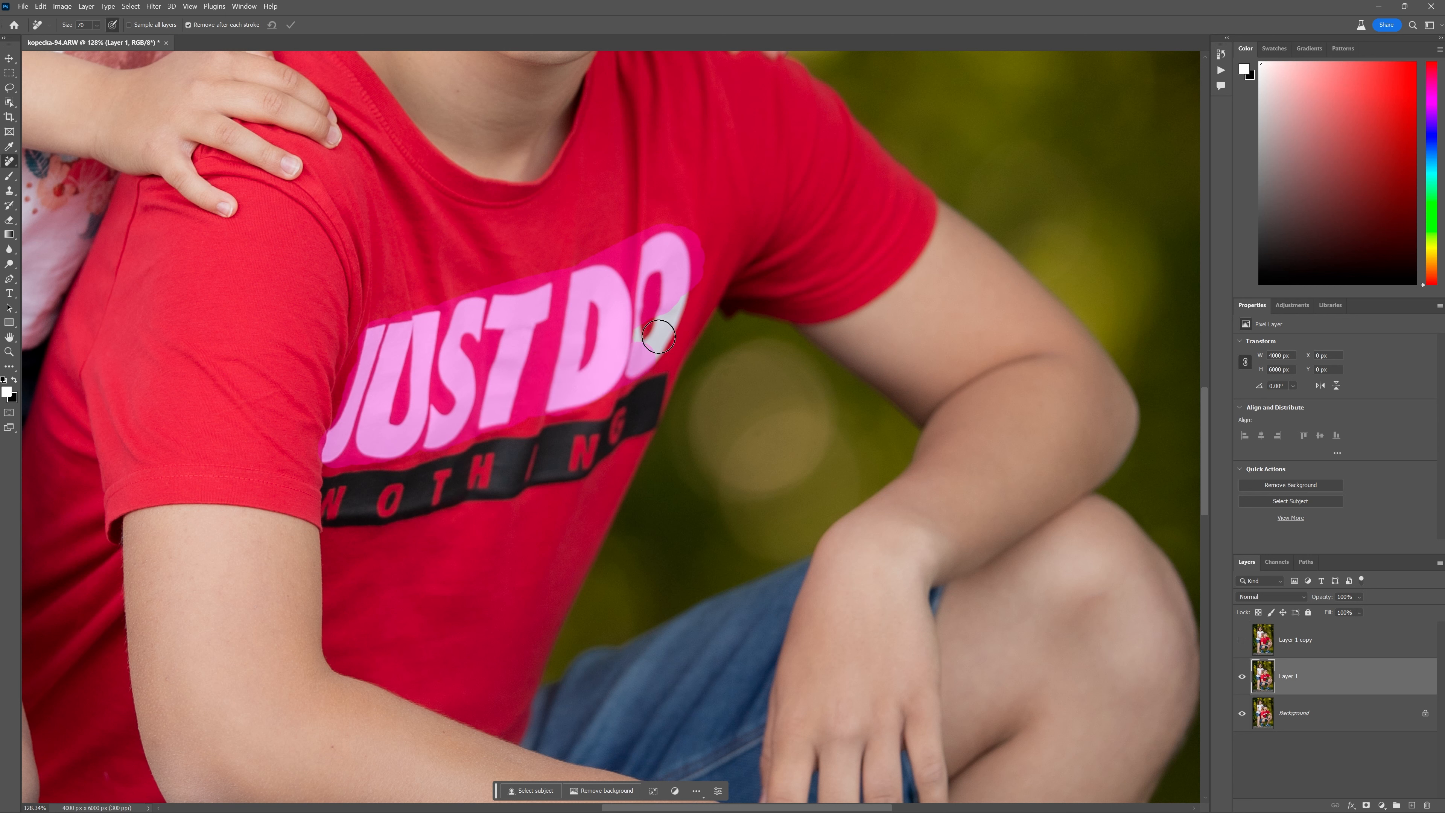
left_click_drag(657, 334, 678, 250)
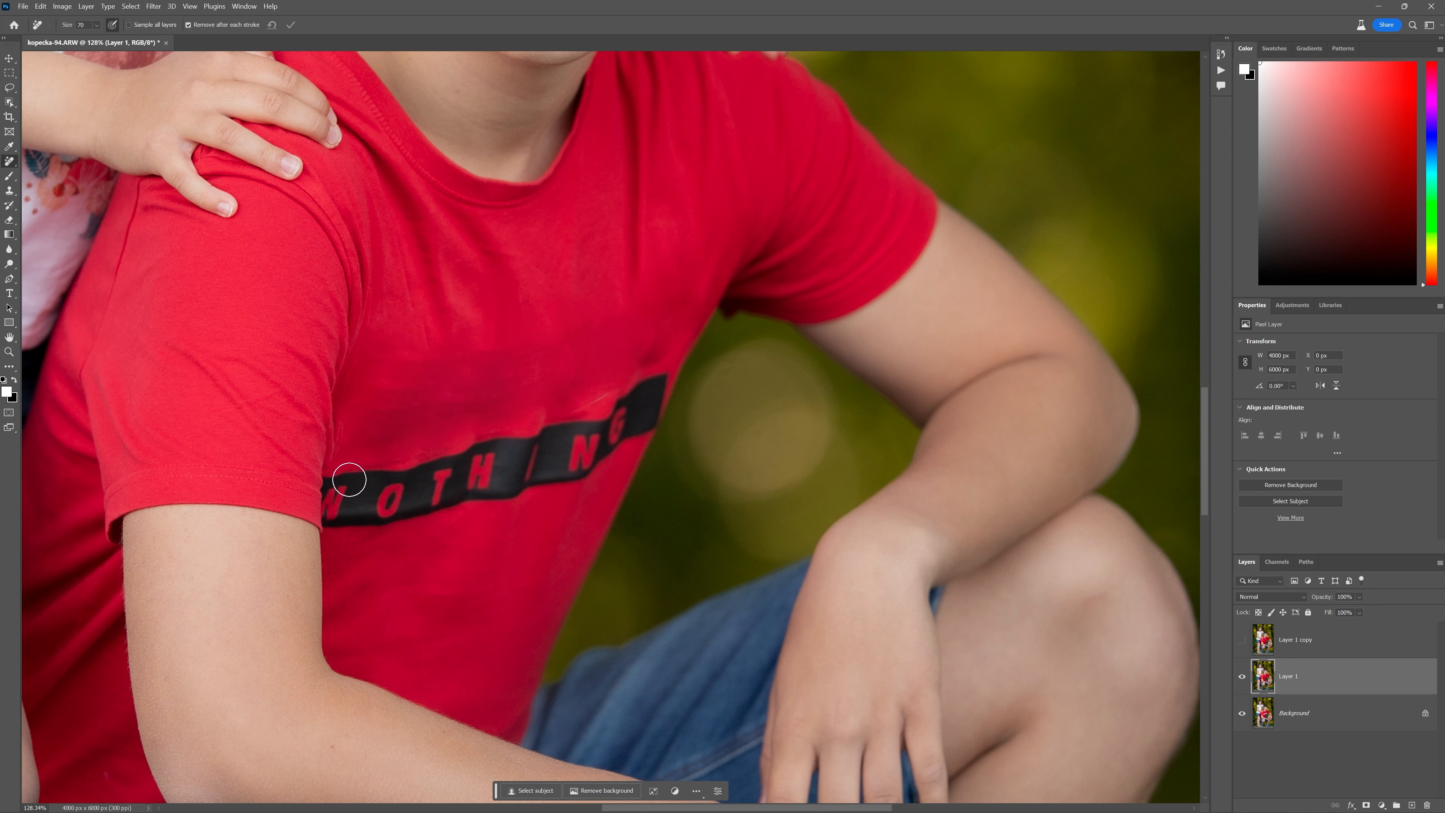
Erase the NOTHING strip so the red shirt reads as plain fabric.
left_click_drag(348, 479, 452, 505)
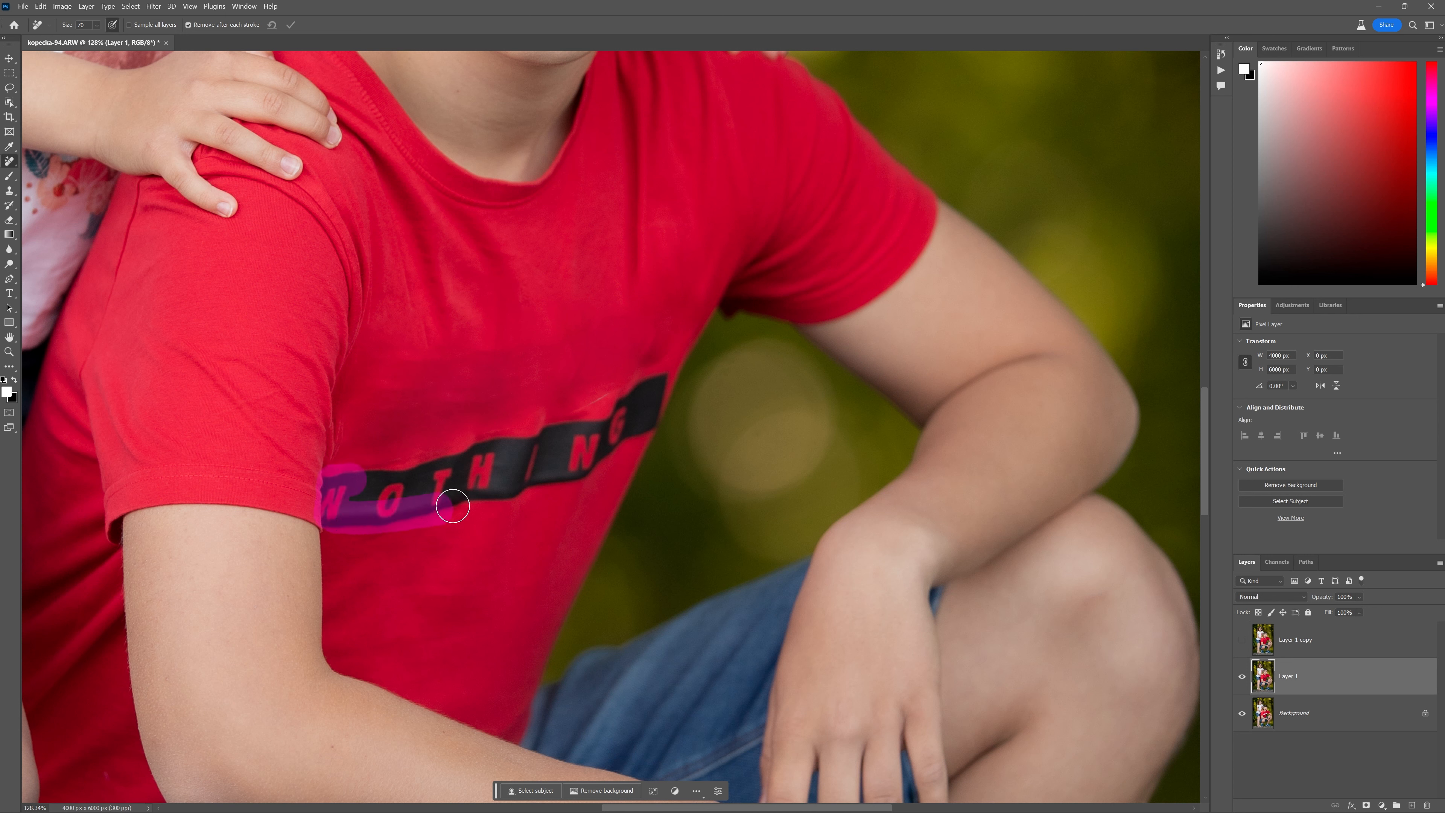
left_click_drag(451, 505, 604, 401)
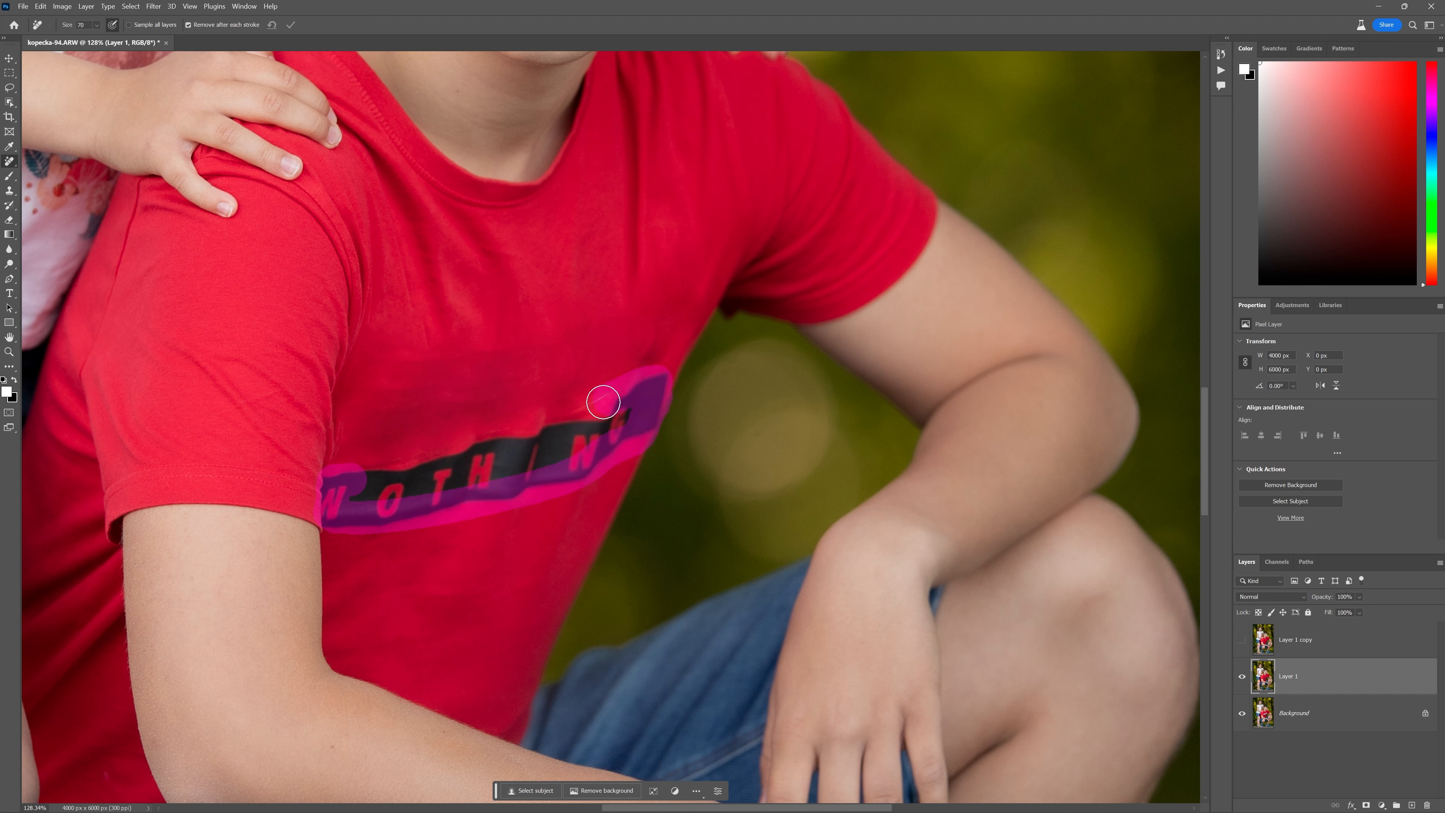
left_click_drag(603, 401, 358, 479)
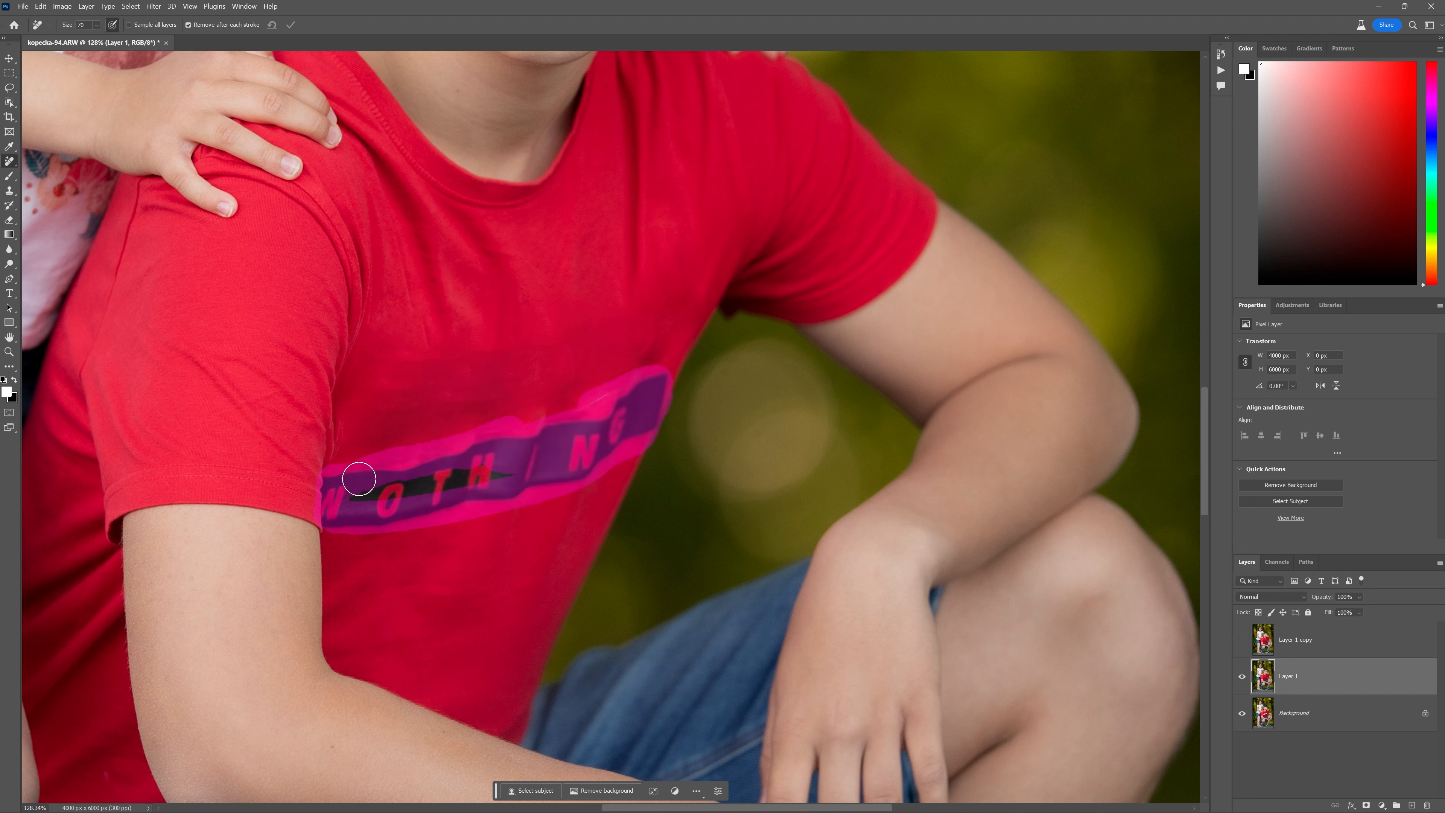
left_click_drag(358, 478, 529, 443)
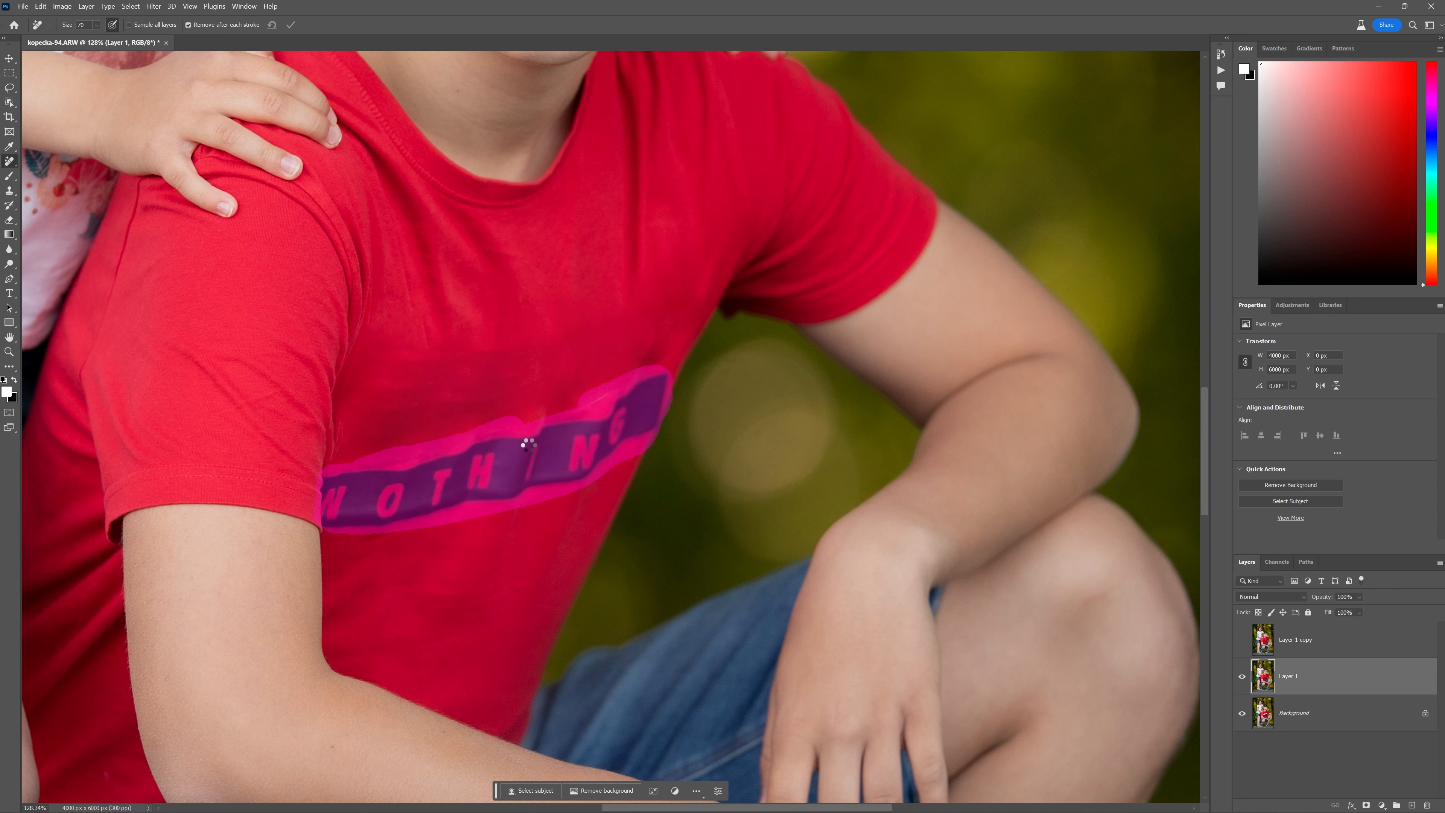
left_click(528, 444)
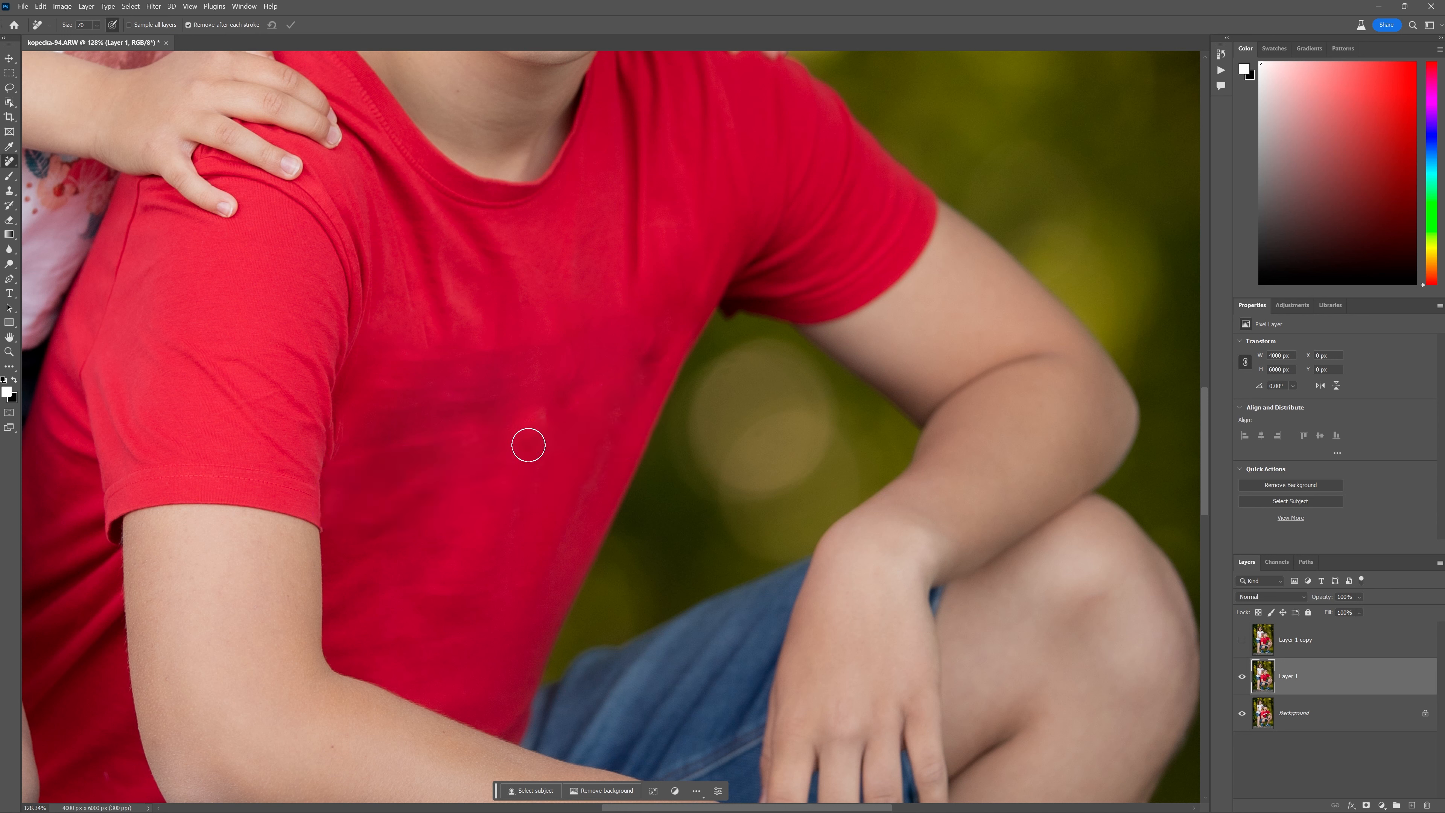
mouse_move(340, 435)
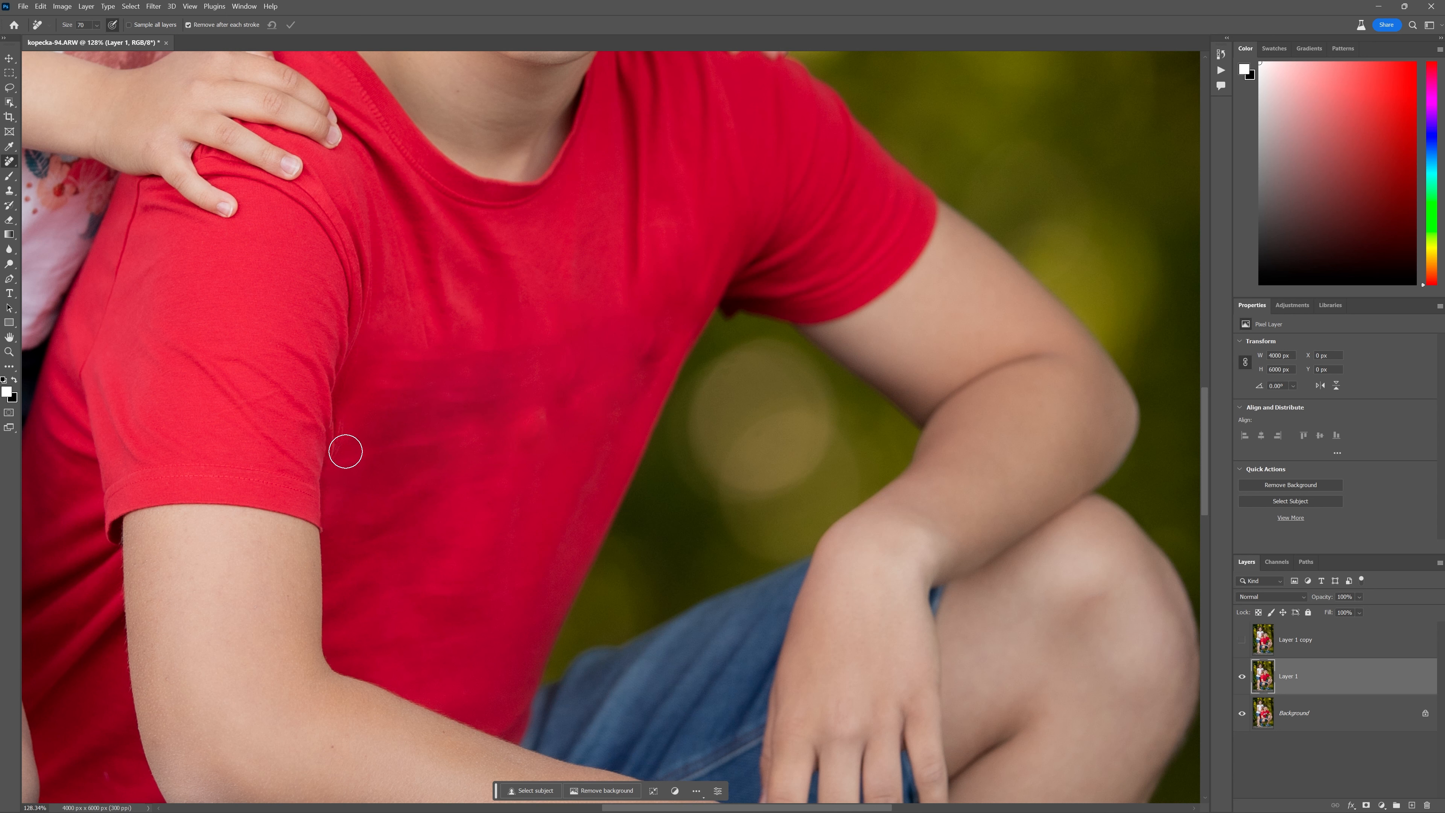
mouse_move(366, 439)
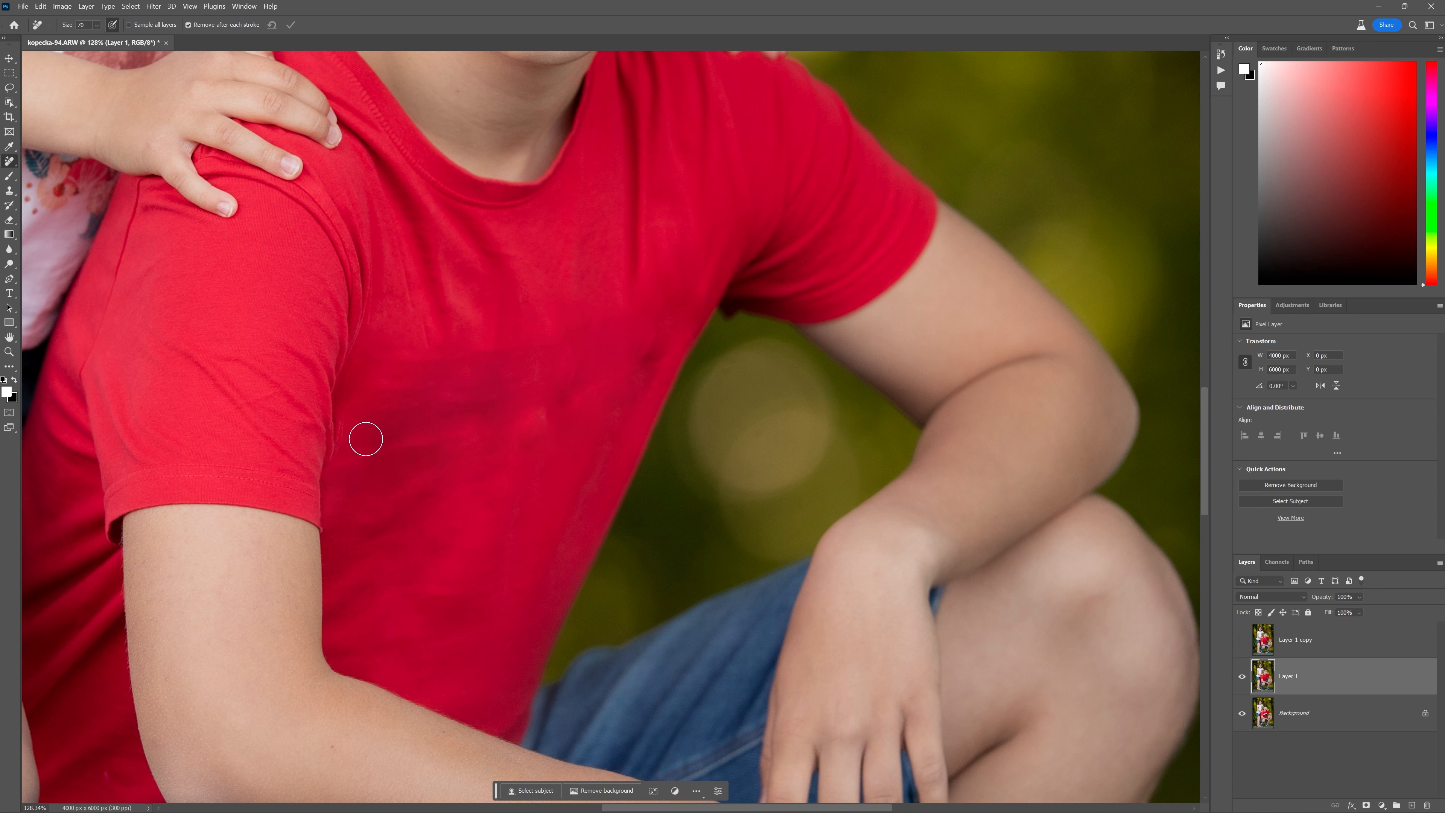
mouse_move(1203, 595)
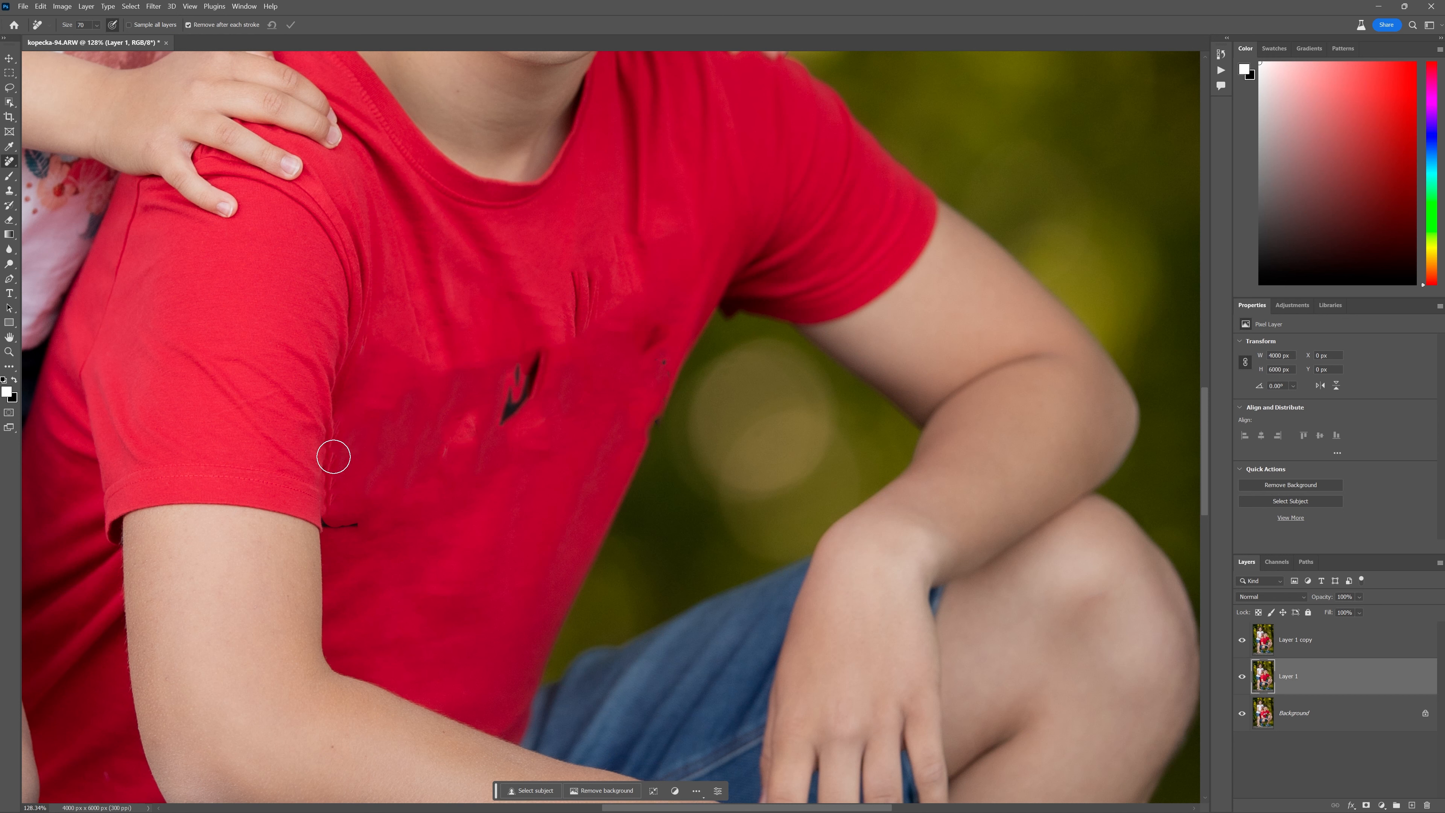
mouse_move(1063, 596)
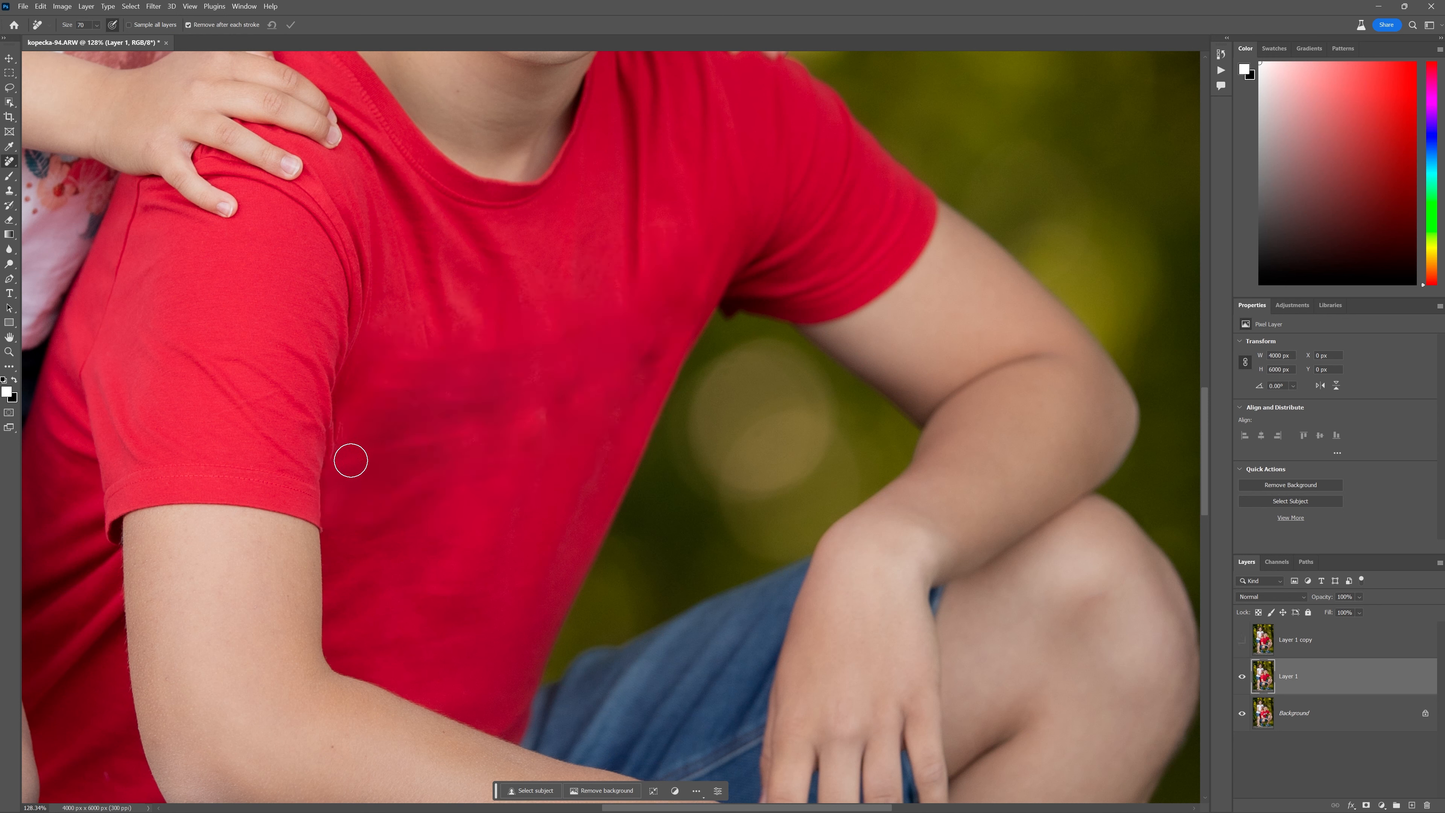
mouse_move(348, 431)
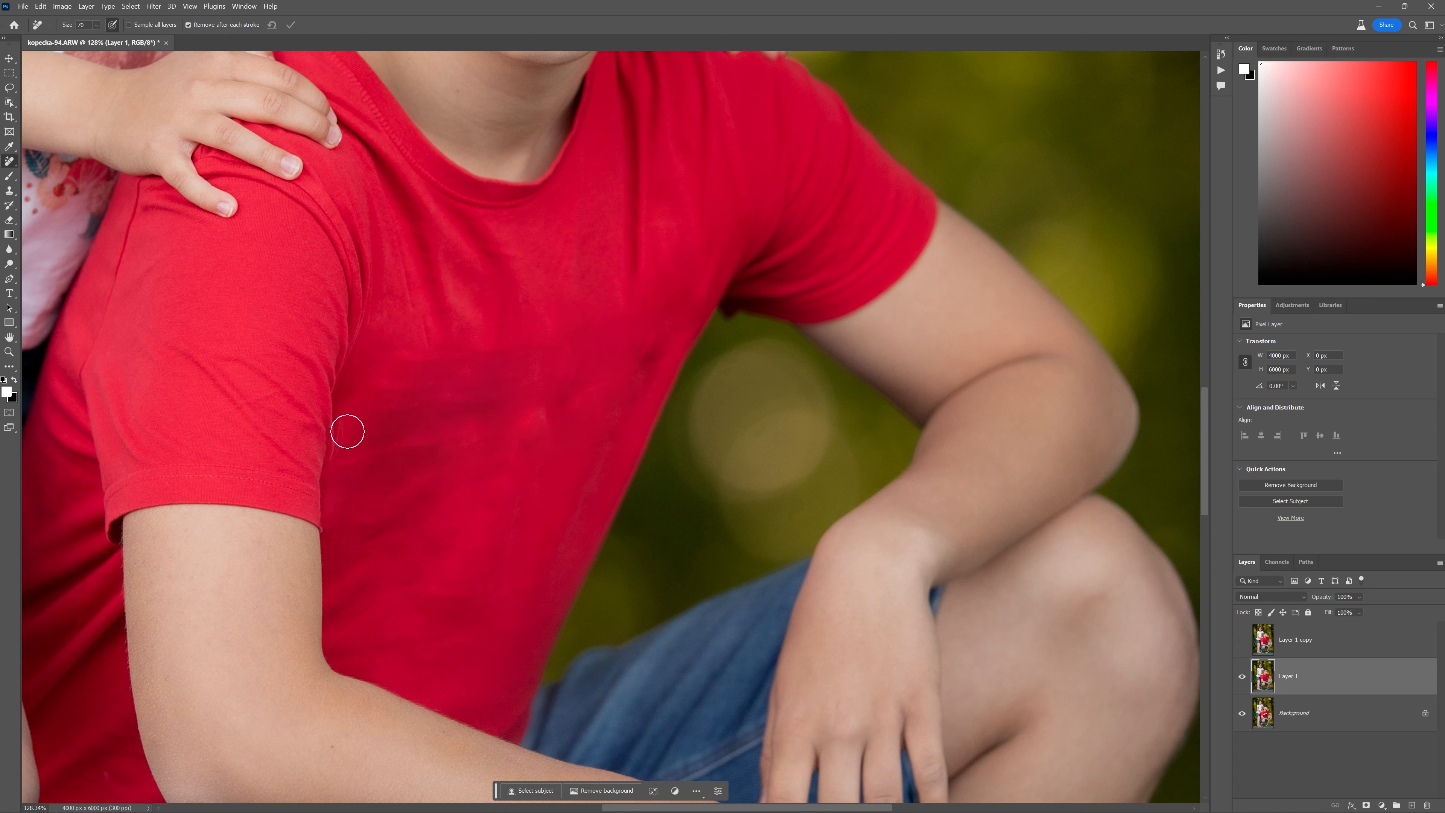
mouse_move(334, 441)
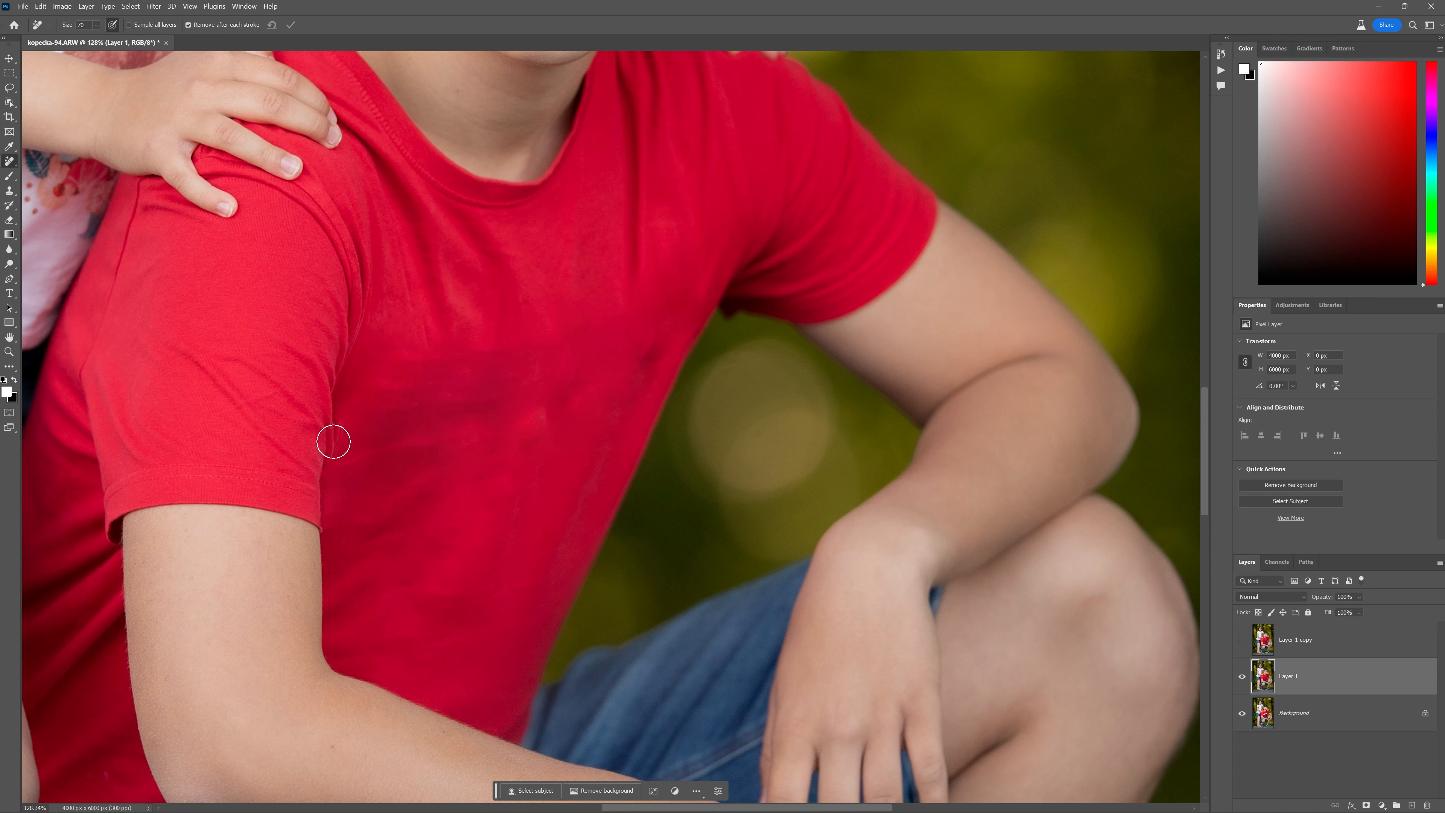
Paint over the faint logo ghost on the chest with the Remove tool to even the fabric.
left_click(337, 441)
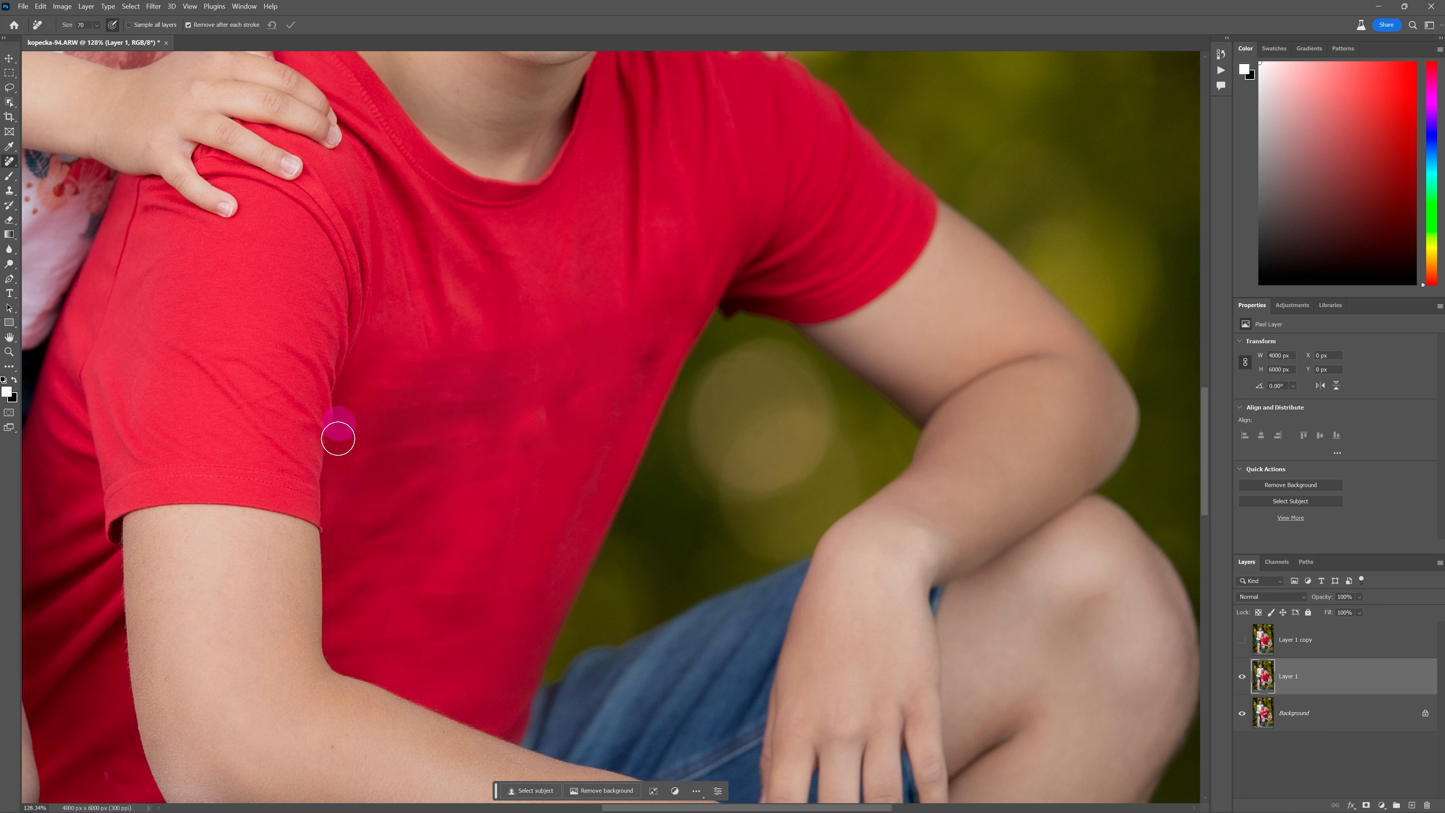
left_click_drag(337, 438, 494, 401)
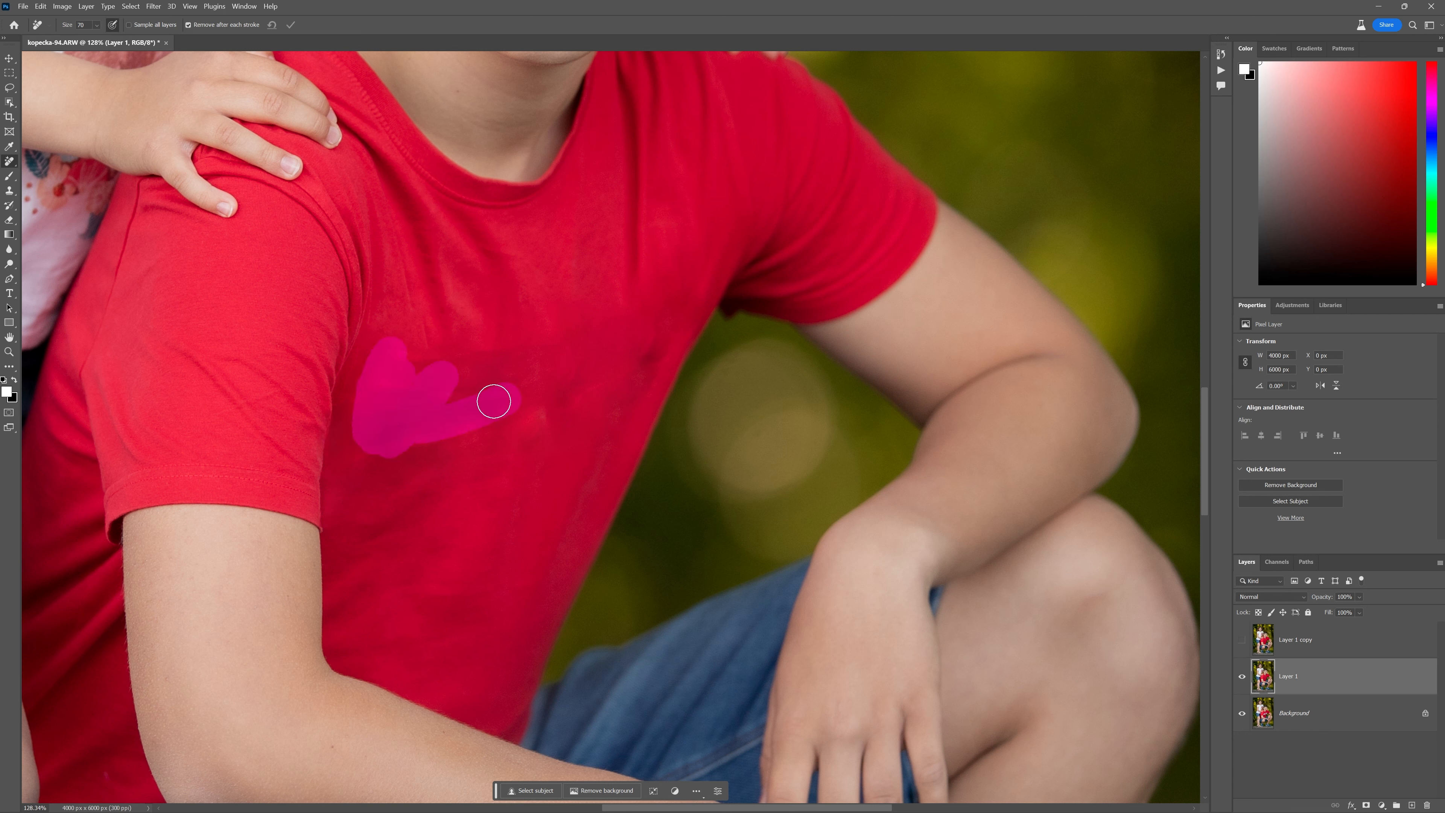
left_click_drag(493, 401, 533, 390)
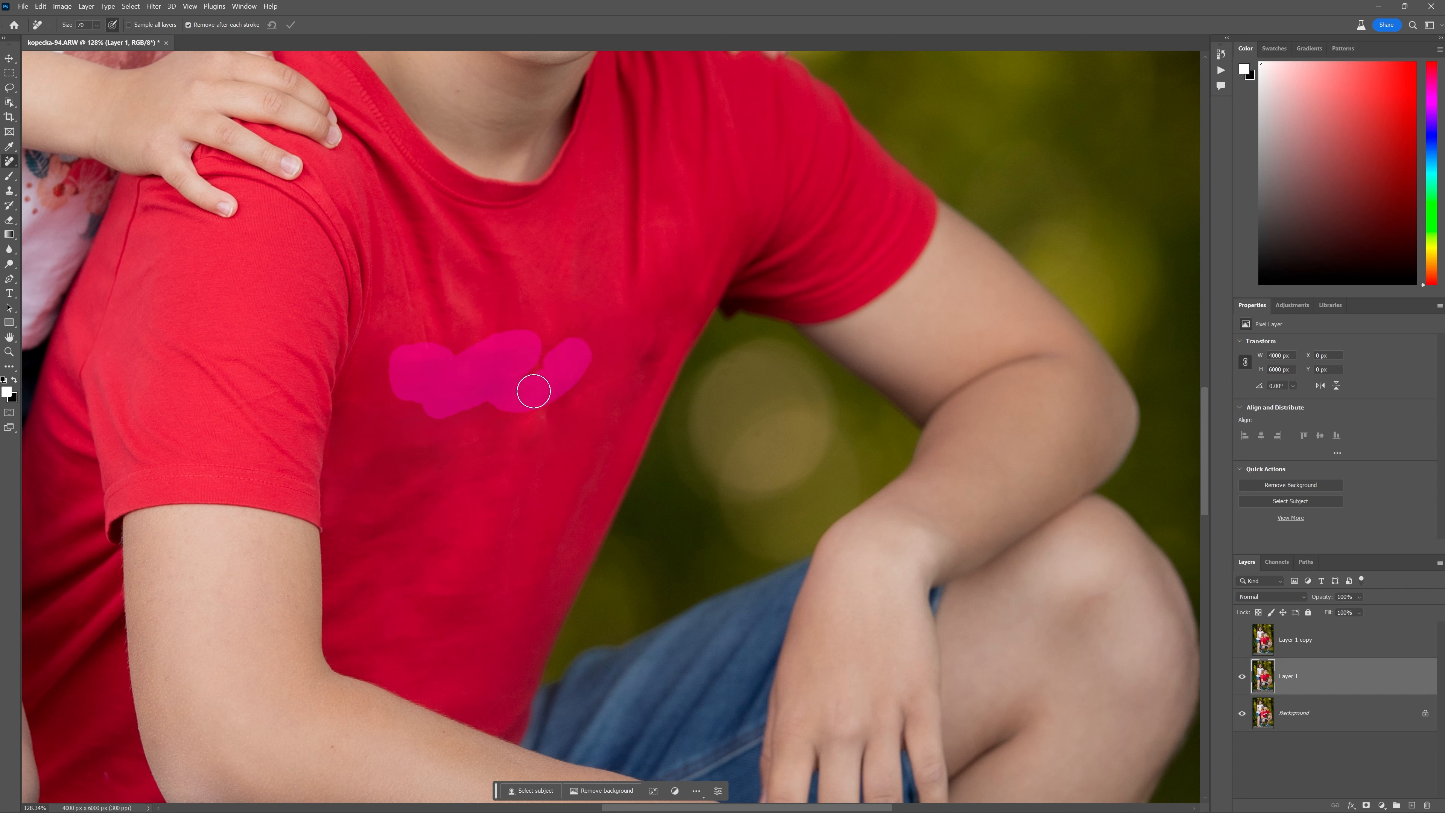
left_click_drag(533, 390, 448, 459)
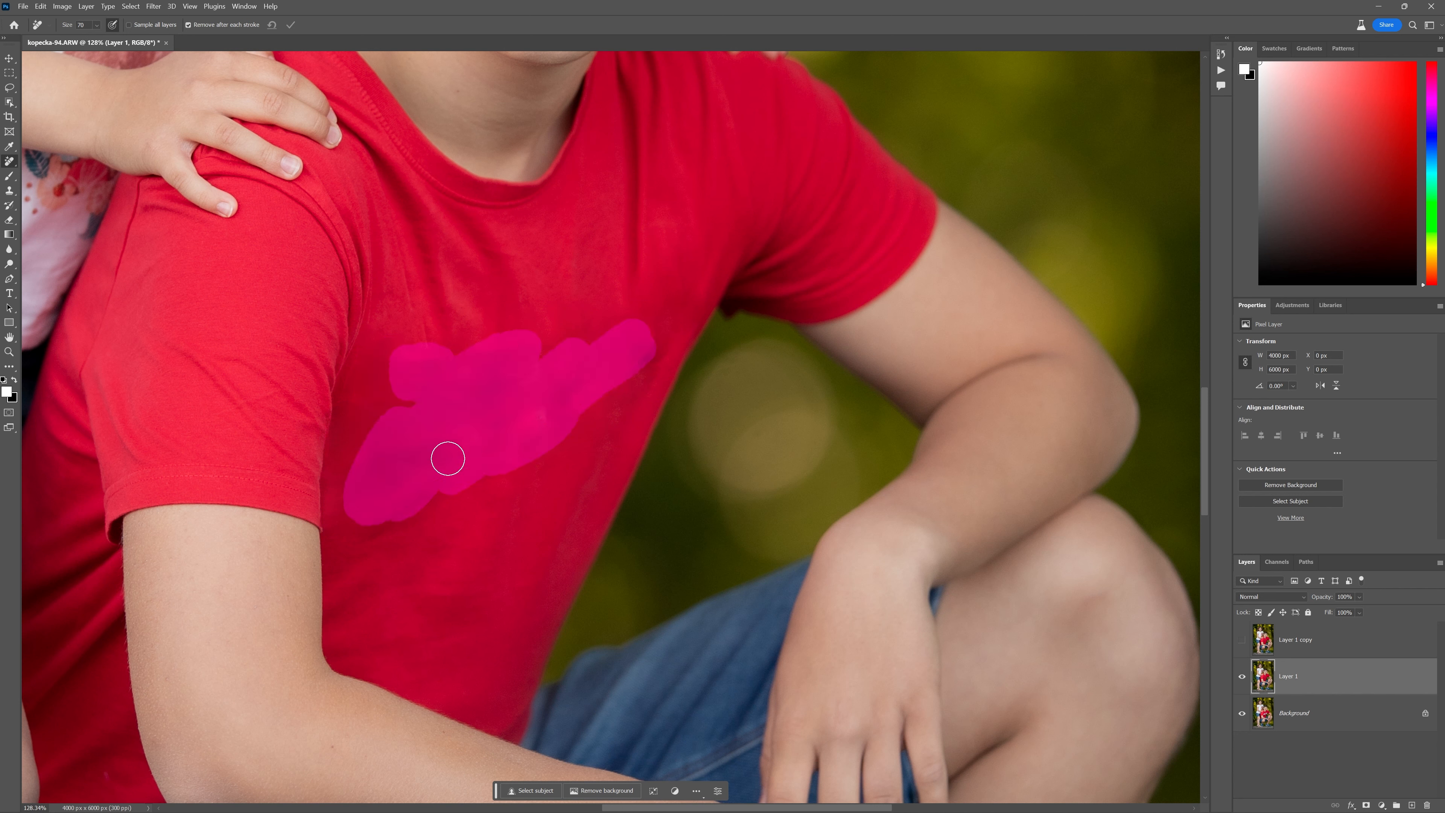
left_click_drag(448, 459, 470, 569)
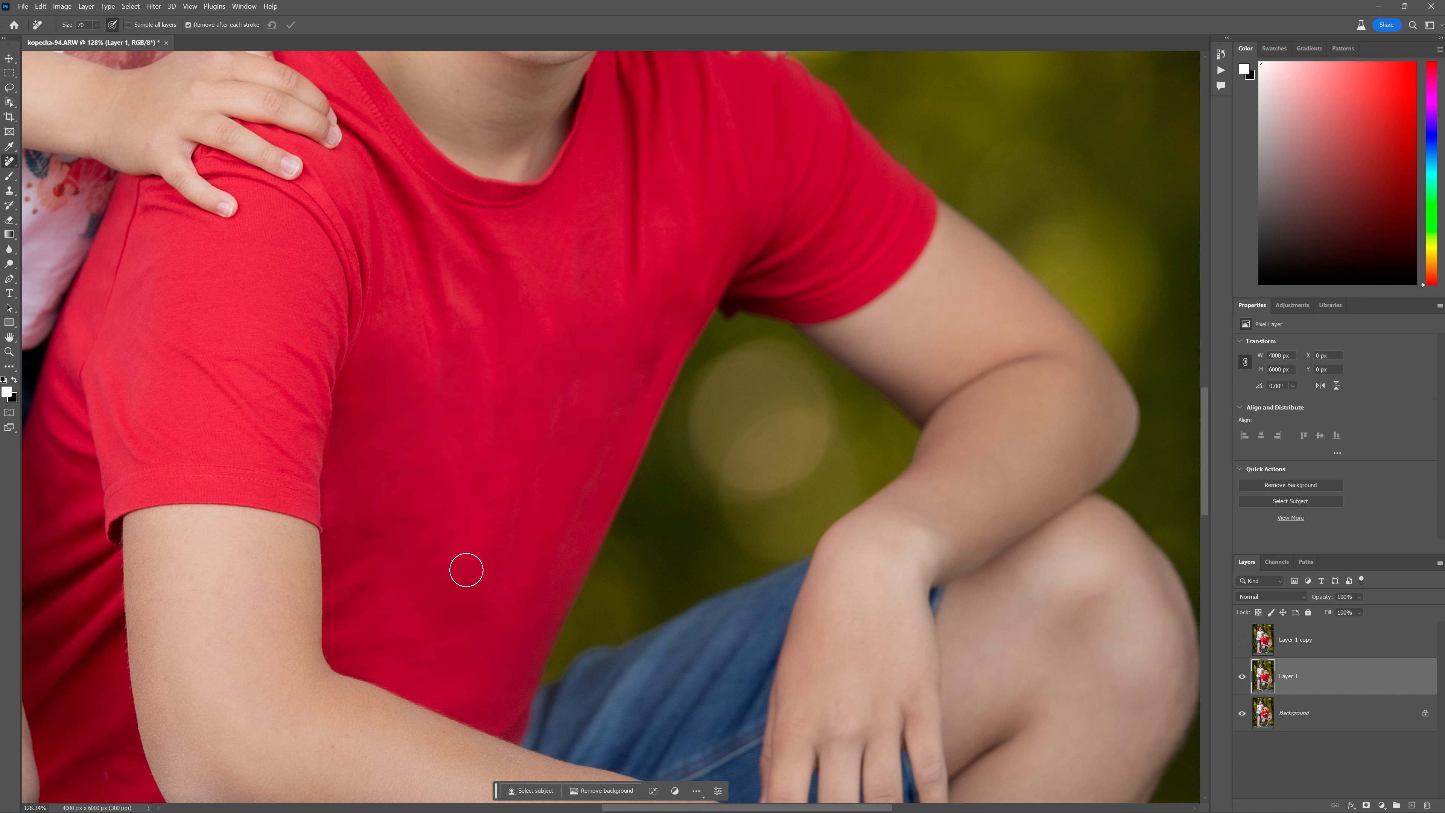
mouse_move(489, 416)
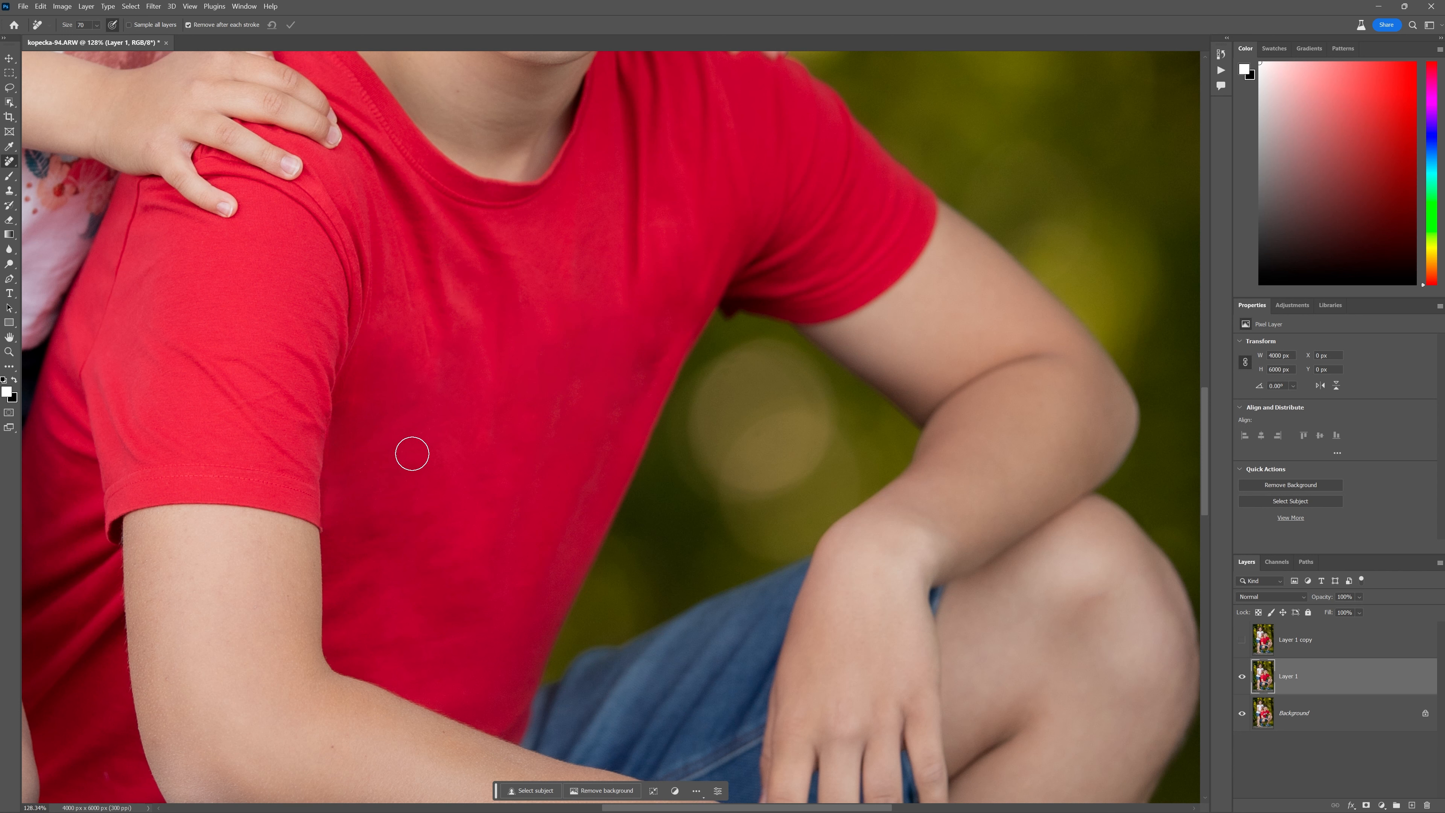
mouse_move(586, 329)
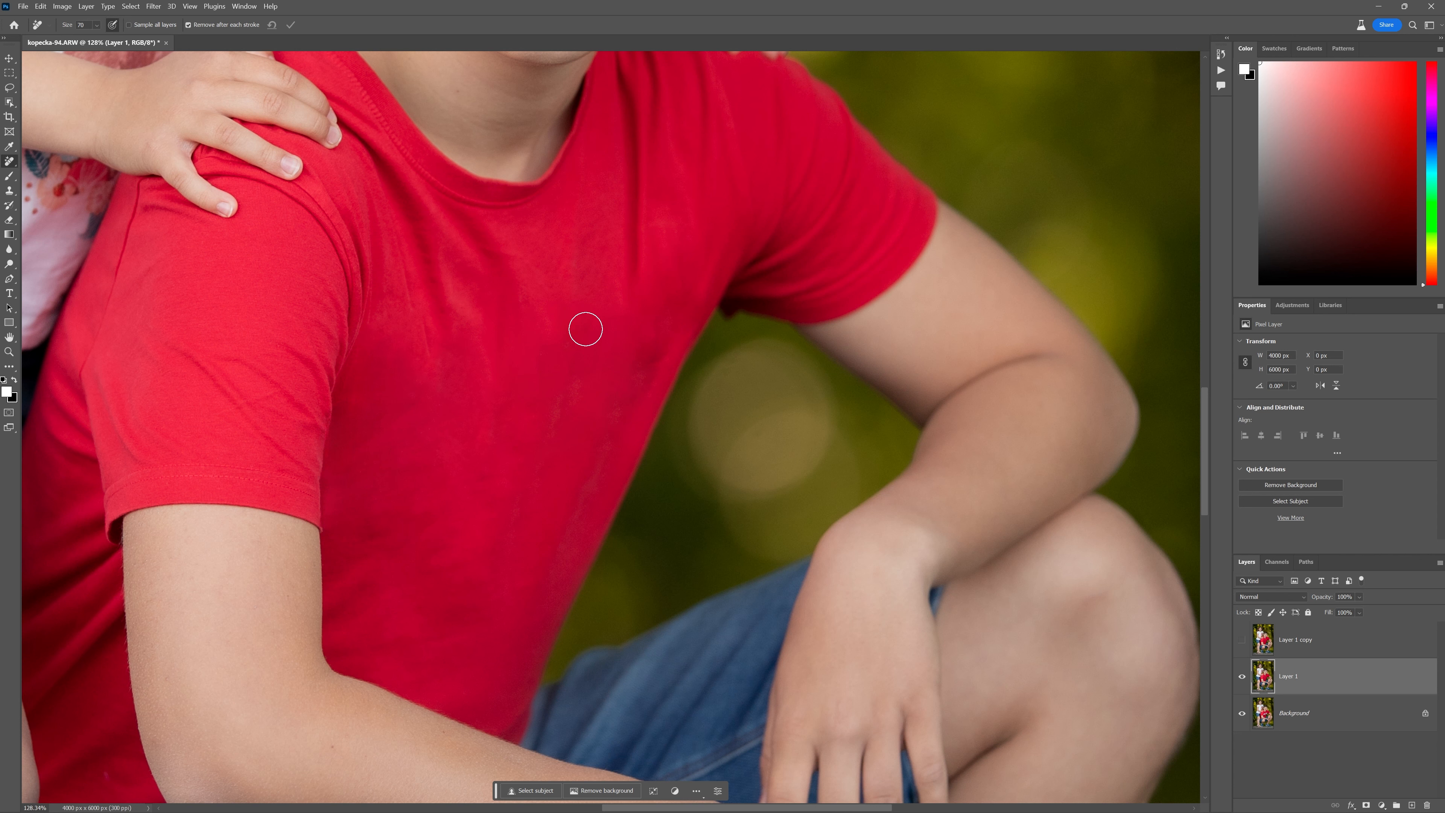
mouse_move(247, 303)
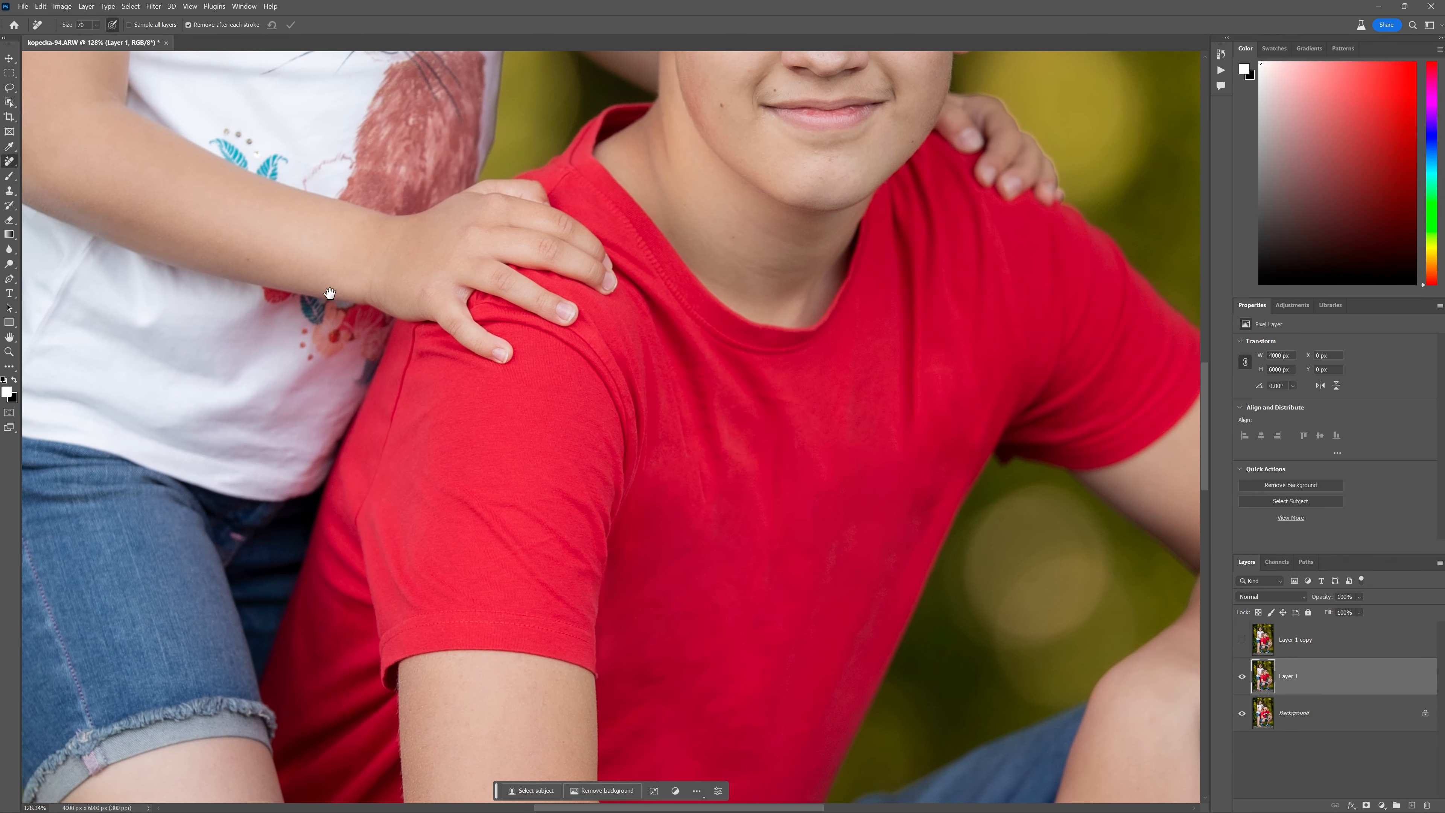
mouse_move(863, 580)
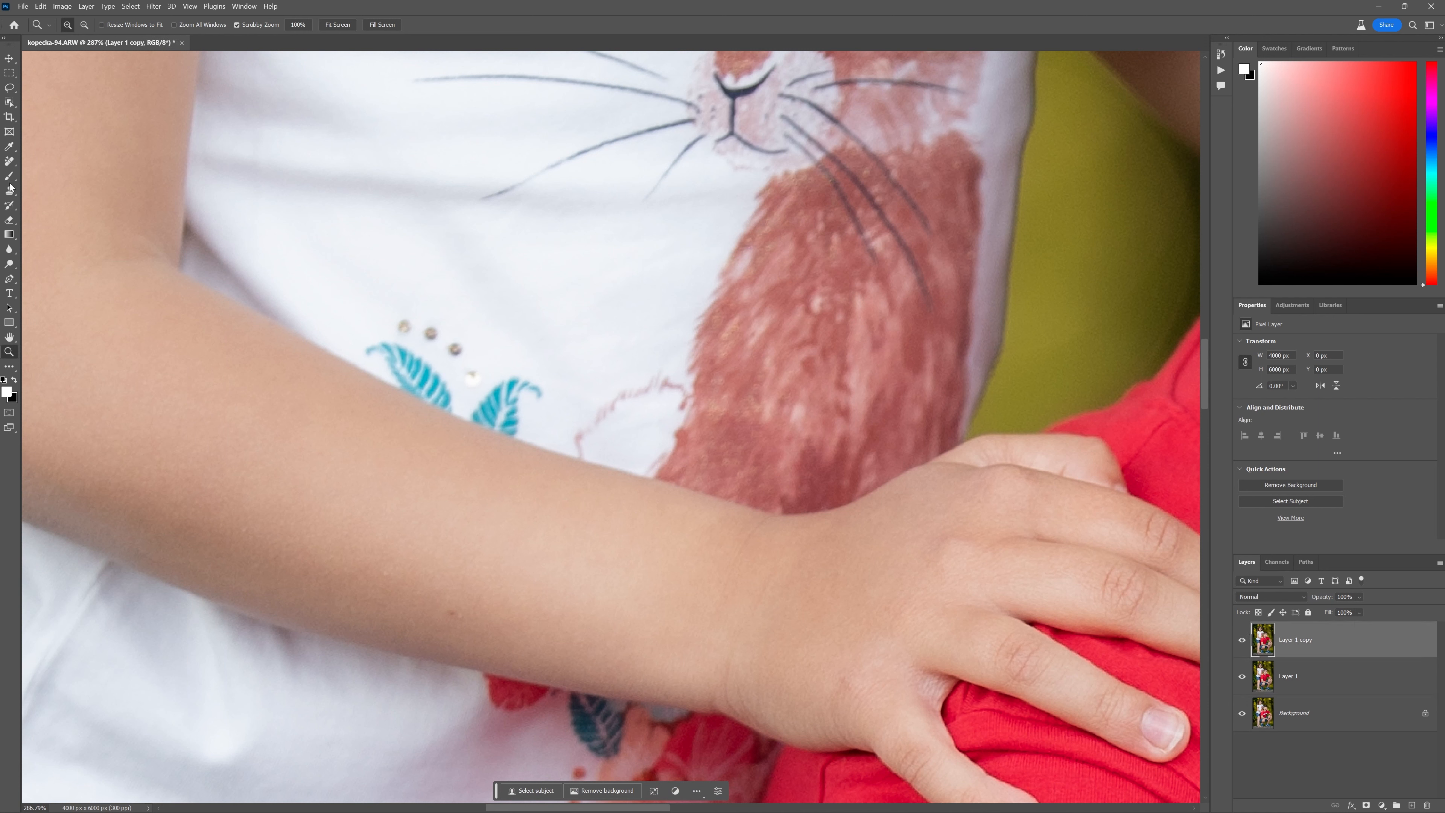
Spot-heal the beads, remove the teal leaf embroidery, and toggle Layer 1 copy to compare.
left_click(9, 161)
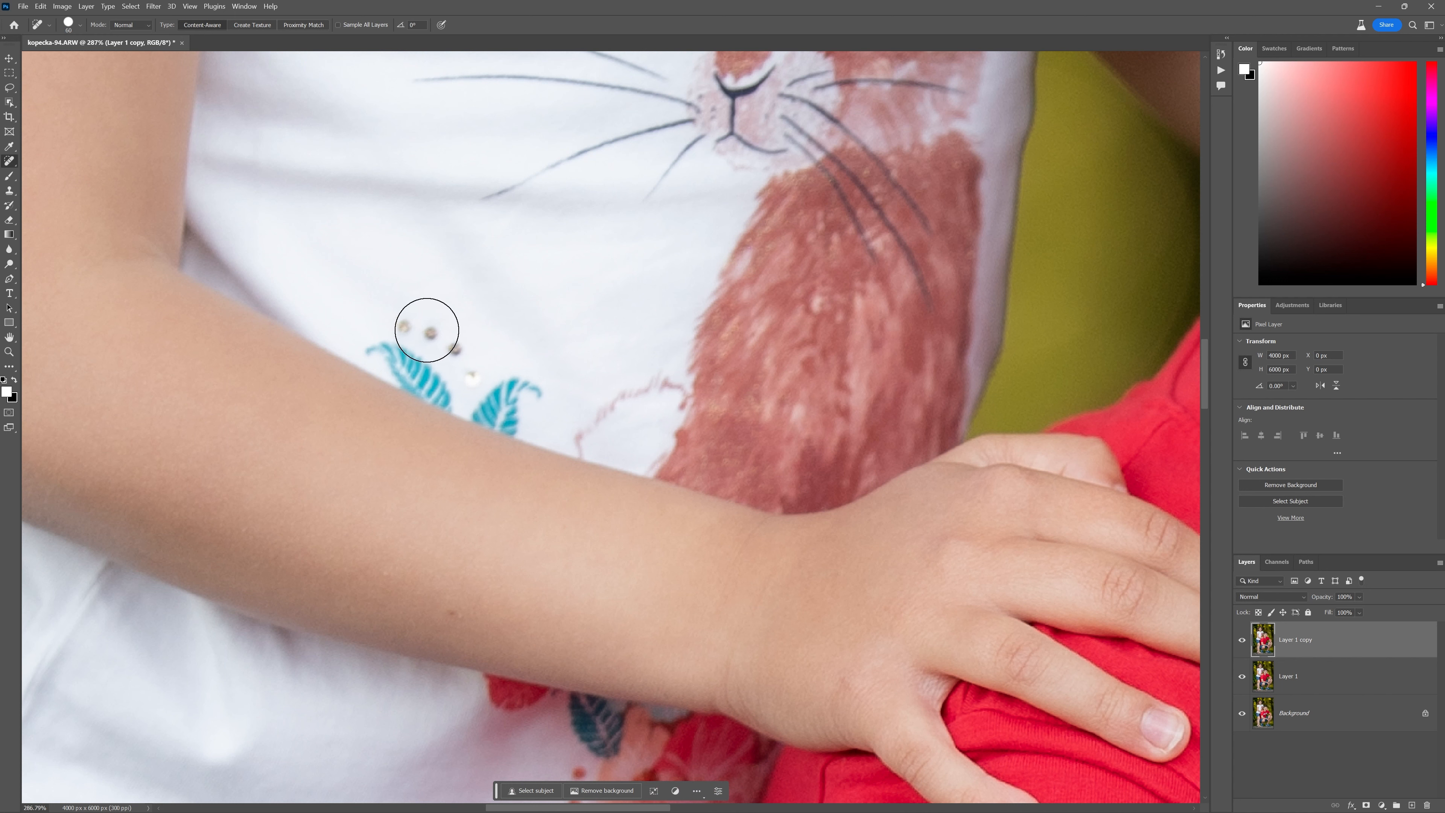
left_click_drag(426, 330, 456, 359)
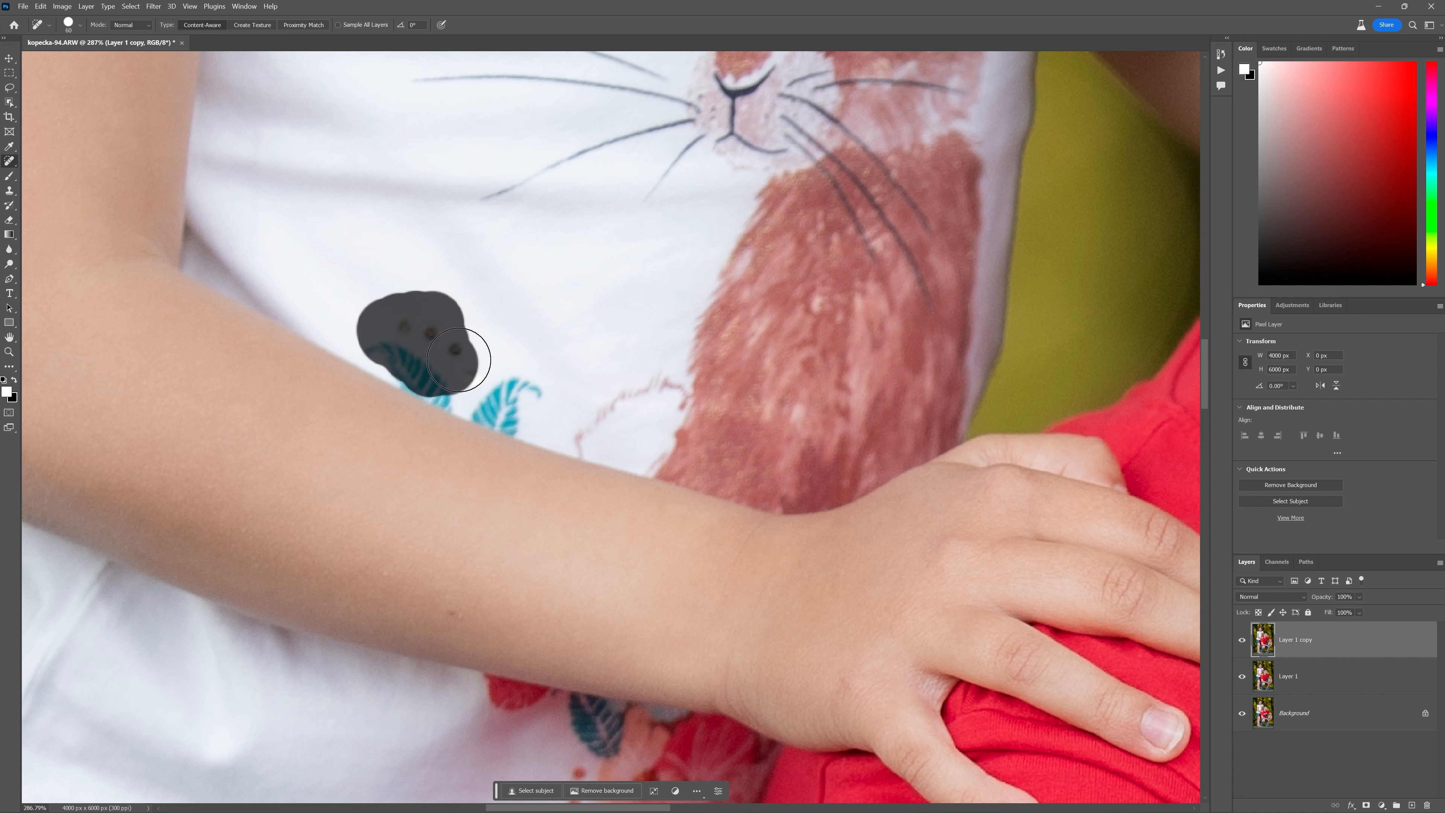
left_click_drag(457, 358, 514, 408)
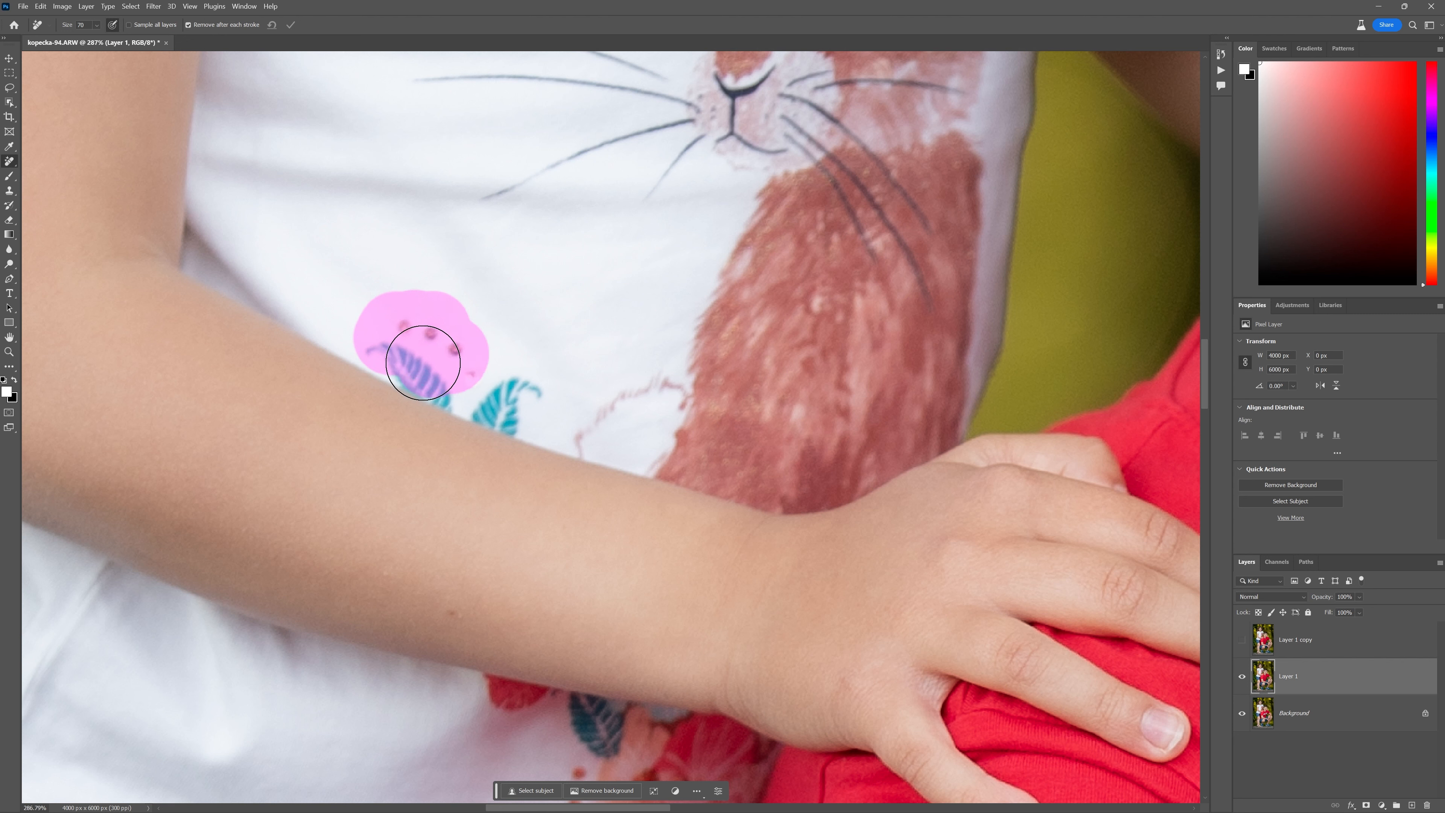
left_click_drag(422, 362, 529, 394)
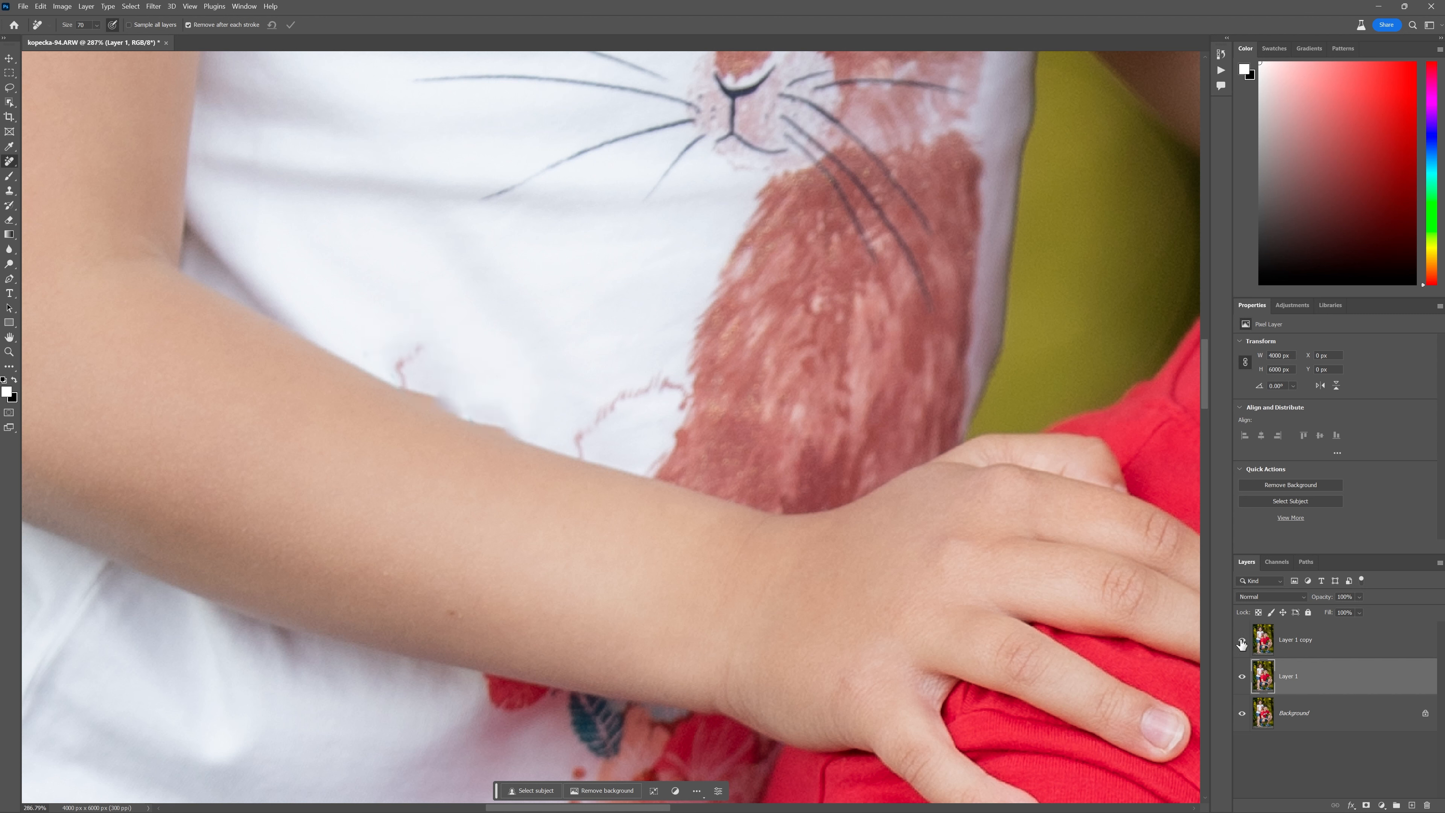
left_click(1241, 640)
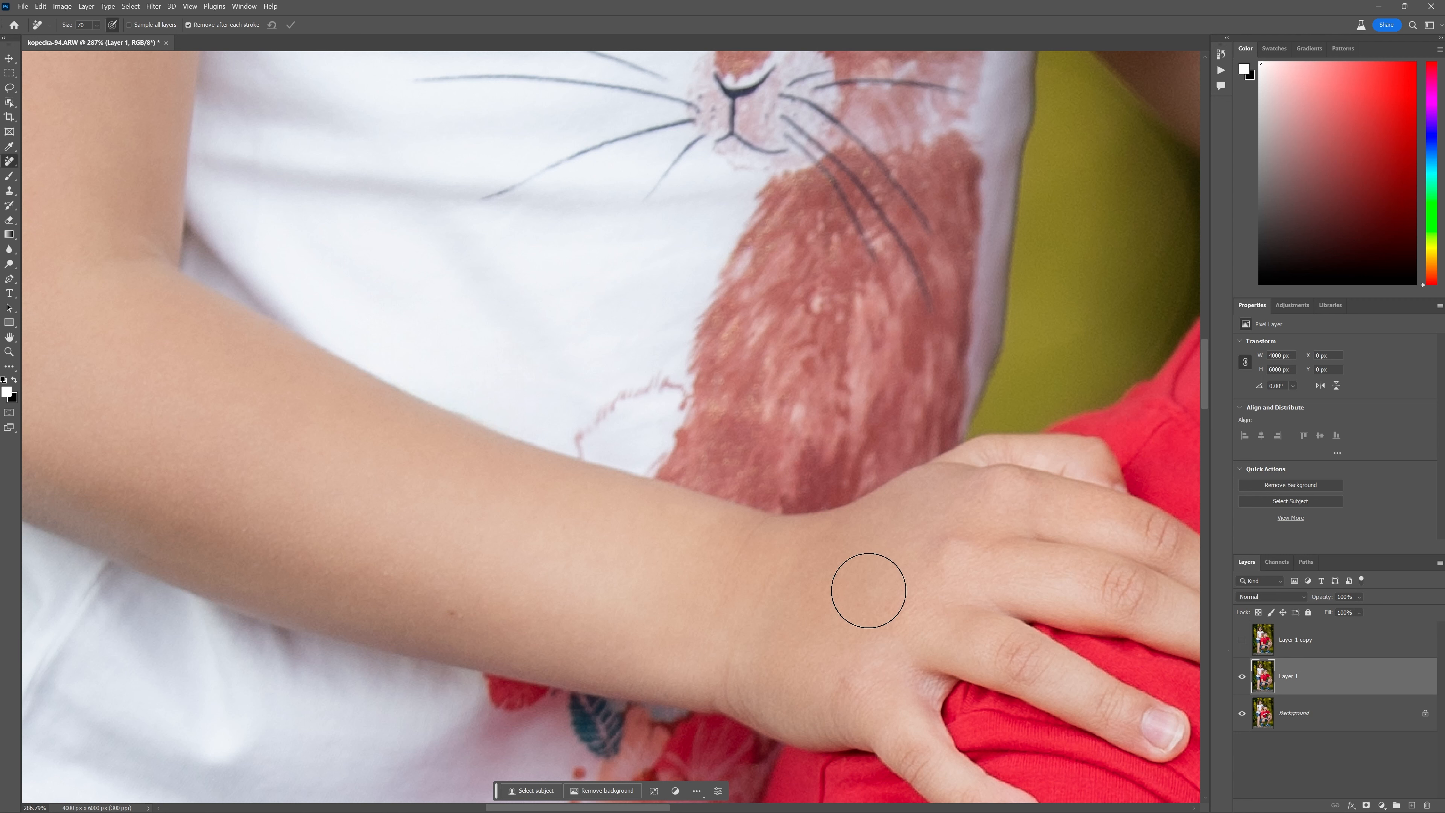
left_click(465, 415)
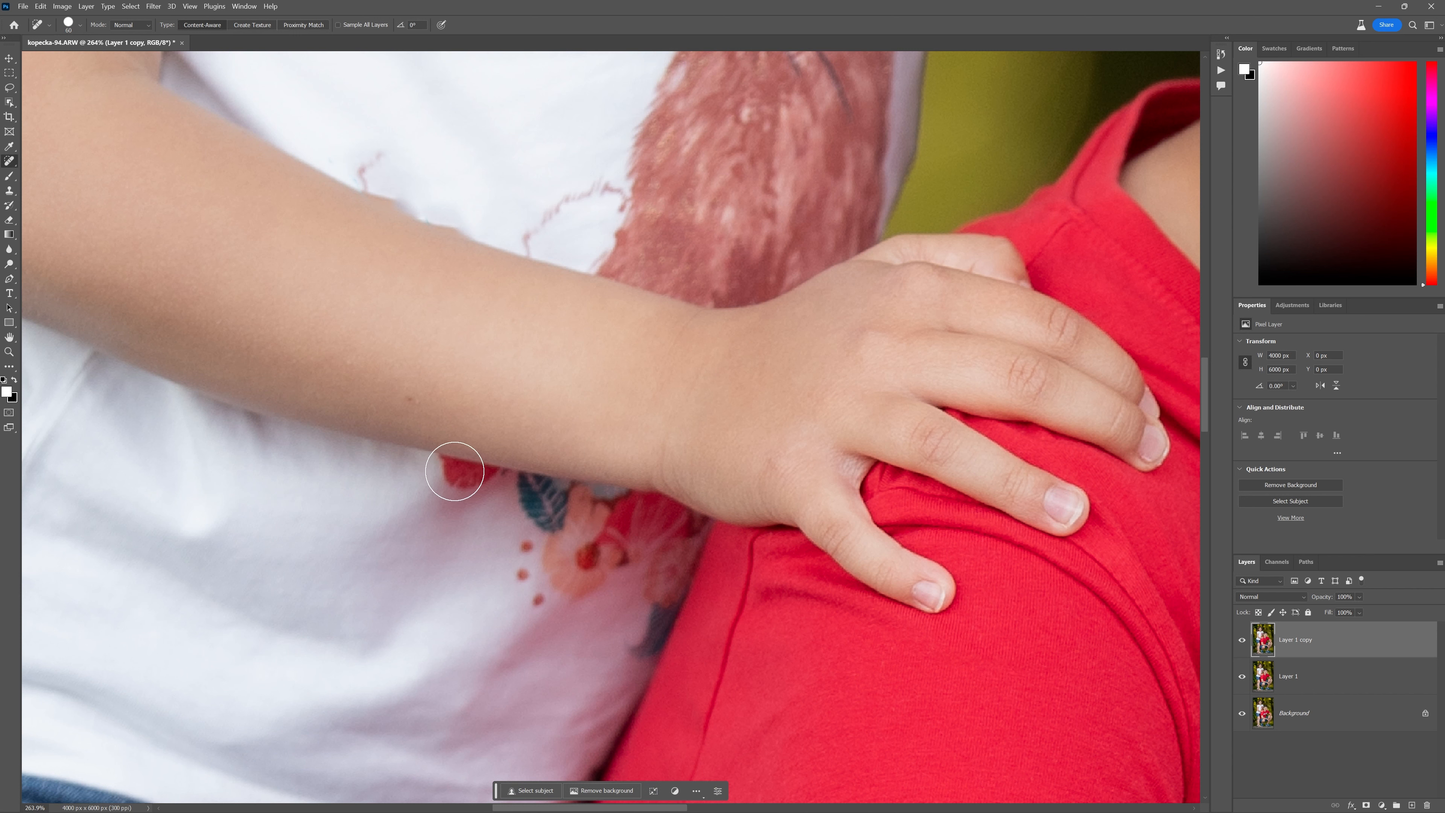
left_click_drag(457, 470, 603, 507)
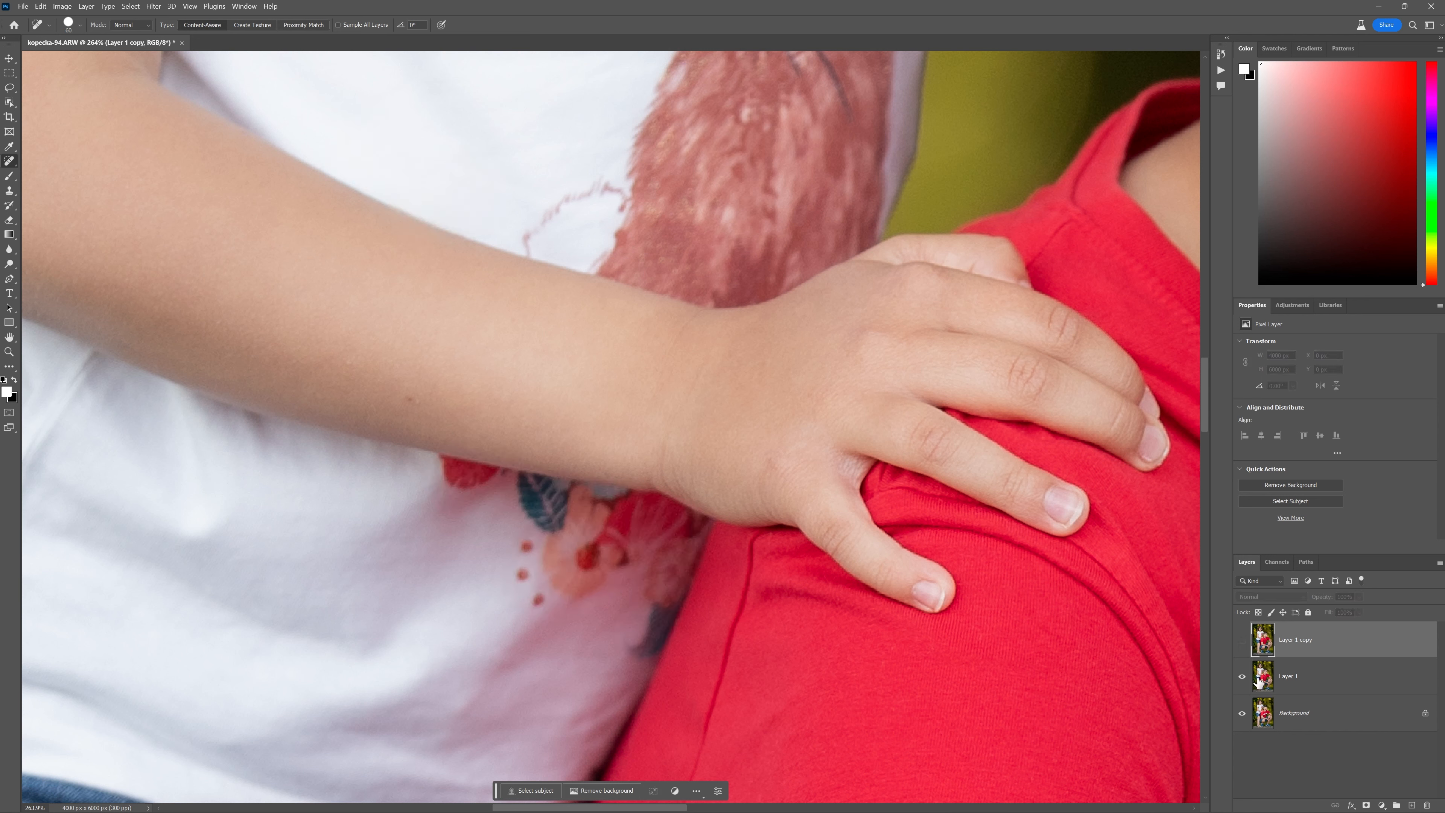
On Layer 1, remove the pink flower print under the girl's arm with the Remove tool.
left_click(1288, 676)
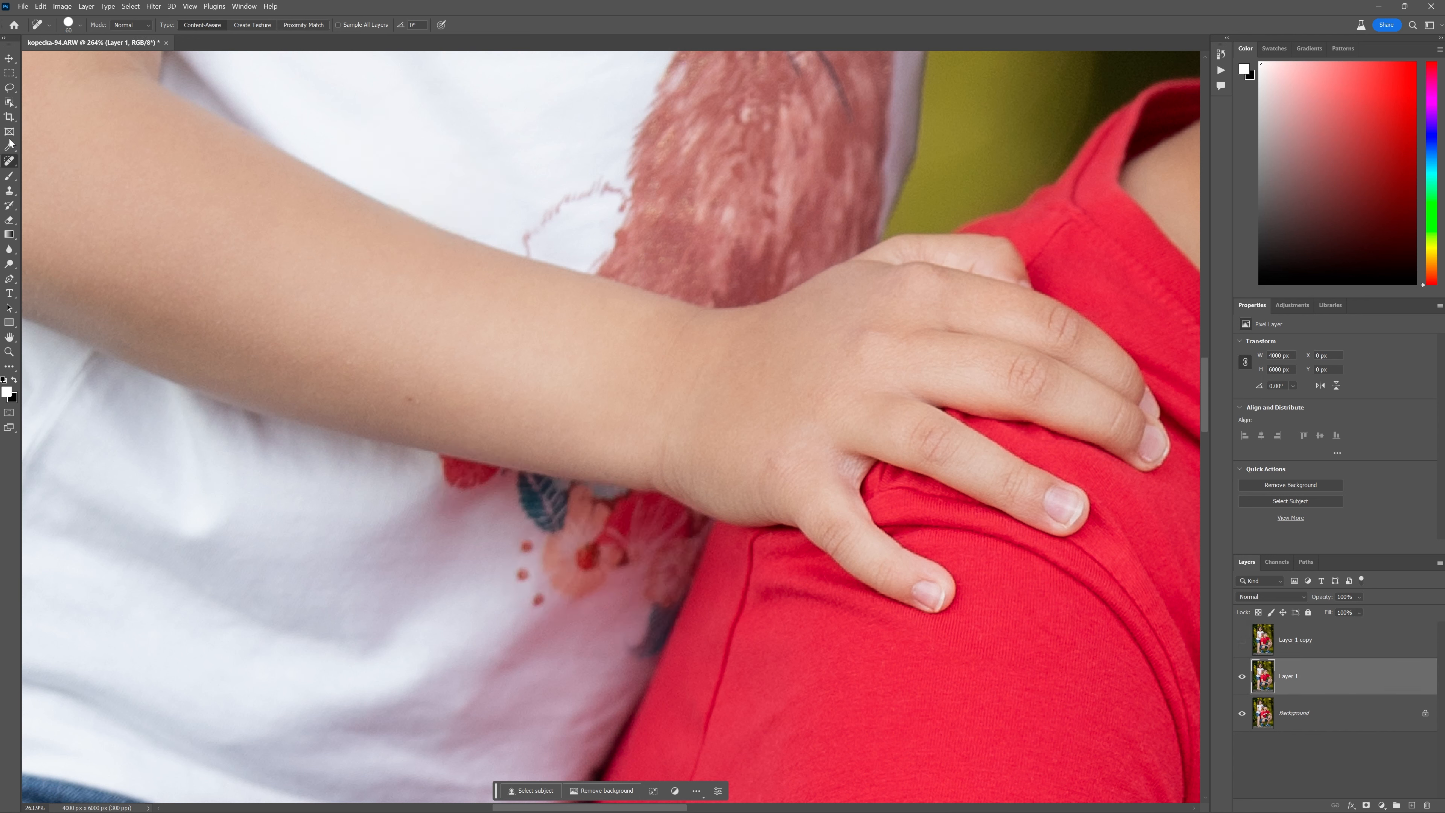
left_click(10, 160)
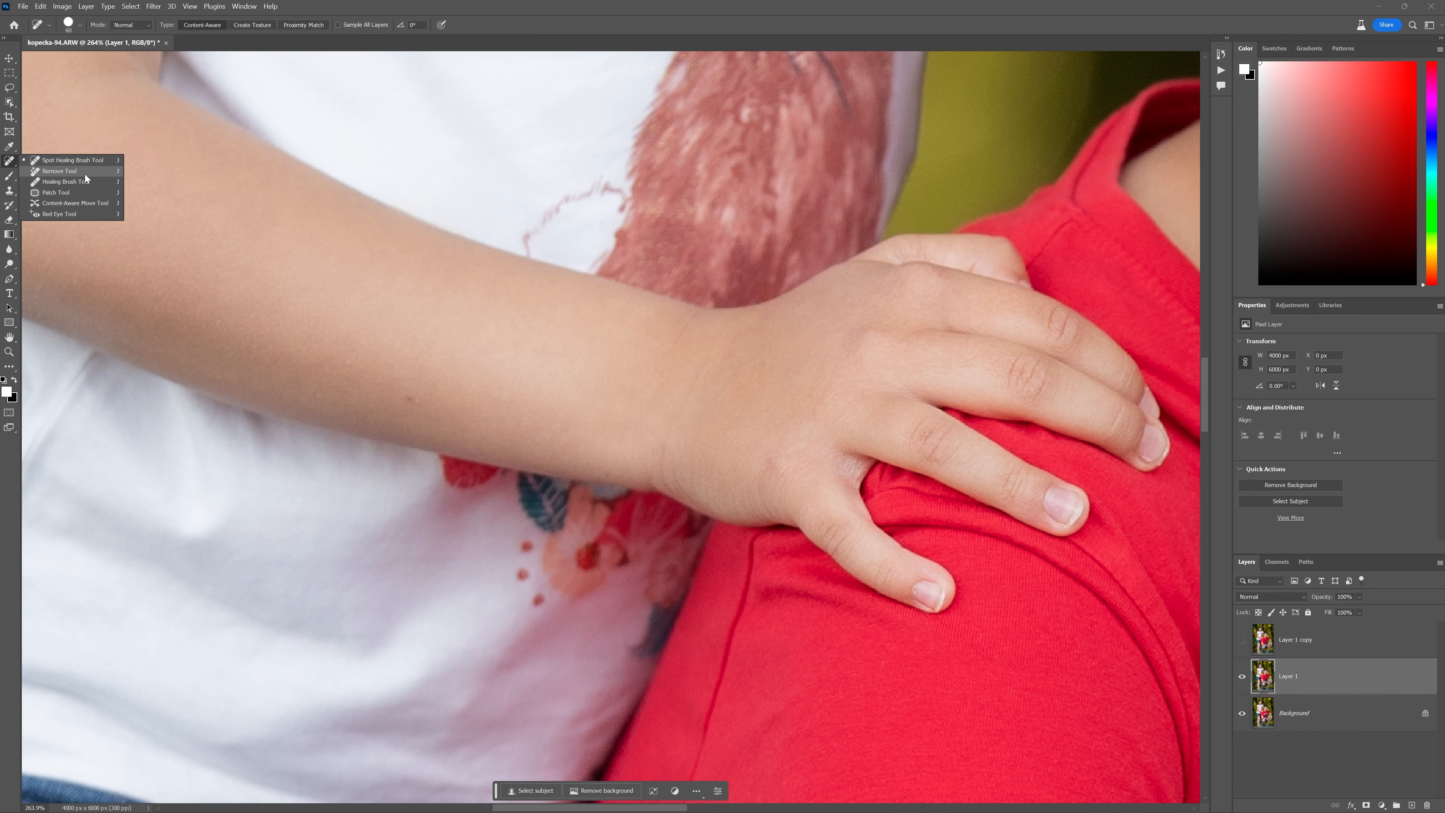
left_click(58, 171)
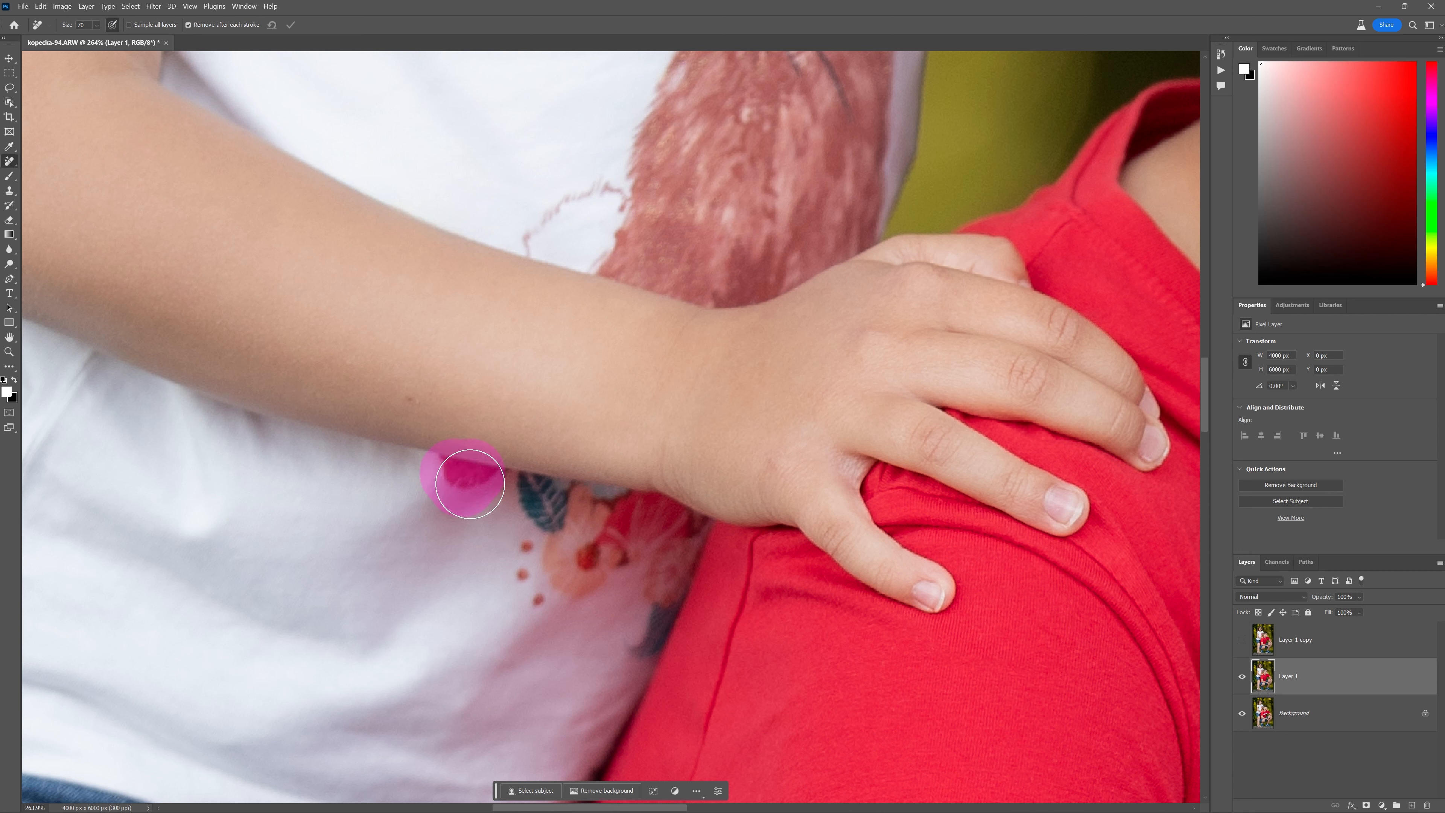
left_click_drag(465, 479, 546, 551)
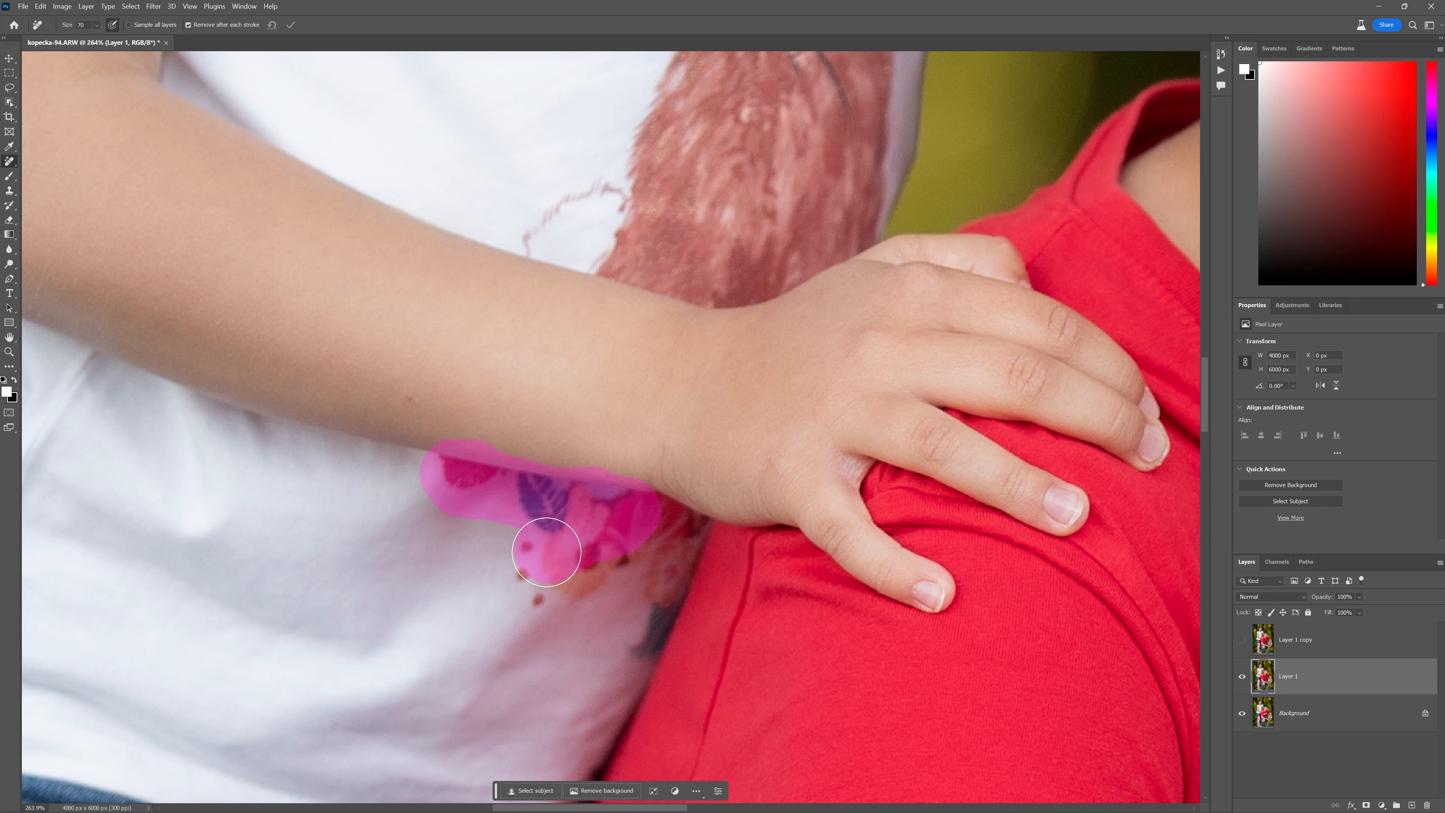
left_click_drag(547, 551, 677, 539)
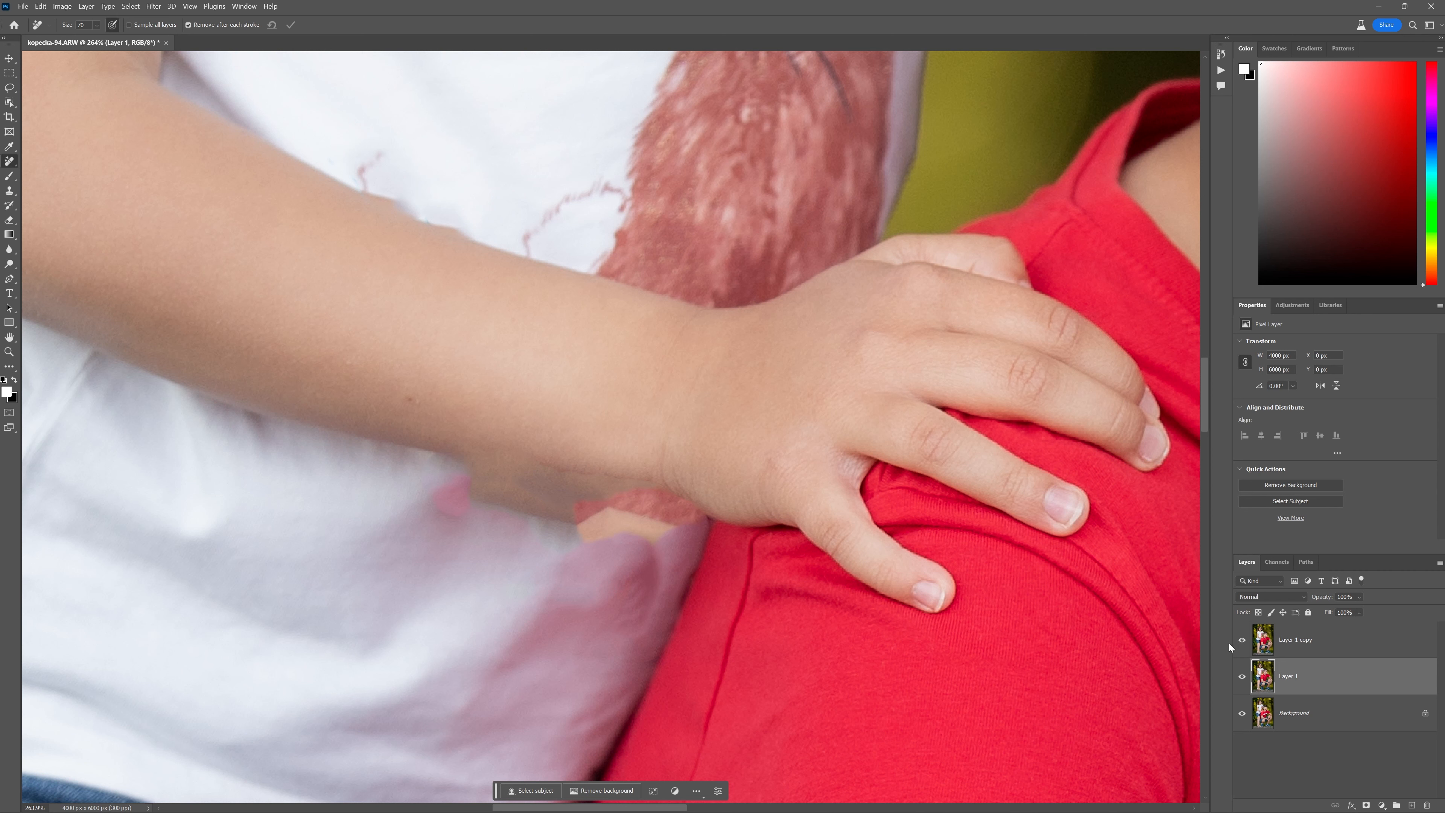
mouse_move(1228, 648)
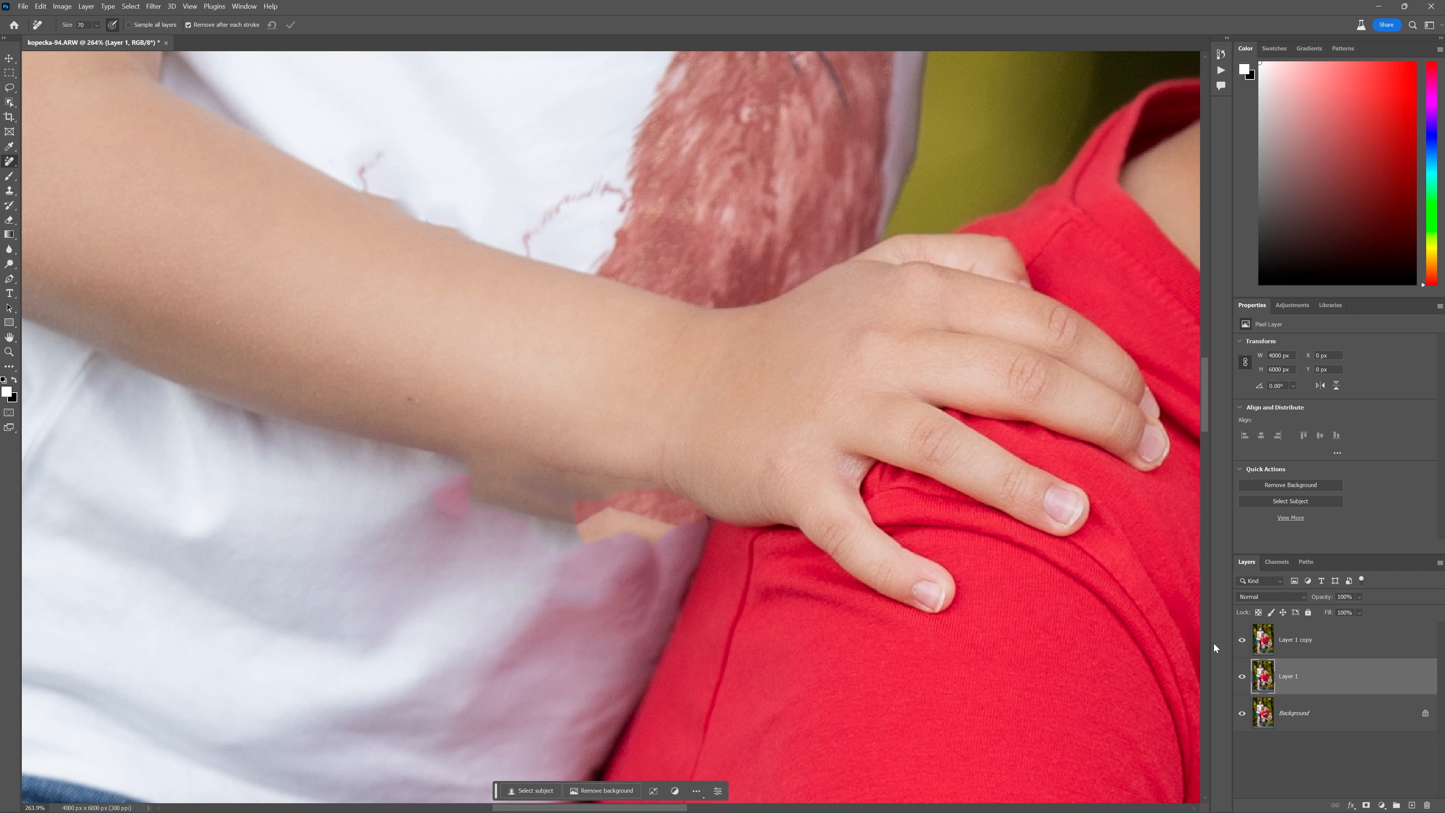
mouse_move(1214, 648)
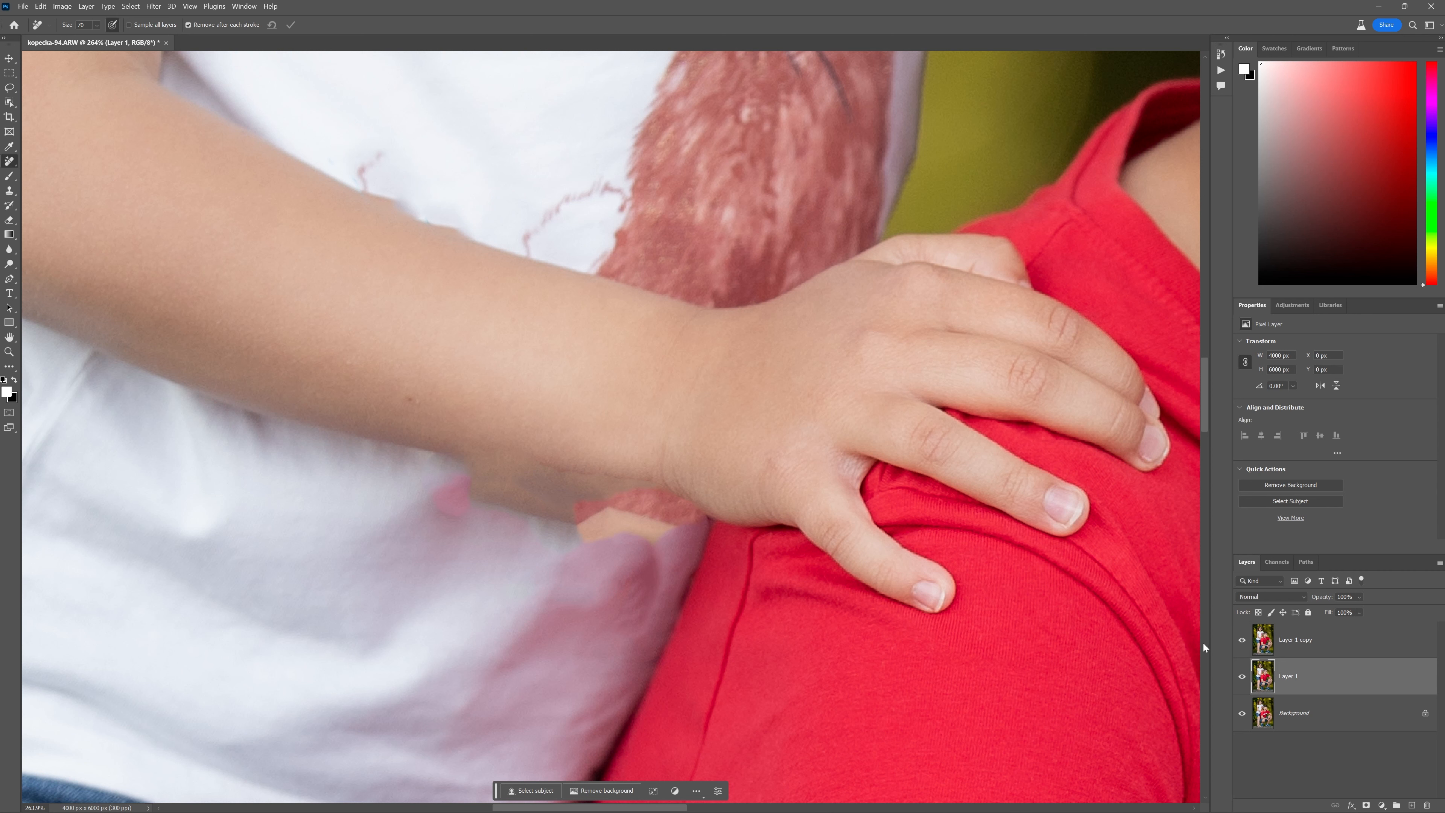
mouse_move(1202, 648)
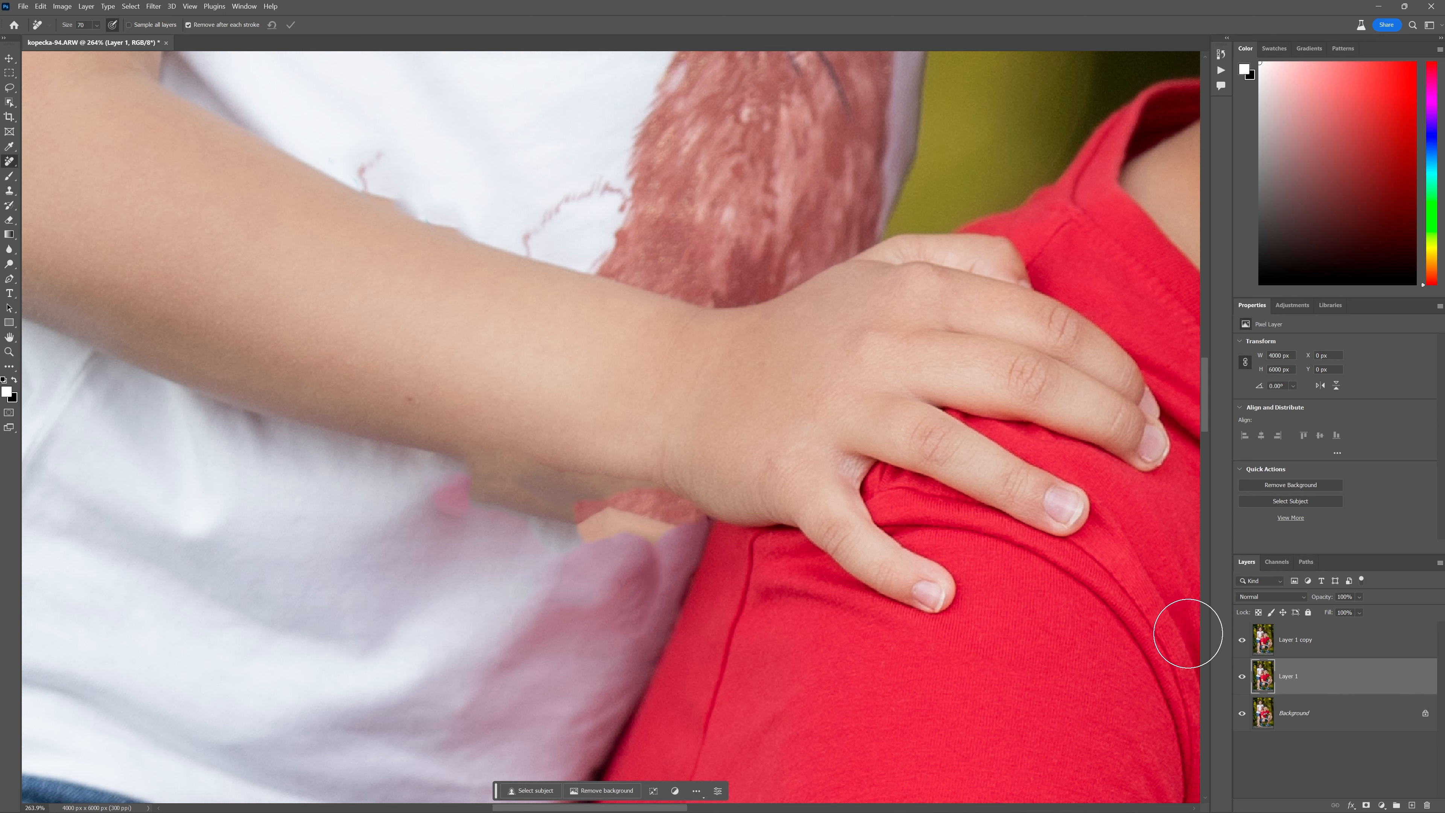
mouse_move(1182, 634)
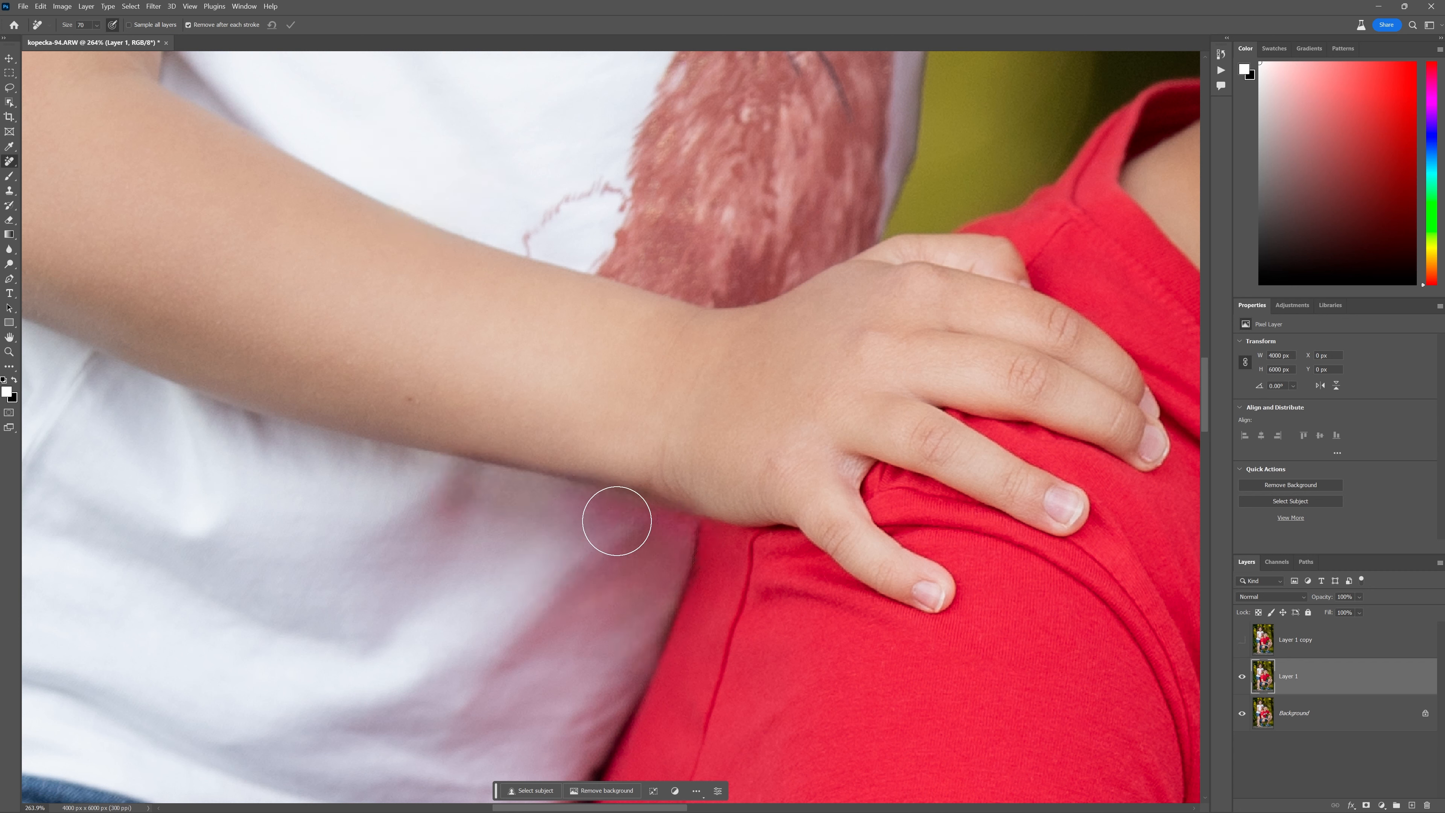
mouse_move(554, 560)
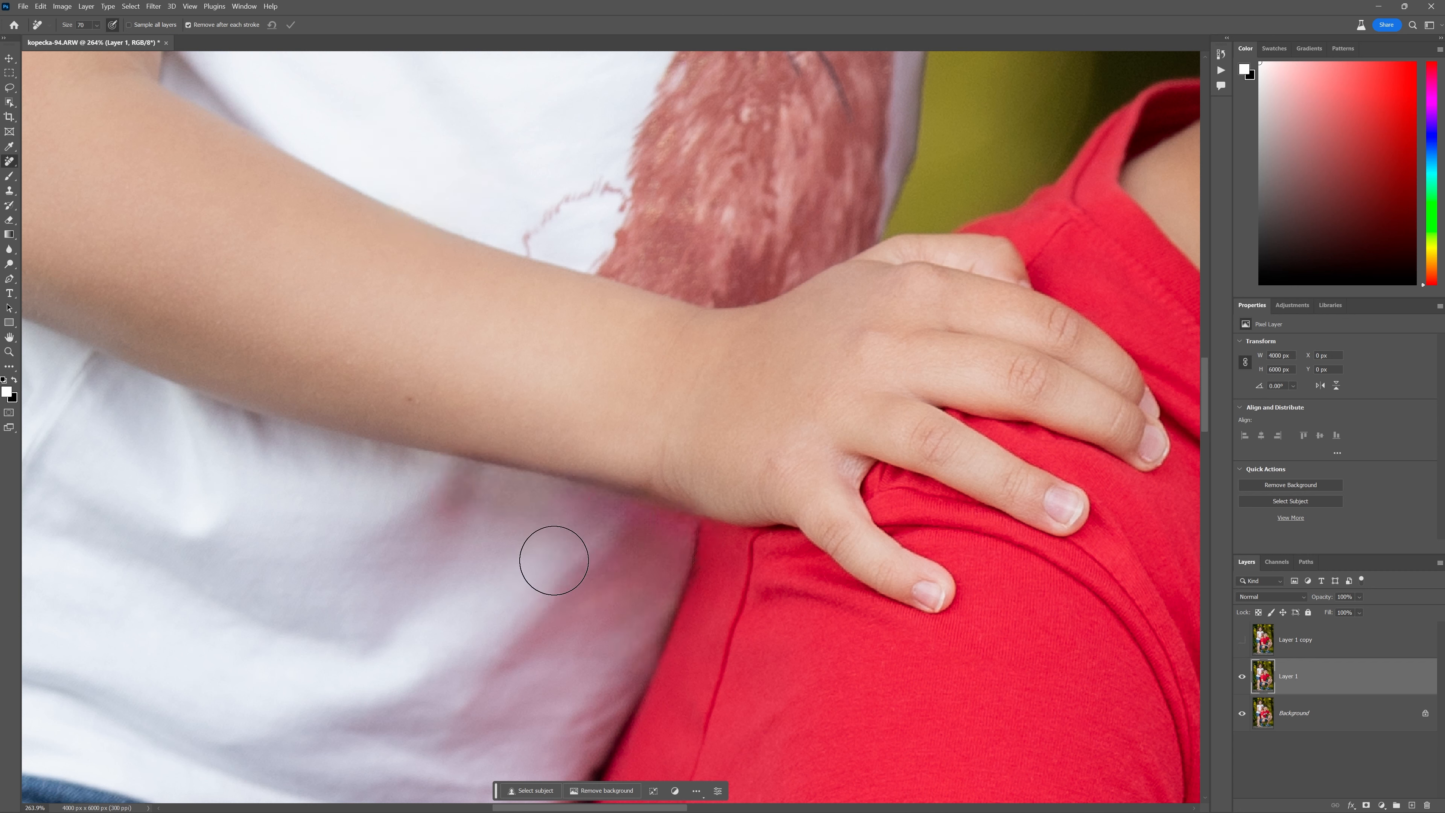
mouse_move(615, 666)
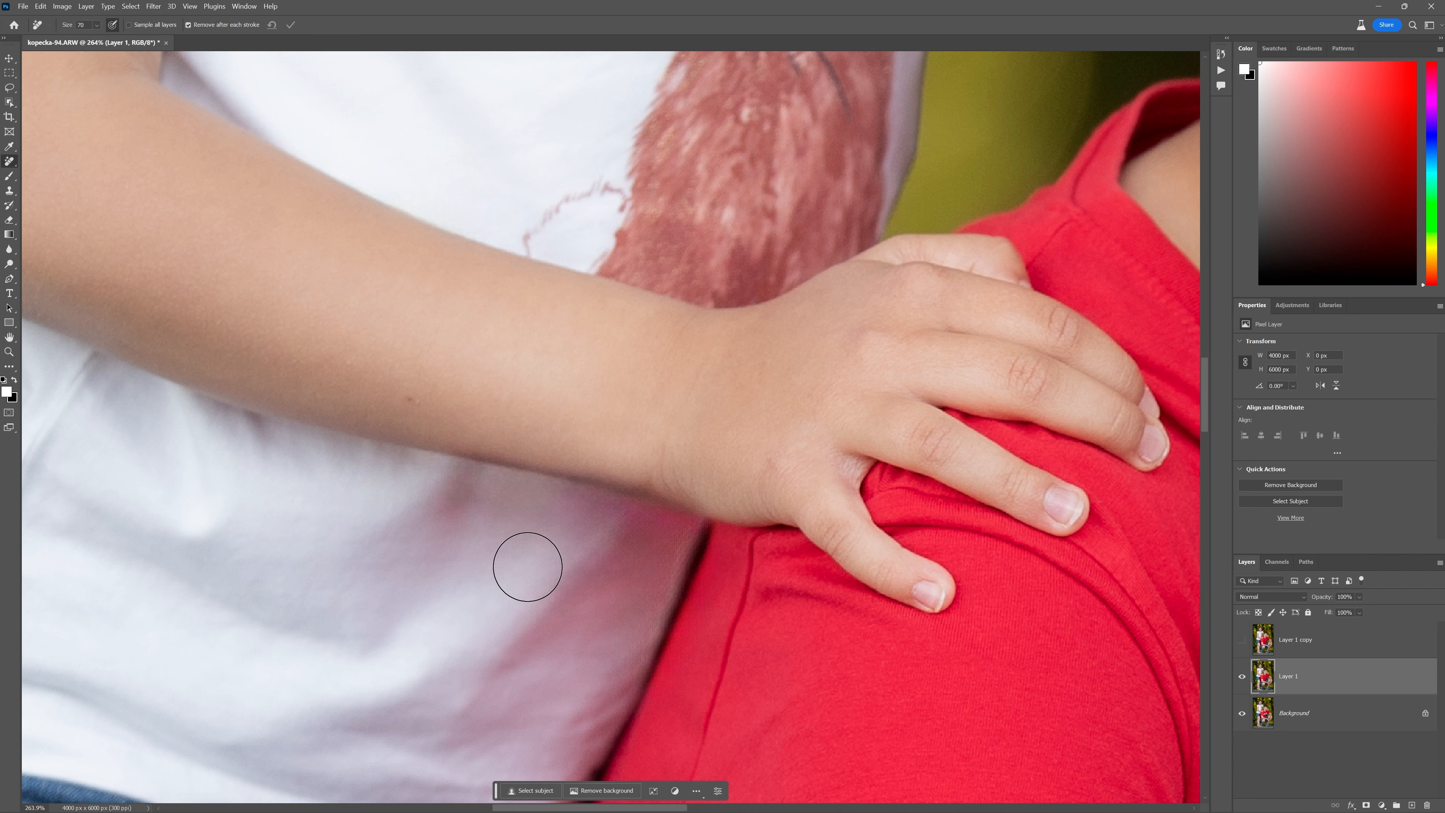
mouse_move(32, 345)
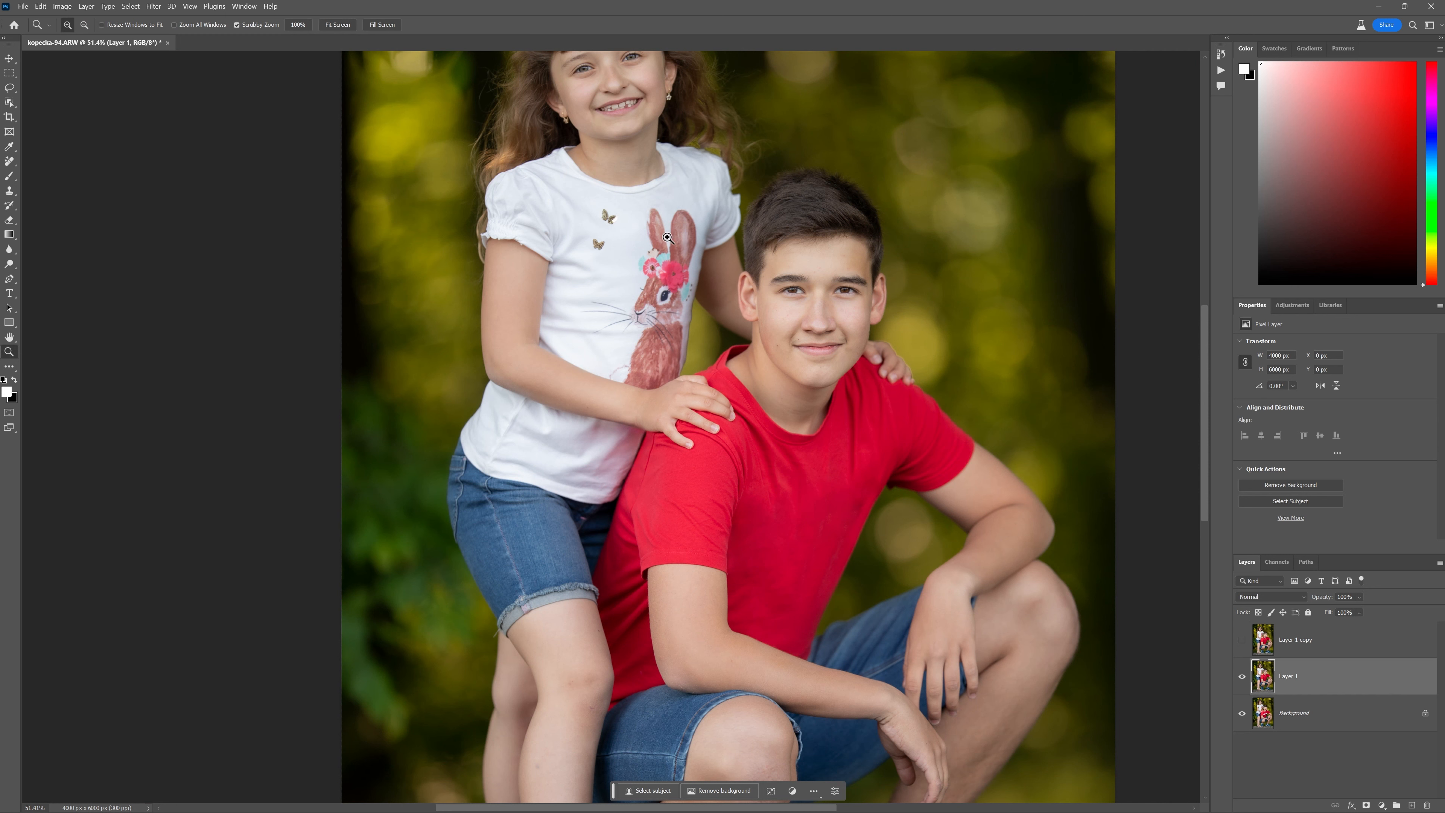
mouse_move(692, 354)
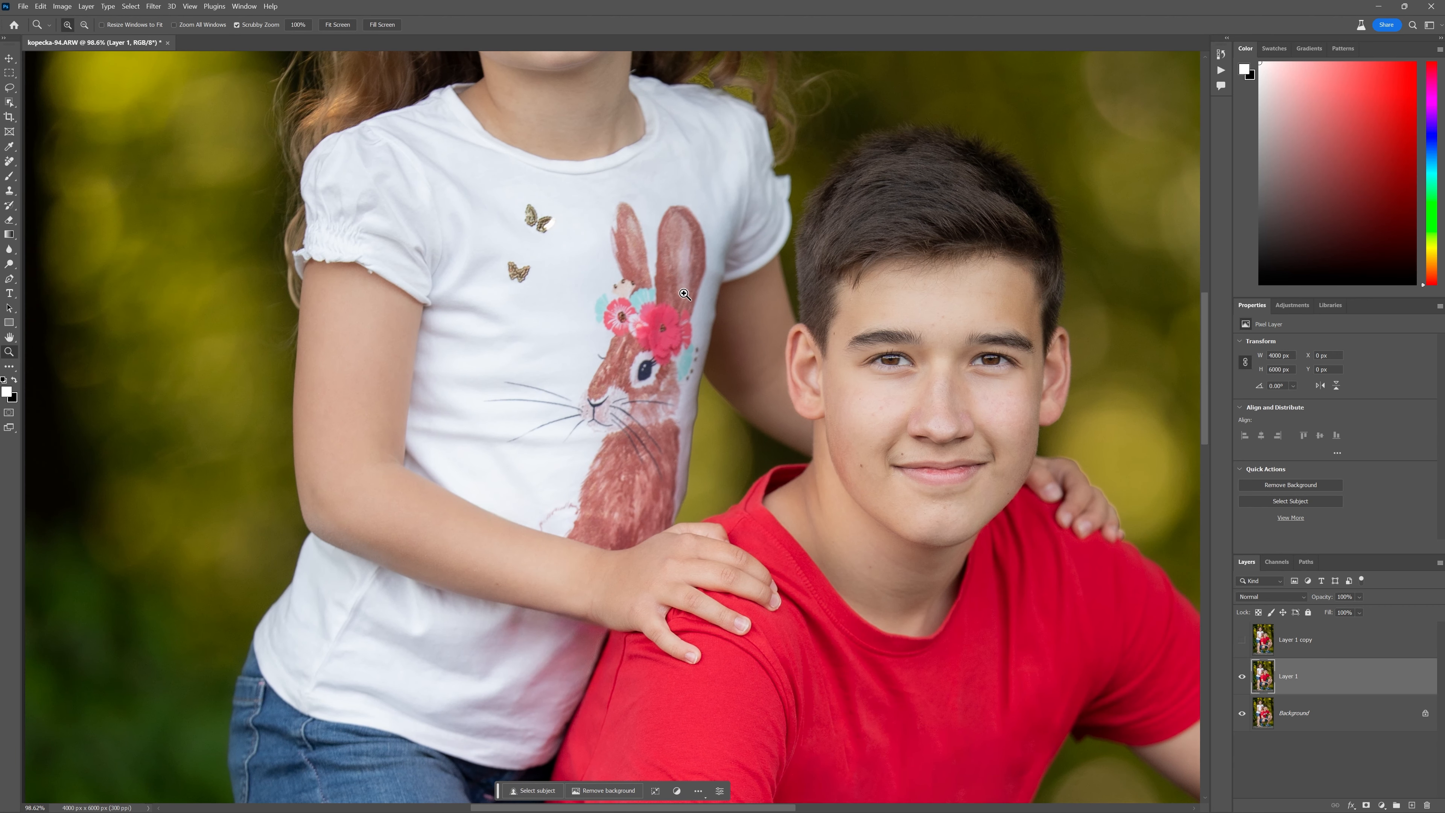
mouse_move(626, 429)
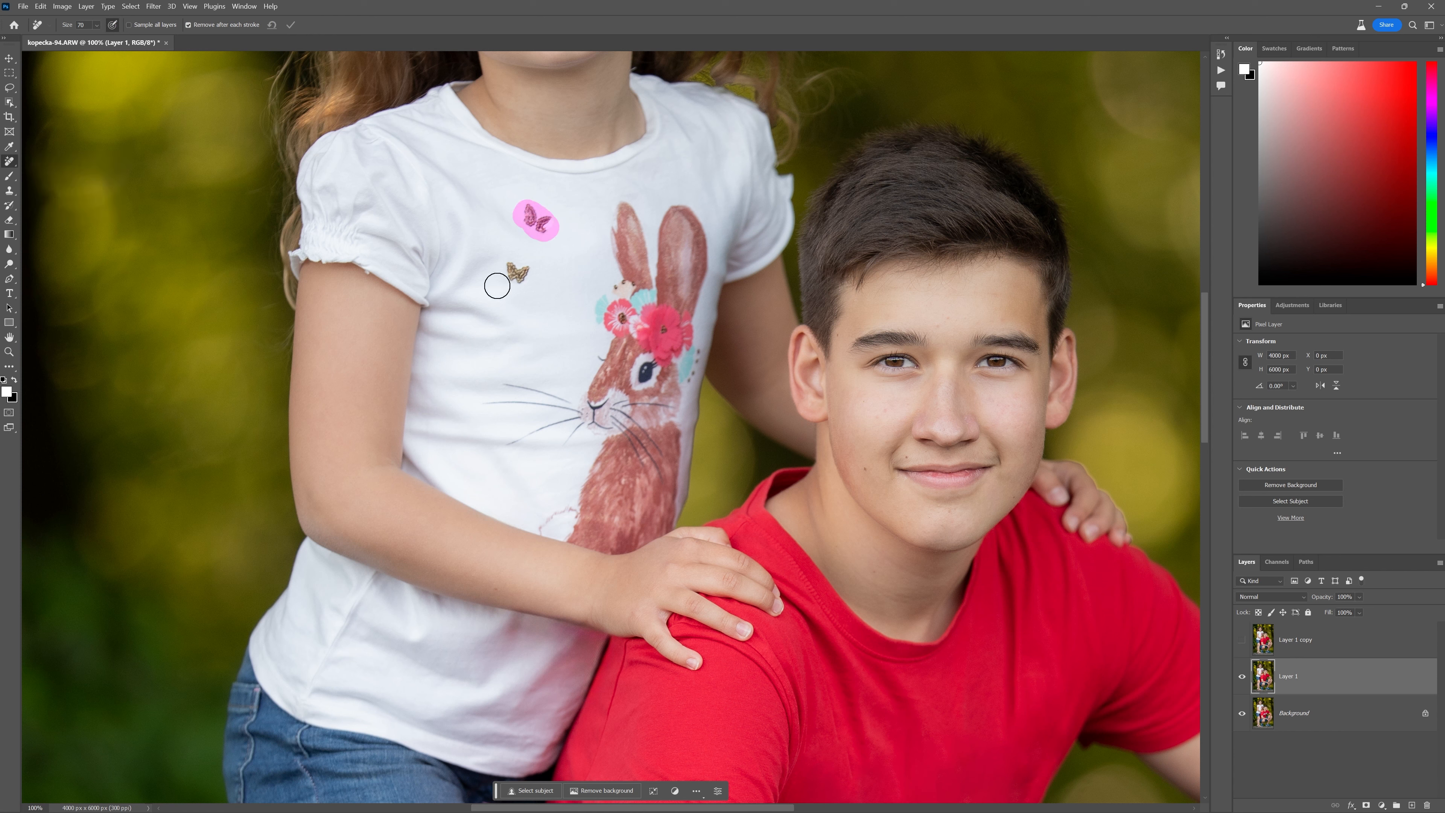
Remove the lower butterfly from the white shirt, then select Layer 1 copy.
left_click(536, 222)
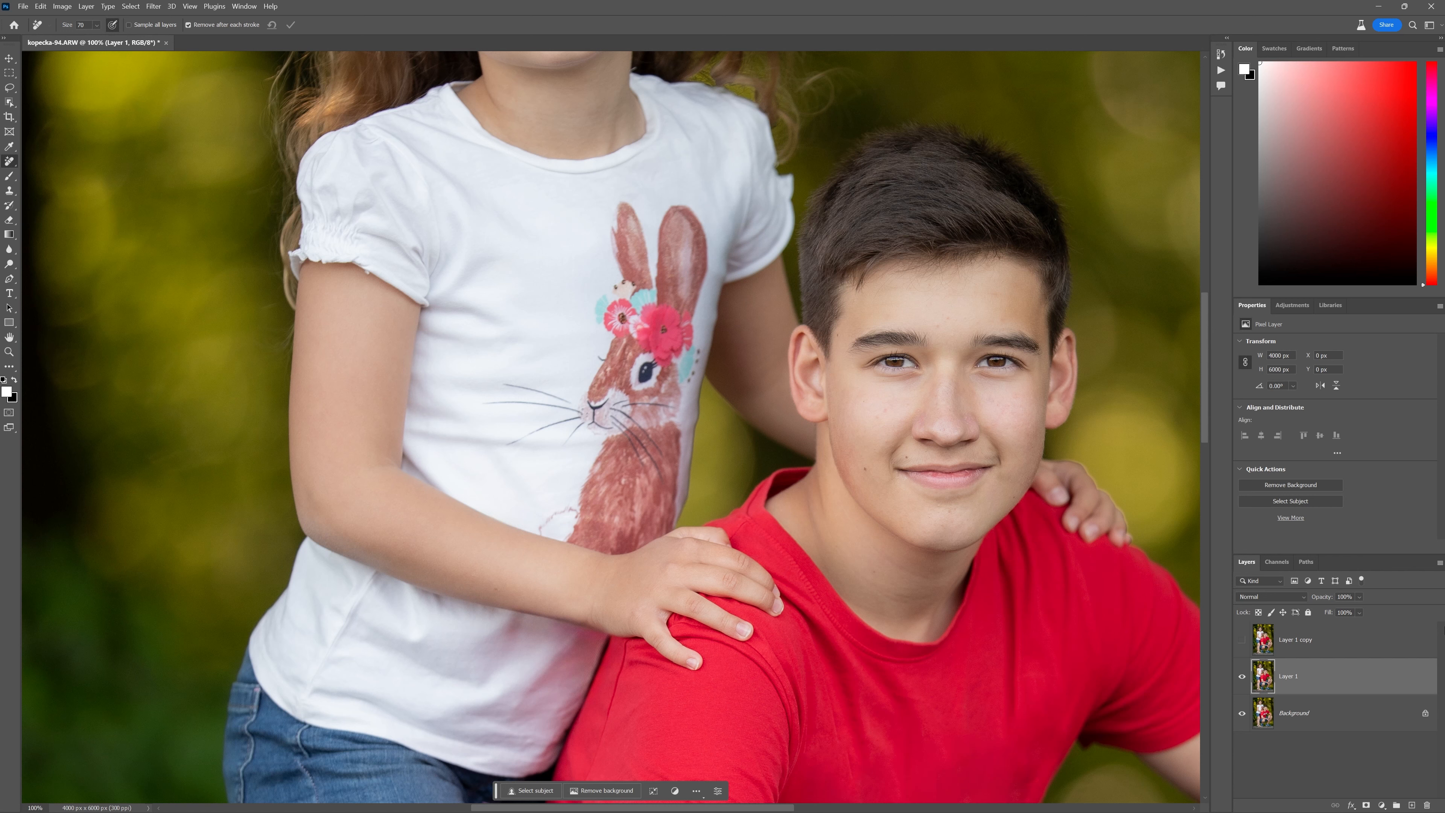
left_click(1242, 640)
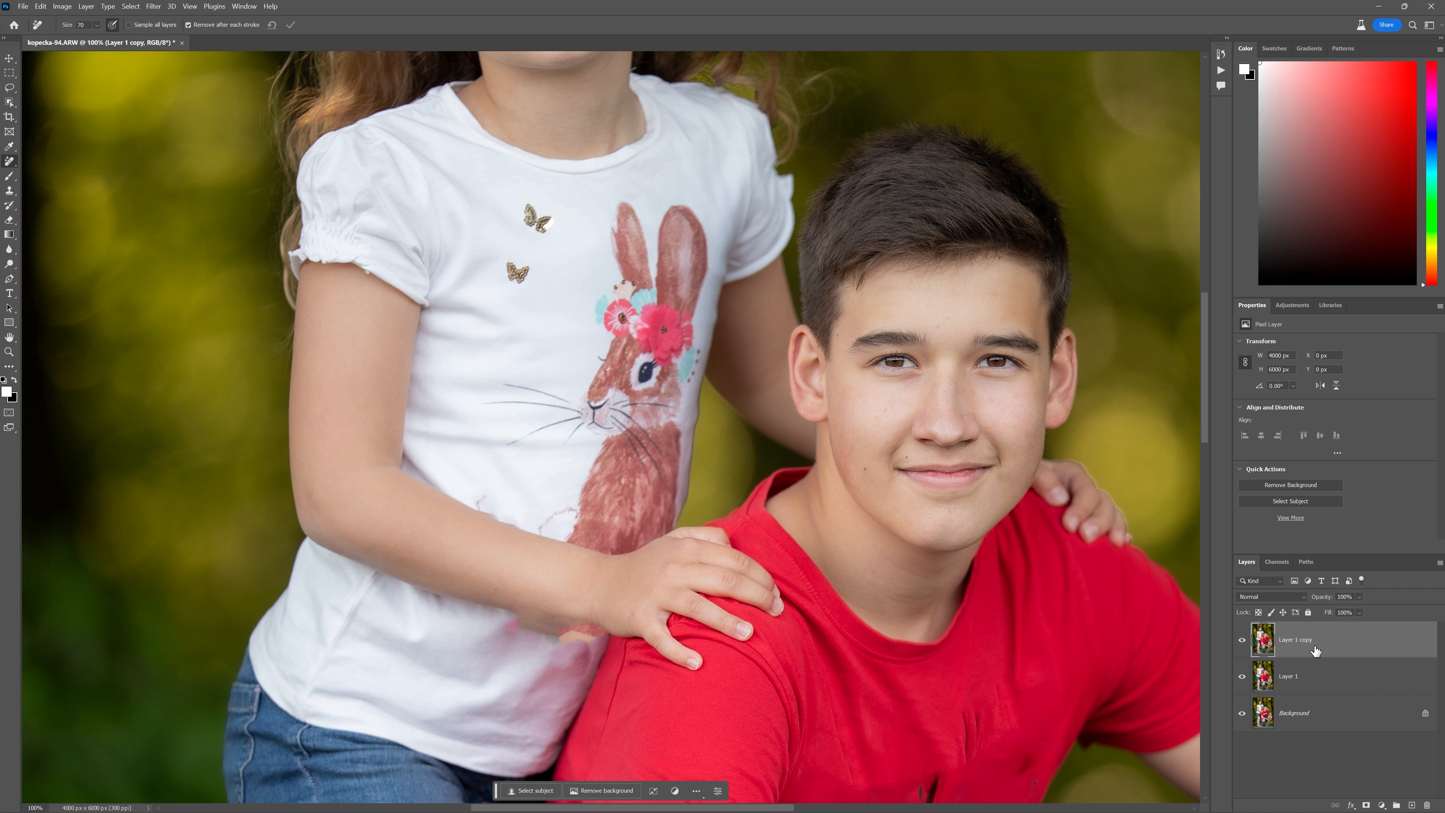
Spot-heal the upper butterfly and dismiss the invalid numeric entry warning.
left_click(9, 145)
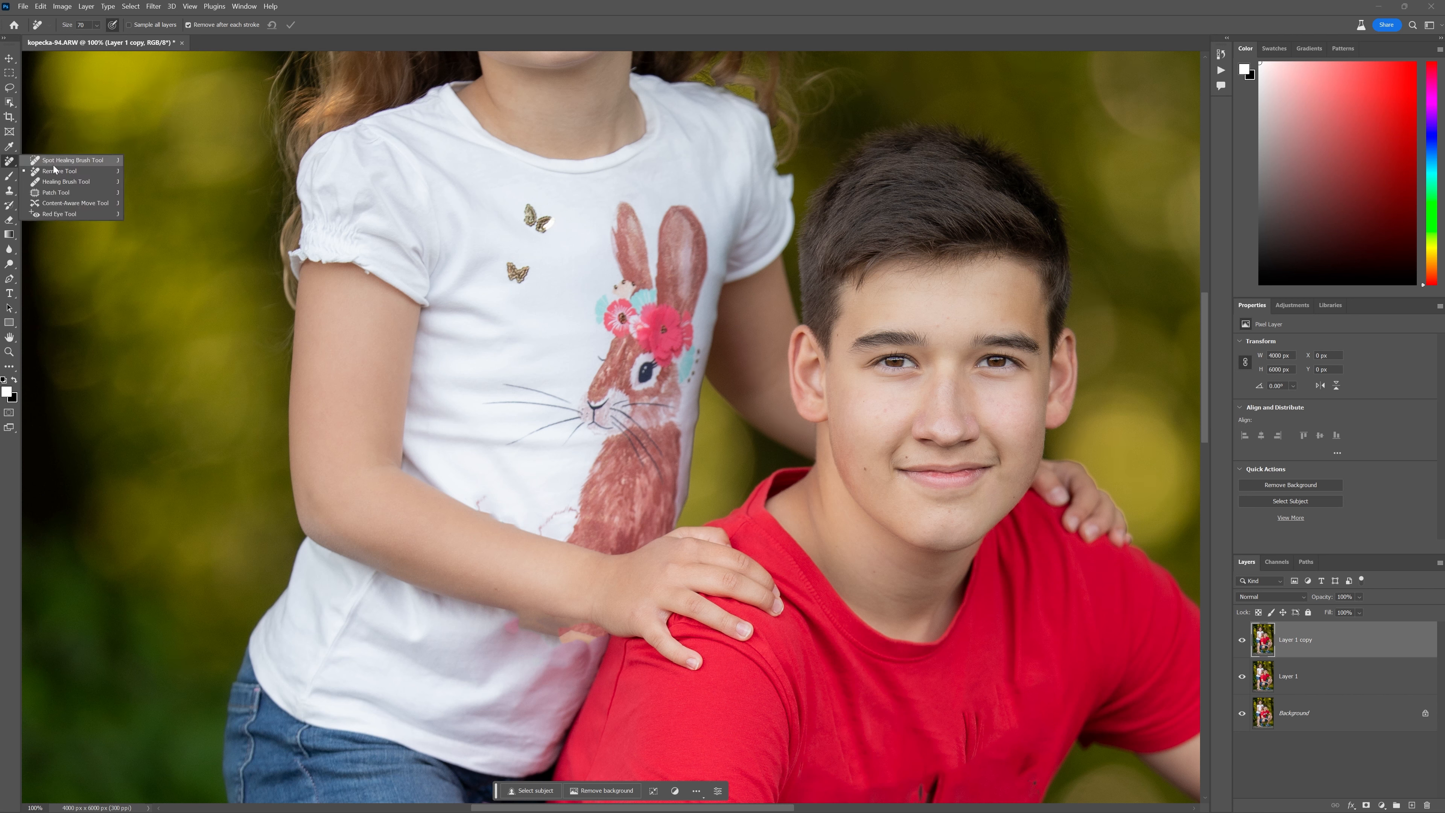
mouse_move(68, 161)
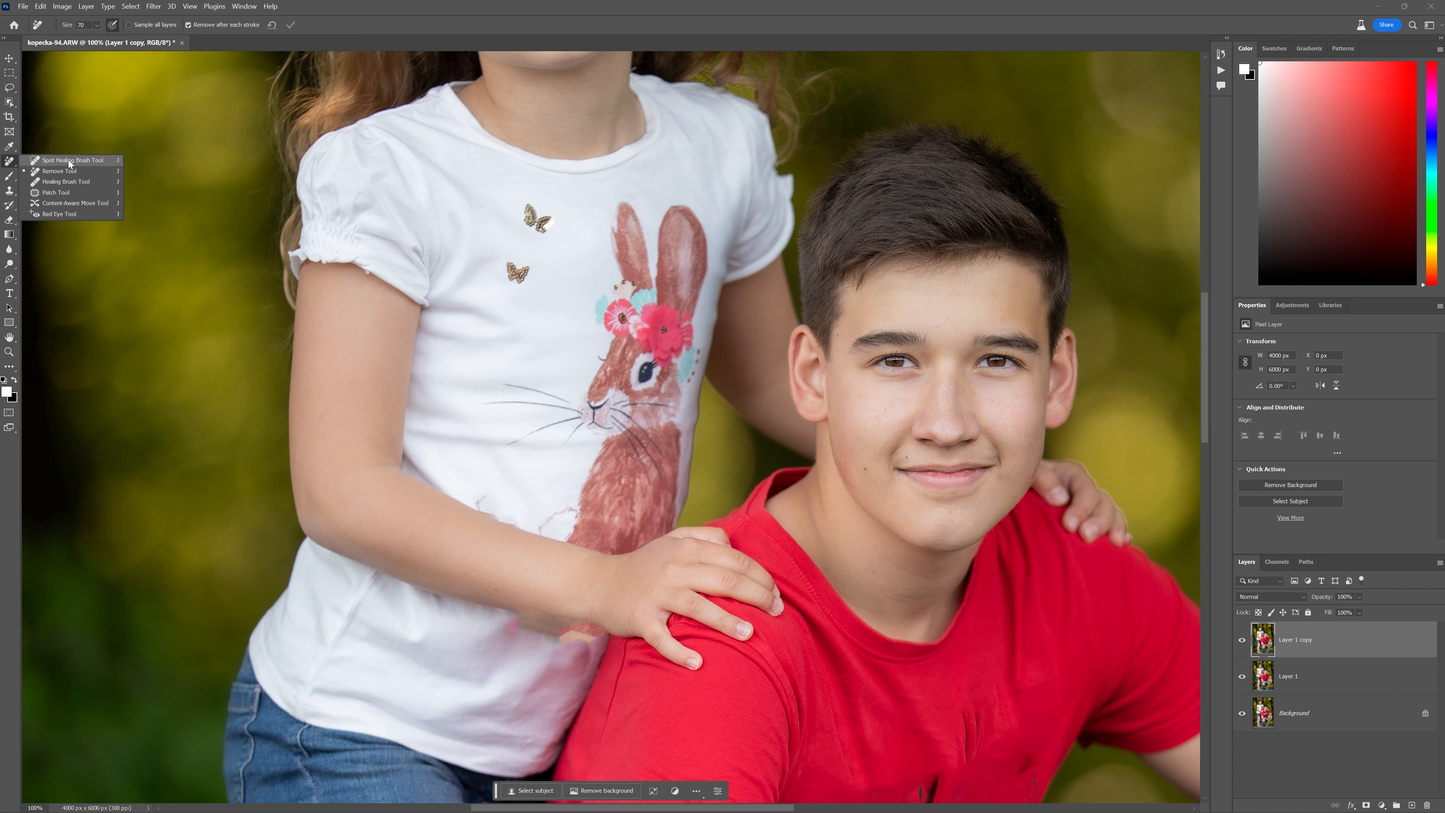
left_click(70, 159)
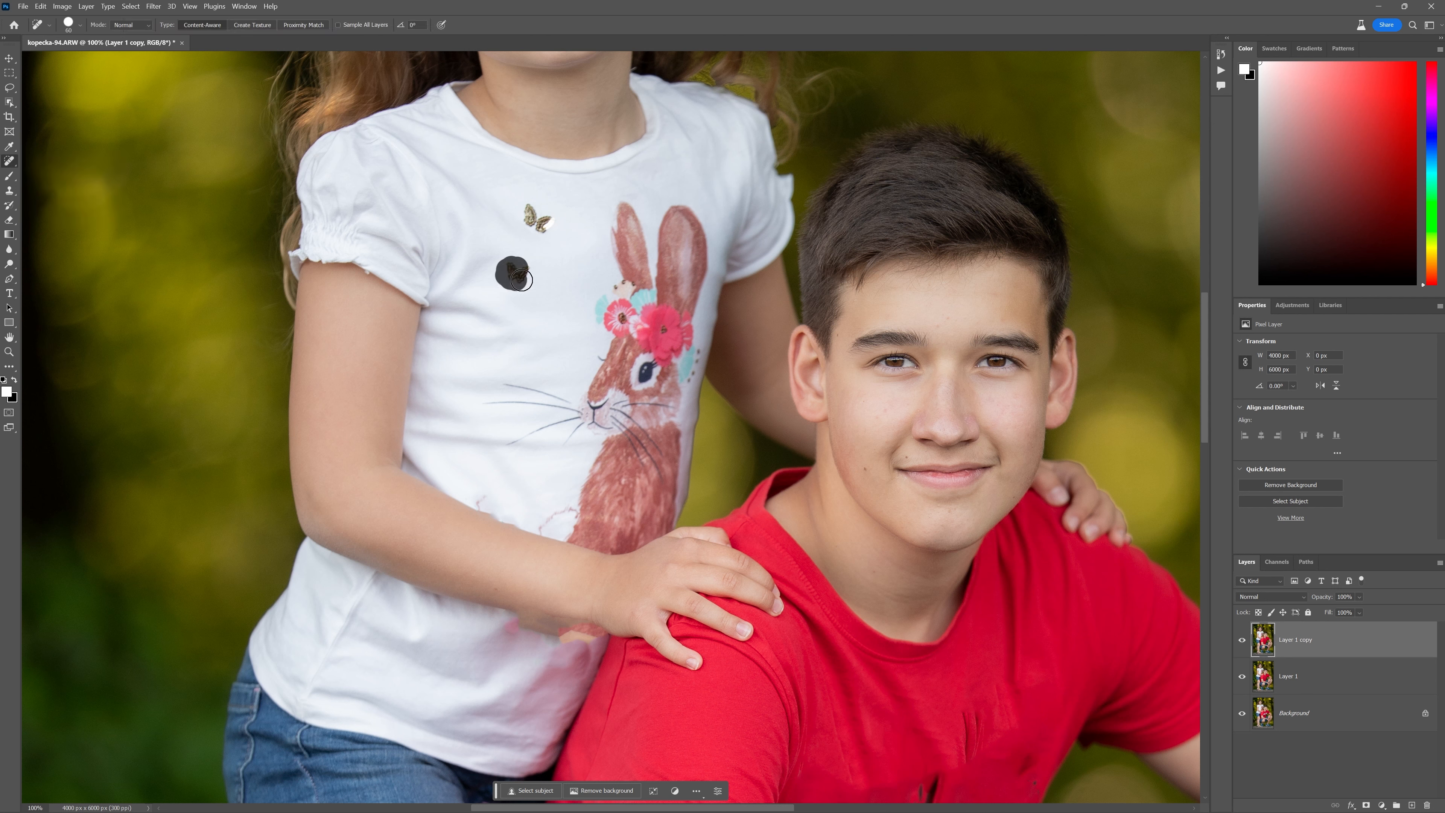
left_click(513, 276)
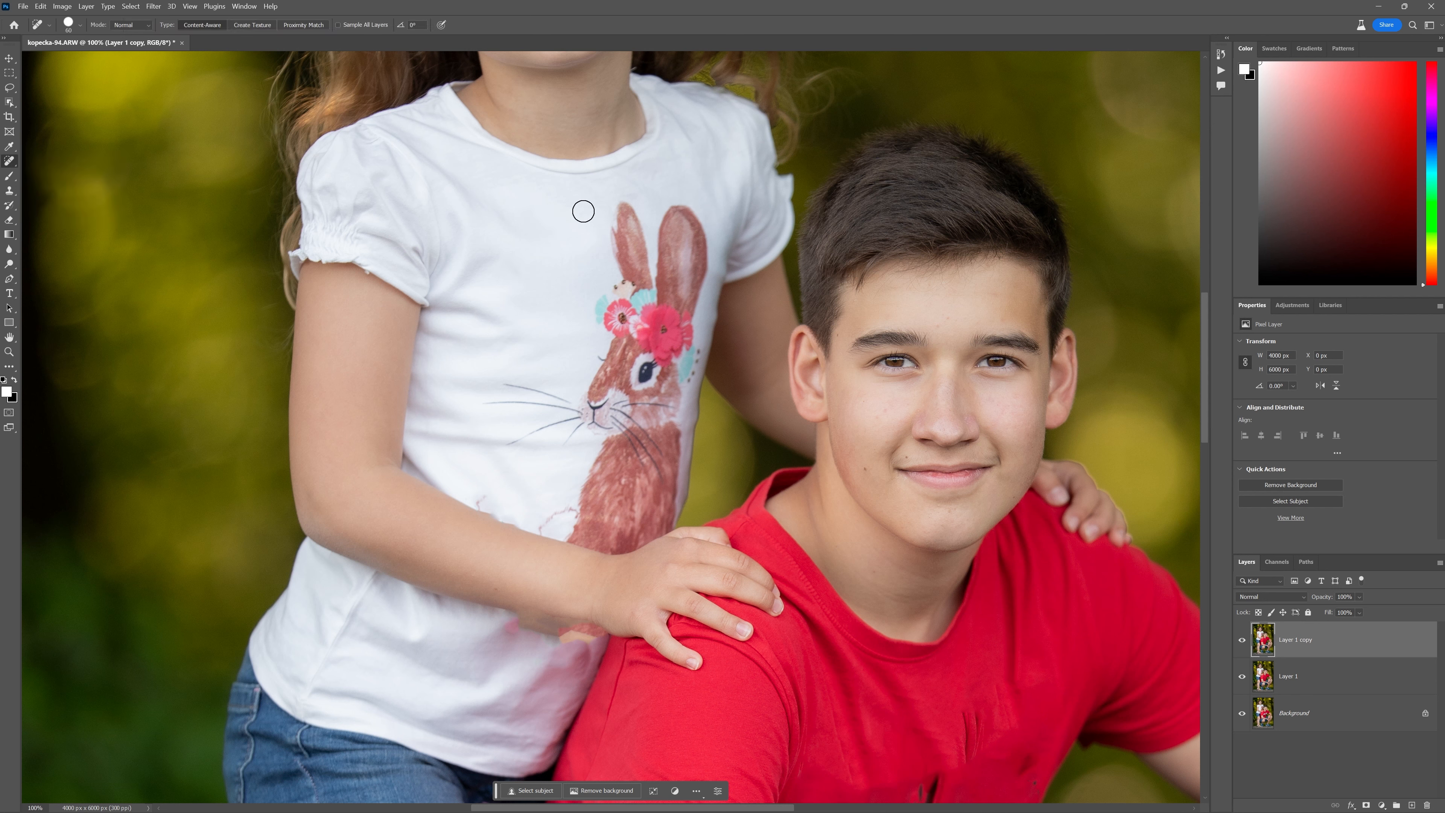
mouse_move(500, 259)
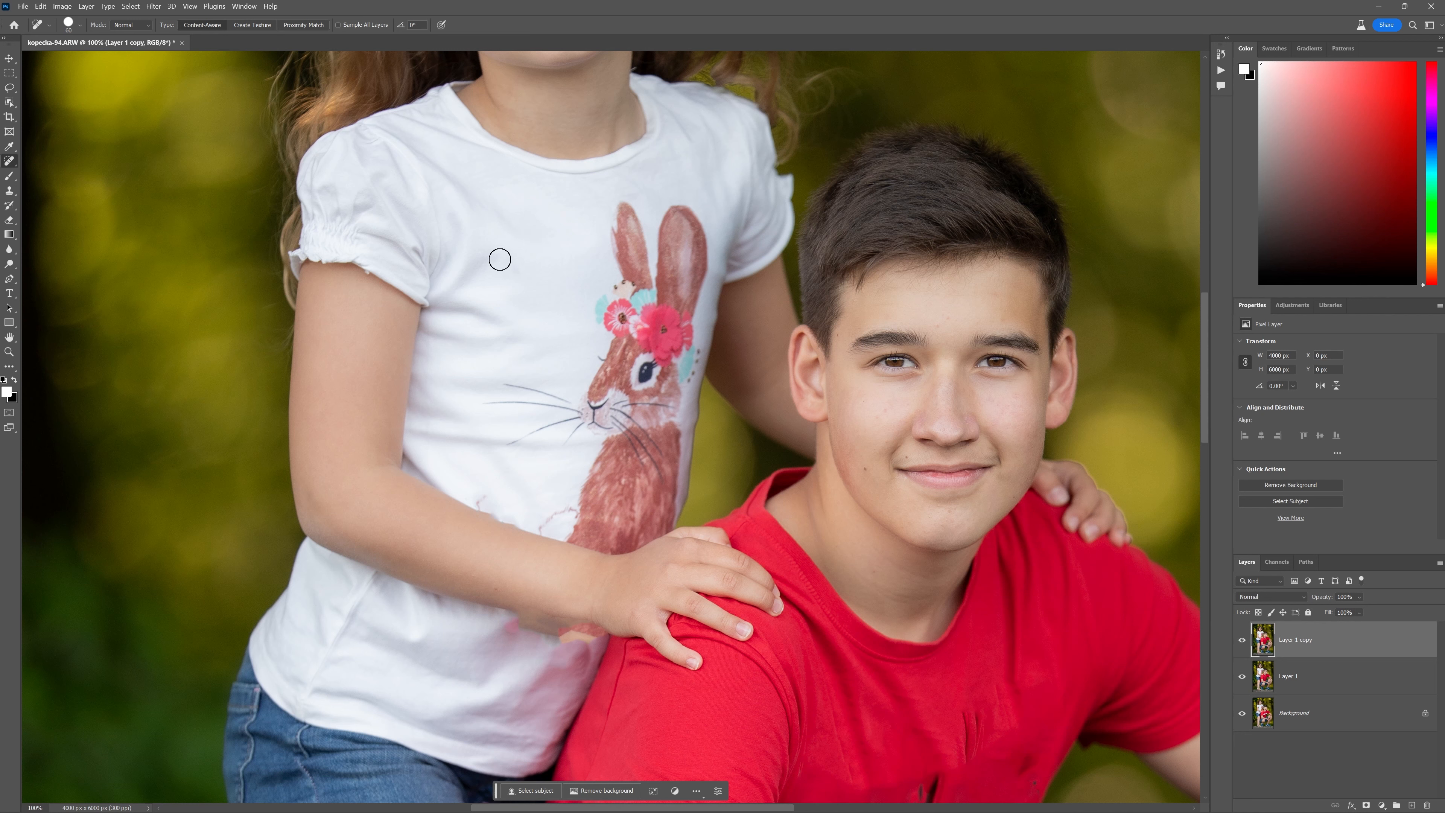
mouse_move(713, 222)
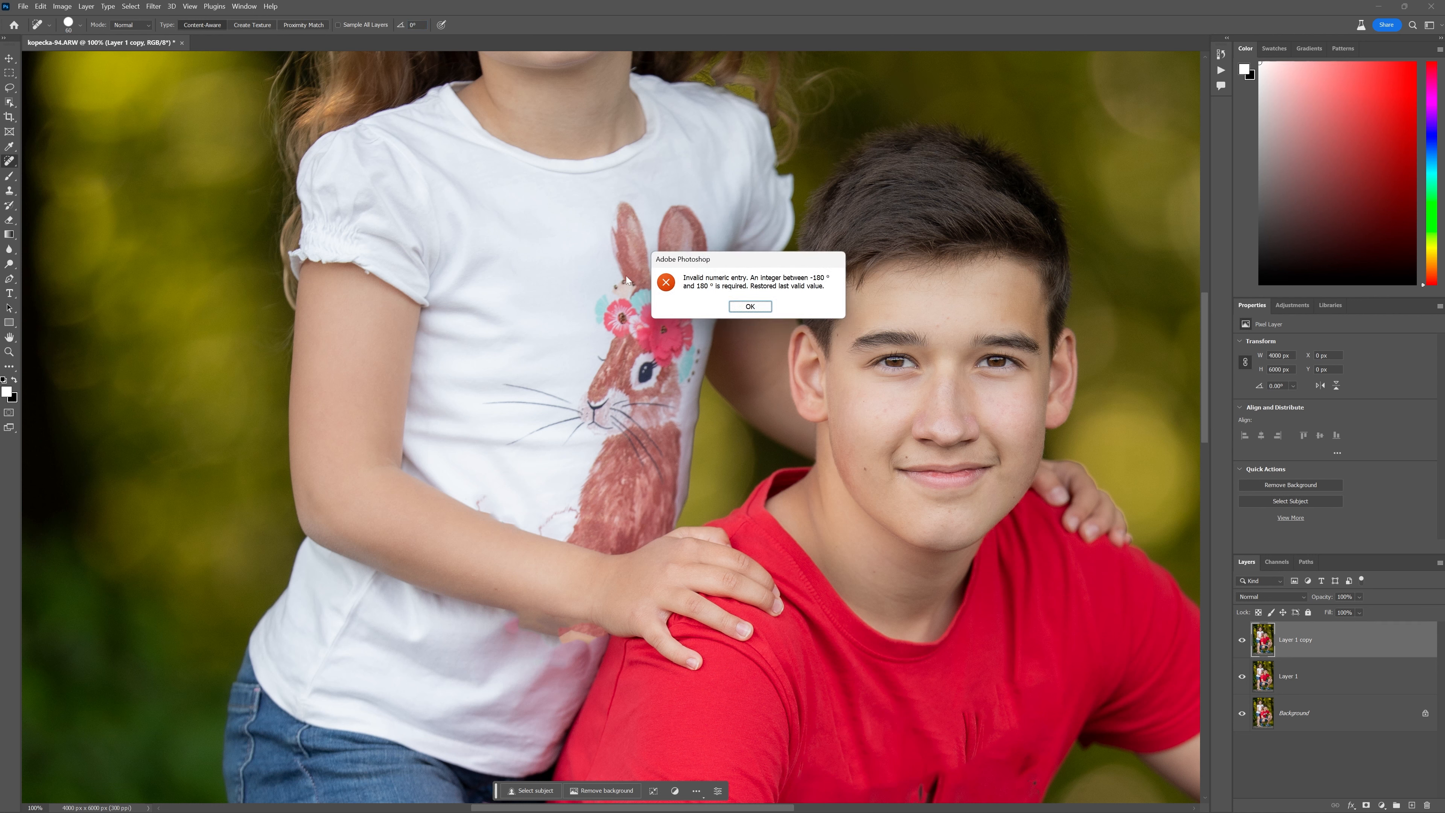
left_click(750, 306)
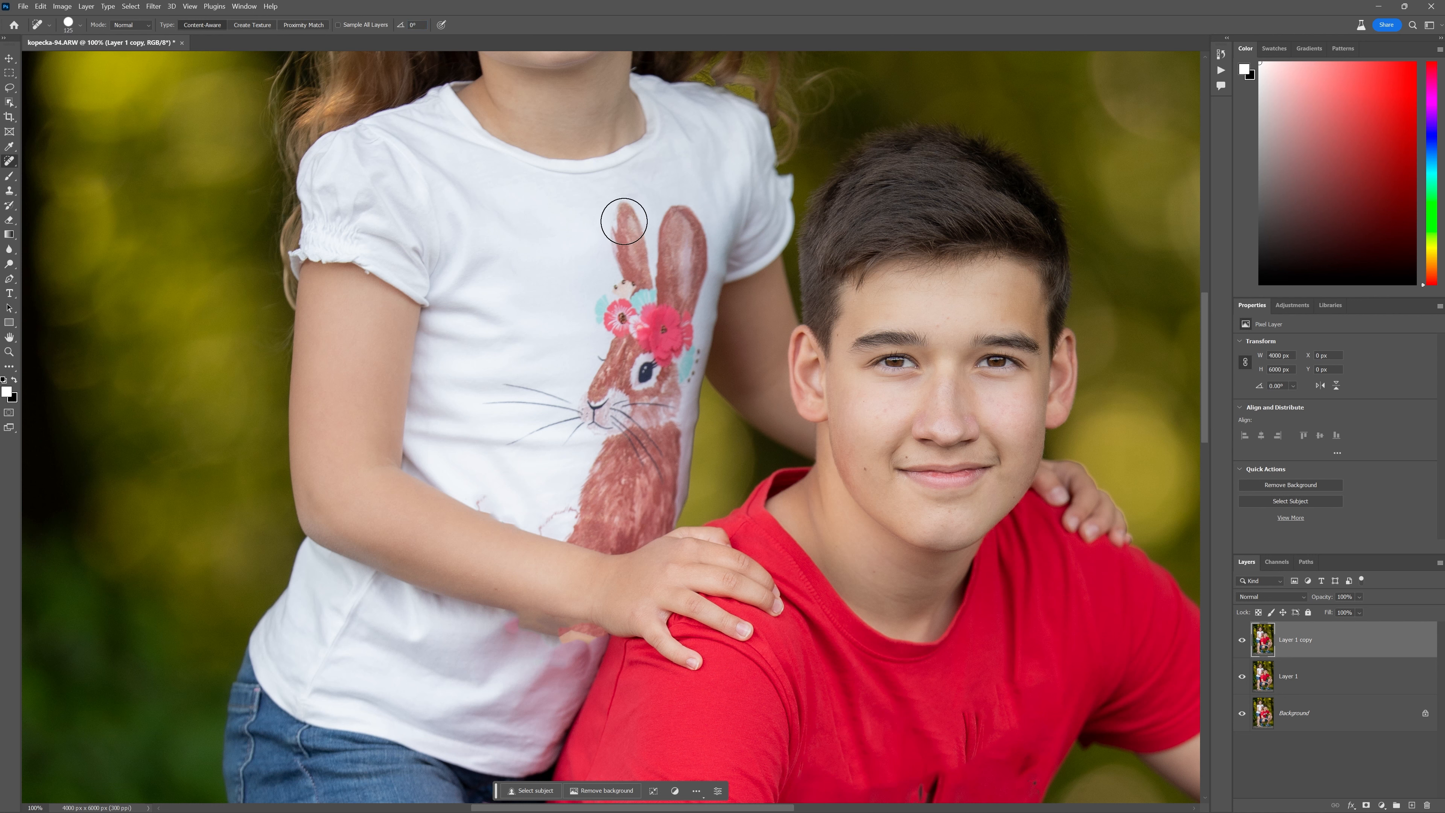
Paint healing strokes over the whole bunny and the pink remnants above the hand.
left_click_drag(624, 222, 664, 308)
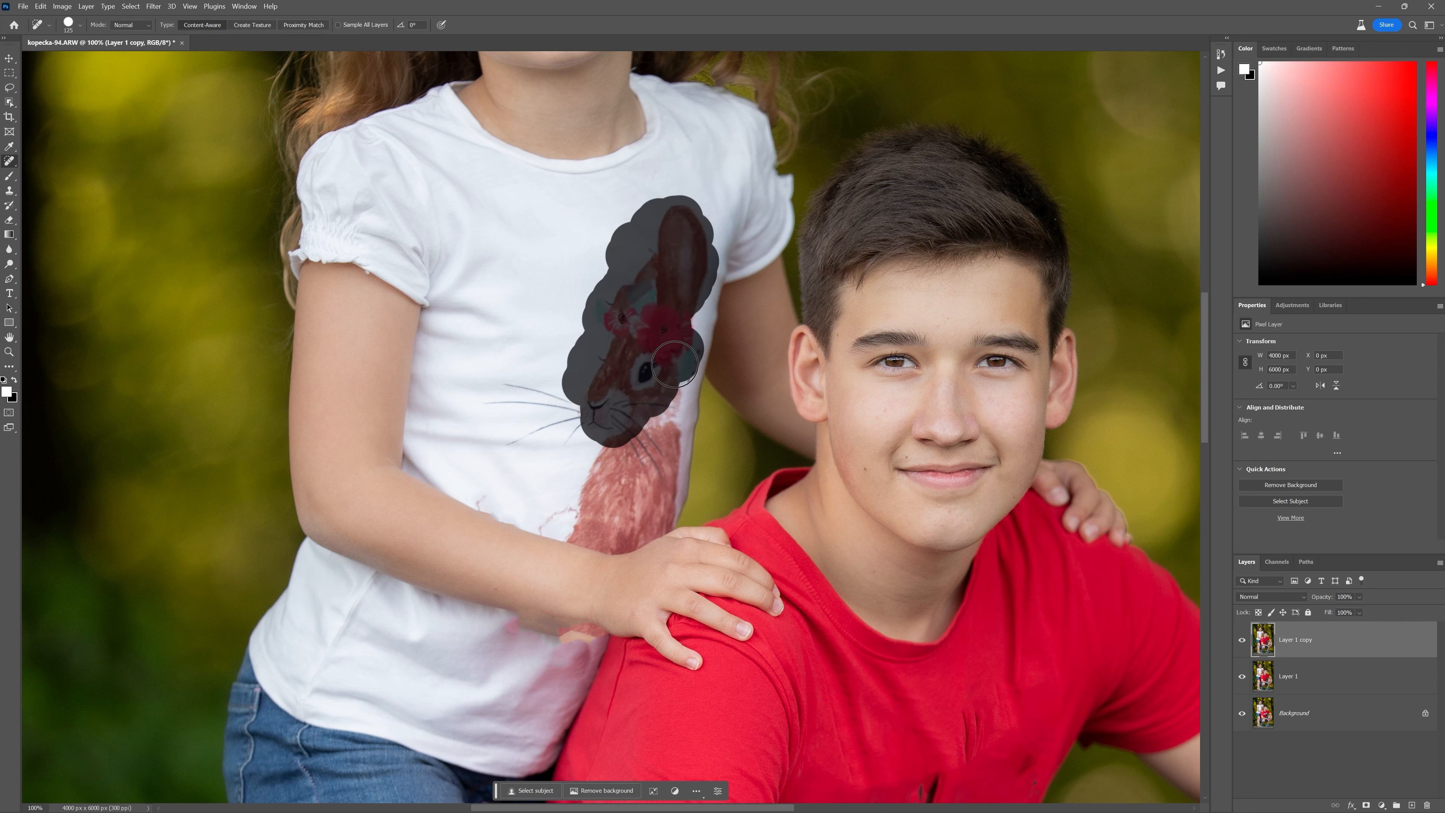
left_click_drag(673, 364, 599, 489)
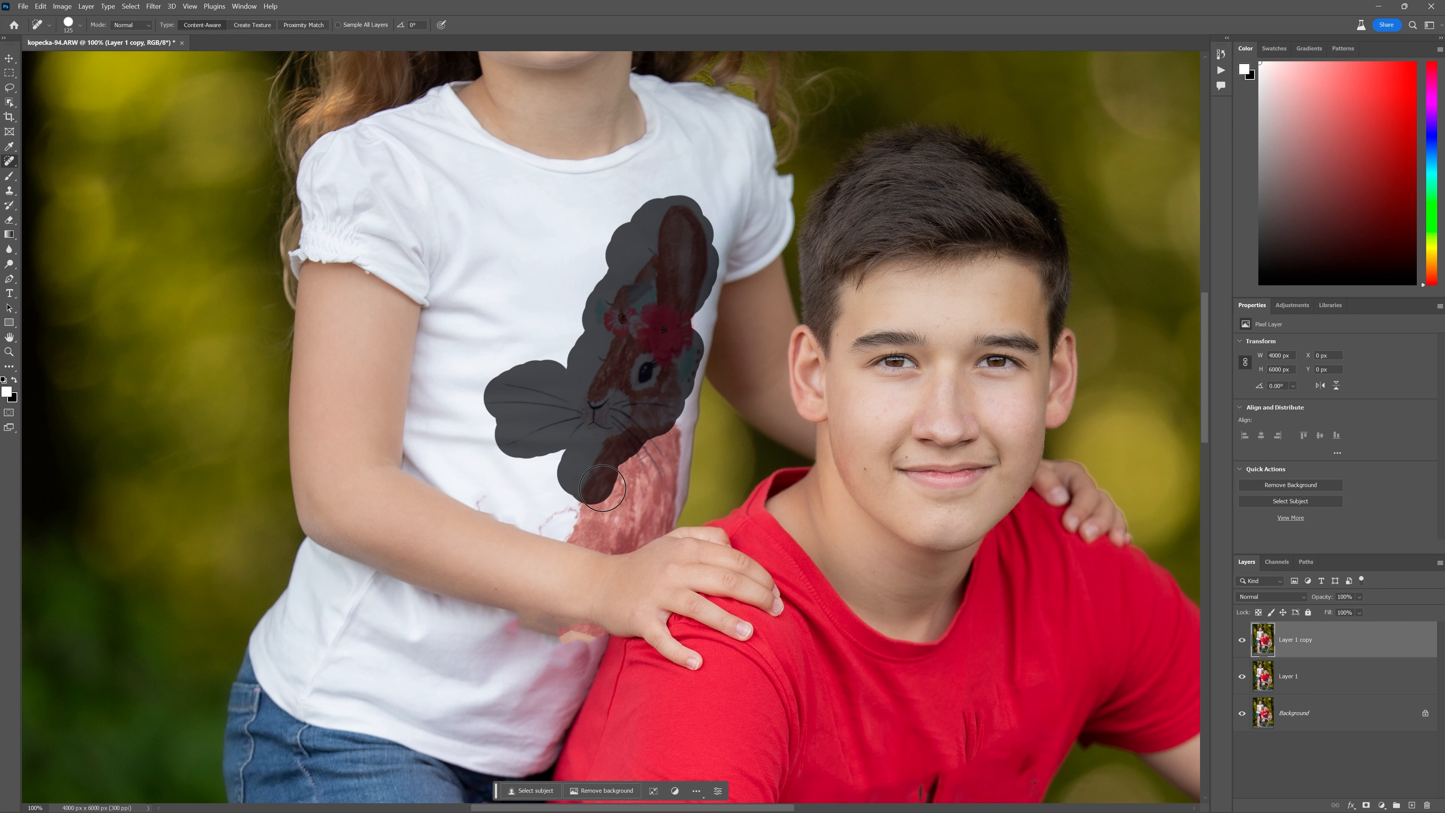
left_click_drag(601, 489, 652, 505)
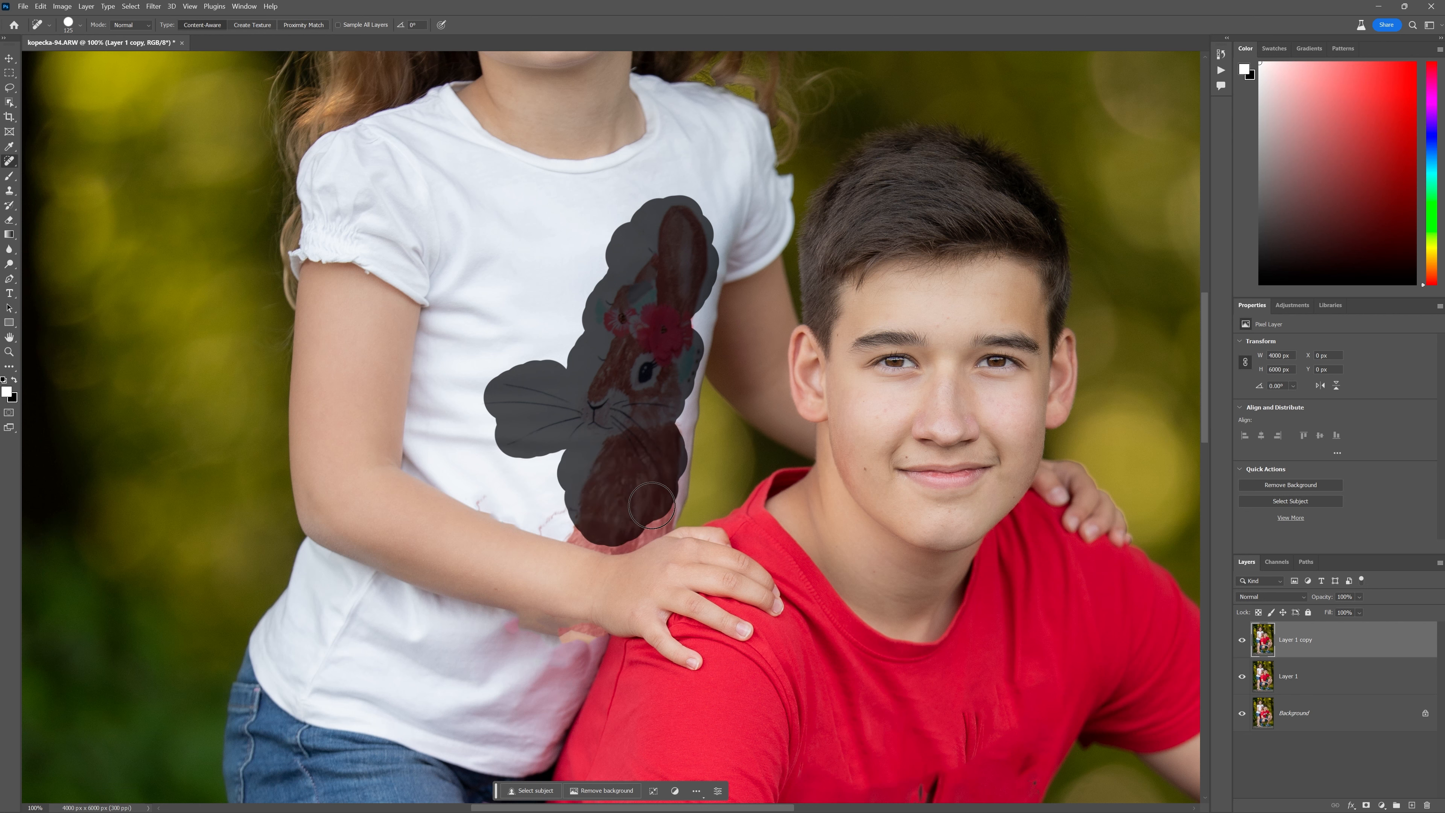
left_click_drag(653, 505, 502, 371)
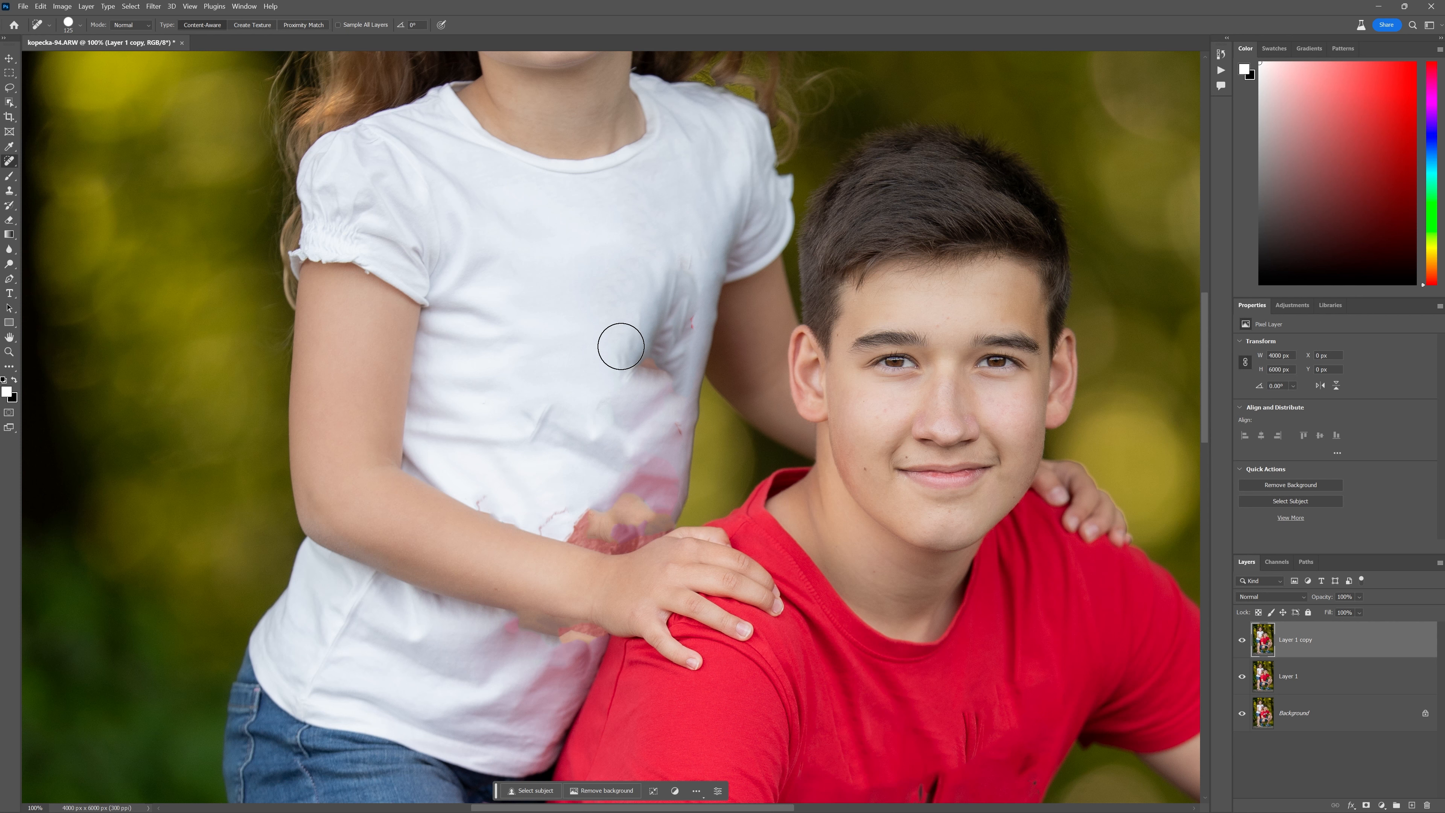
left_click_drag(623, 346, 611, 504)
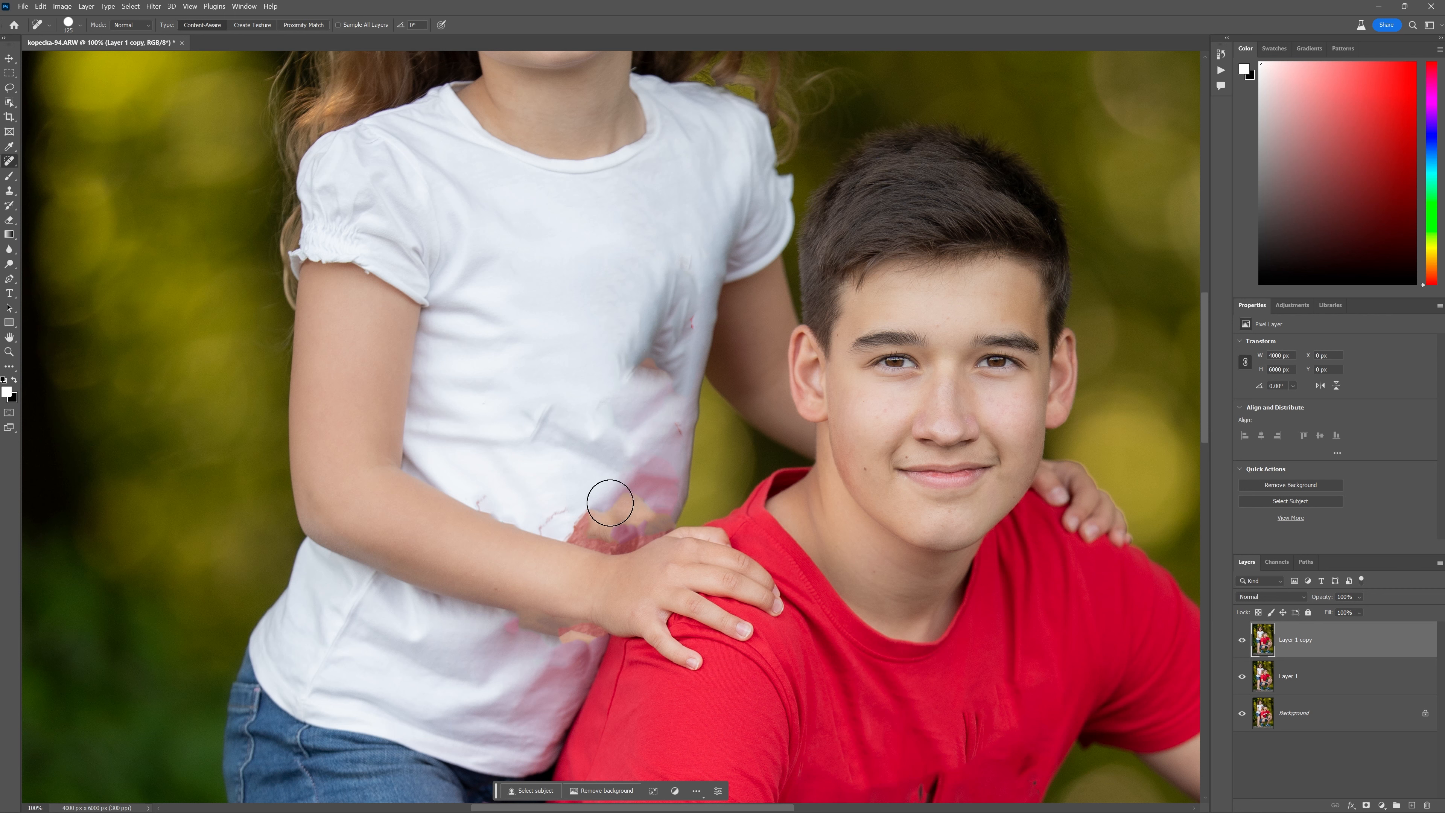
mouse_move(599, 508)
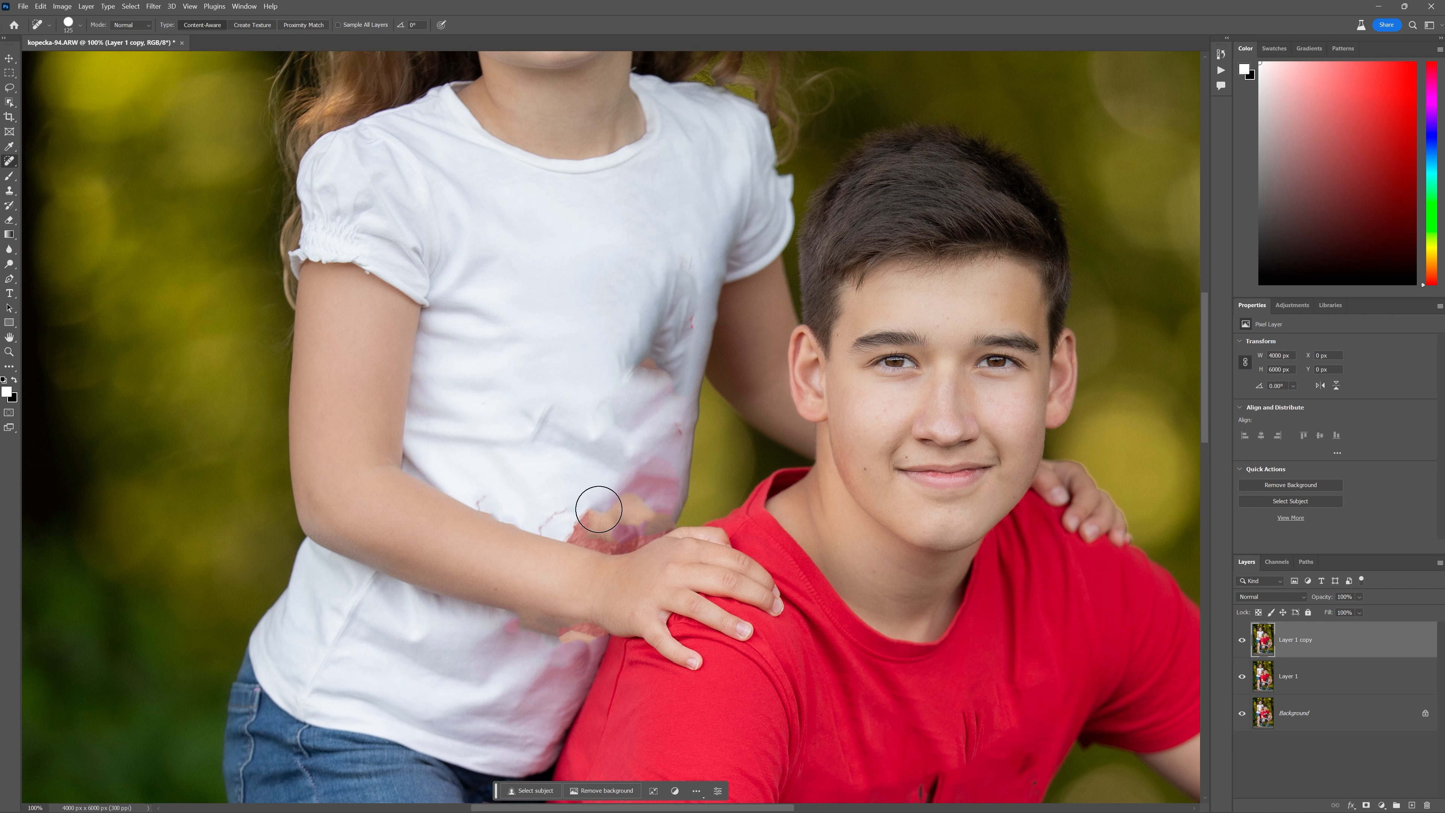
mouse_move(654, 532)
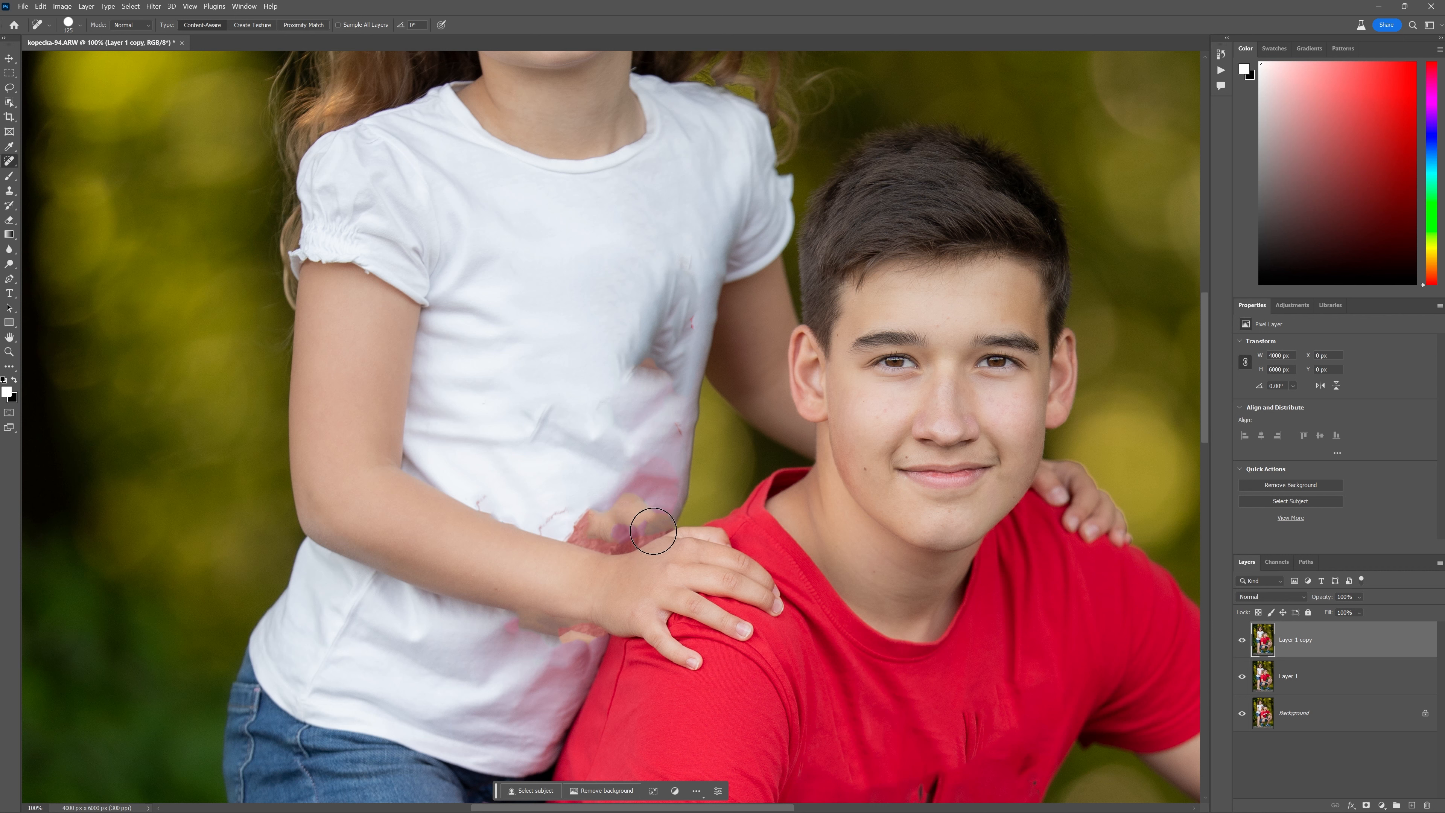
mouse_move(639, 535)
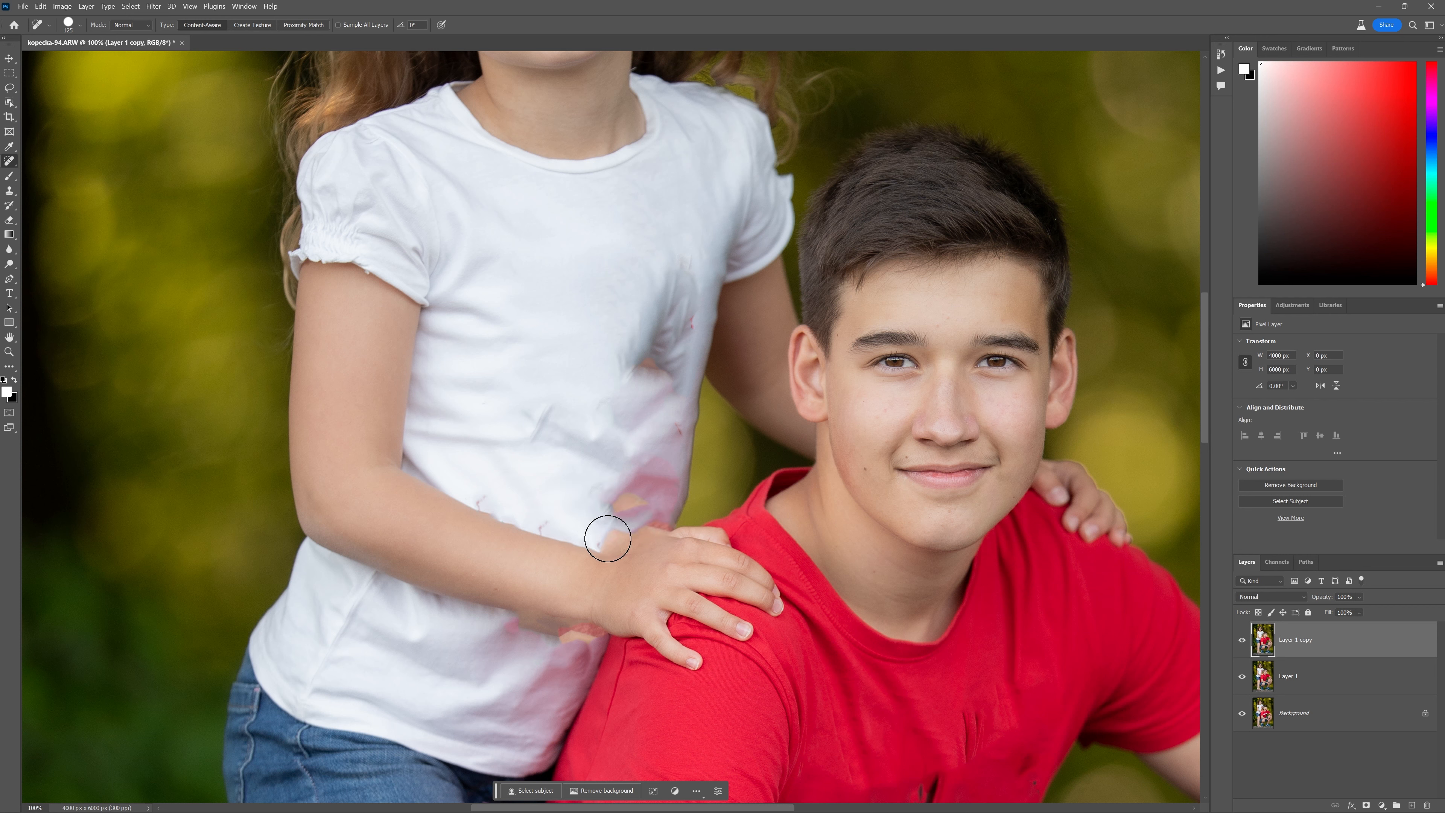
mouse_move(611, 353)
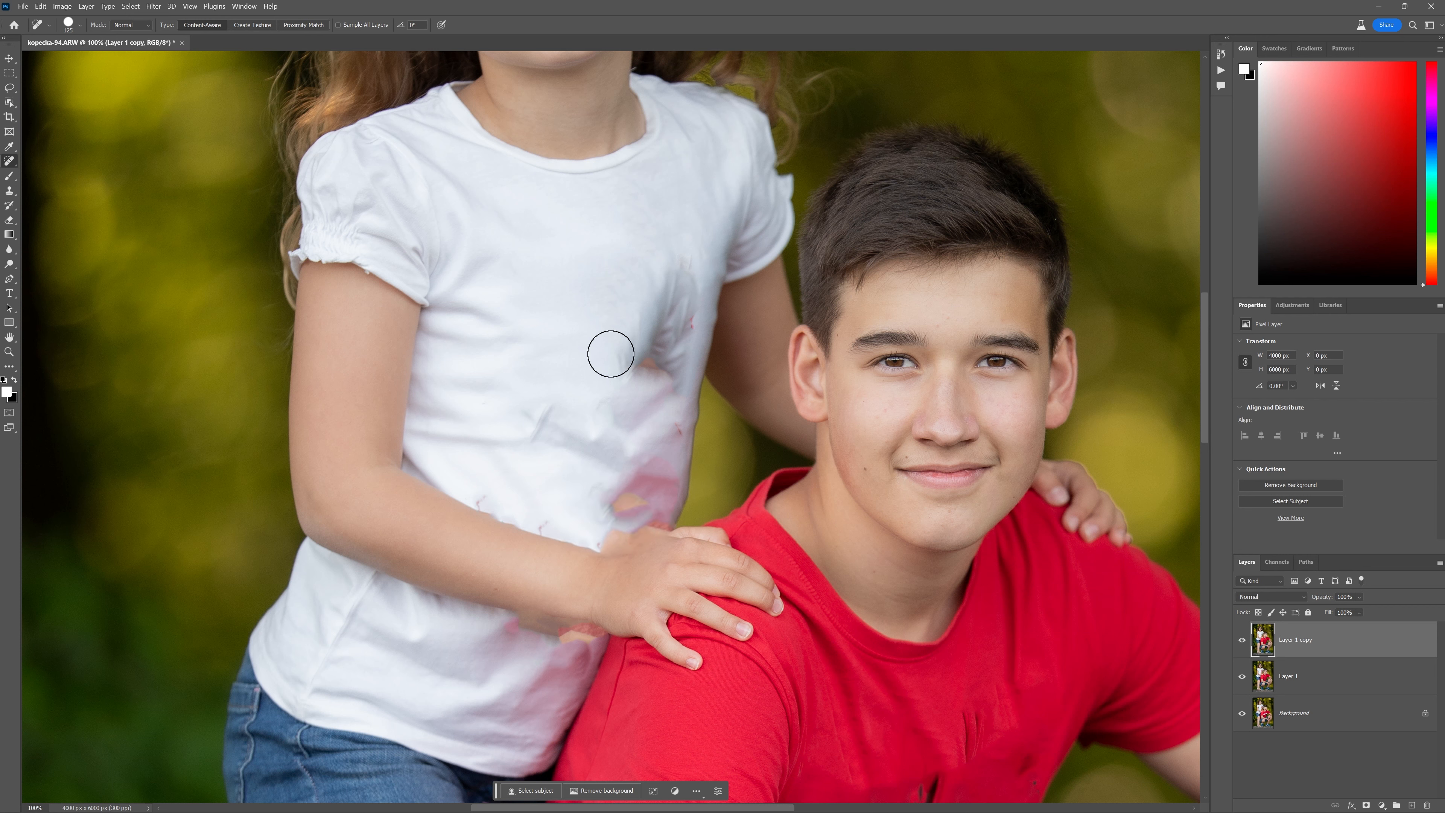
mouse_move(610, 545)
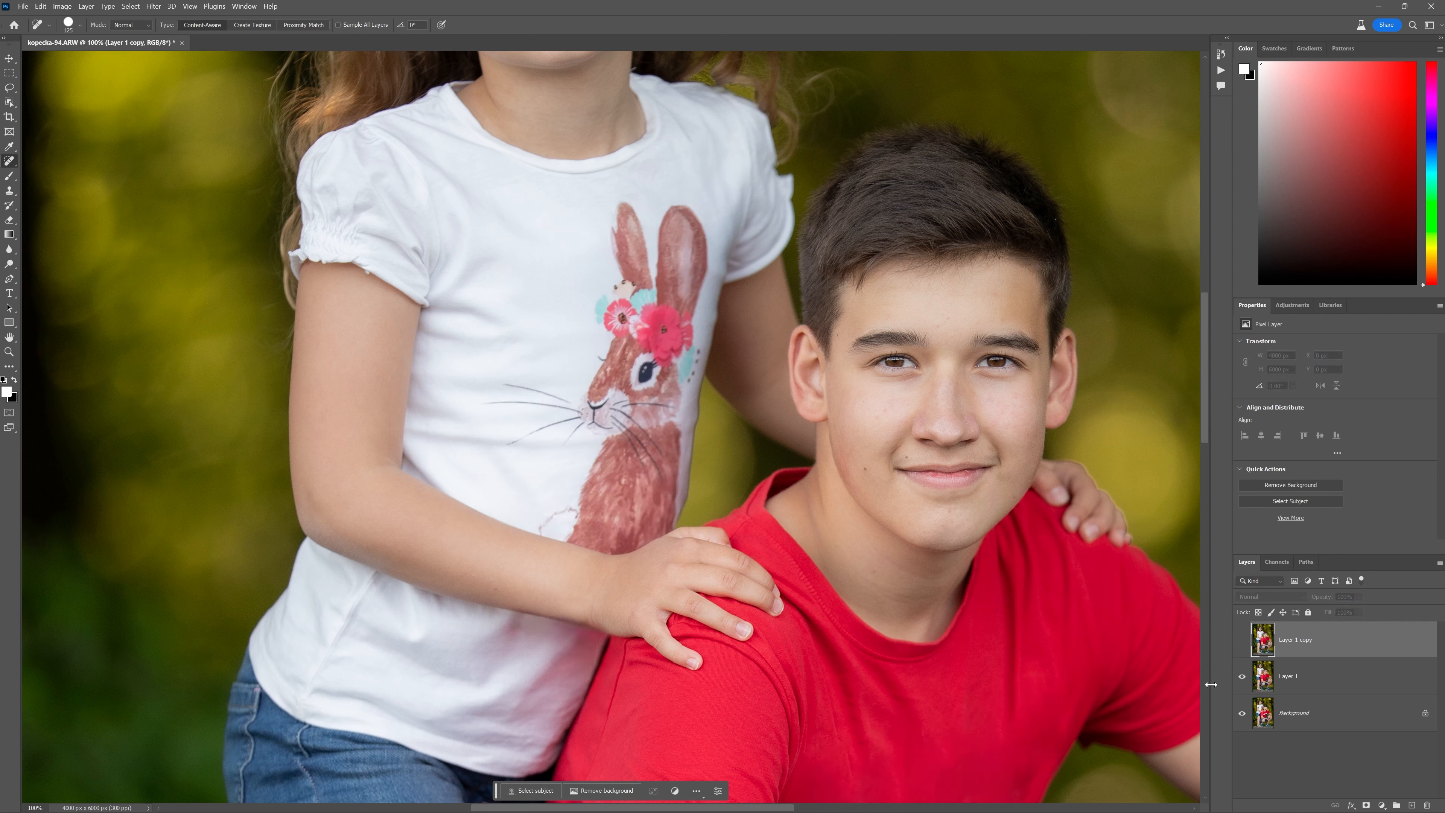
On the edited layer, remove the bunny's face, bow, head and ears plus a leftover spot.
left_click(1300, 676)
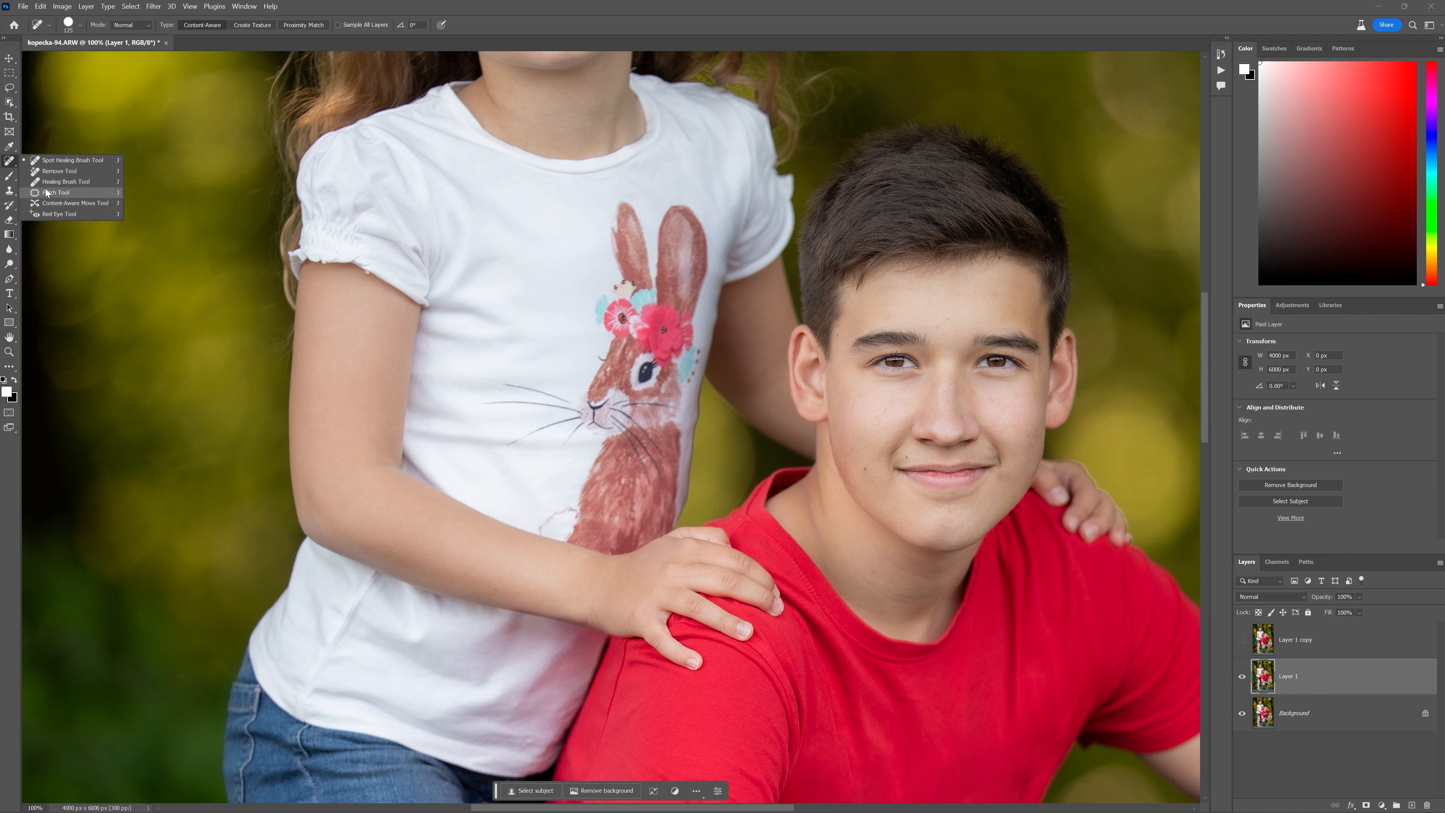
mouse_move(60, 172)
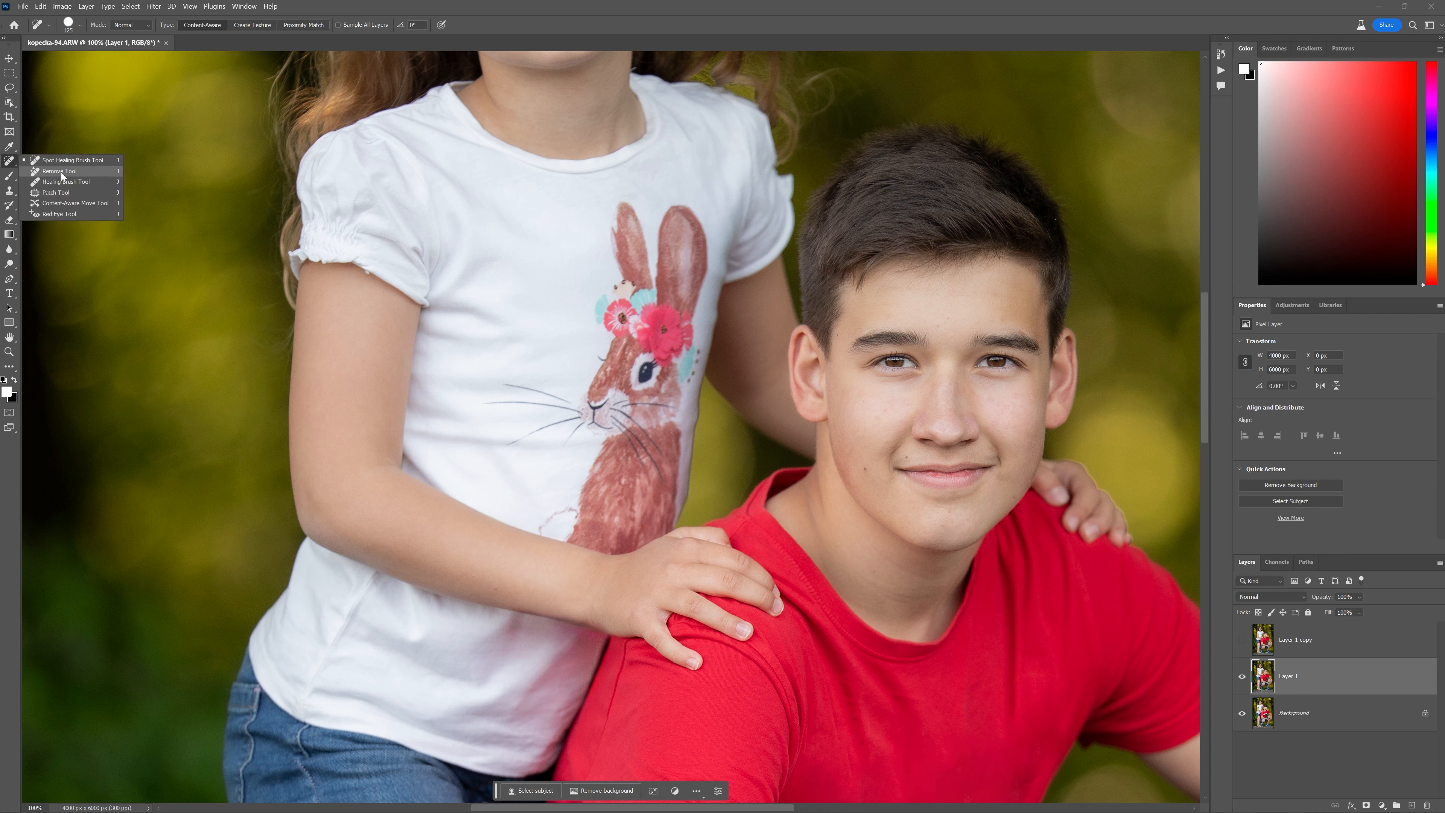
left_click(63, 181)
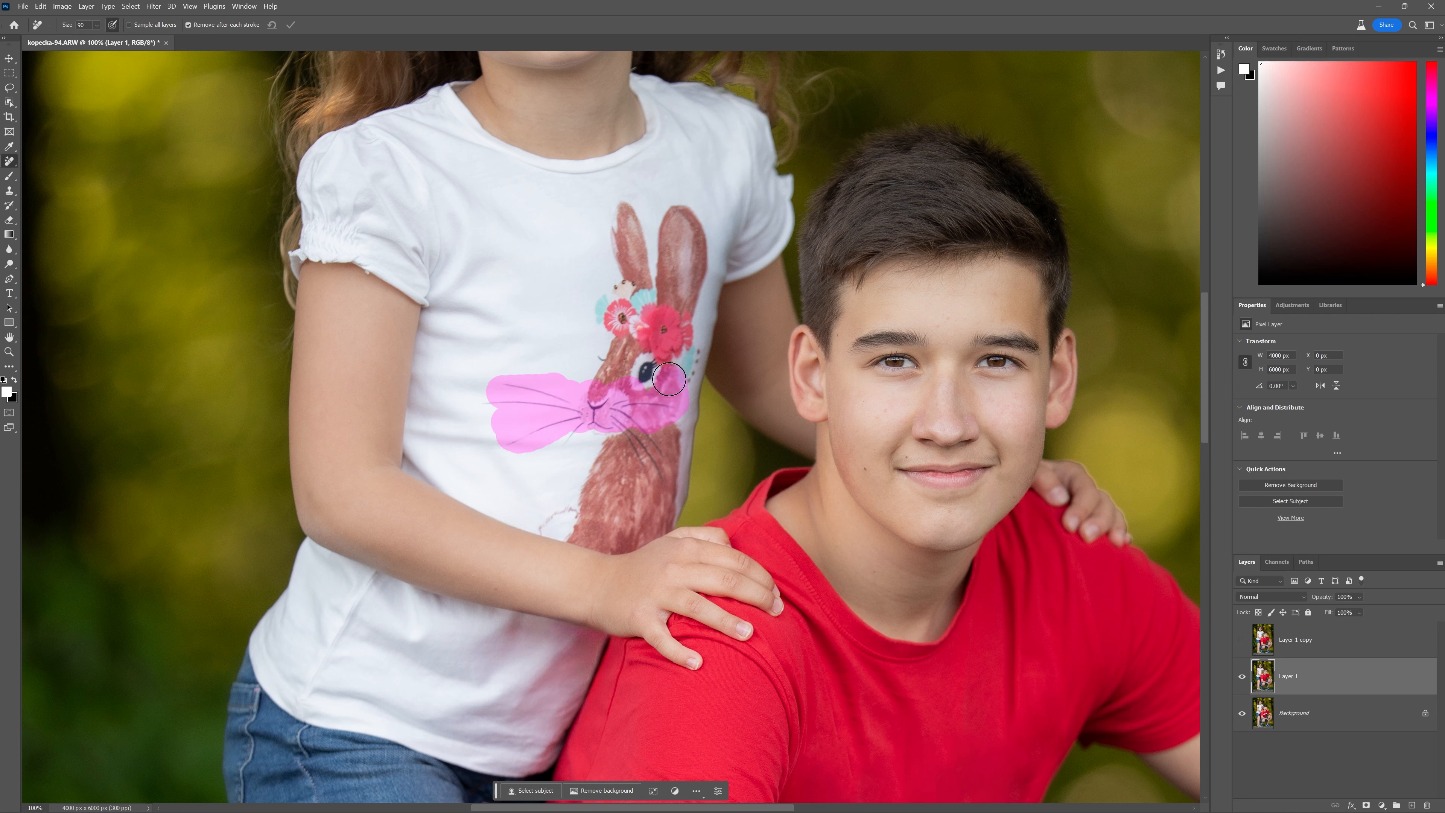
left_click_drag(669, 379, 607, 341)
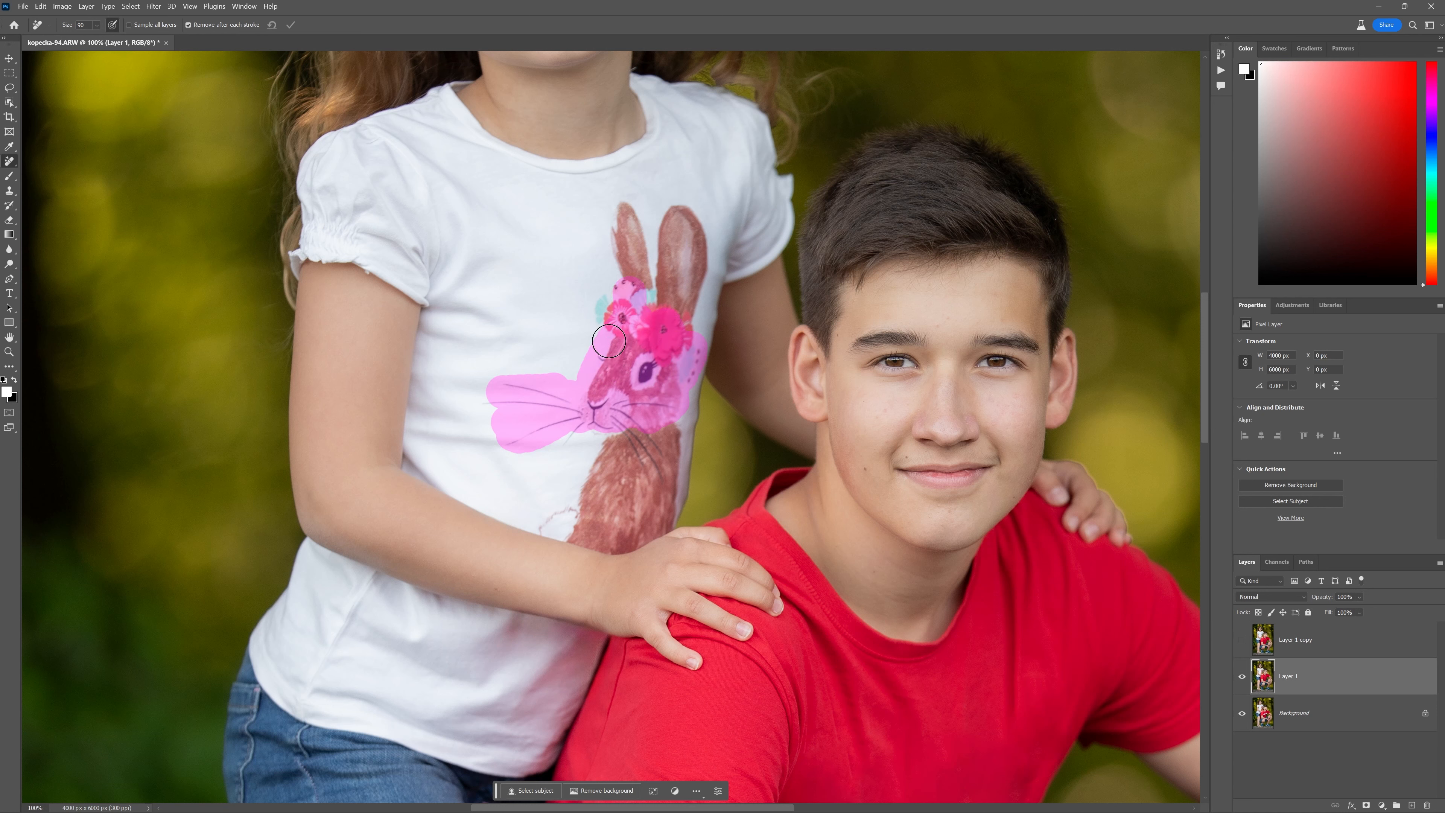
left_click_drag(608, 341, 657, 317)
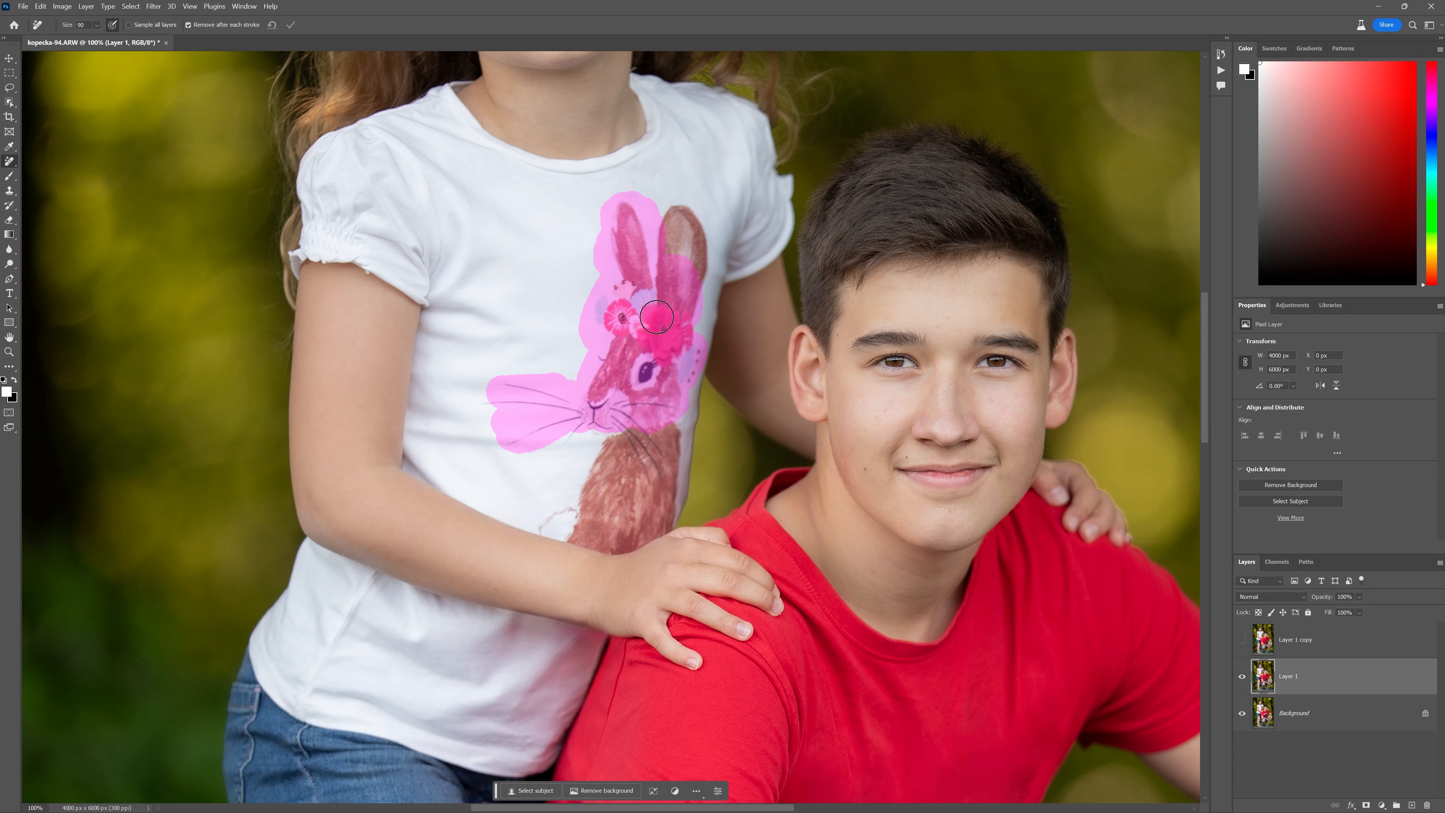
left_click_drag(657, 317, 648, 371)
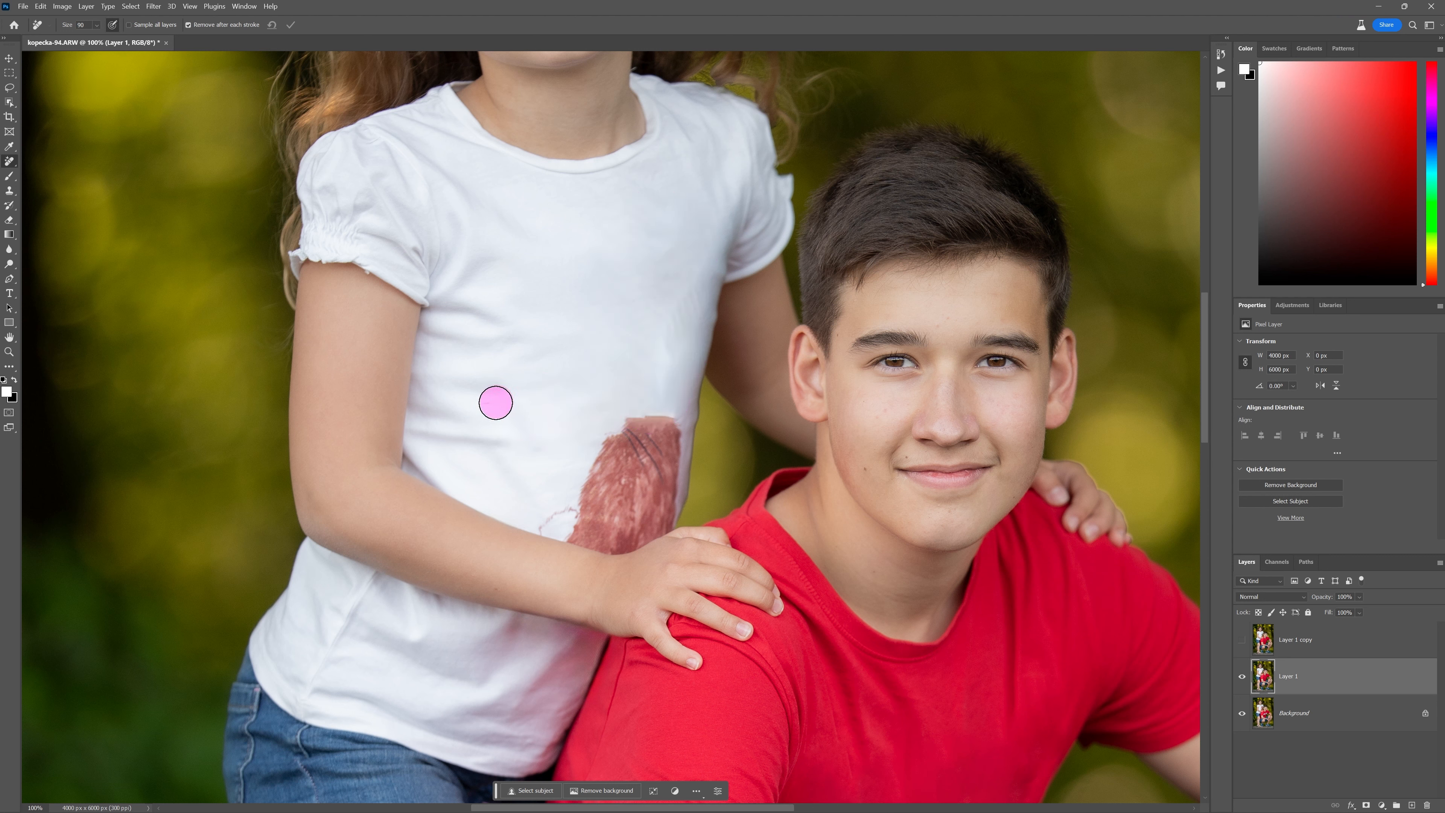
left_click_drag(496, 403, 682, 295)
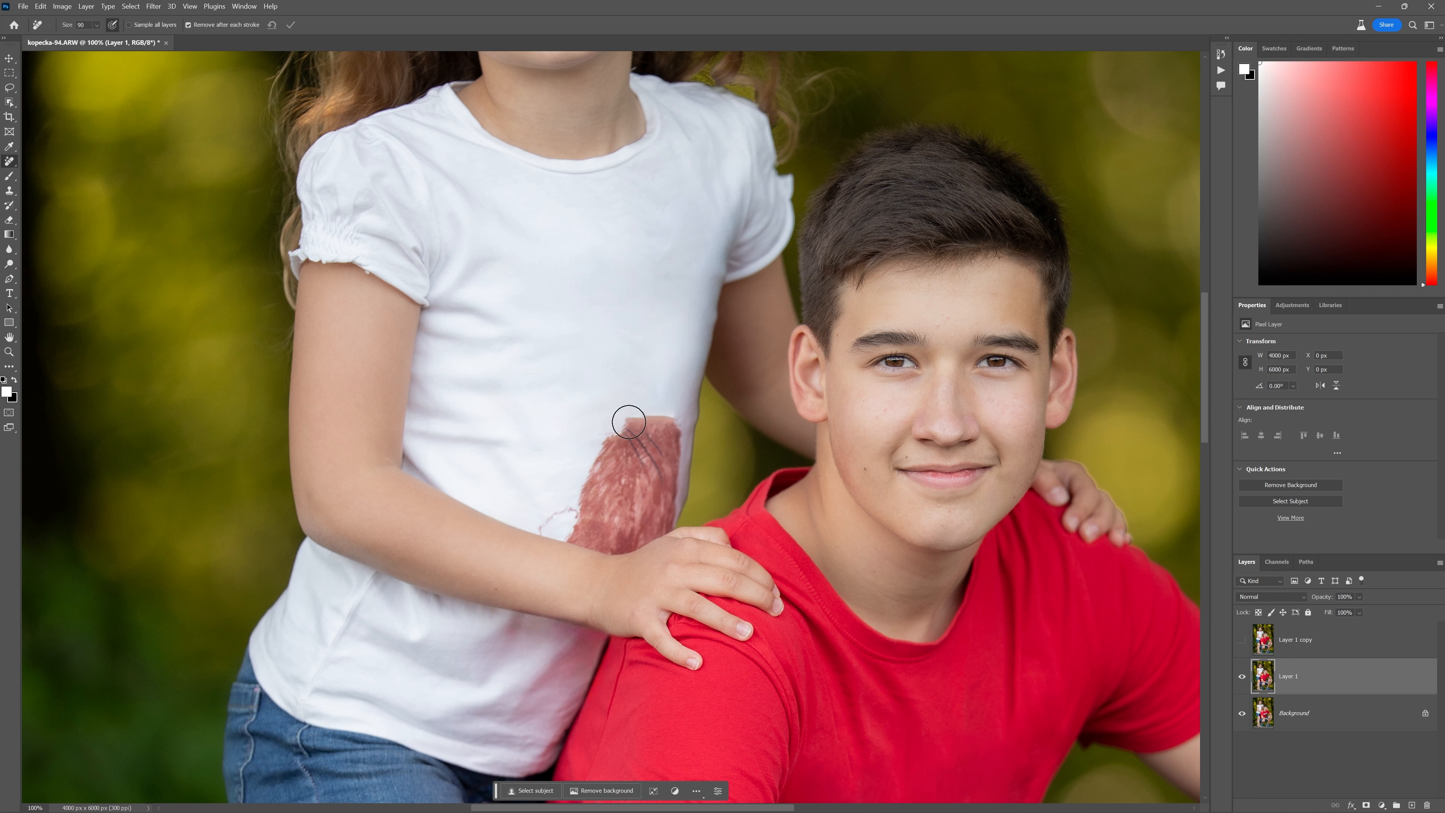
mouse_move(545, 437)
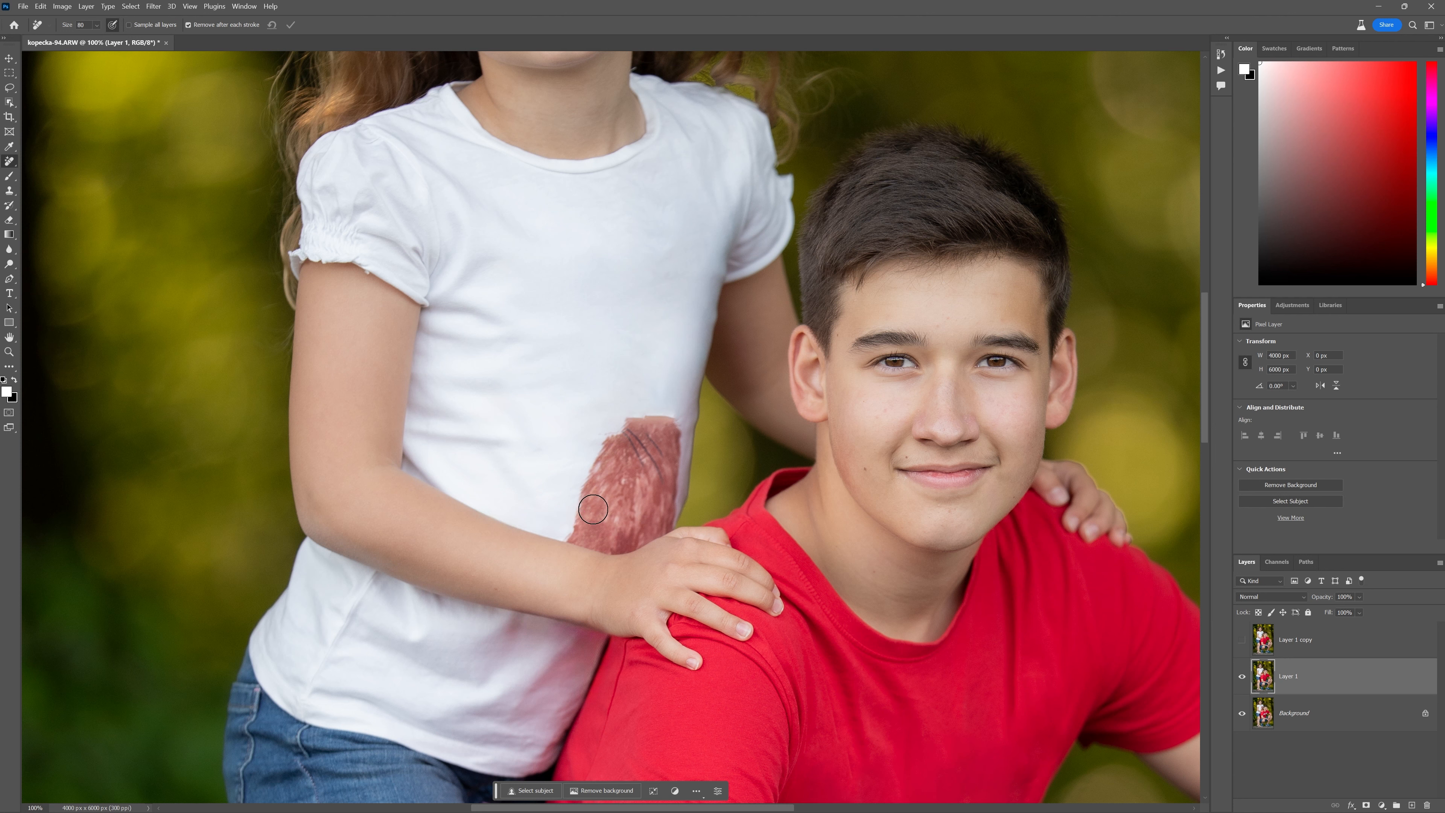
Remove the brown patch and remaining smear above the girl's hand with the Remove tool.
left_click_drag(595, 508, 670, 468)
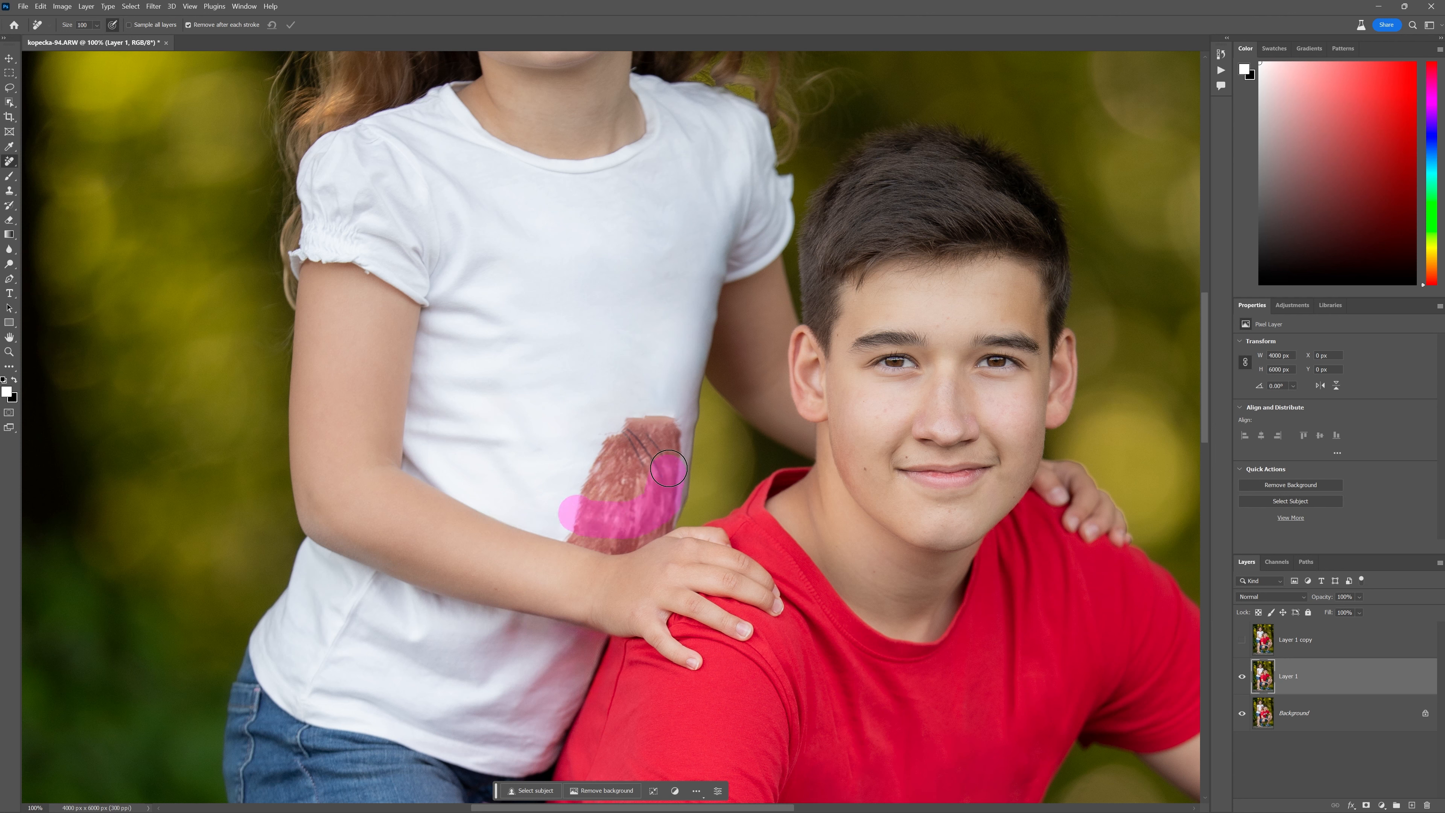
left_click_drag(669, 467, 627, 497)
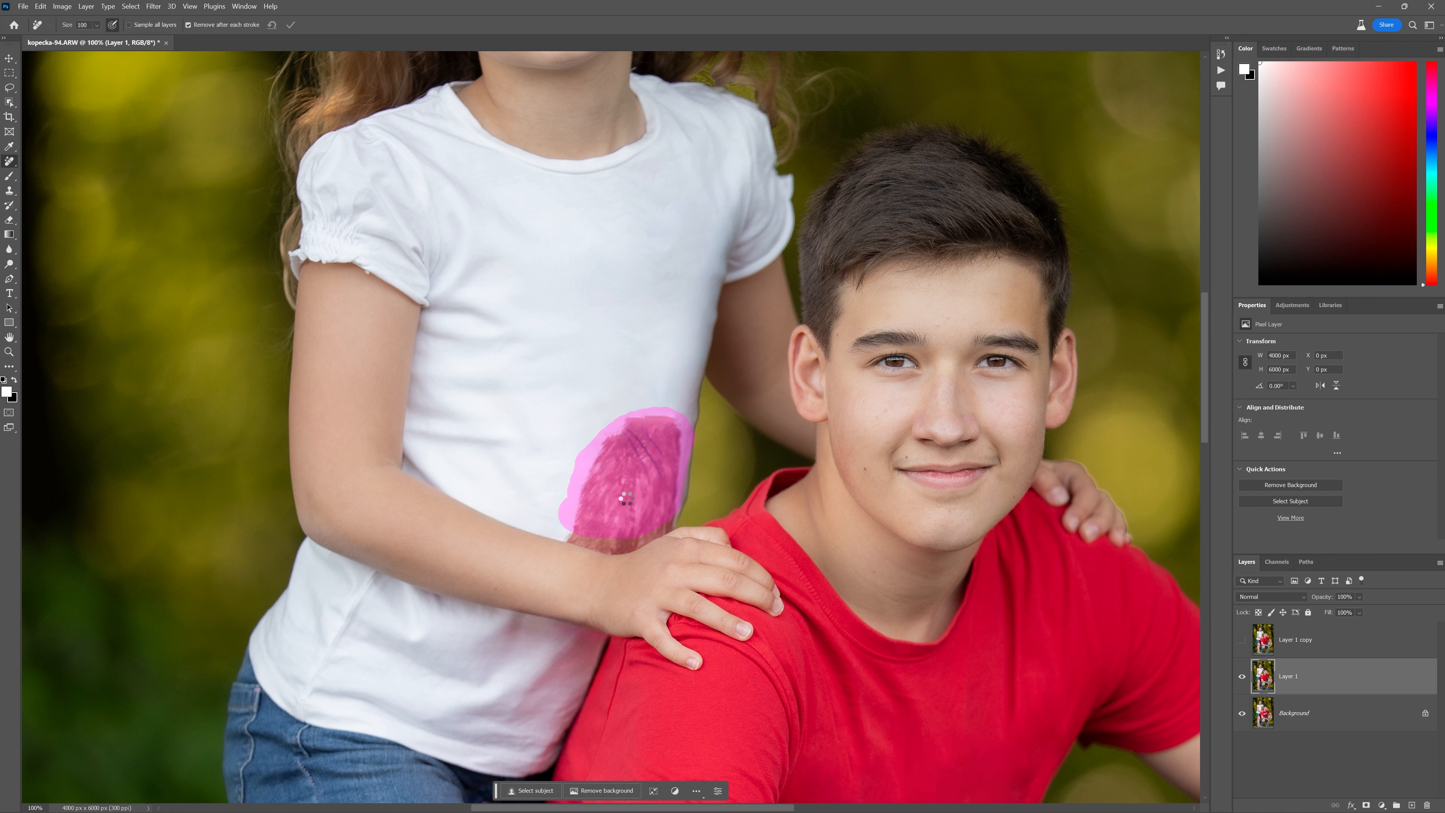
left_click_drag(627, 498, 597, 445)
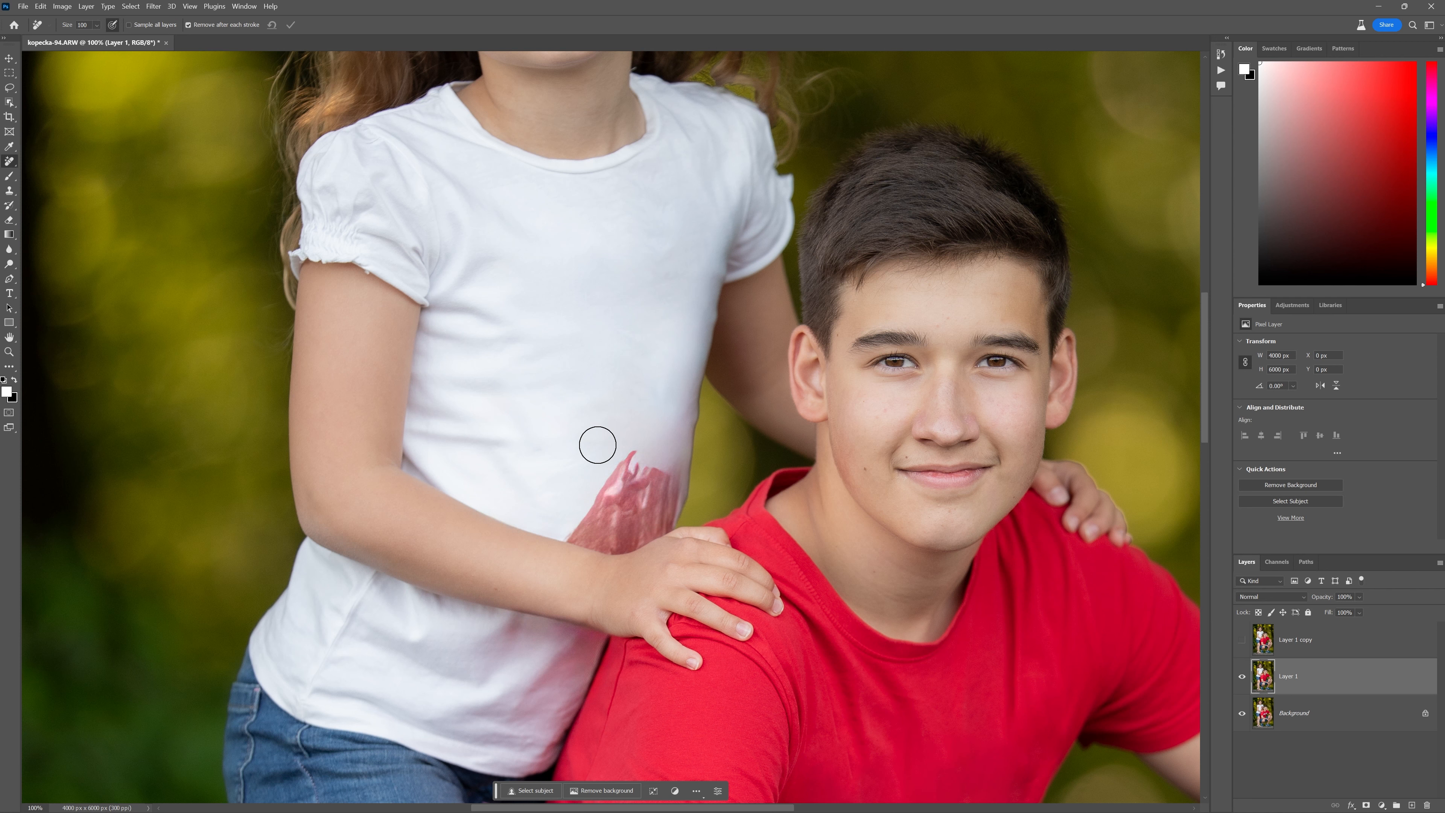
mouse_move(563, 442)
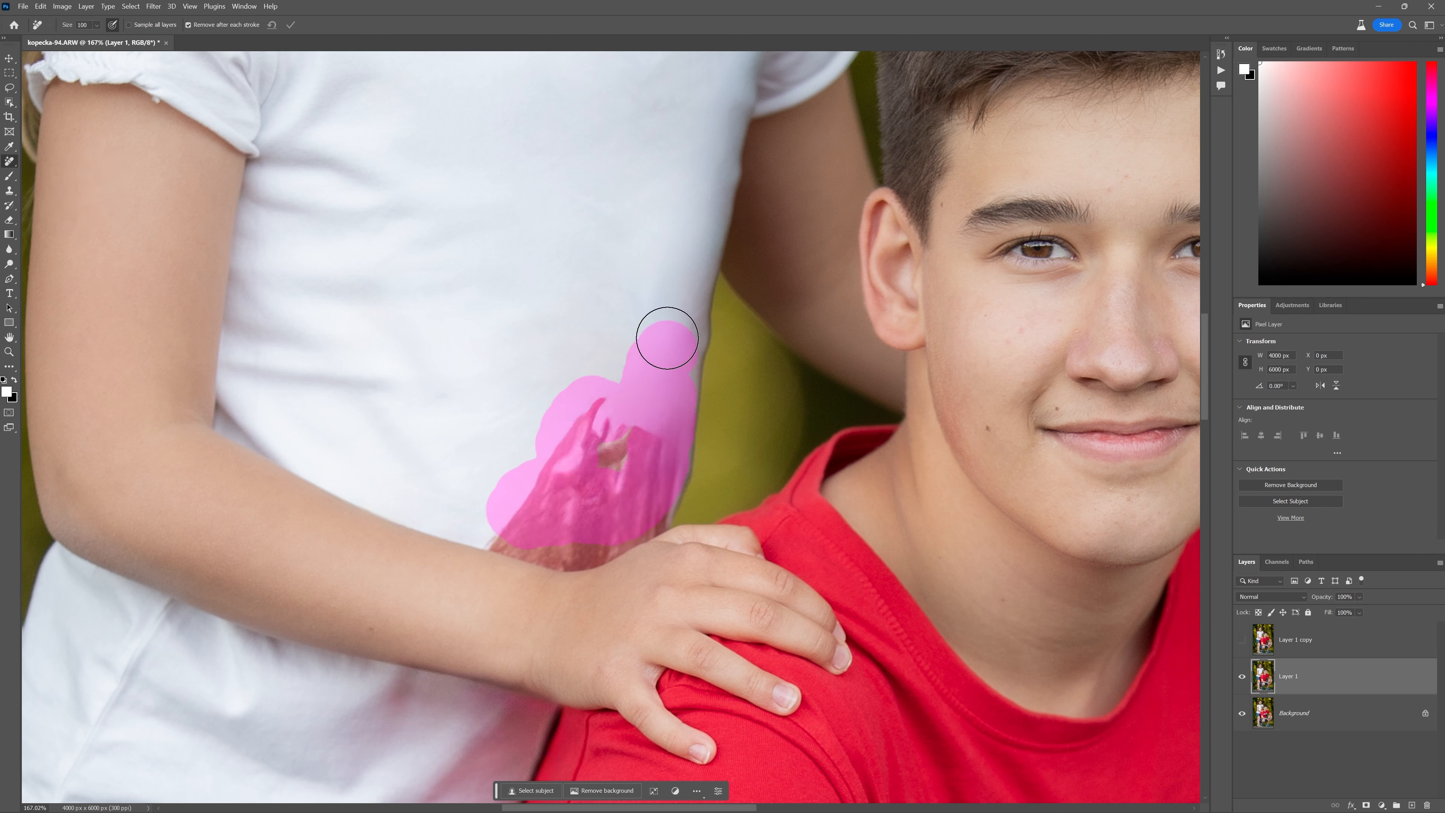
left_click_drag(669, 336, 600, 507)
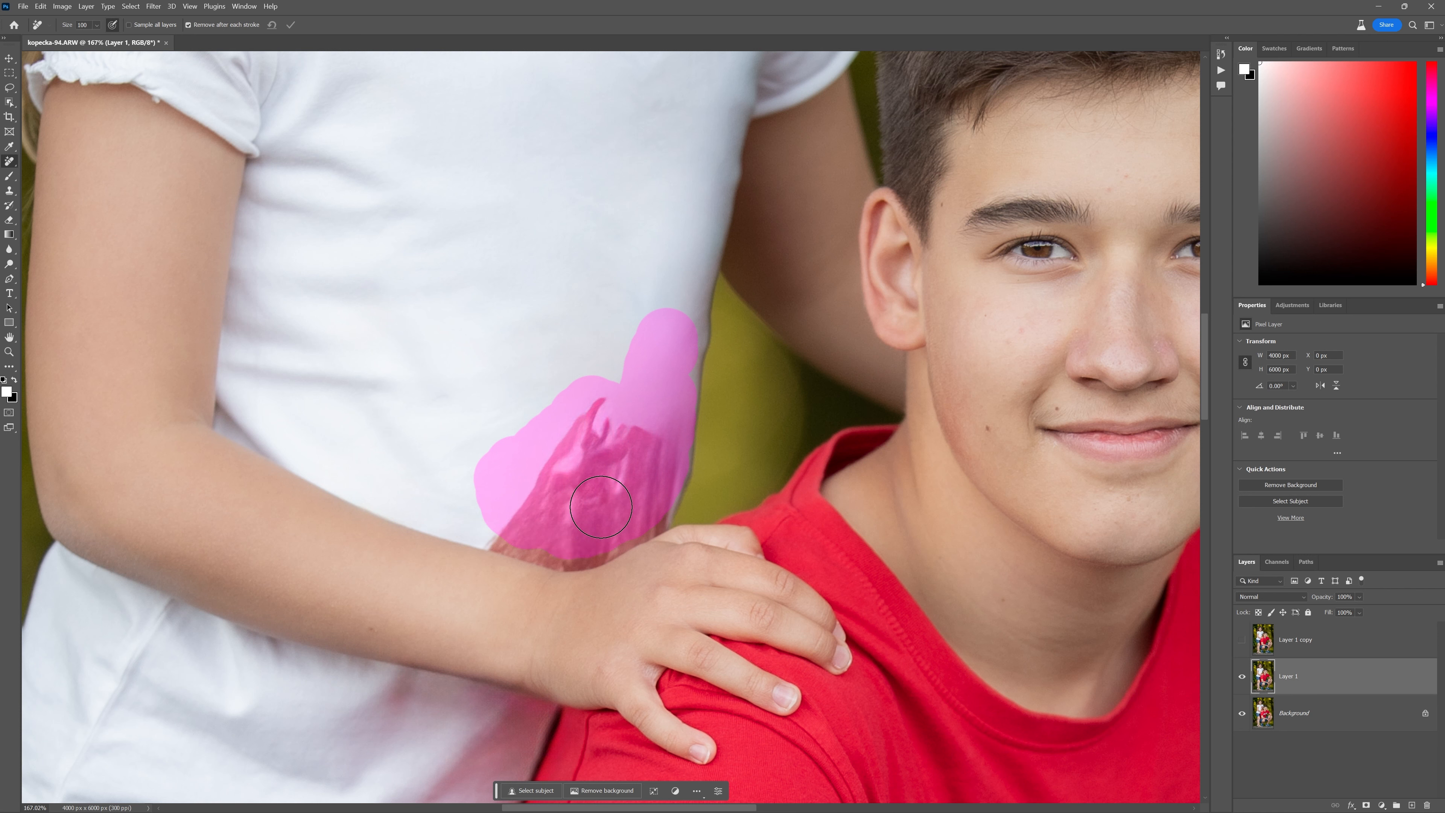
mouse_move(549, 493)
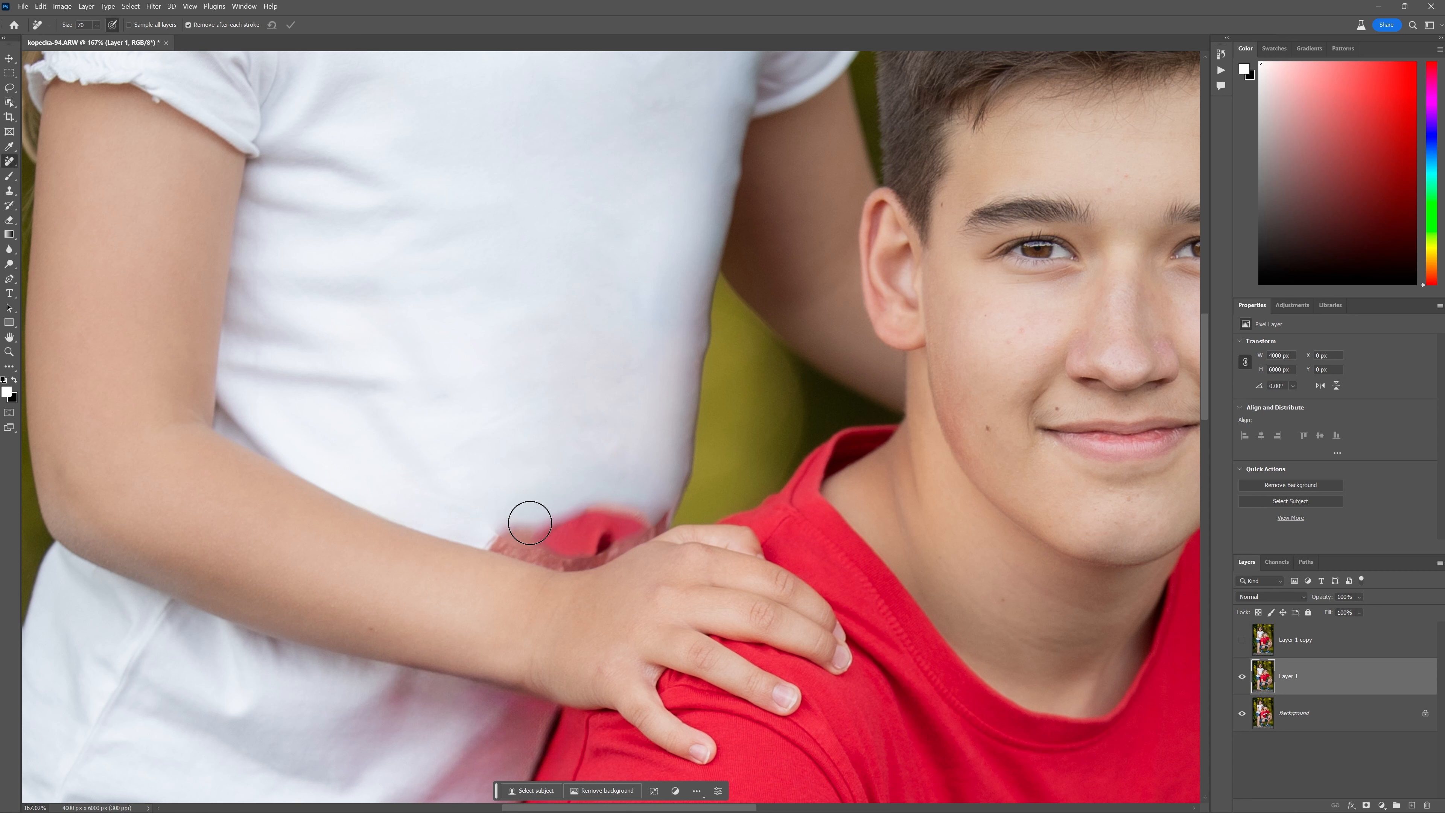
Remove the red smear along the arm edge and the pink trace near the hand.
left_click_drag(530, 522, 510, 539)
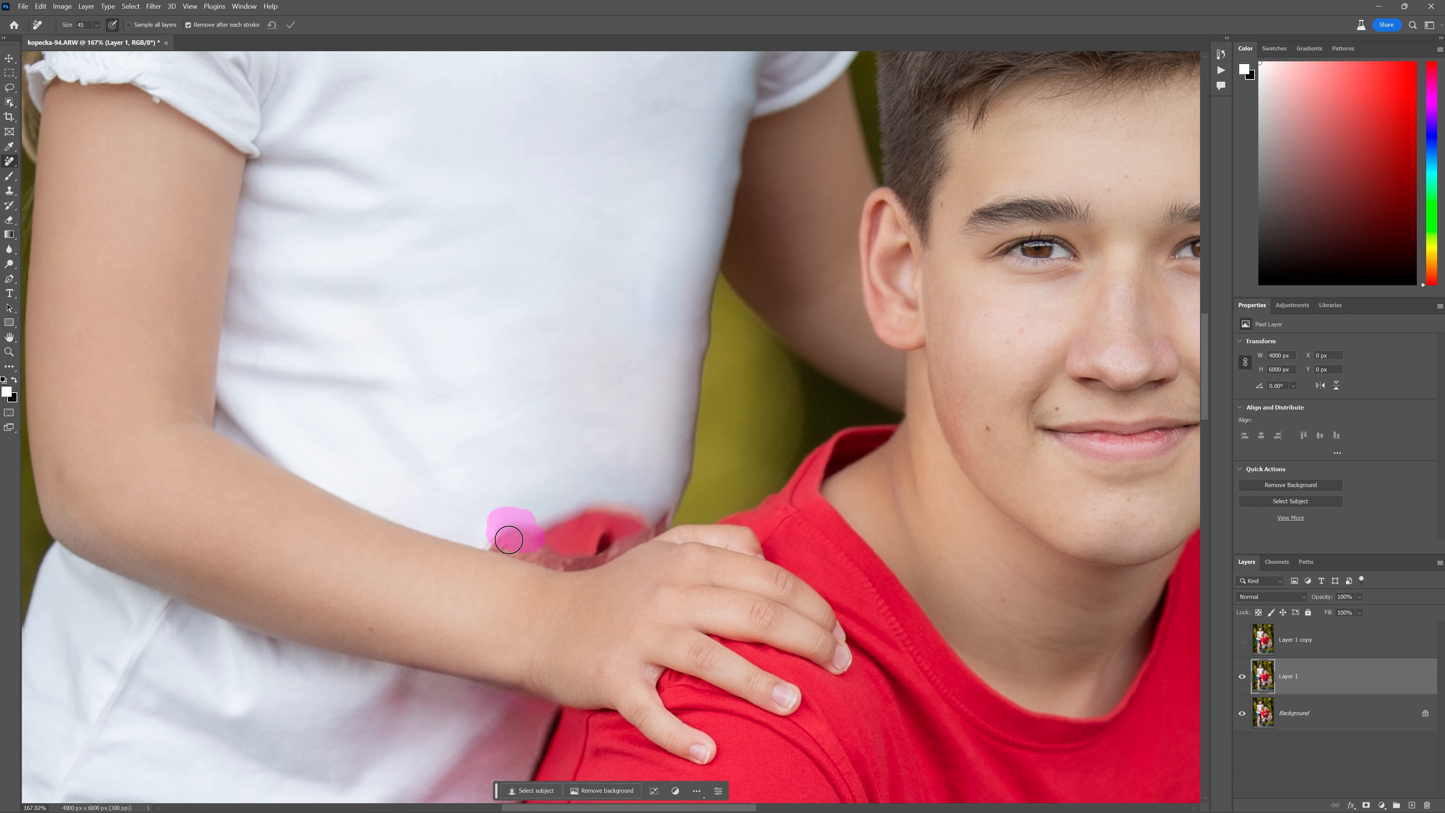
left_click_drag(509, 539, 586, 514)
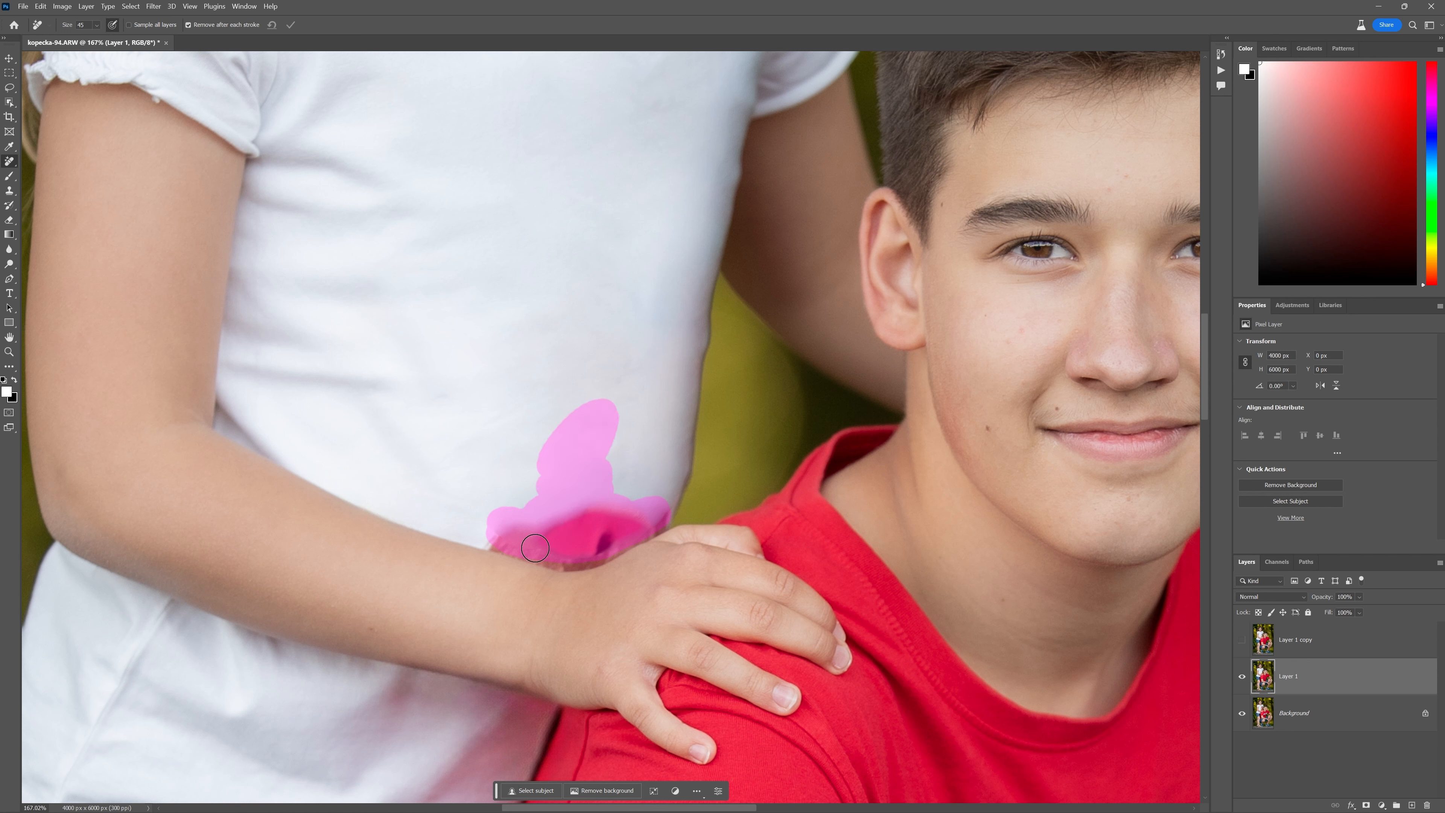
left_click_drag(535, 547, 443, 460)
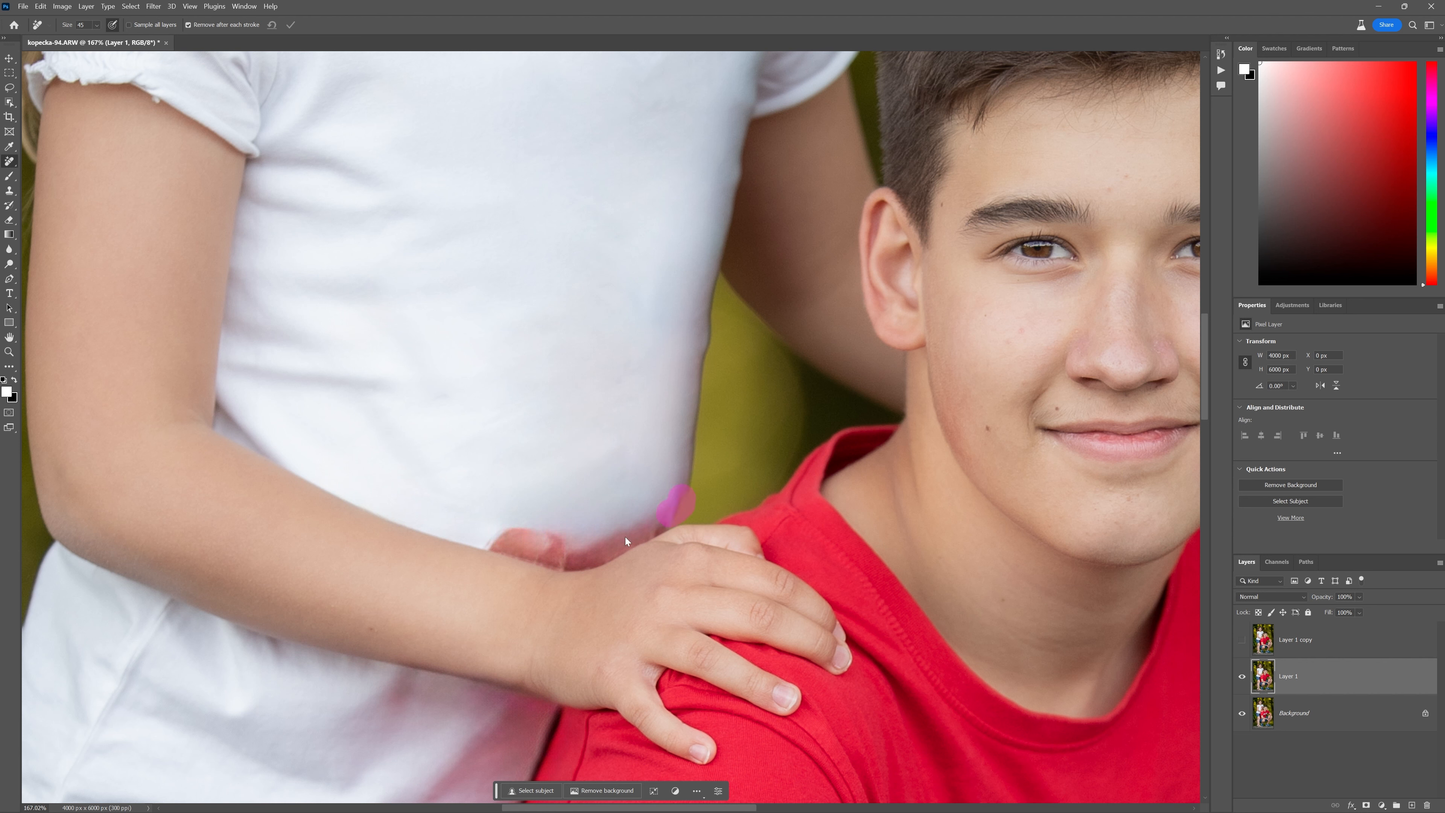
left_click_drag(682, 506, 620, 540)
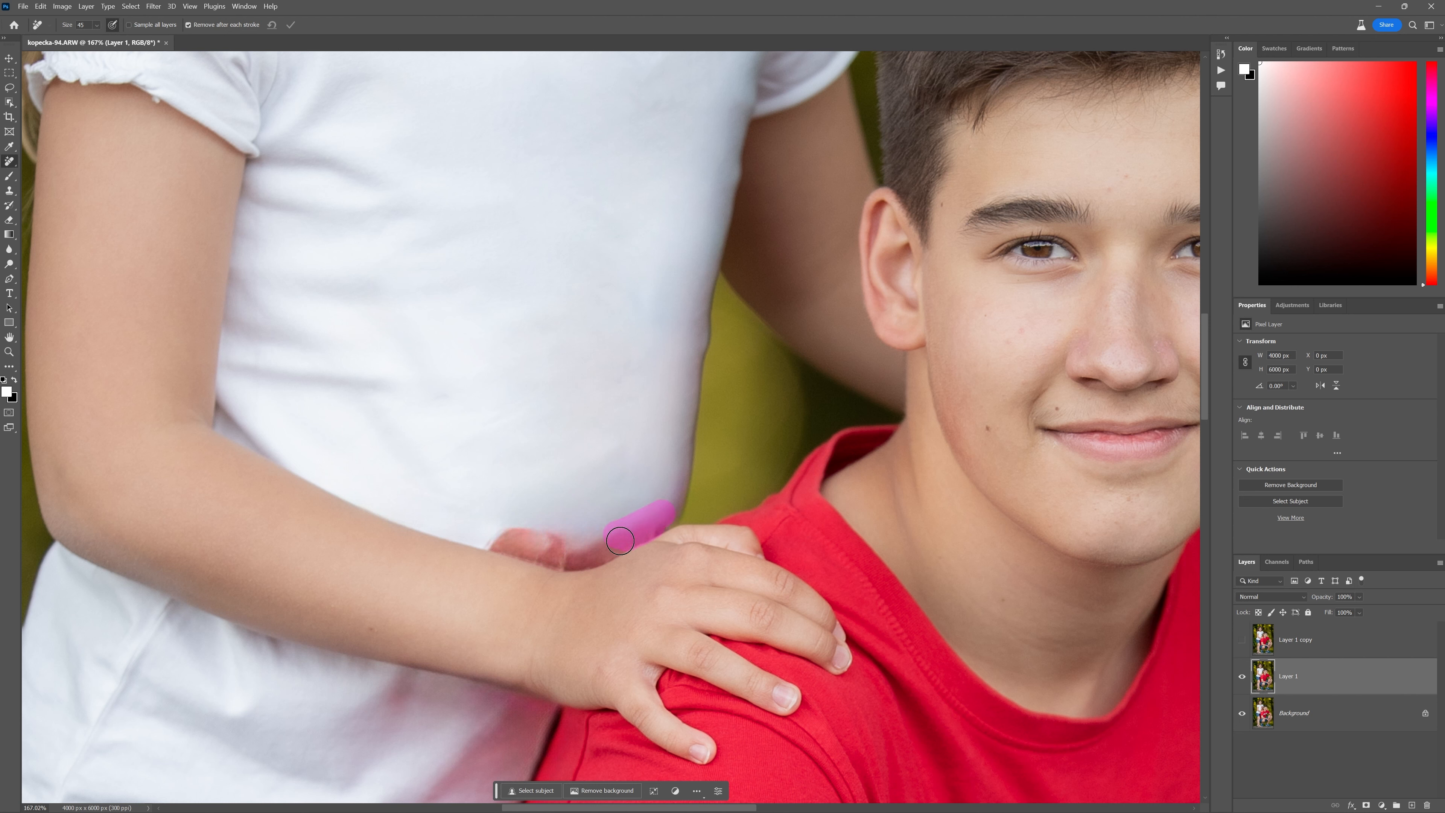
left_click_drag(619, 540, 535, 550)
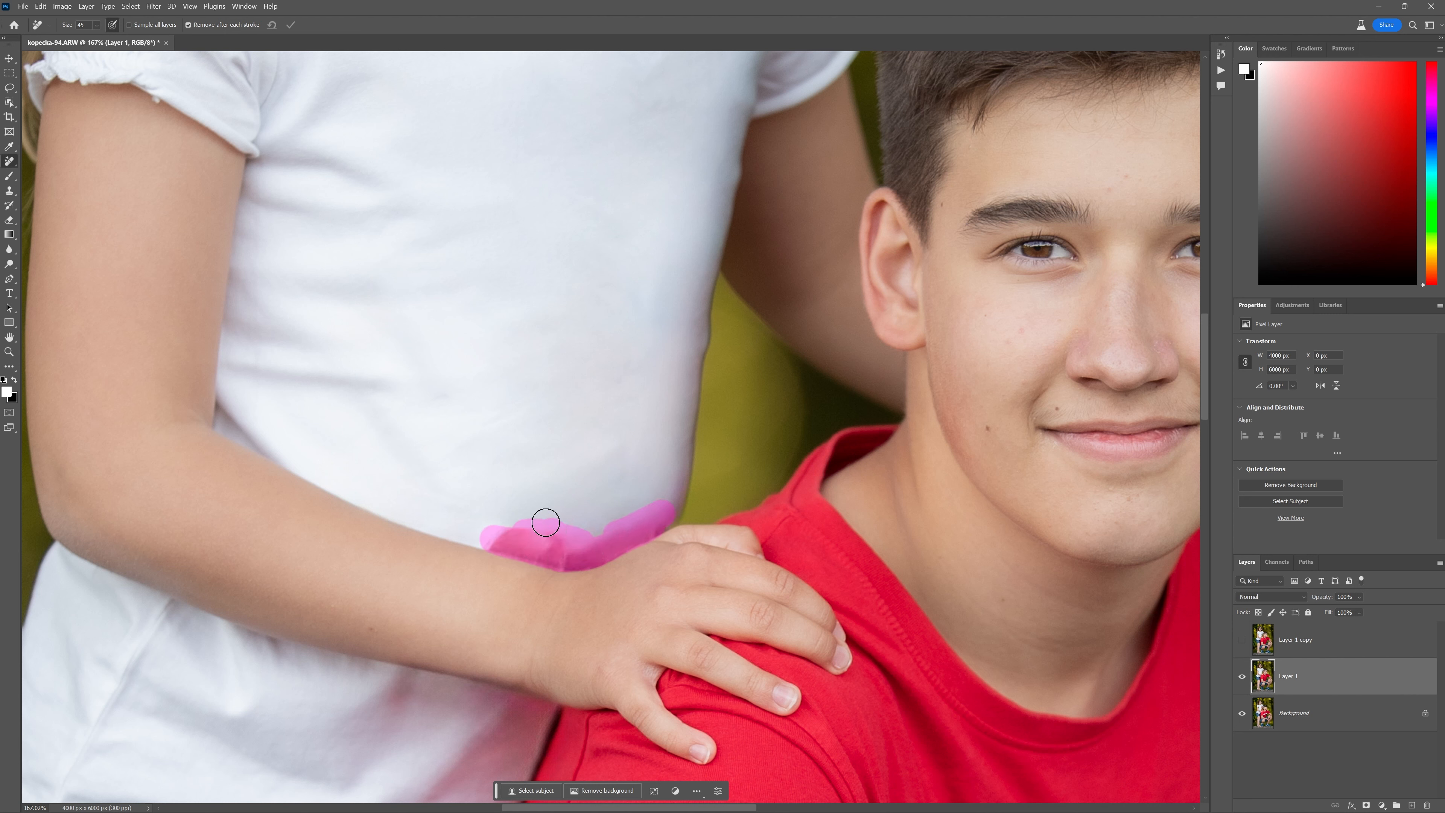
Clear the leftover tint along the top of the arm and last specks by the shoulder.
left_click_drag(546, 523, 632, 518)
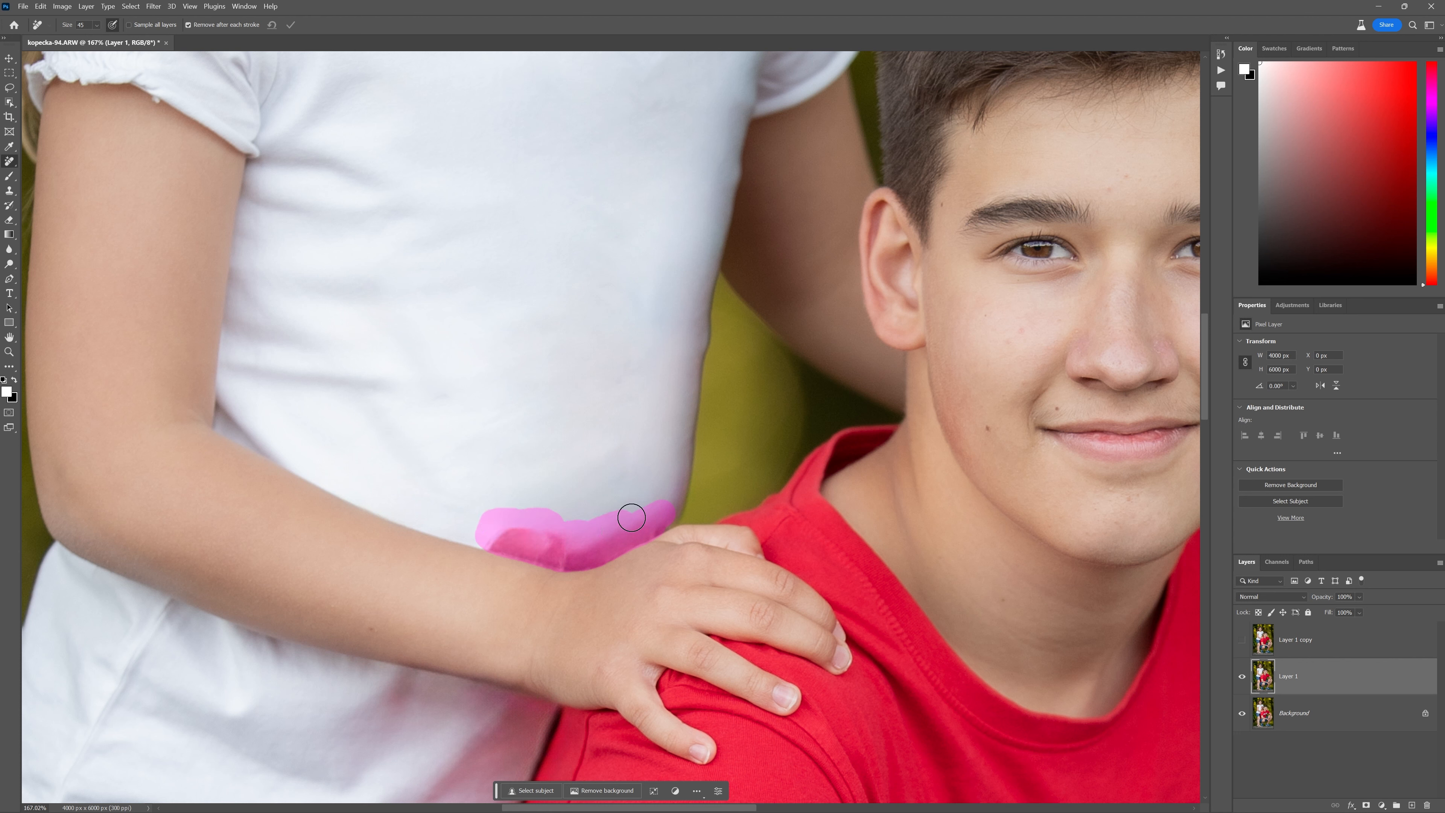
left_click_drag(632, 518, 633, 495)
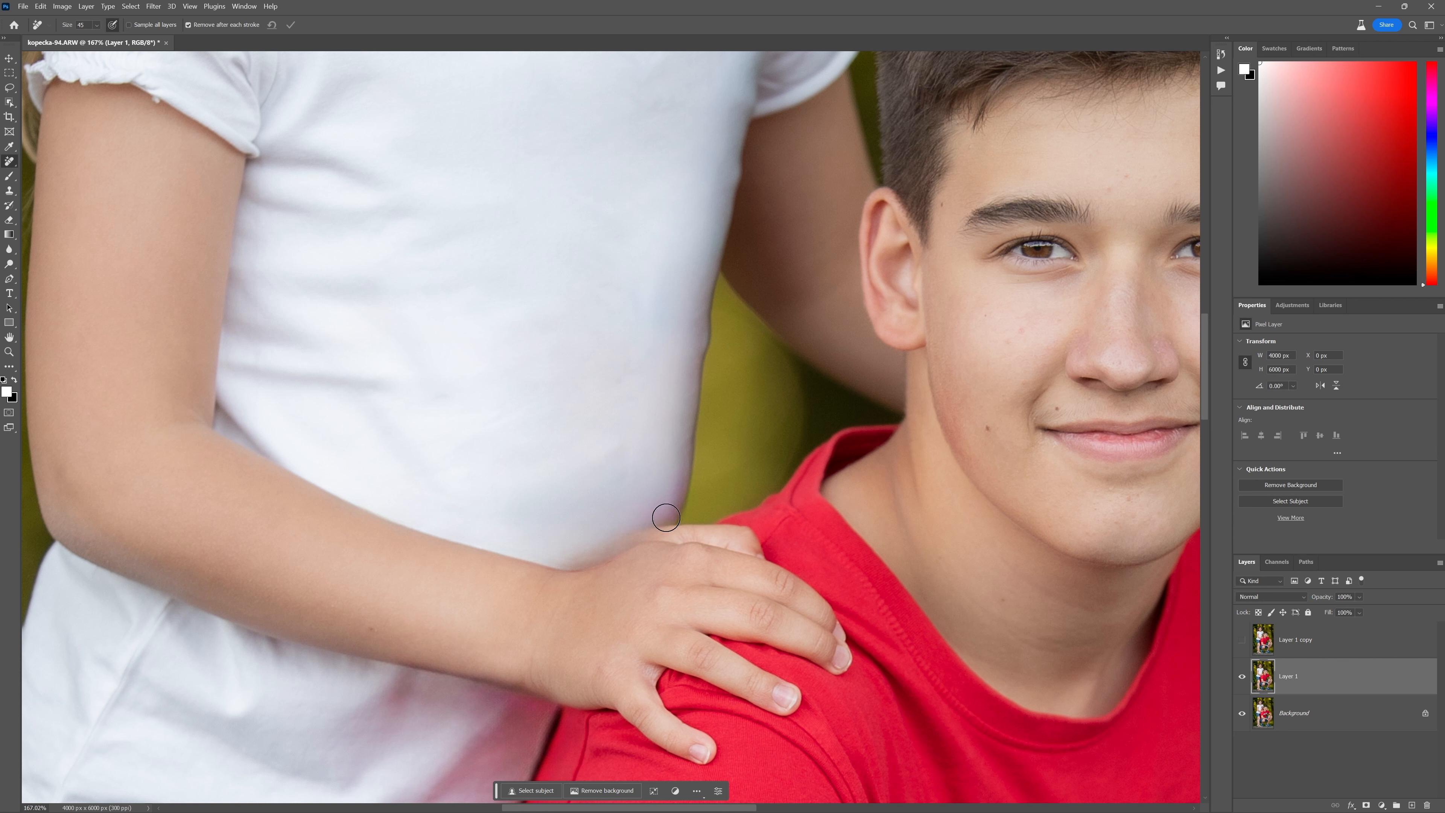
left_click_drag(664, 516, 619, 539)
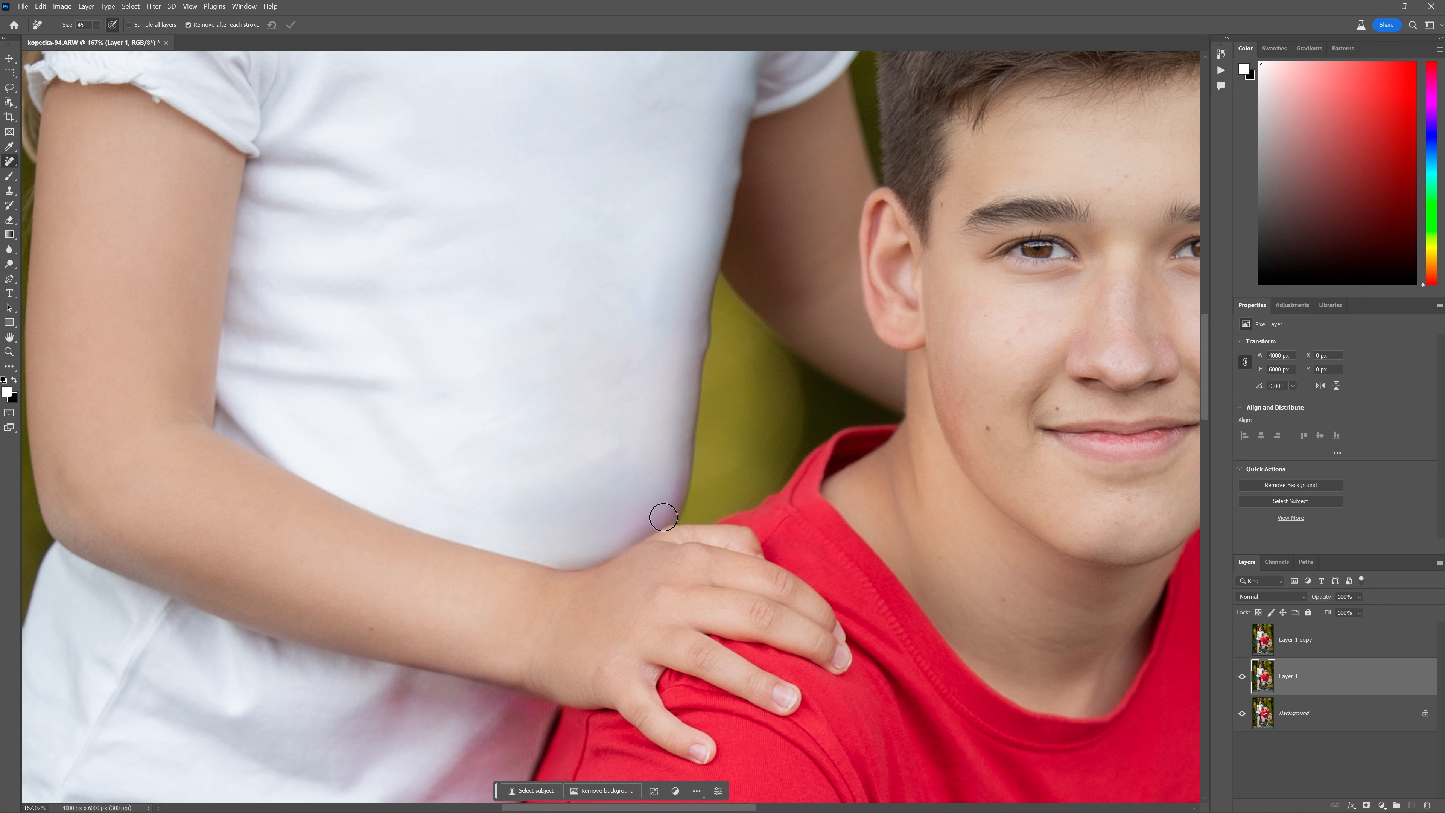
left_click_drag(664, 516, 631, 527)
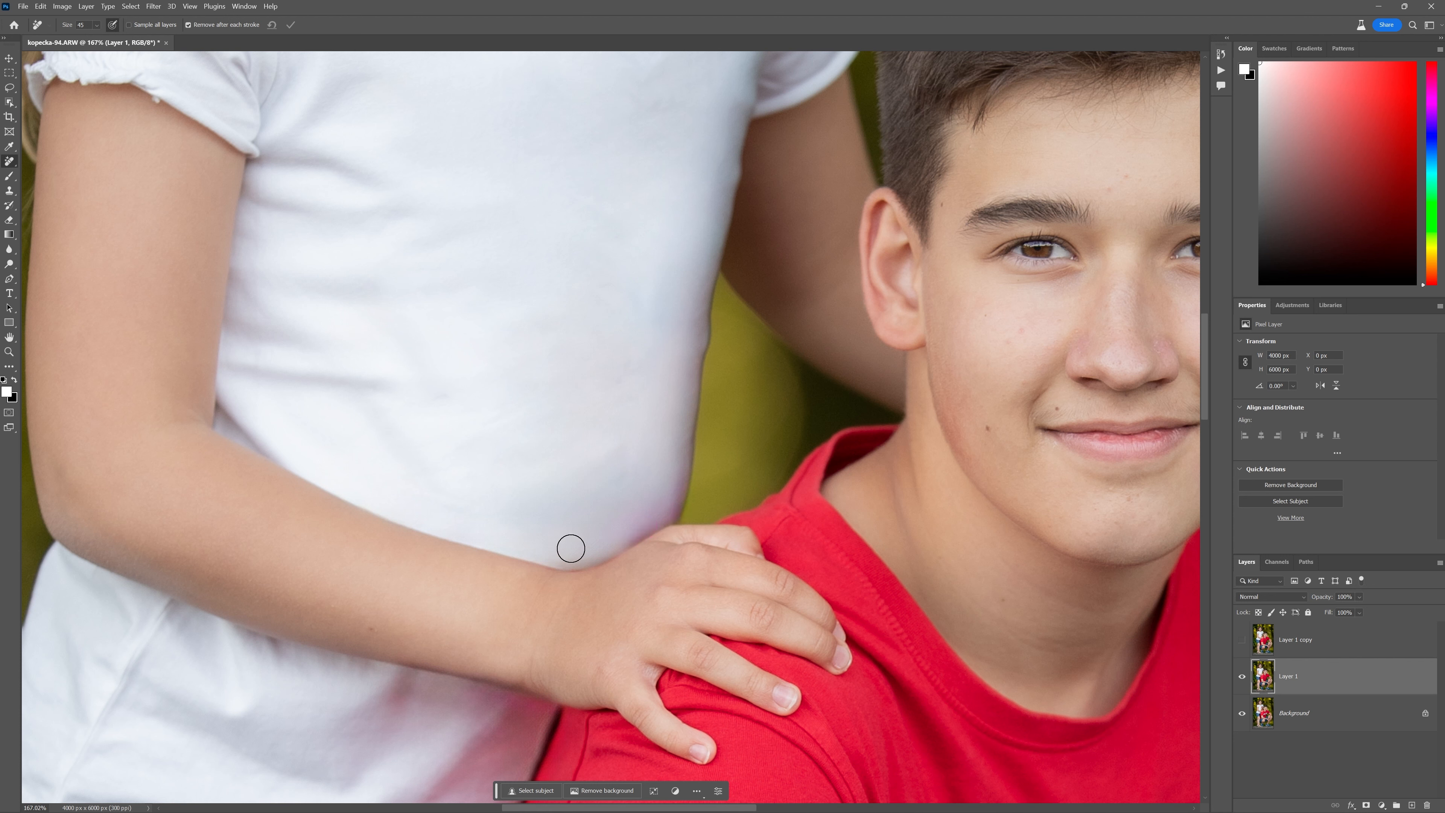
mouse_move(481, 599)
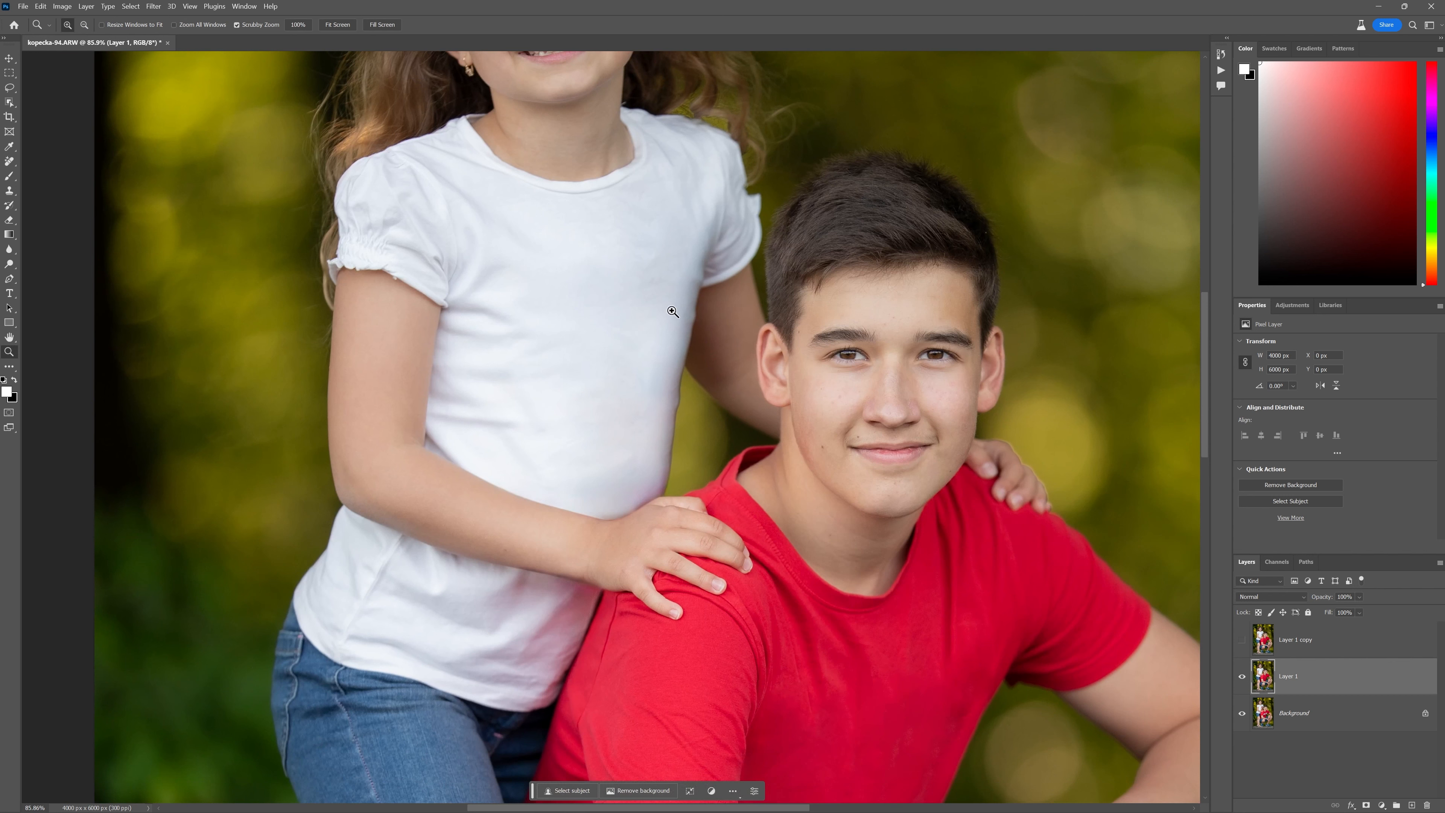
Switch from the stamp tool flyout to the Spot Healing Brush for small blemishes.
left_click(9, 188)
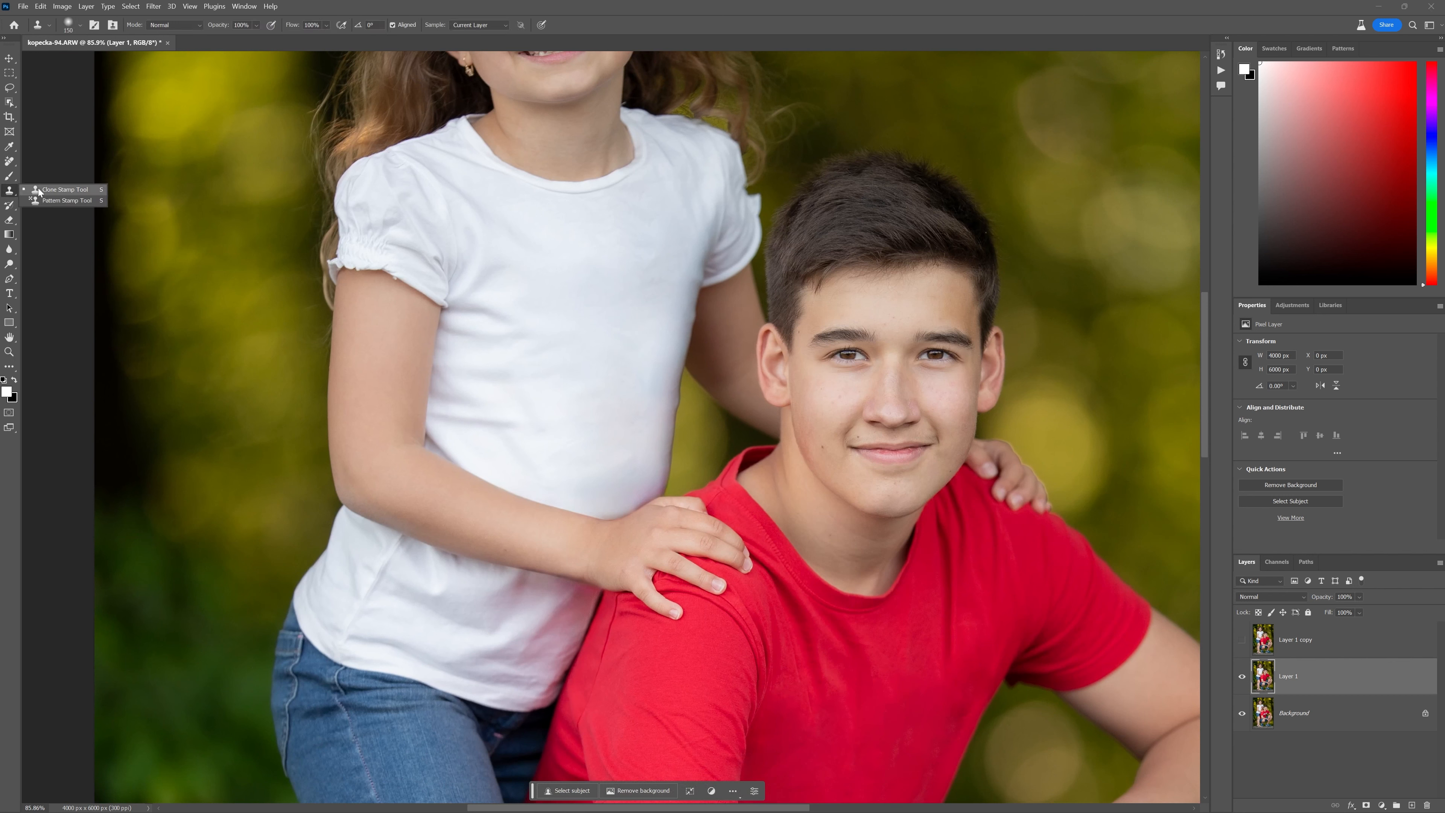
mouse_move(634, 497)
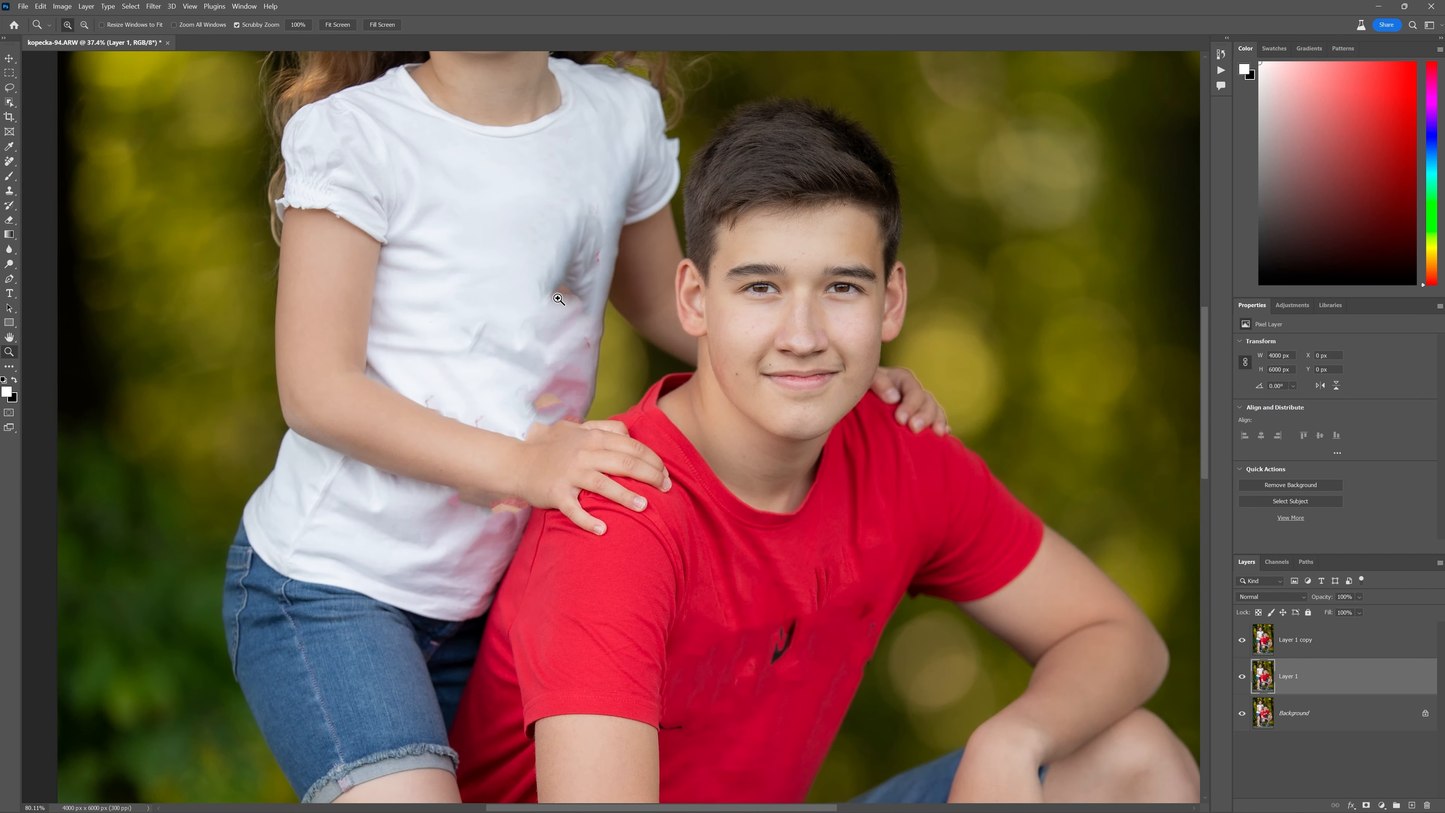
left_click(9, 160)
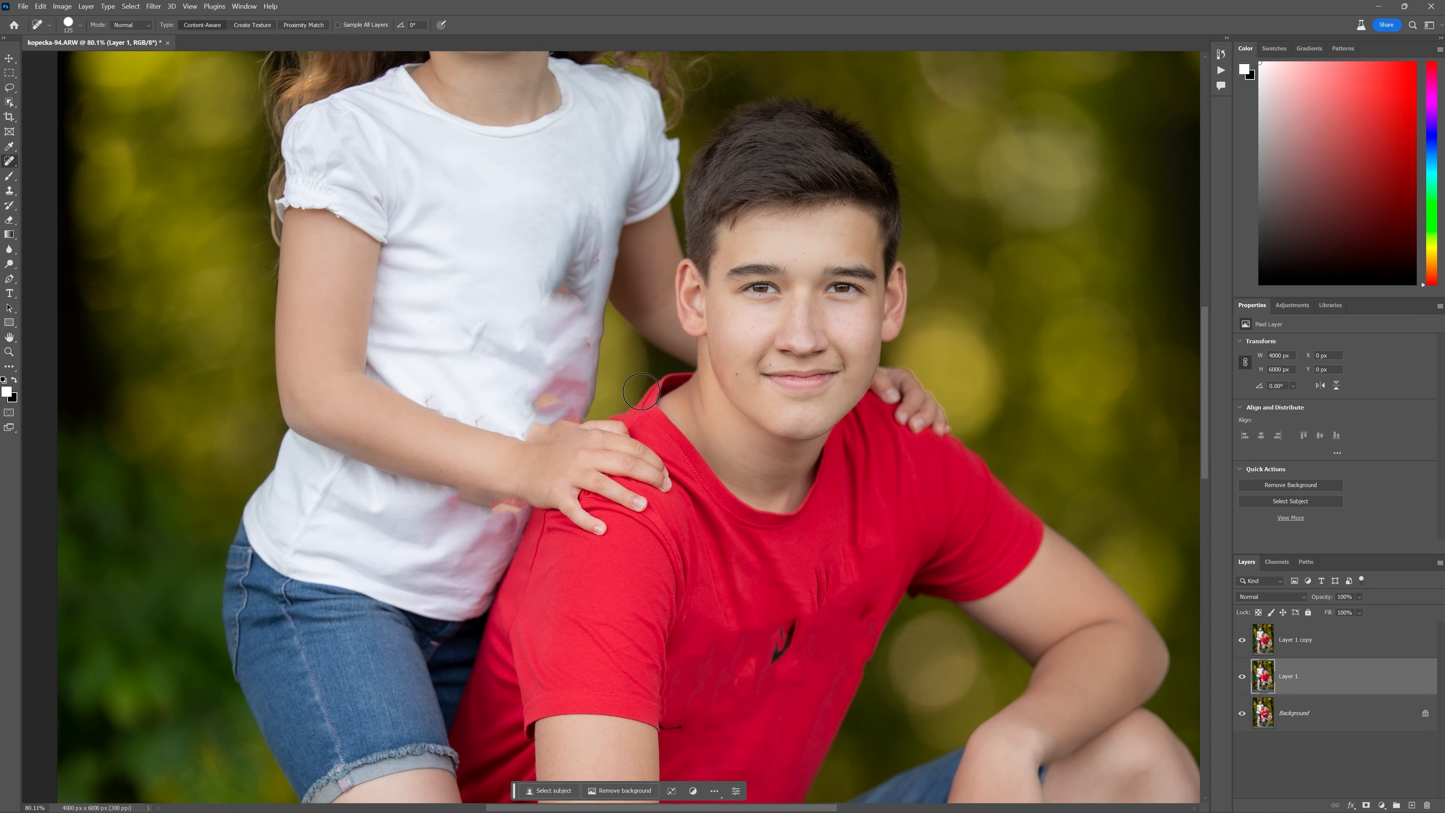
mouse_move(837, 411)
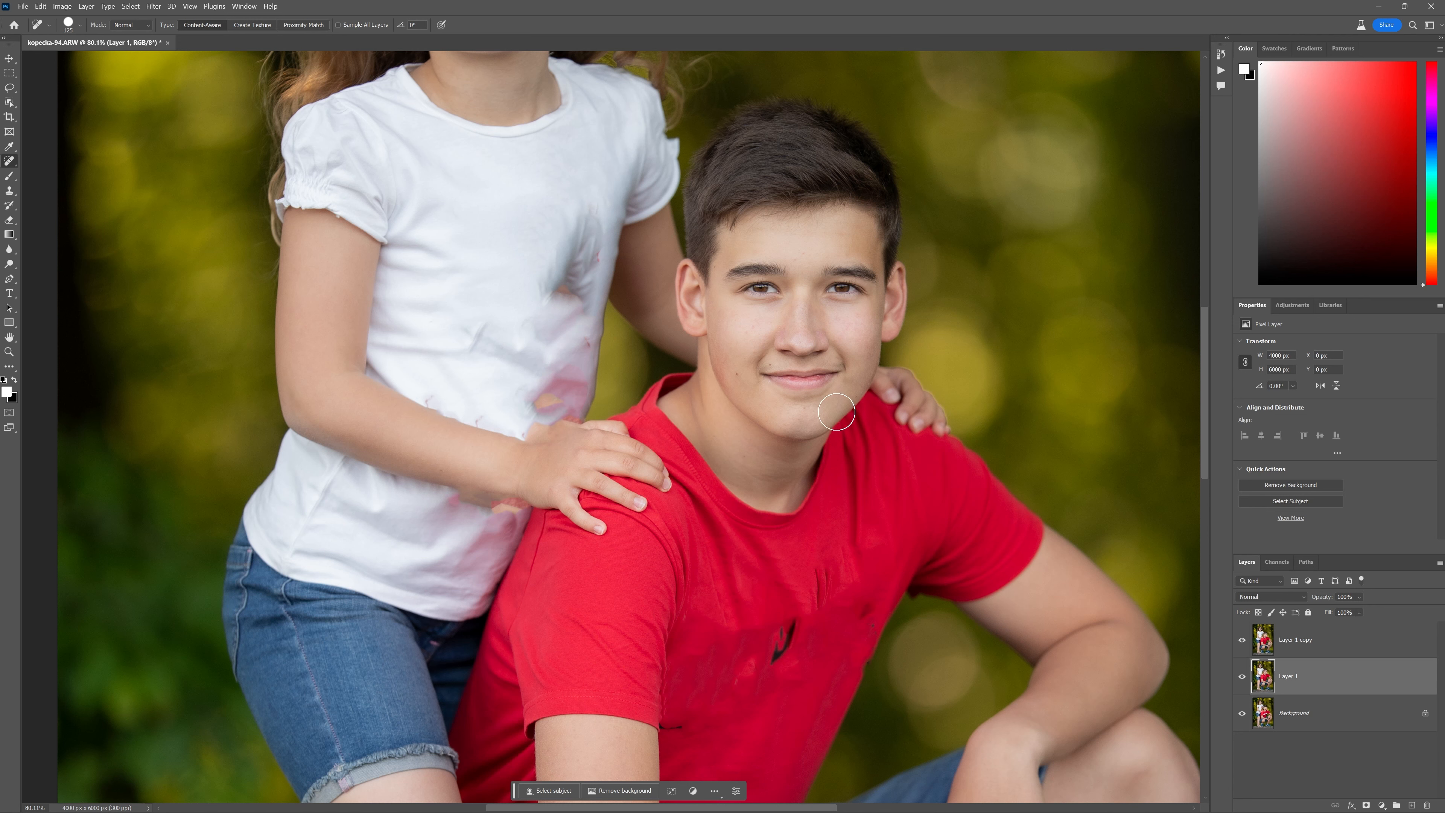
mouse_move(1170, 600)
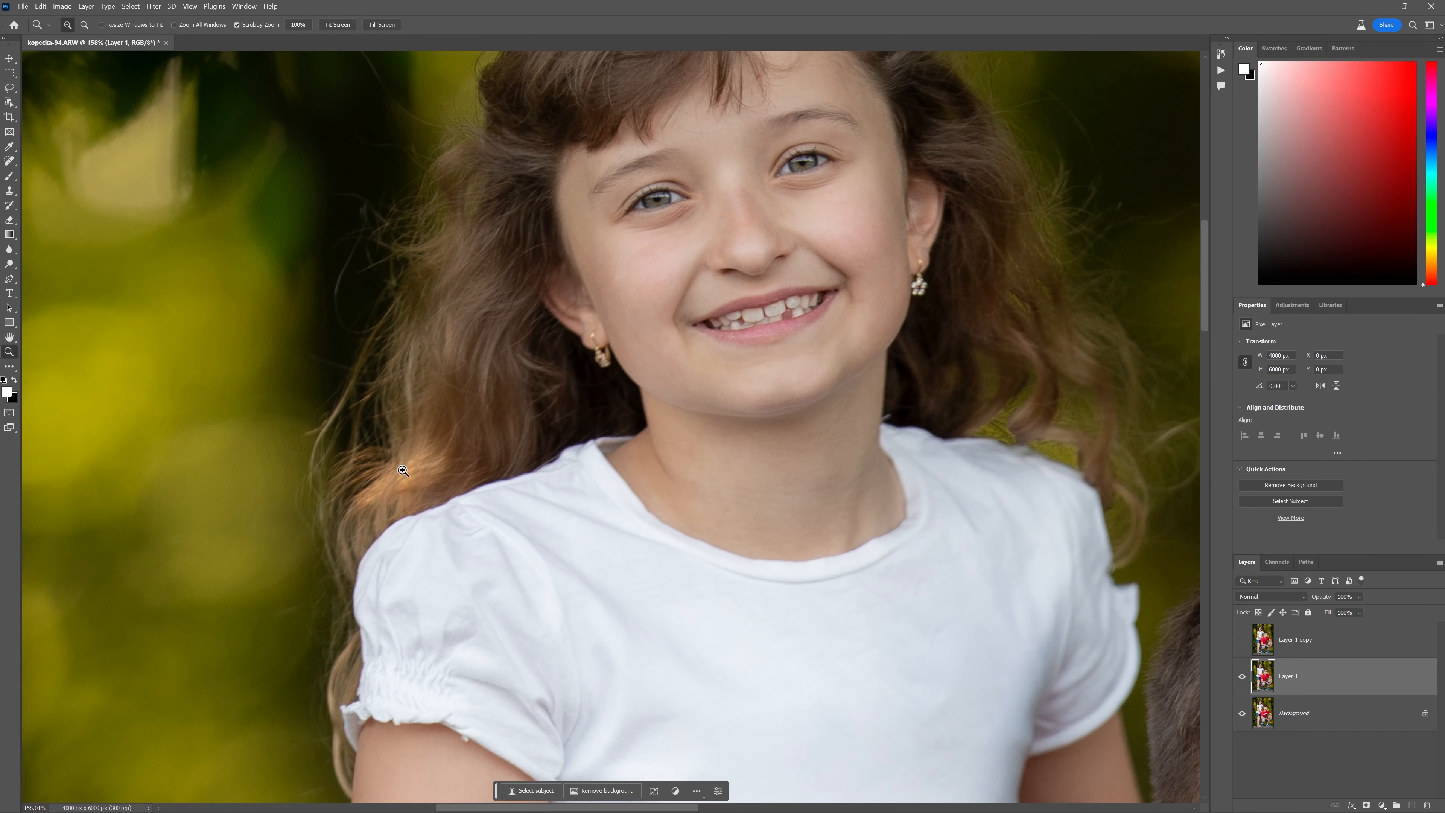
mouse_move(18, 206)
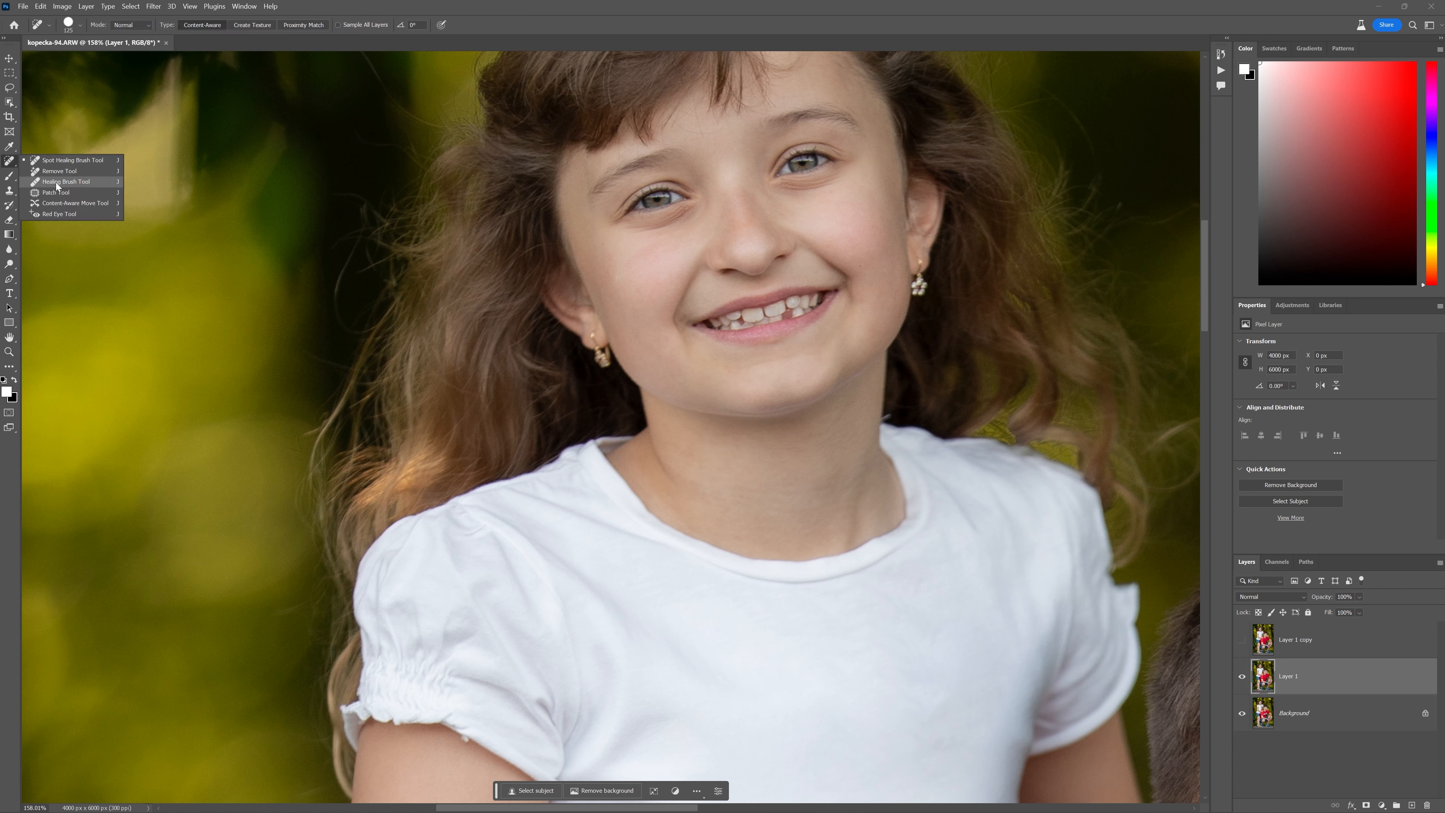
Paint out stray hairs at the left hair edge near the shoulder with the Remove tool.
left_click(61, 181)
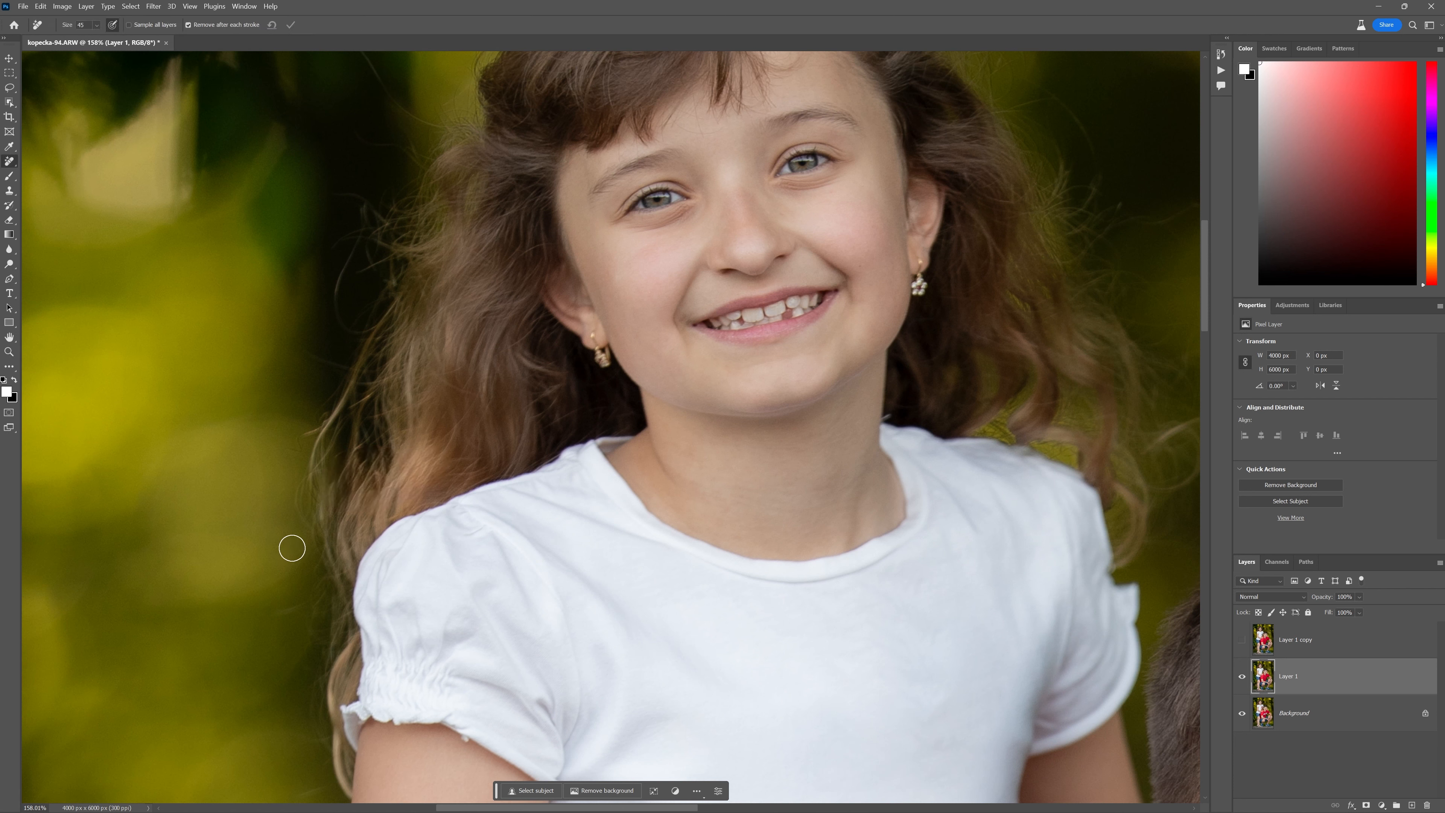
left_click_drag(292, 547, 392, 498)
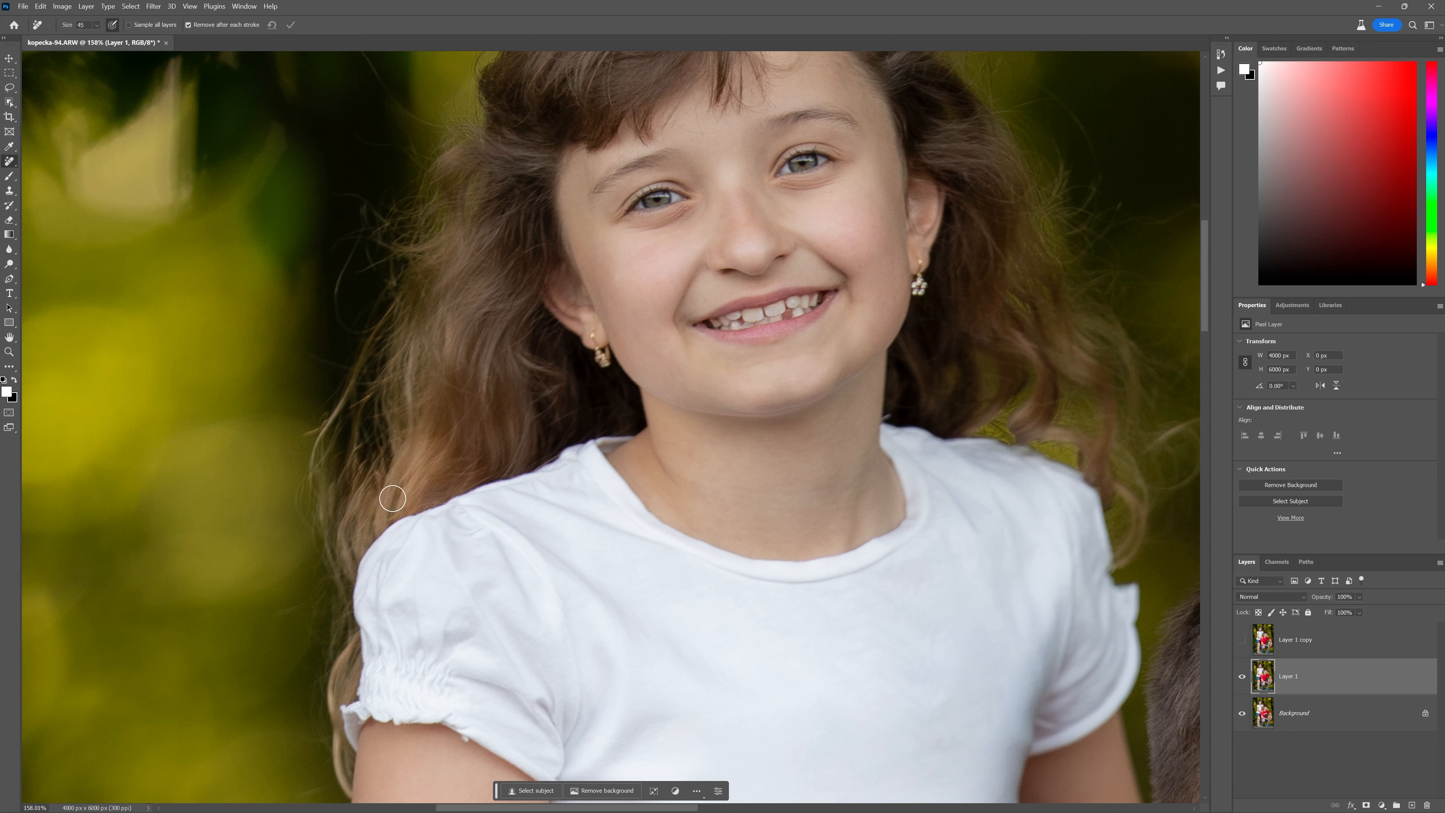
left_click_drag(381, 452, 347, 518)
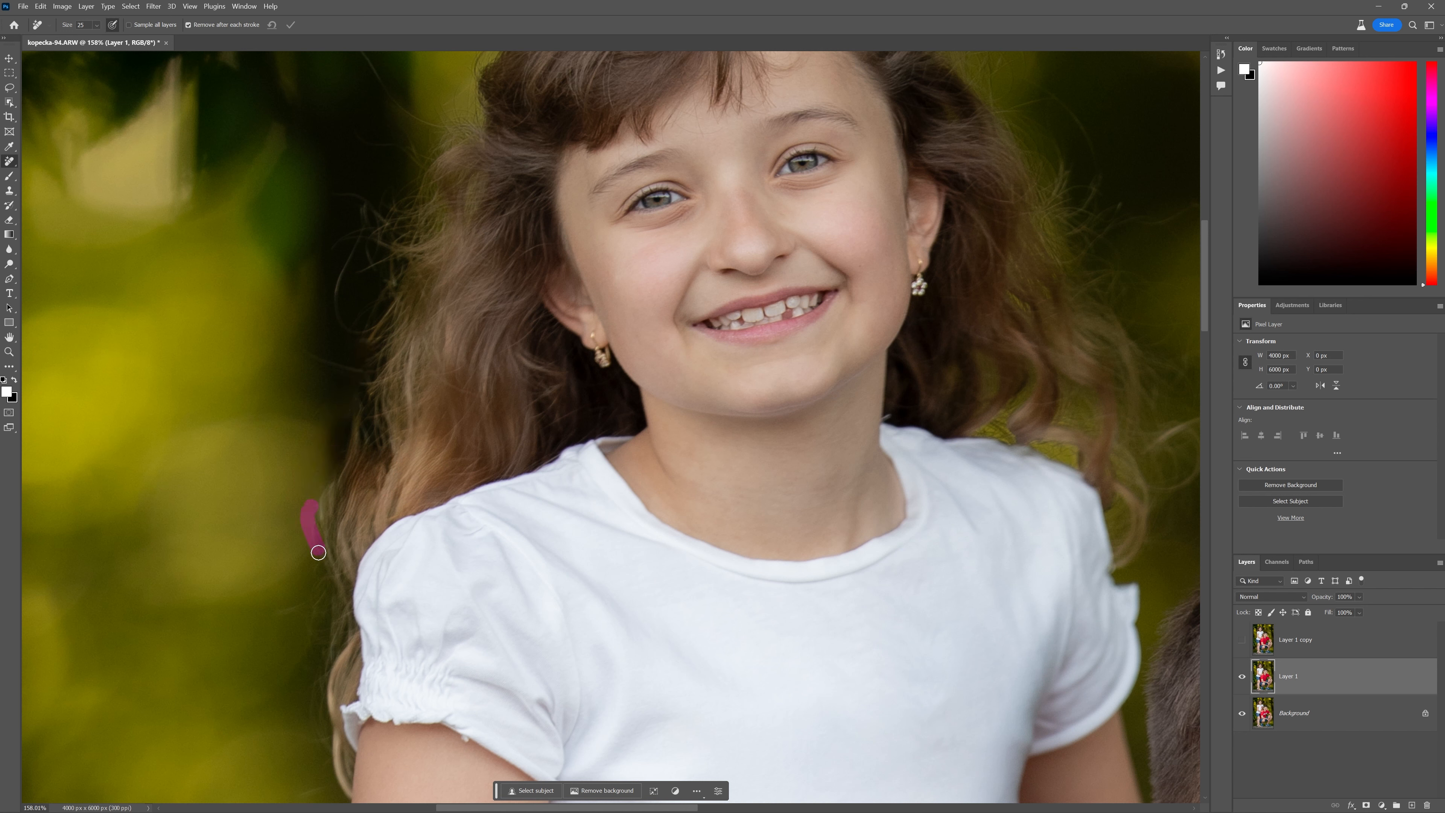
Remove the flyaway hairs left of the sleeve and up the left side of her hair.
left_click_drag(318, 552, 299, 681)
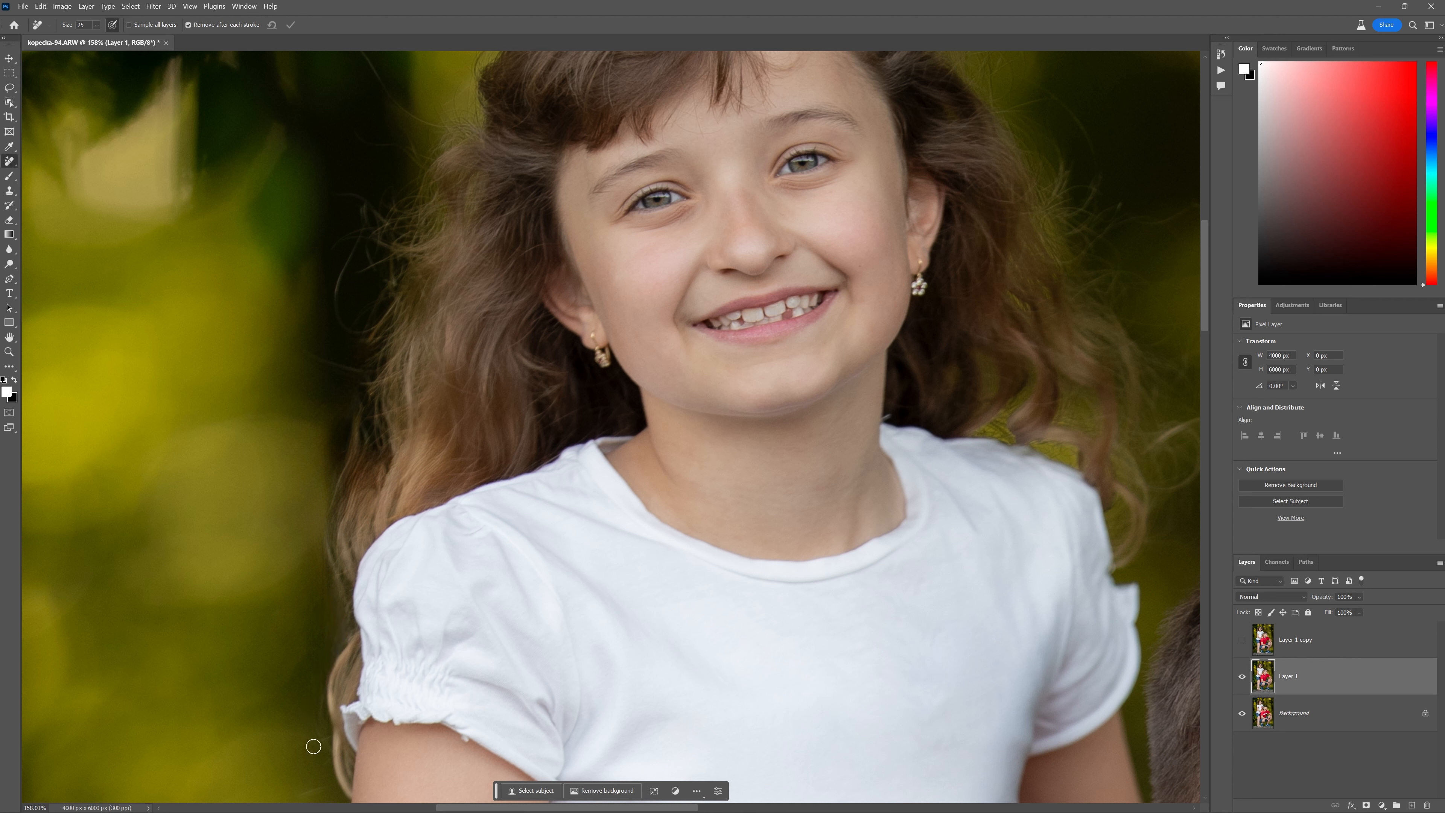
left_click_drag(313, 747, 325, 600)
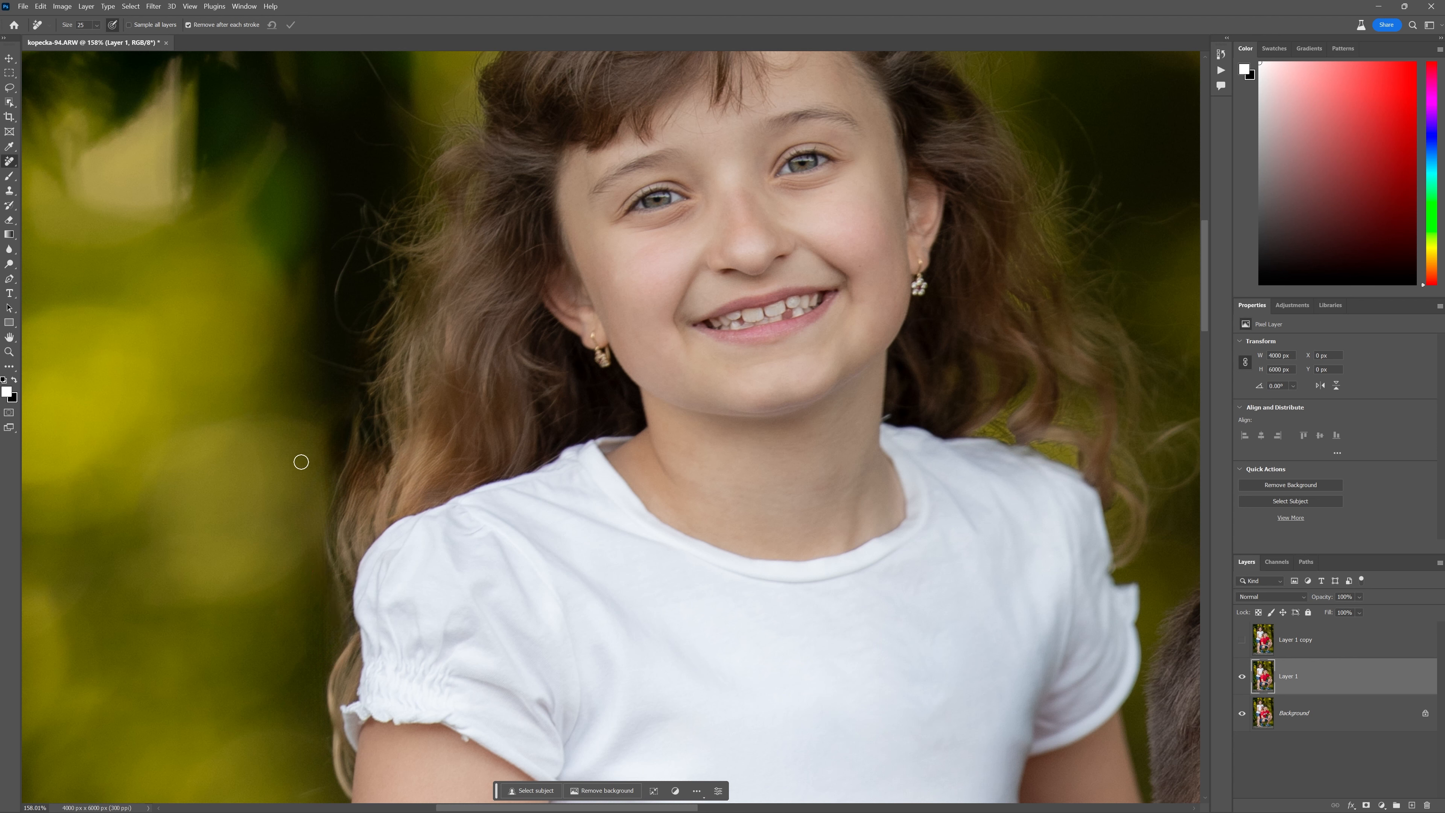
left_click_drag(301, 461, 349, 267)
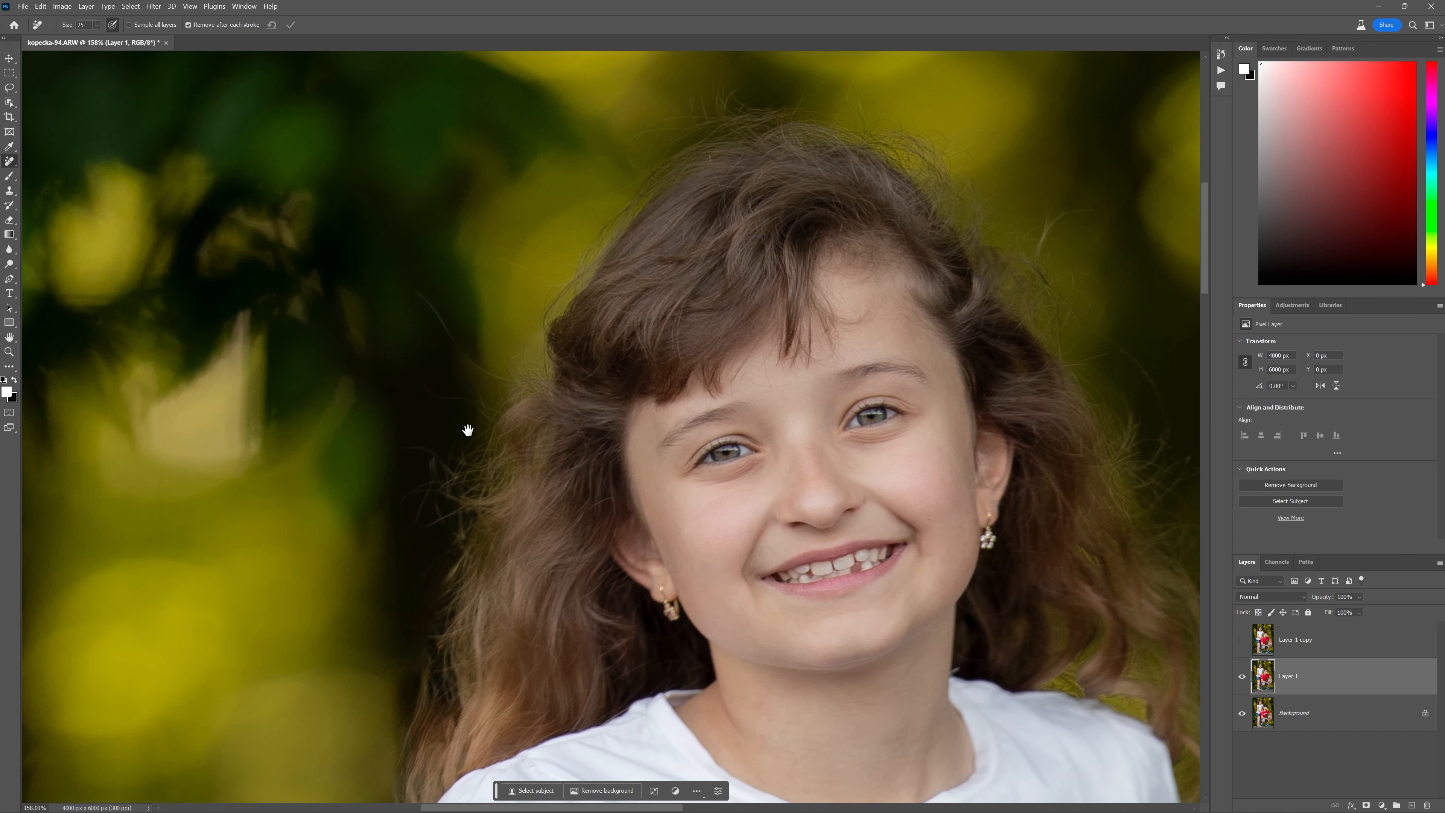
Remove the flyaway hairs along the upper left and top of her head so the hairline blends smoothly.
left_click_drag(419, 286, 508, 394)
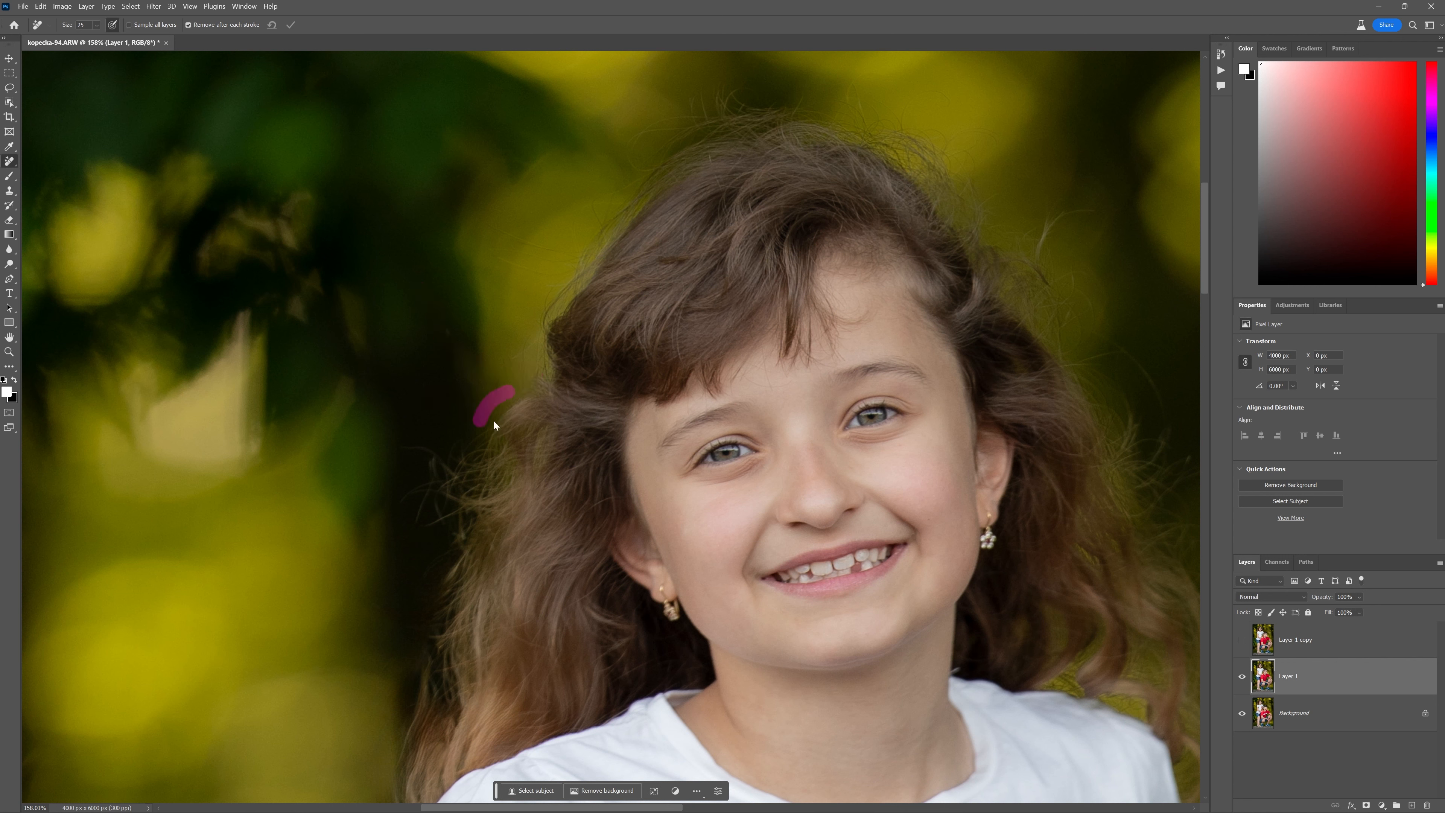
left_click_drag(493, 419, 548, 340)
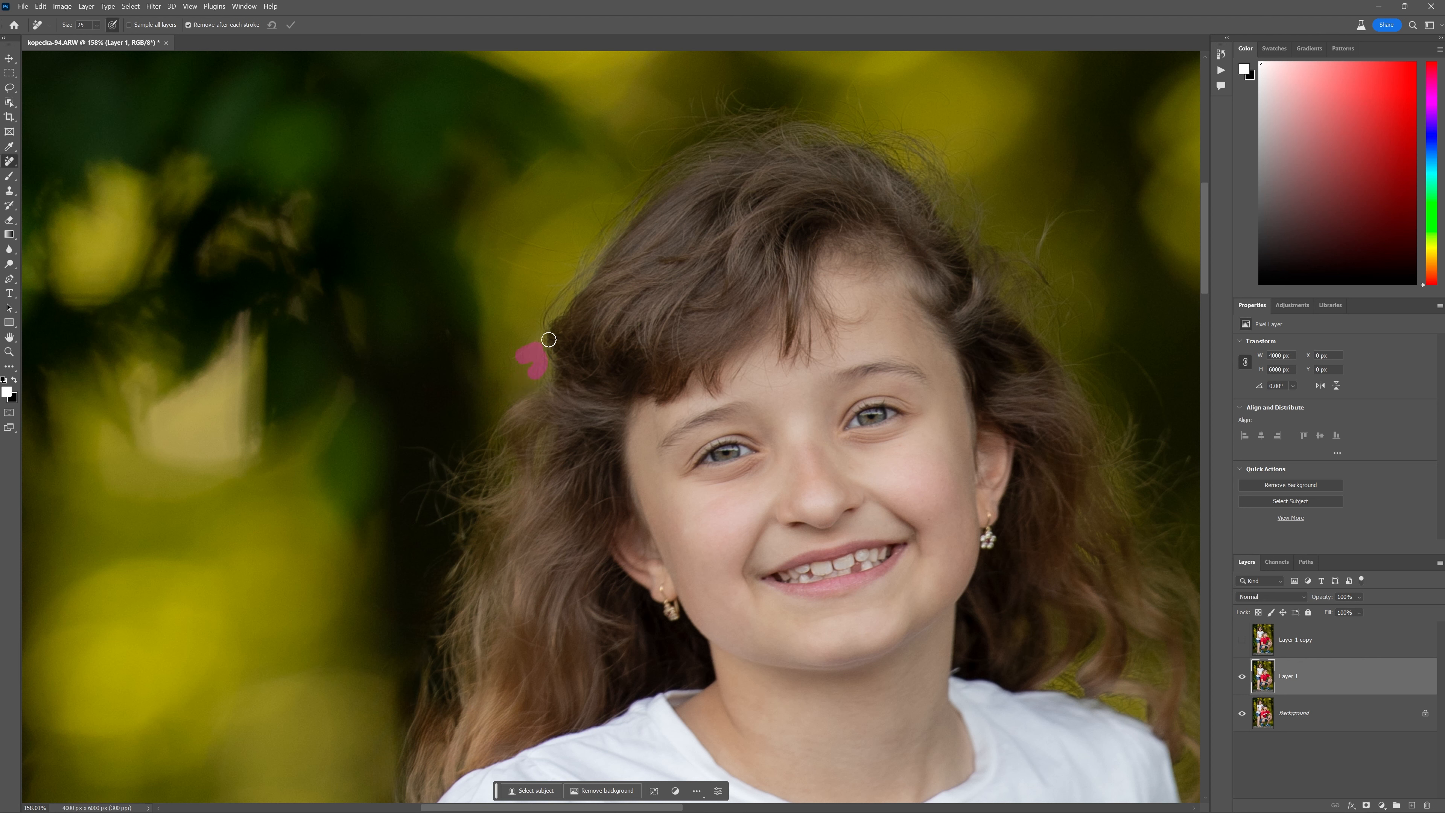
left_click_drag(542, 340, 580, 267)
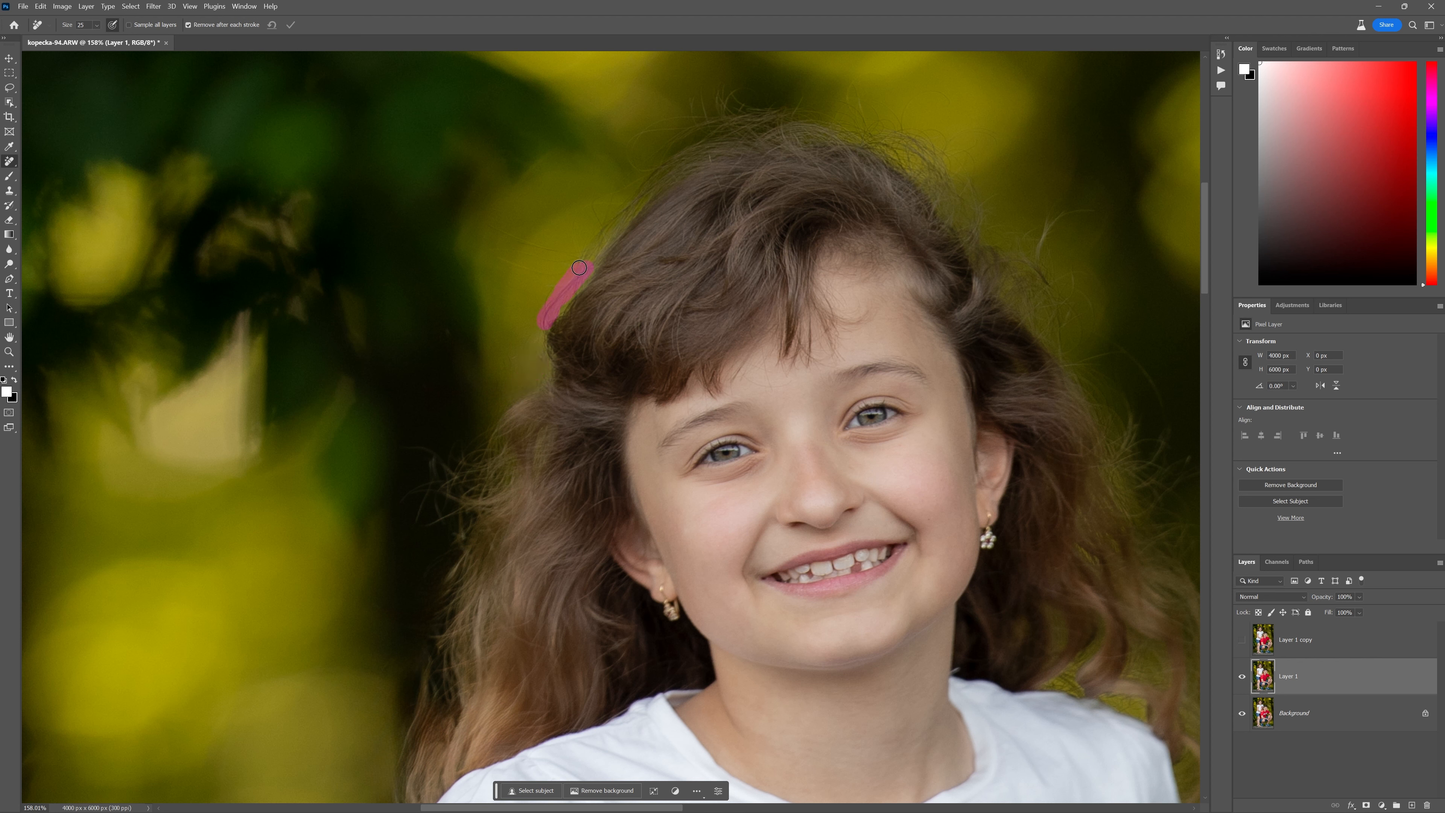
left_click_drag(579, 267, 597, 230)
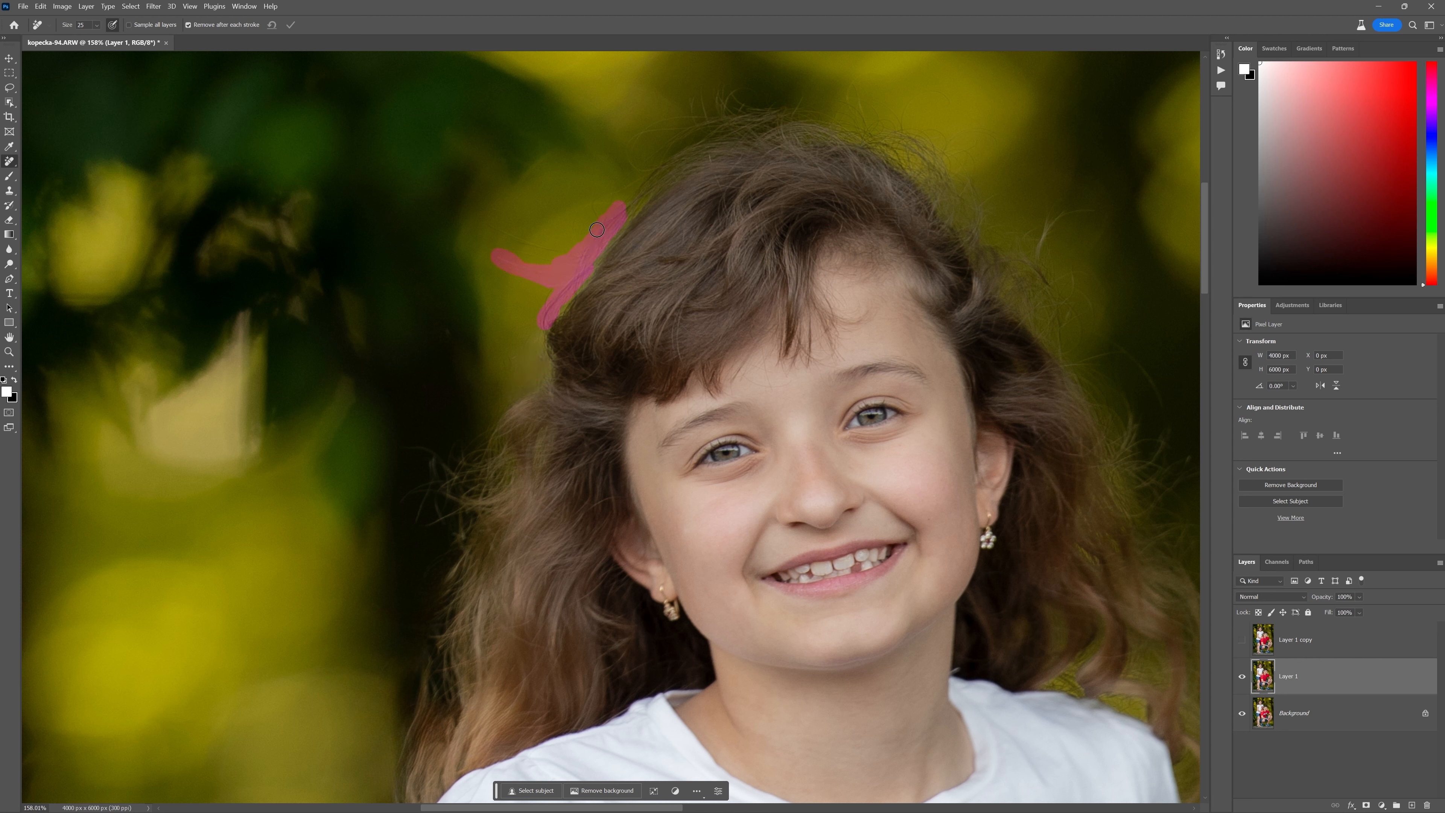
left_click_drag(597, 230, 592, 227)
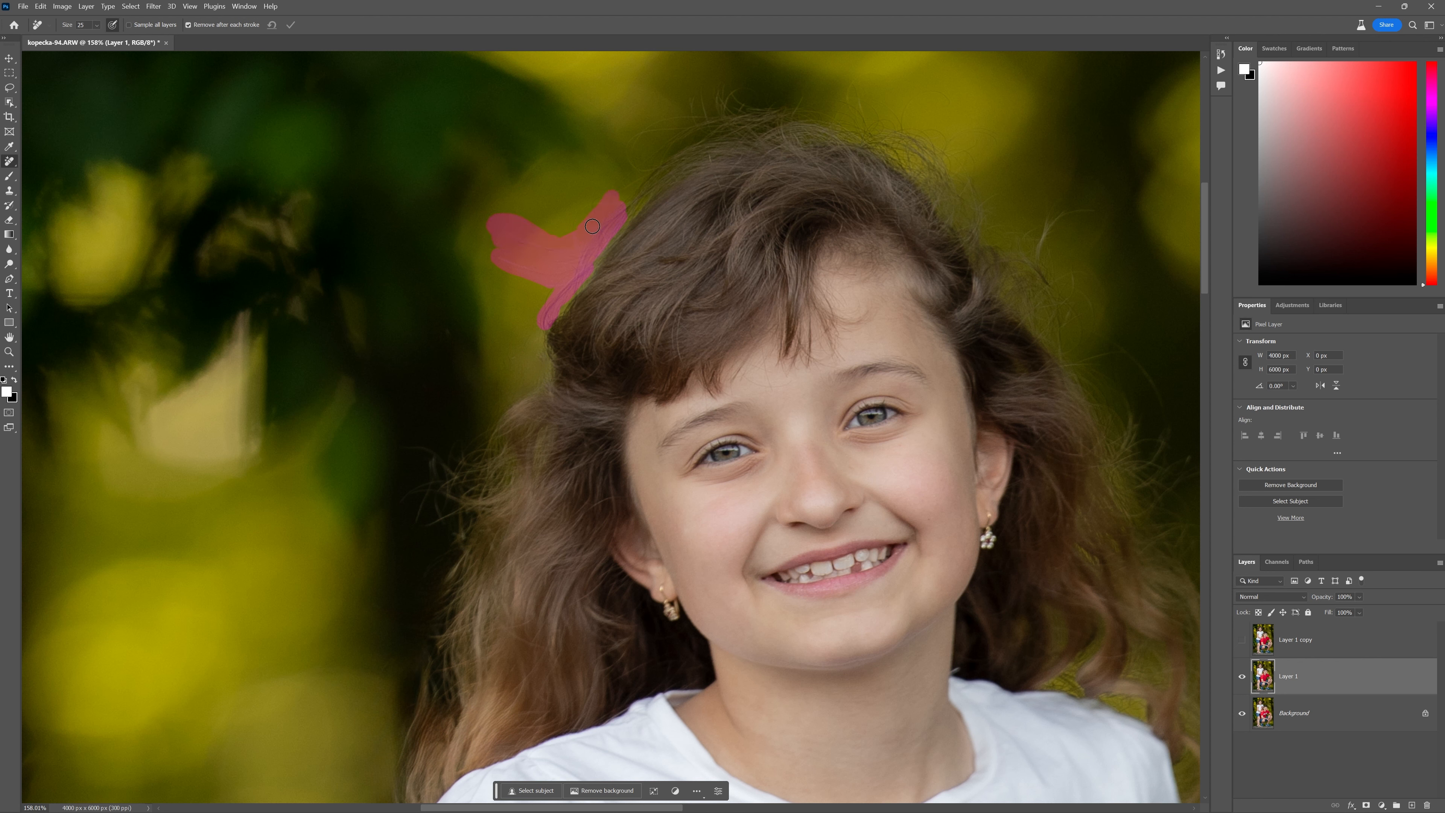
left_click_drag(592, 226, 693, 136)
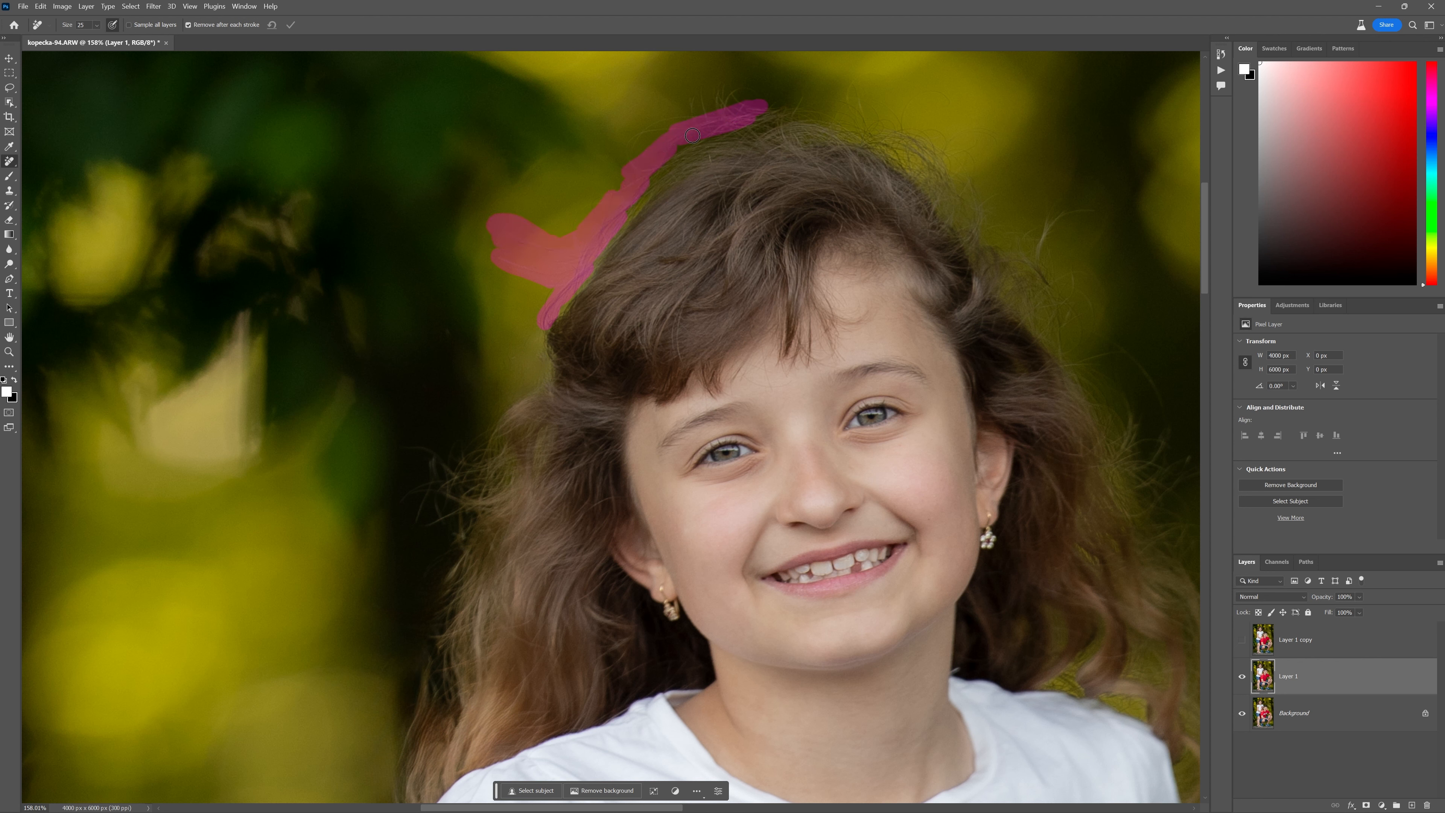
left_click_drag(694, 136, 638, 152)
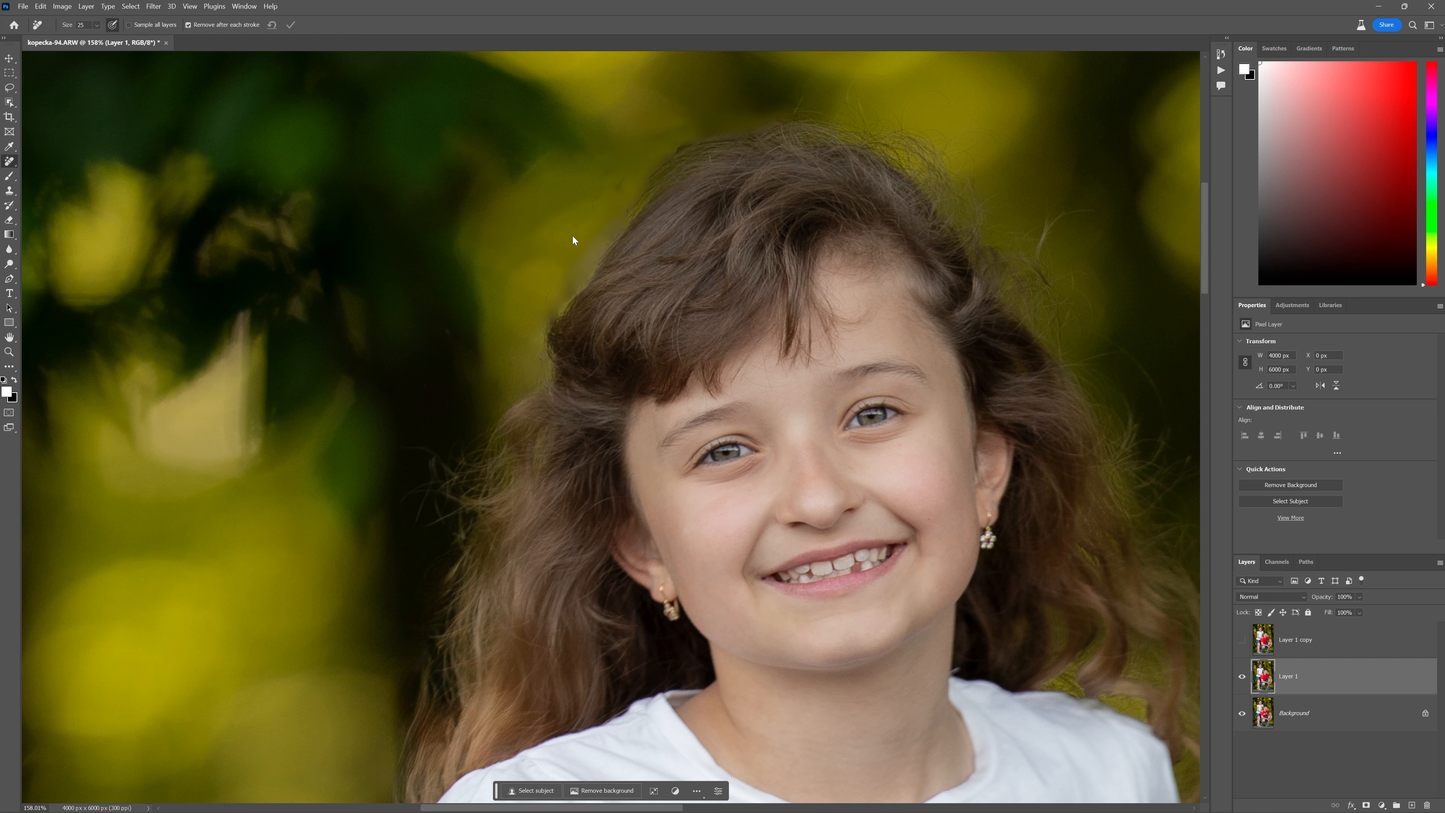
mouse_move(650, 188)
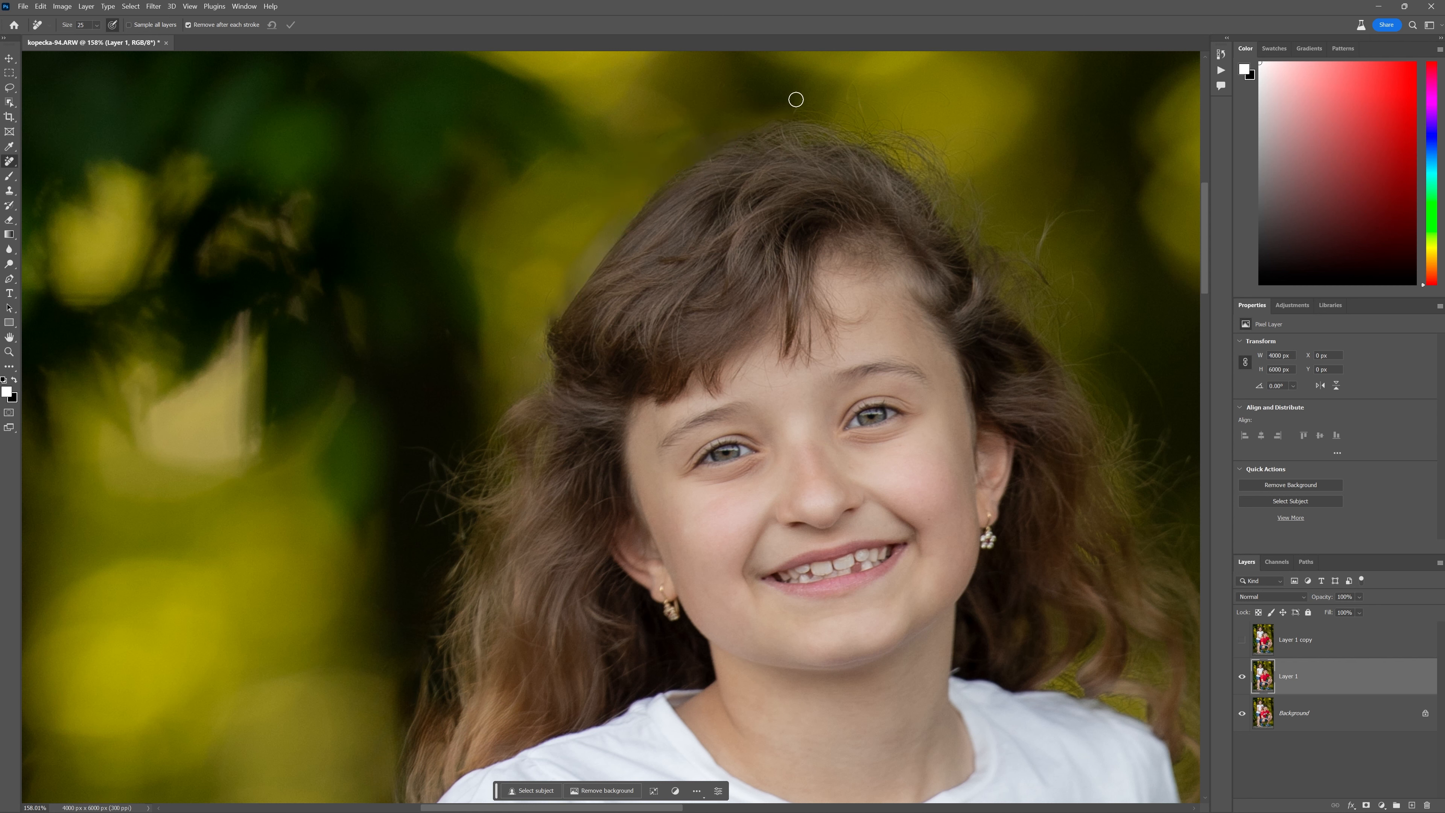
mouse_move(541, 320)
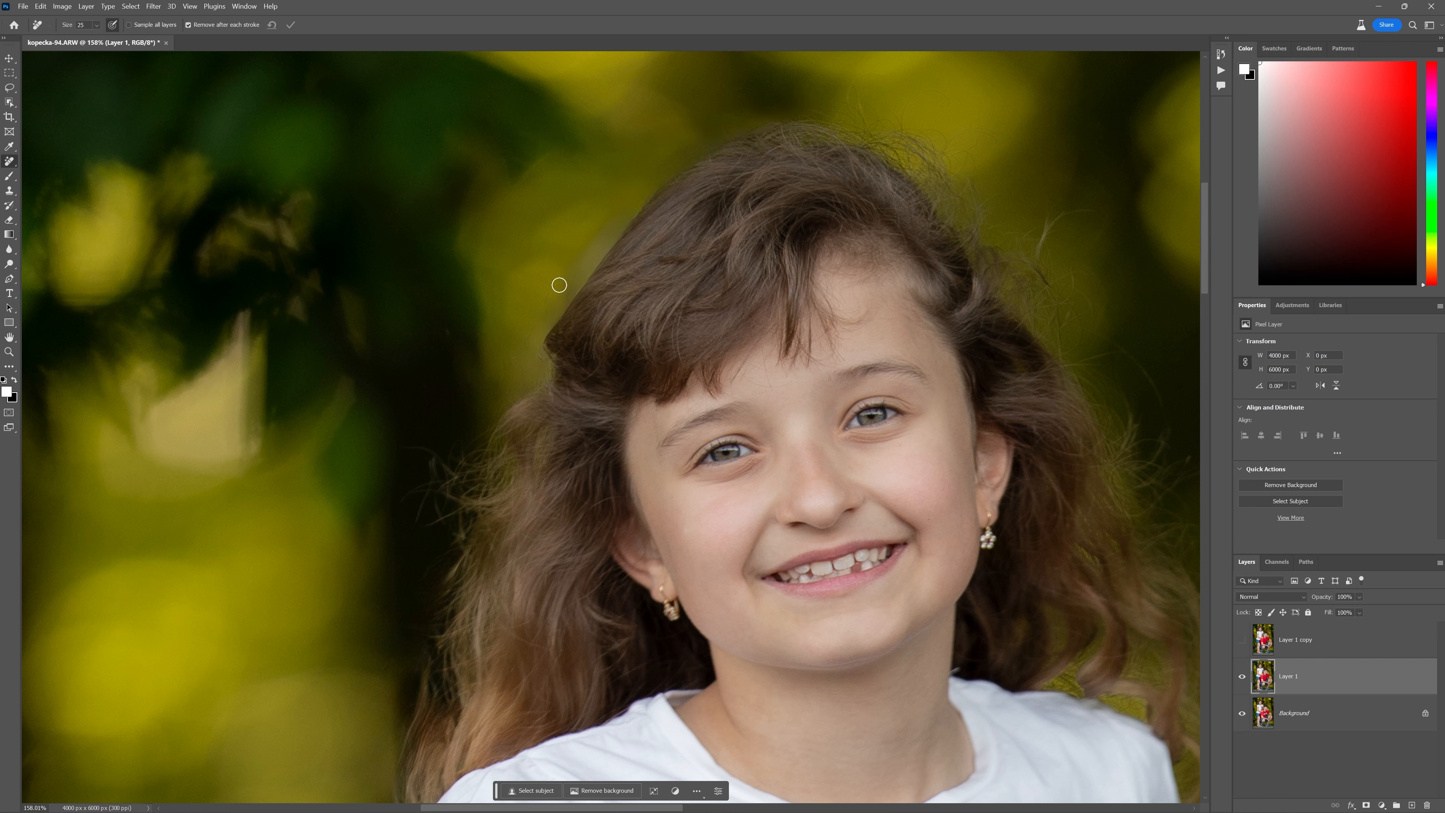
mouse_move(623, 196)
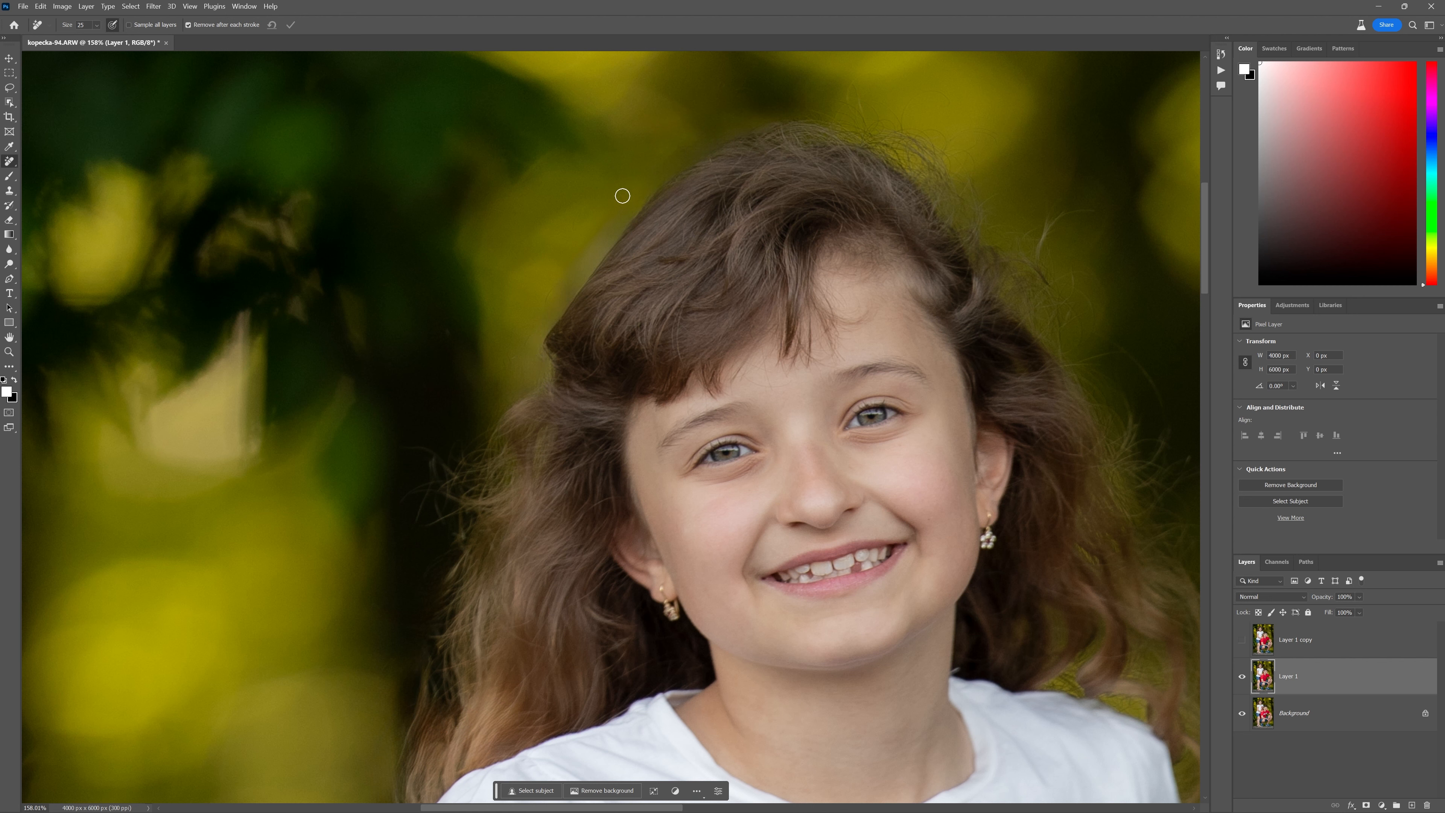
mouse_move(597, 259)
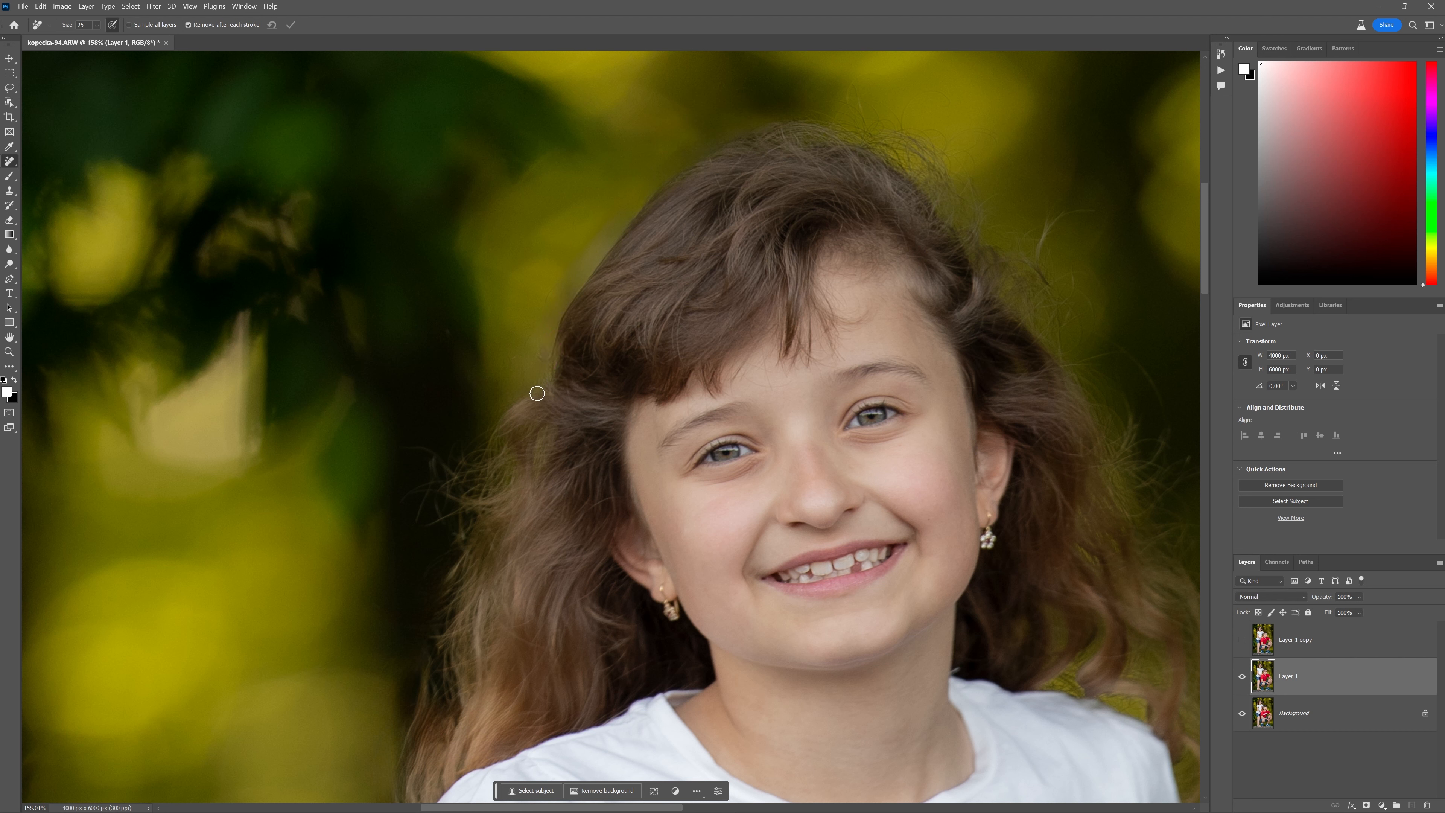
Remove a stray hair at the top right and the hairs along the left edge of her hair.
left_click_drag(656, 165, 707, 138)
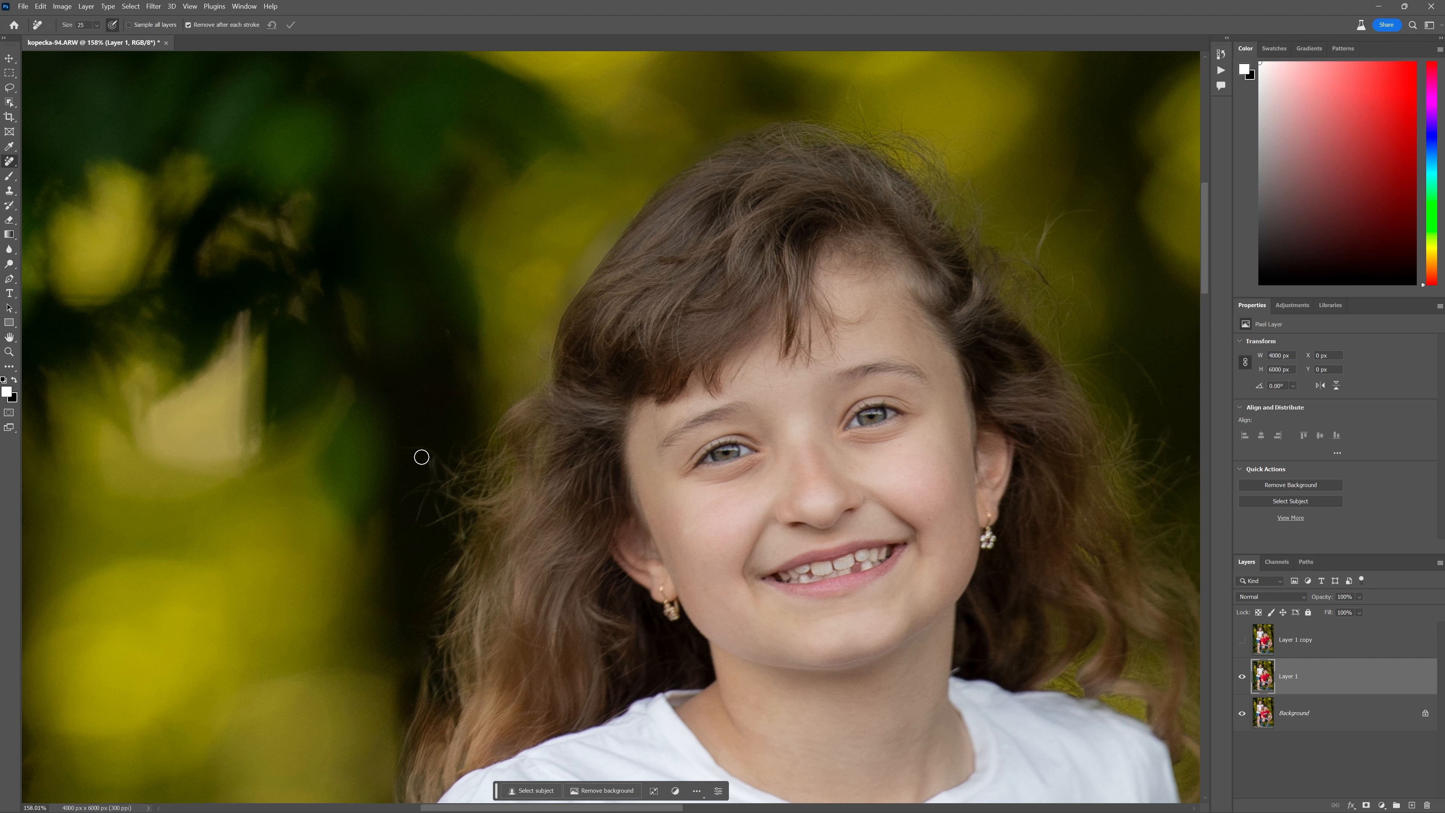
mouse_move(183, 380)
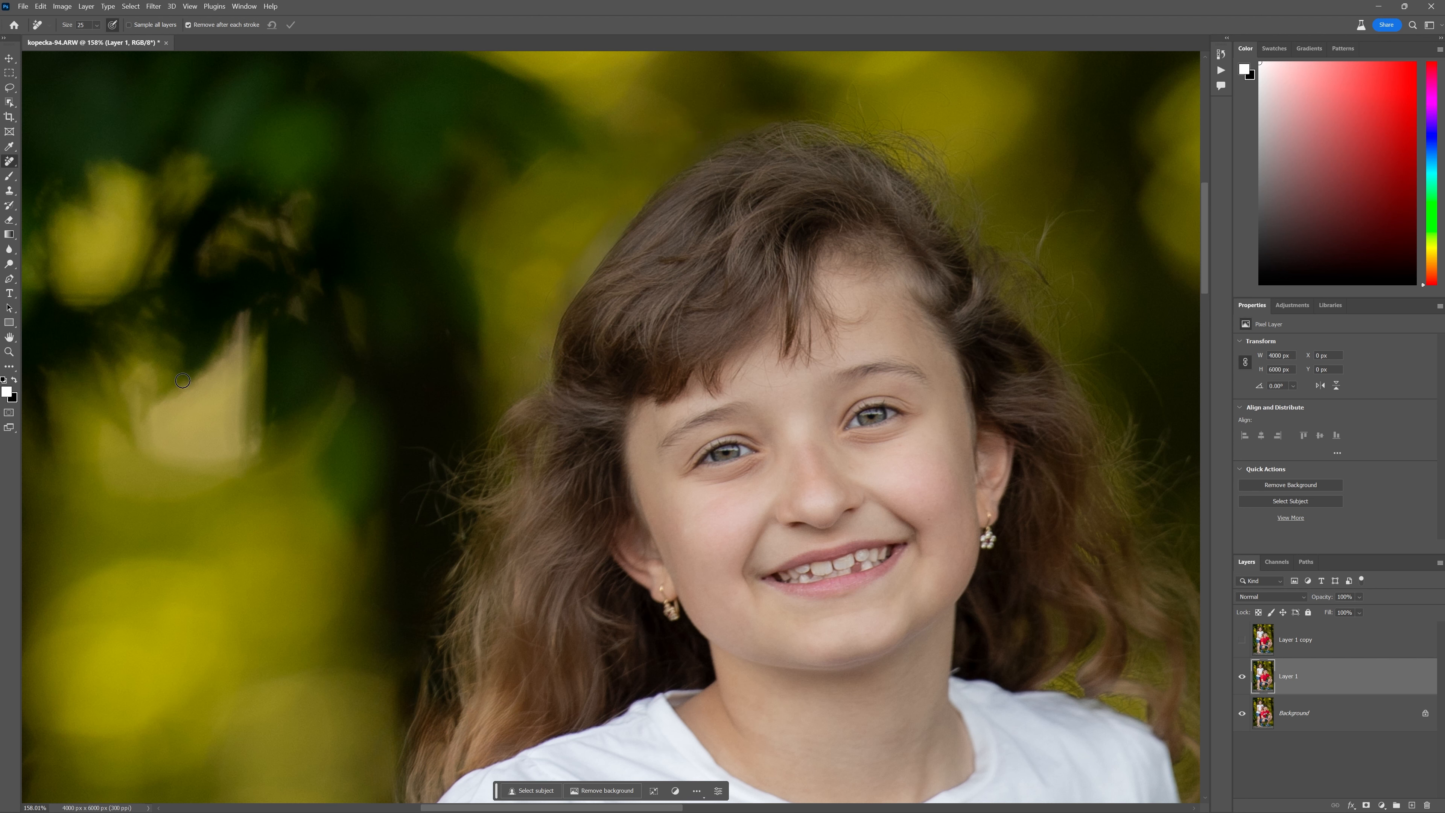
left_click_drag(182, 380, 434, 481)
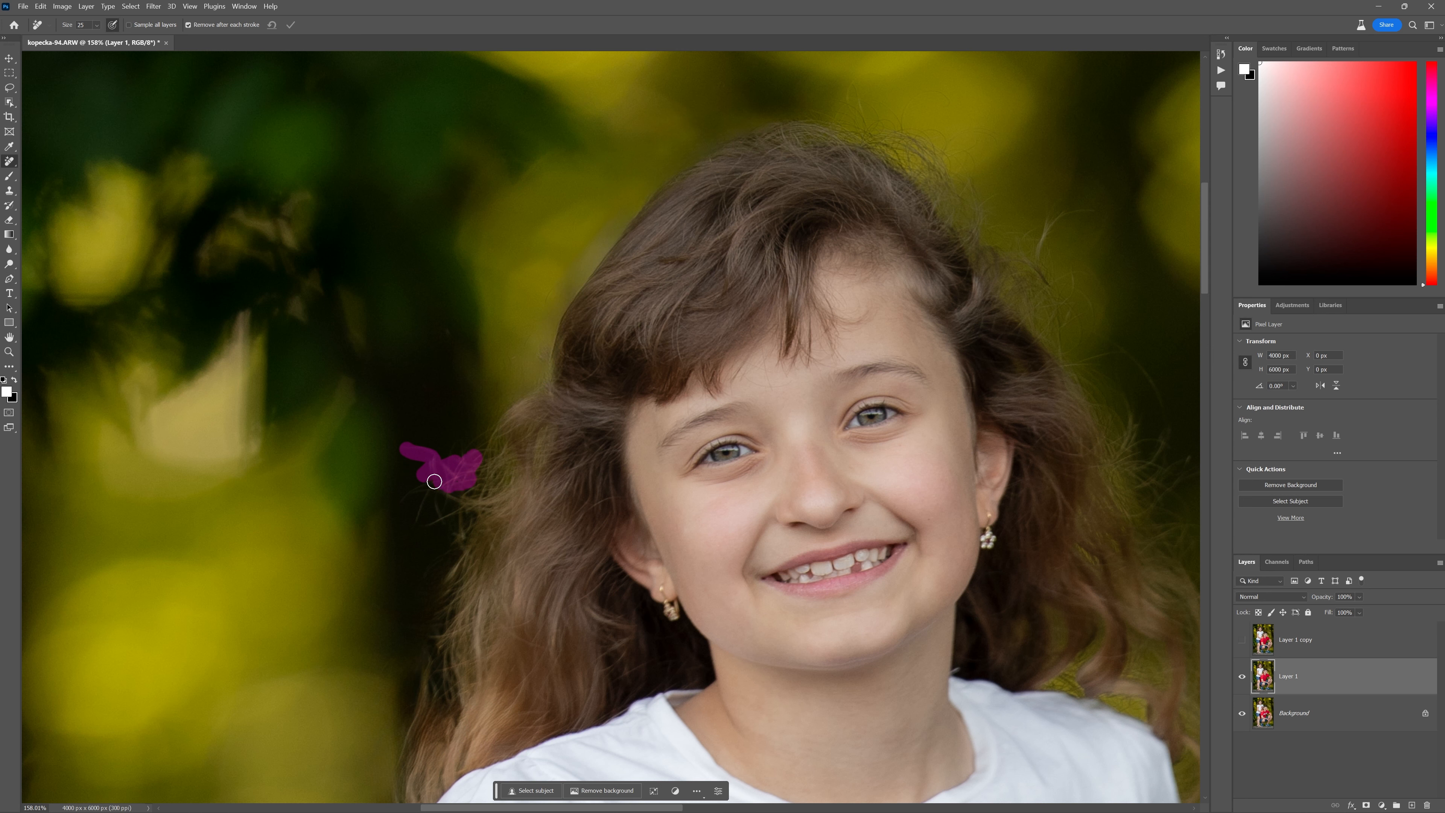
left_click_drag(435, 481, 452, 537)
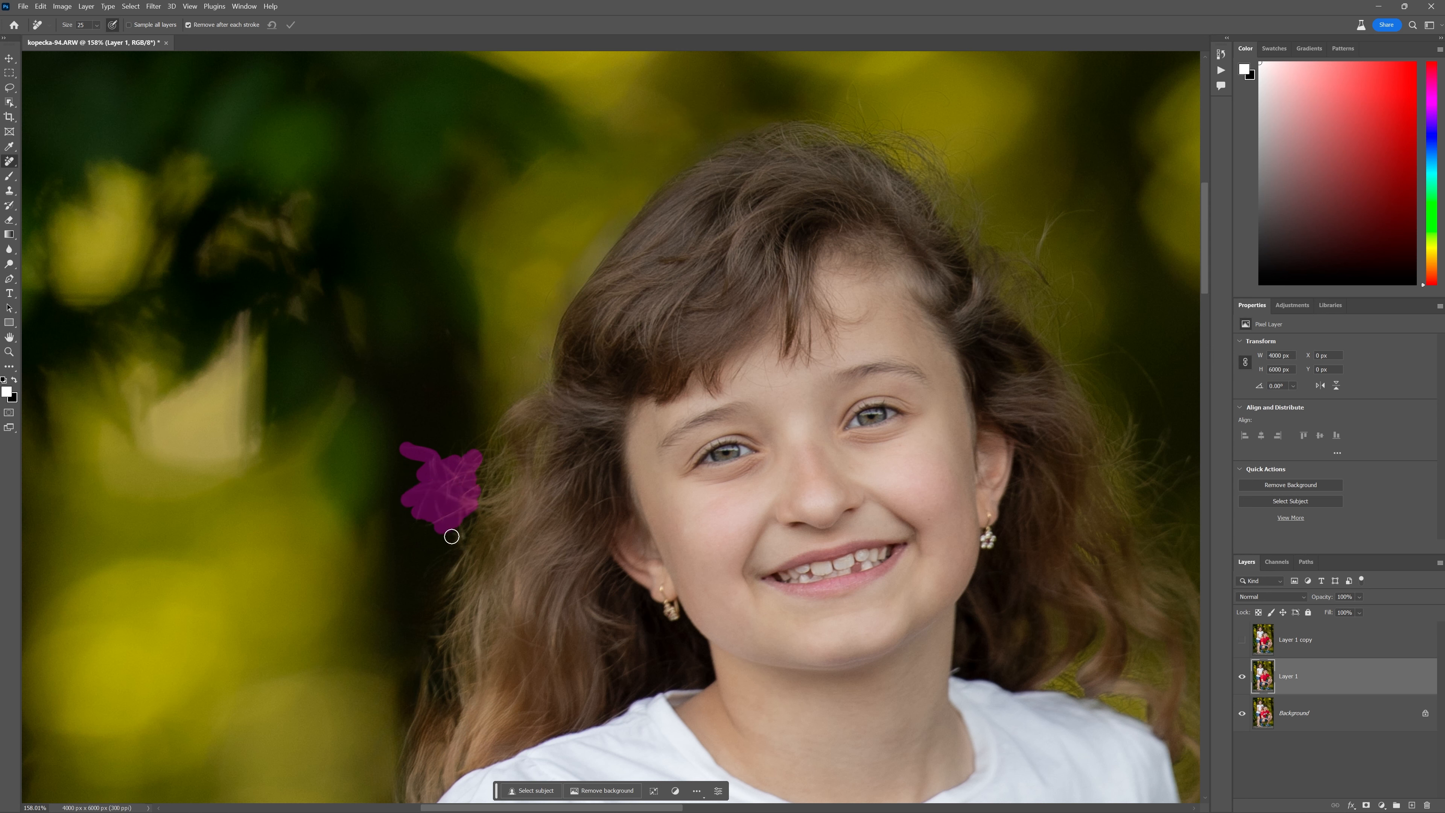
left_click_drag(452, 537, 471, 484)
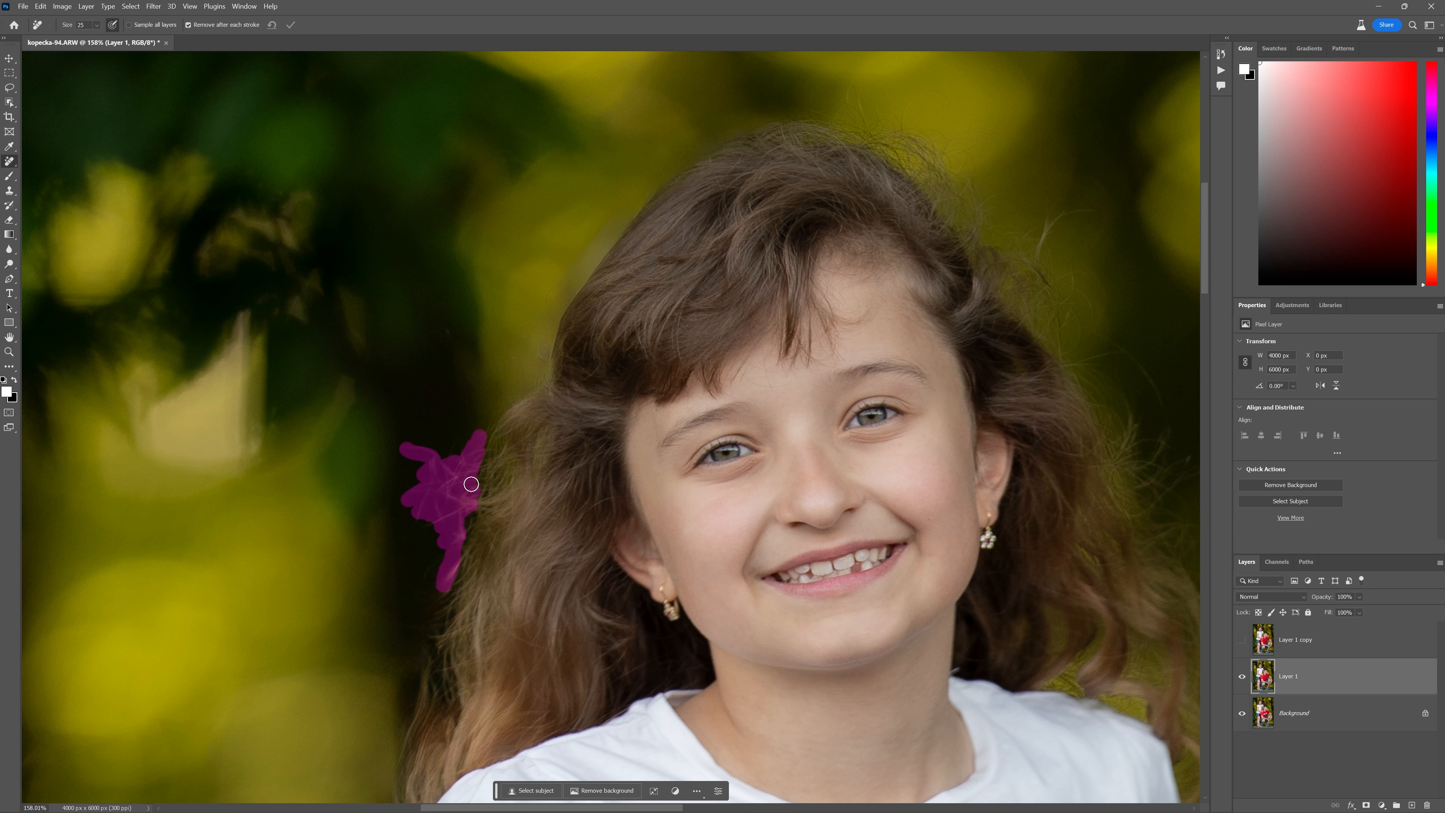
left_click_drag(469, 484, 504, 395)
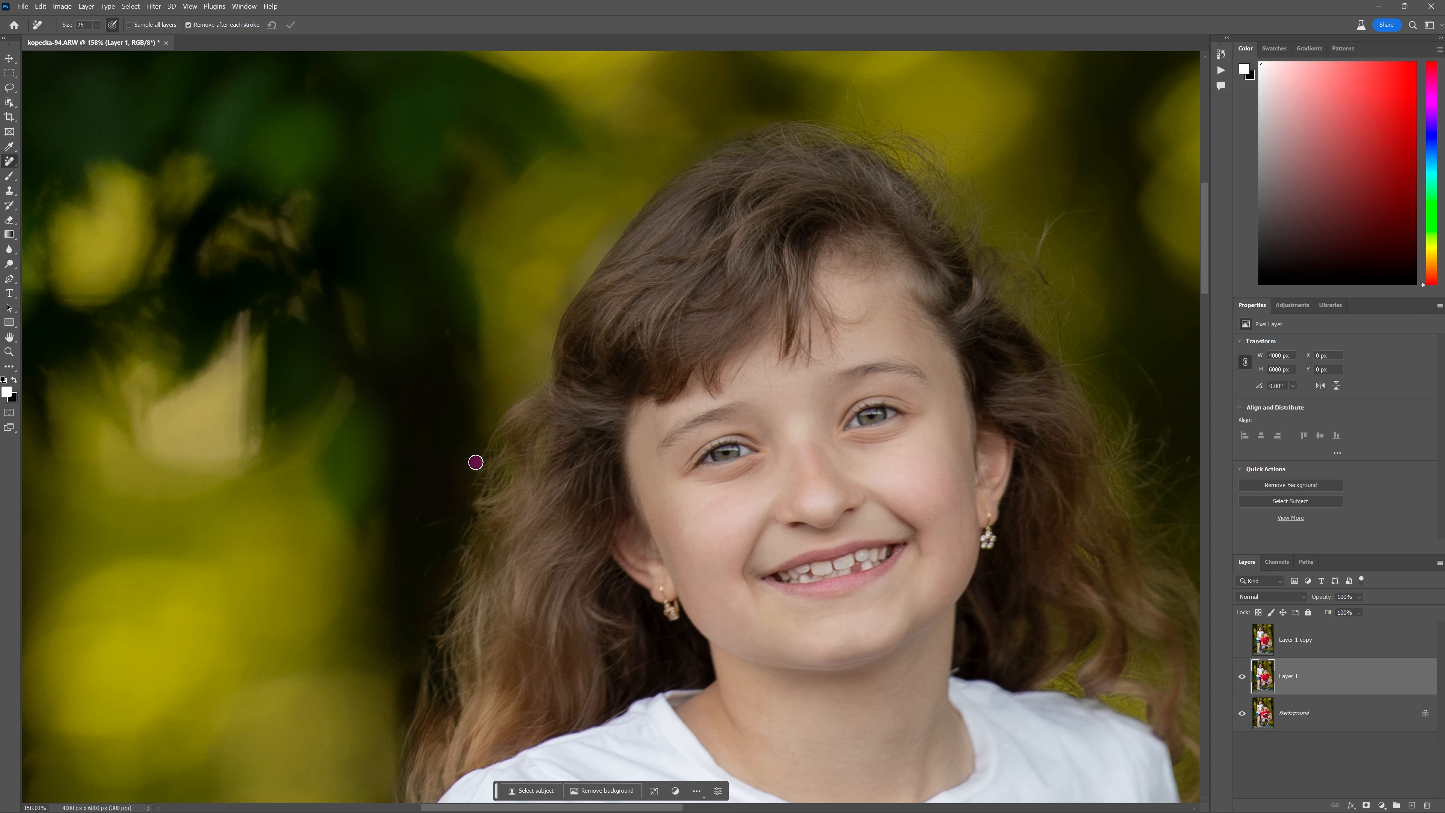
Undo a misplaced stroke, then mark the loose hair across her forehead for removal.
left_click_drag(476, 461, 390, 558)
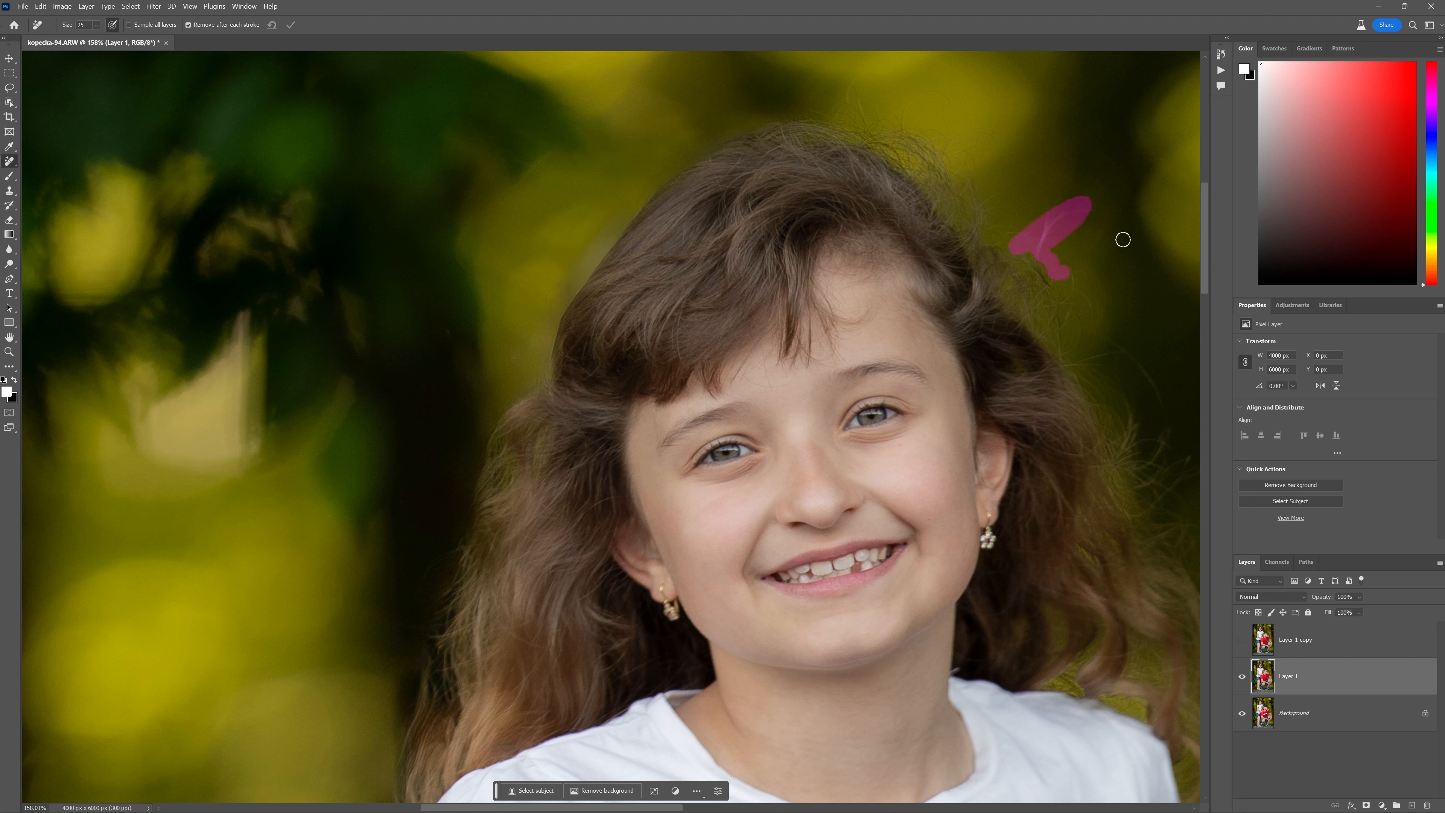
key("ctrl+z")
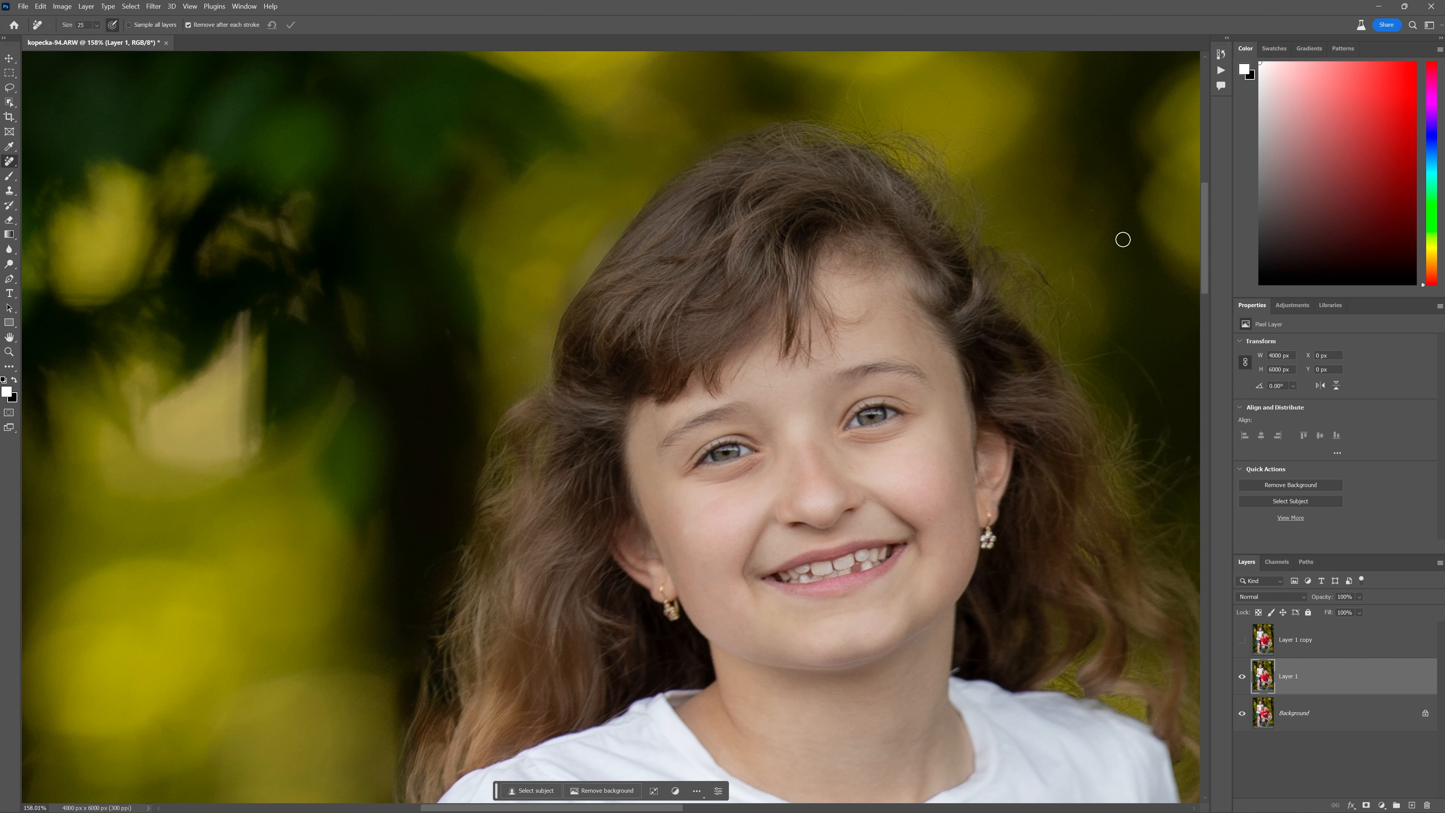
mouse_move(668, 278)
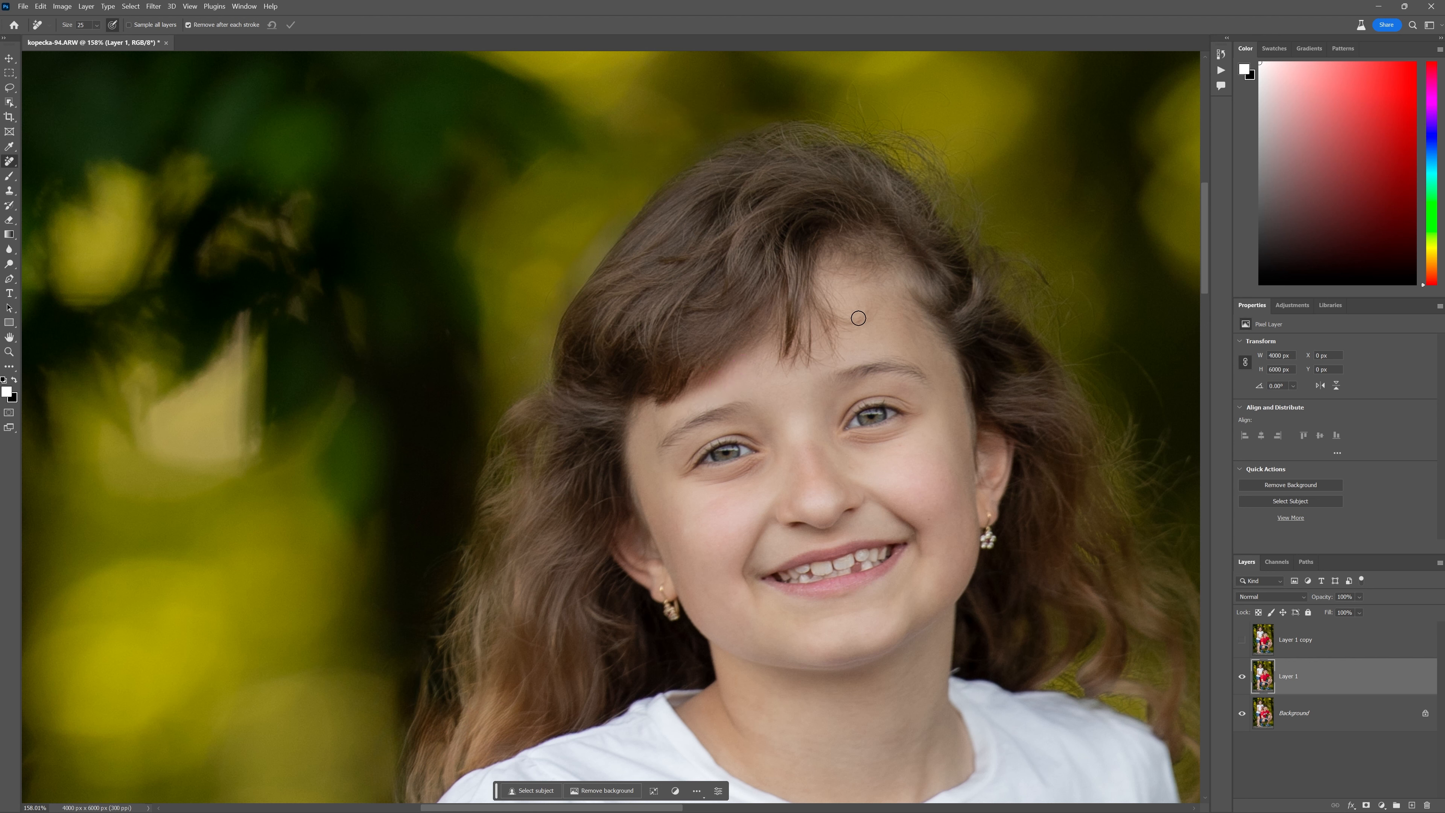
left_click_drag(857, 318, 713, 410)
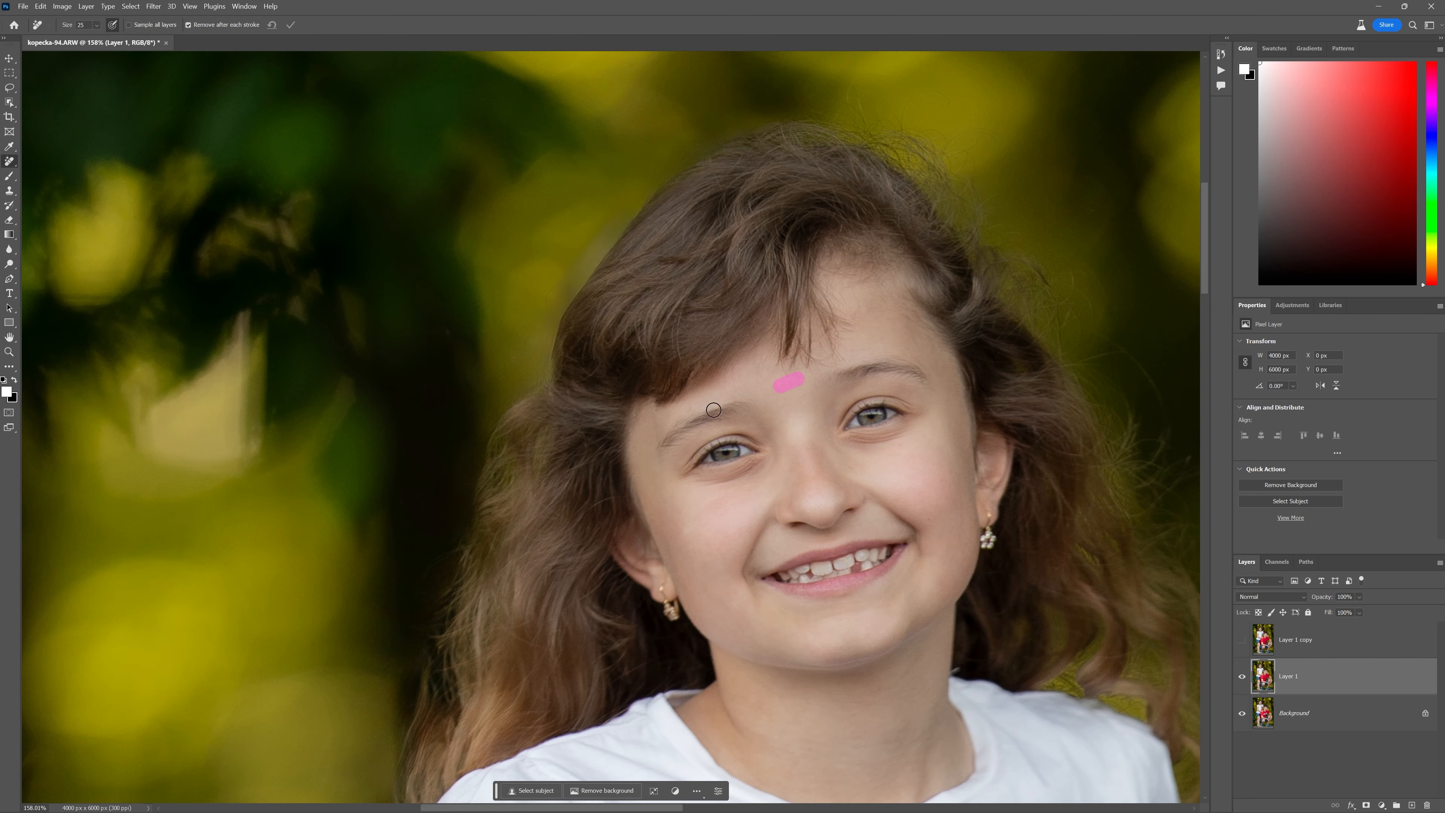